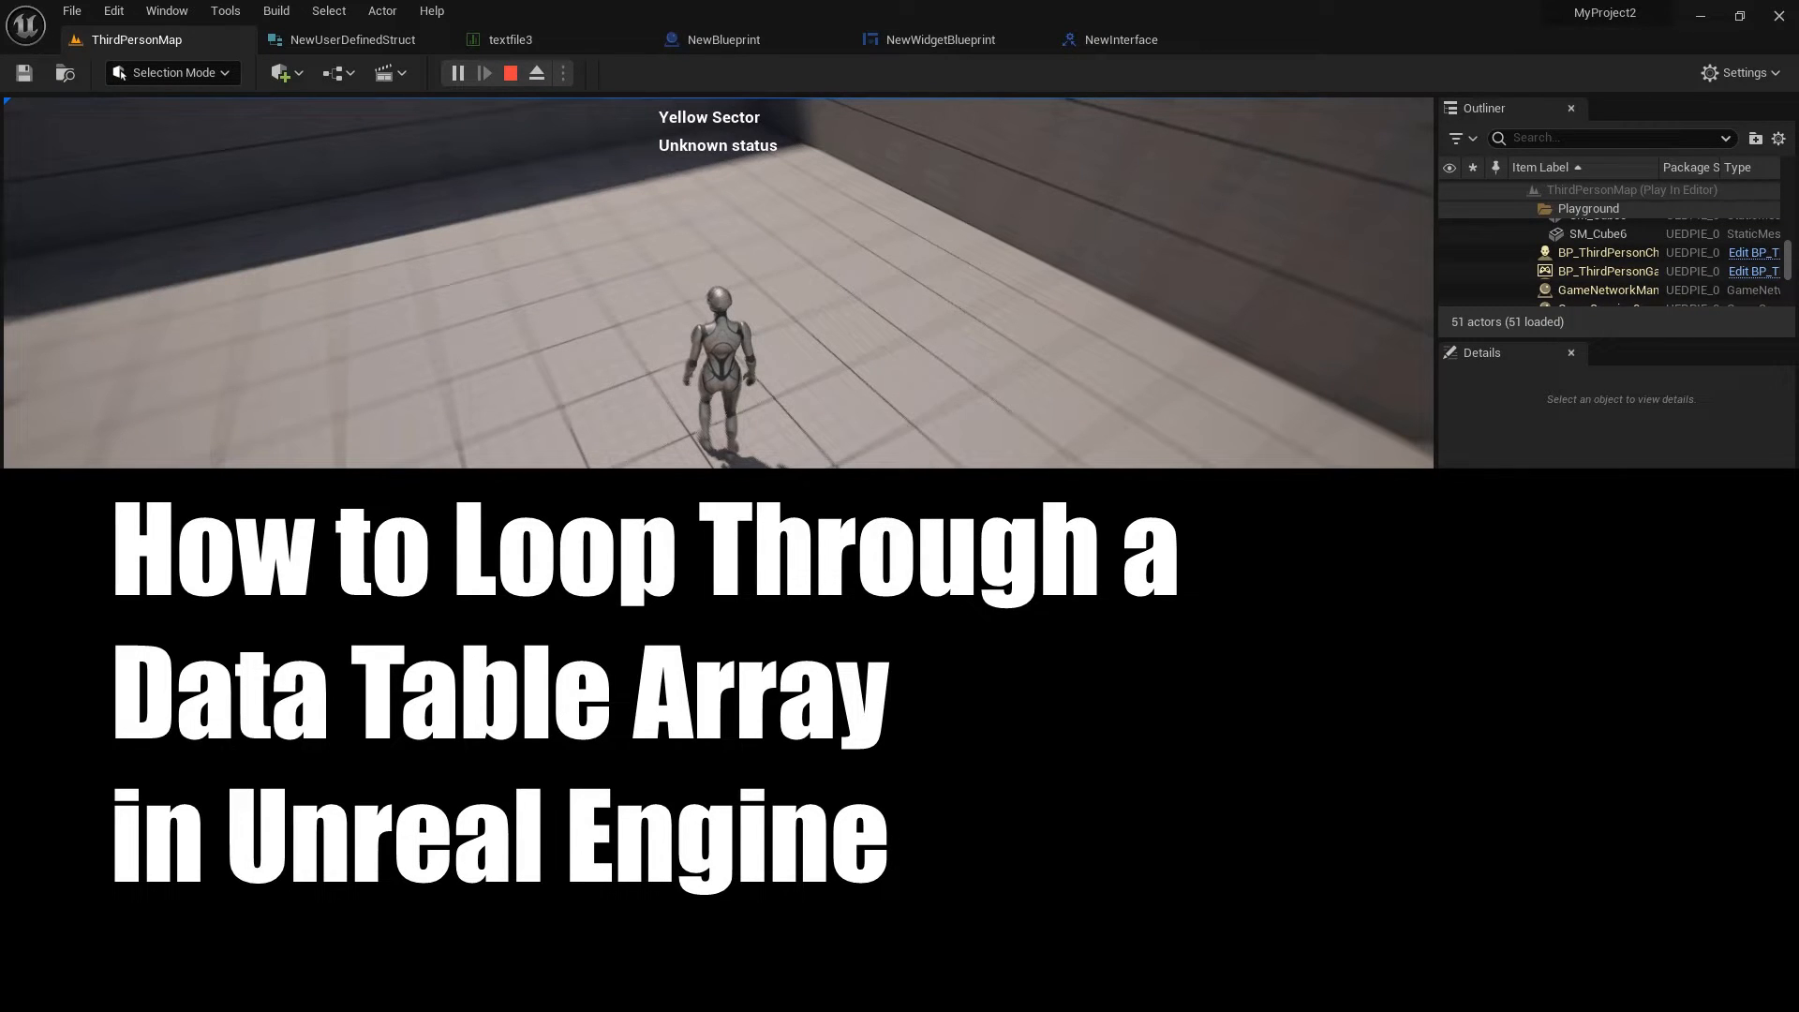
# End the Play-in-Editor session so NewBlueprint's overlap graph can compile
pyautogui.click(723, 40)
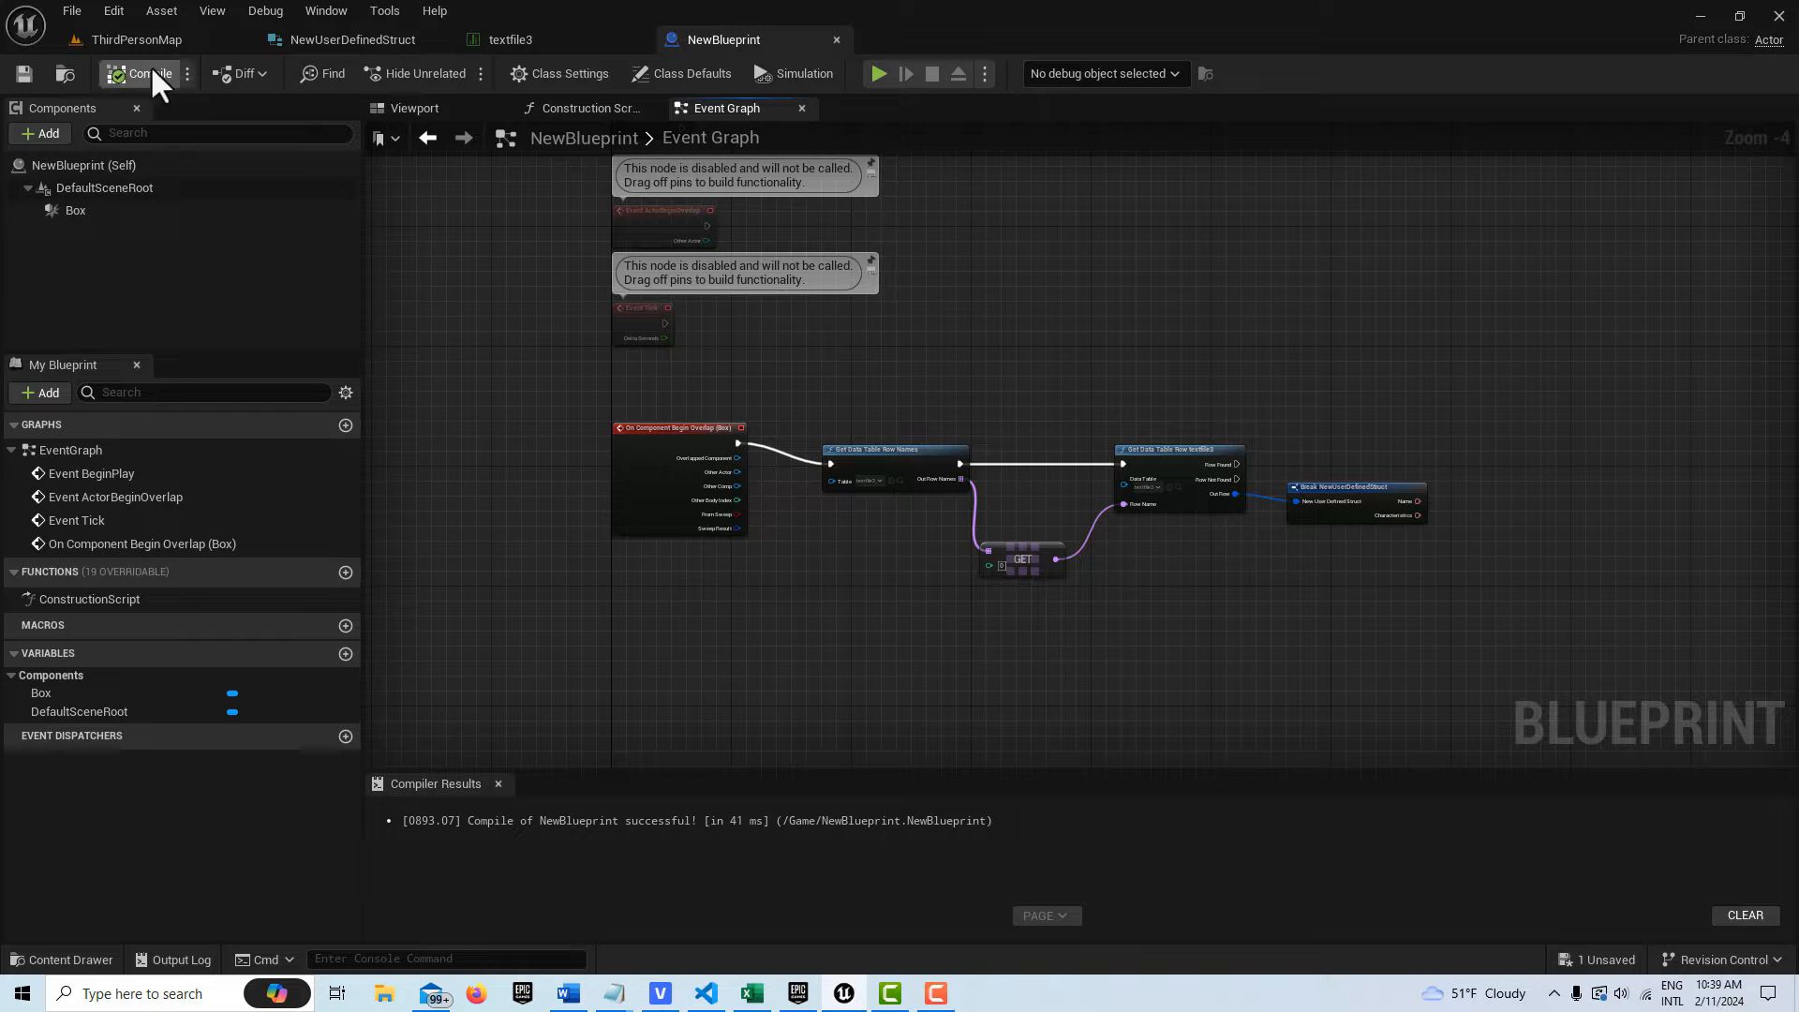
# Create NewWidgetBlueprint in the Content folder and bring it up in the widget designer
pyautogui.click(133, 40)
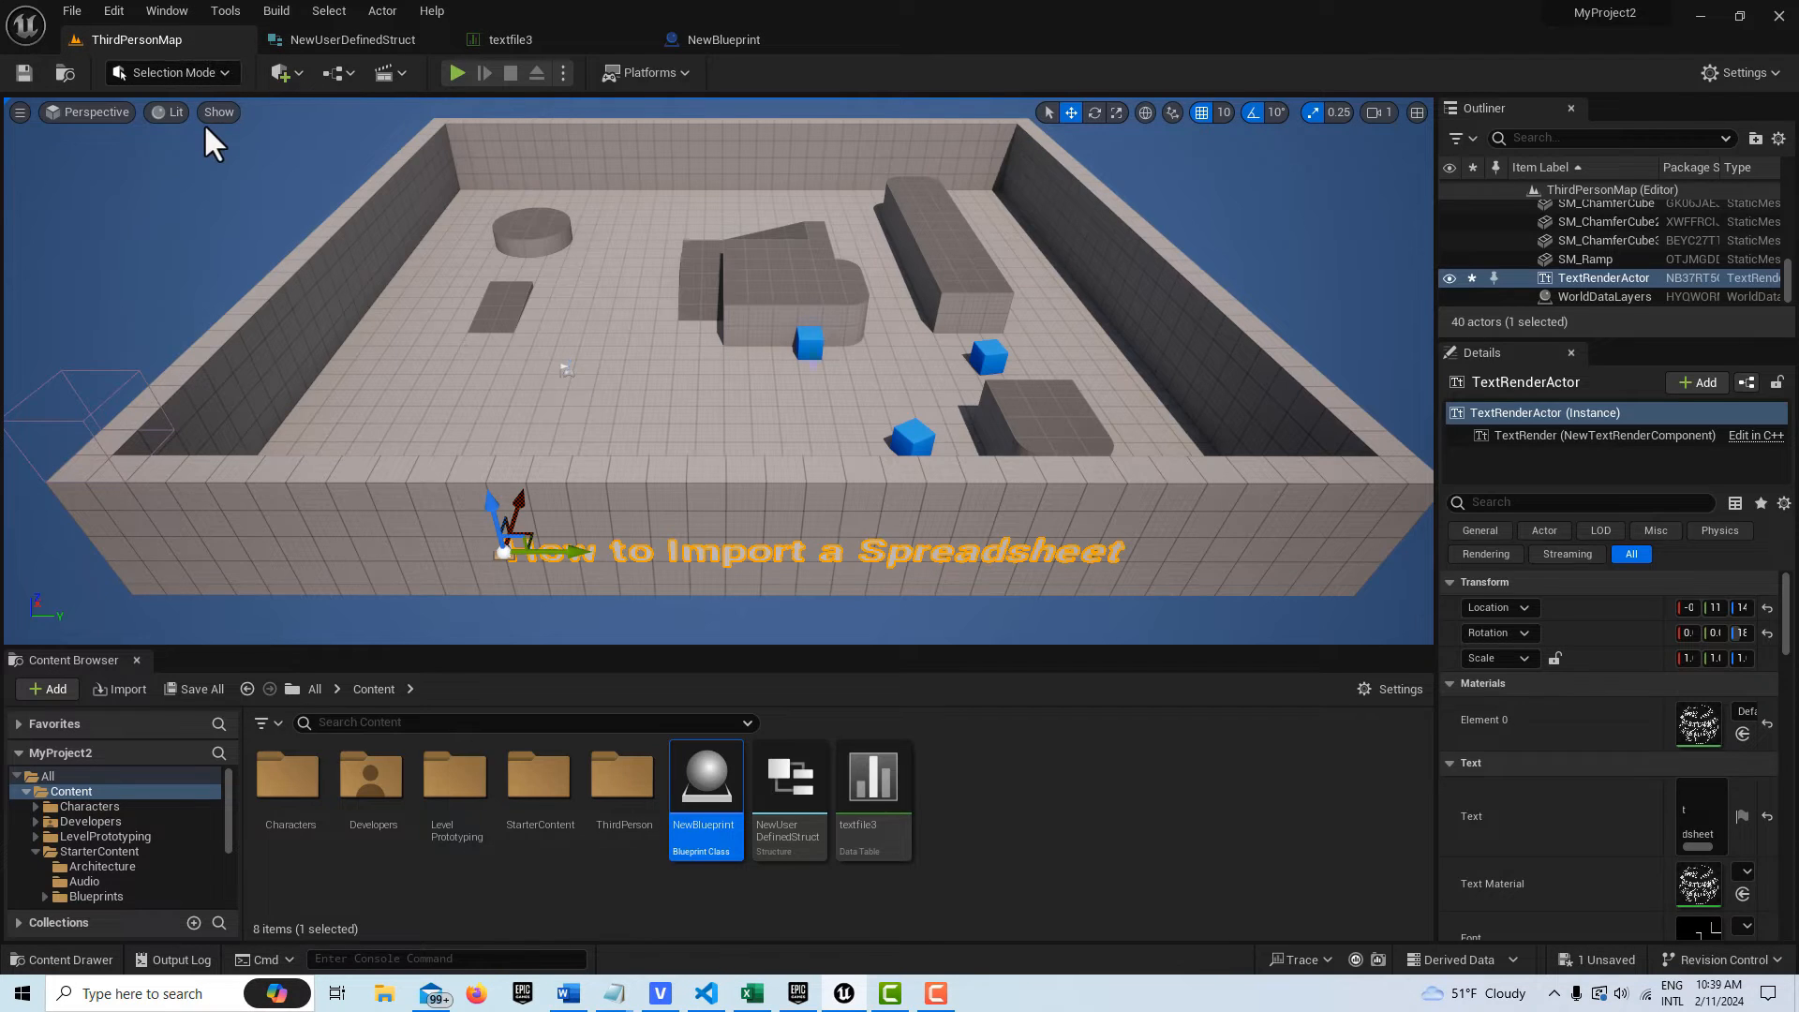
pyautogui.moveTo(1031, 800)
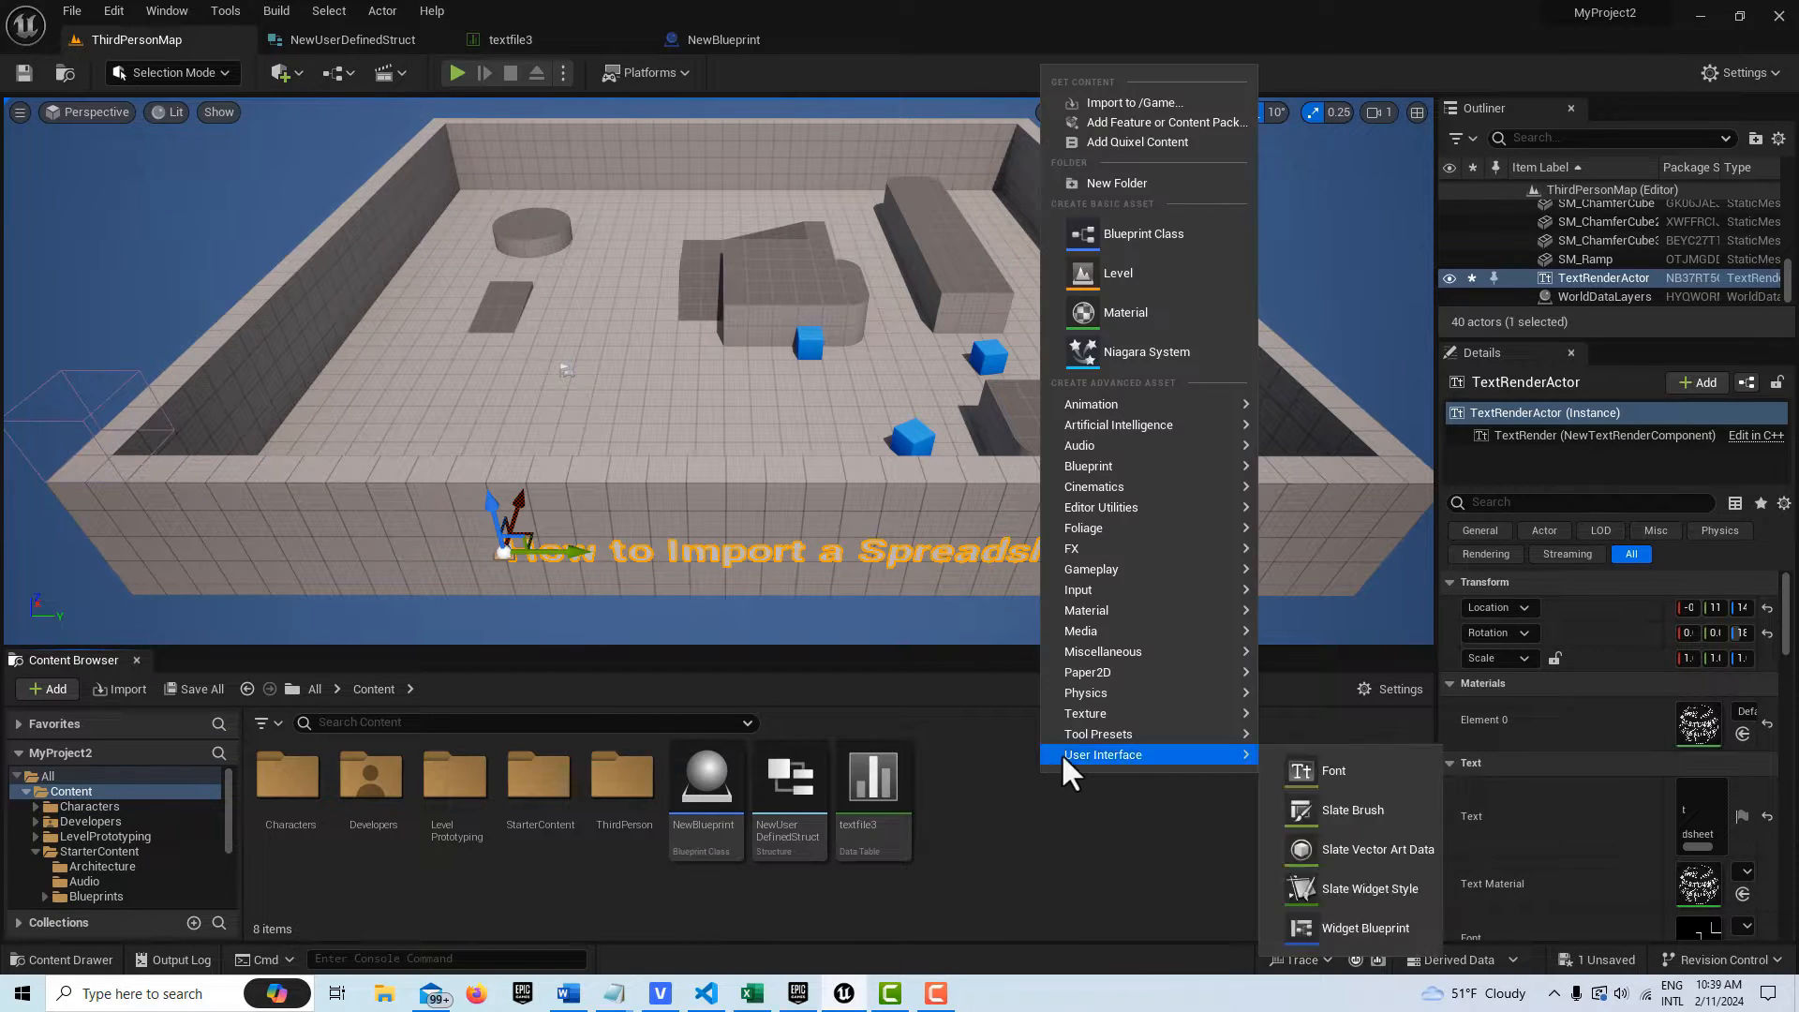
pyautogui.click(1364, 928)
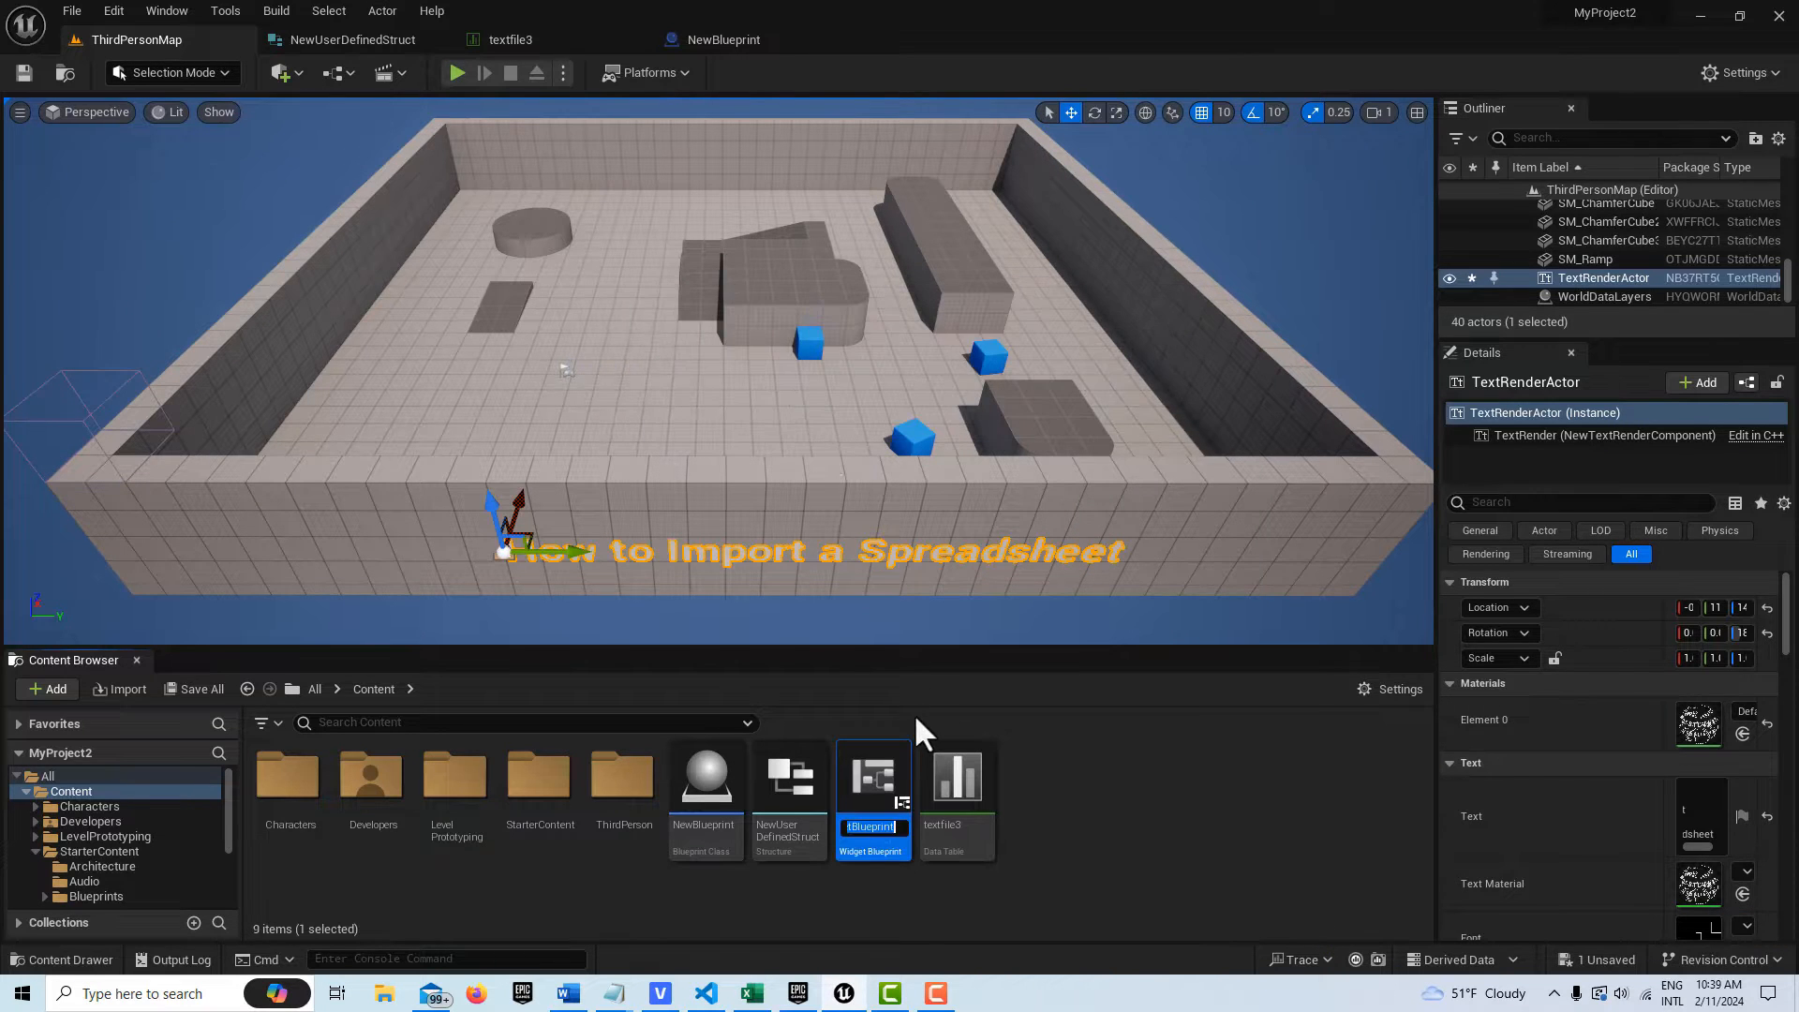
pyautogui.doubleClick(874, 776)
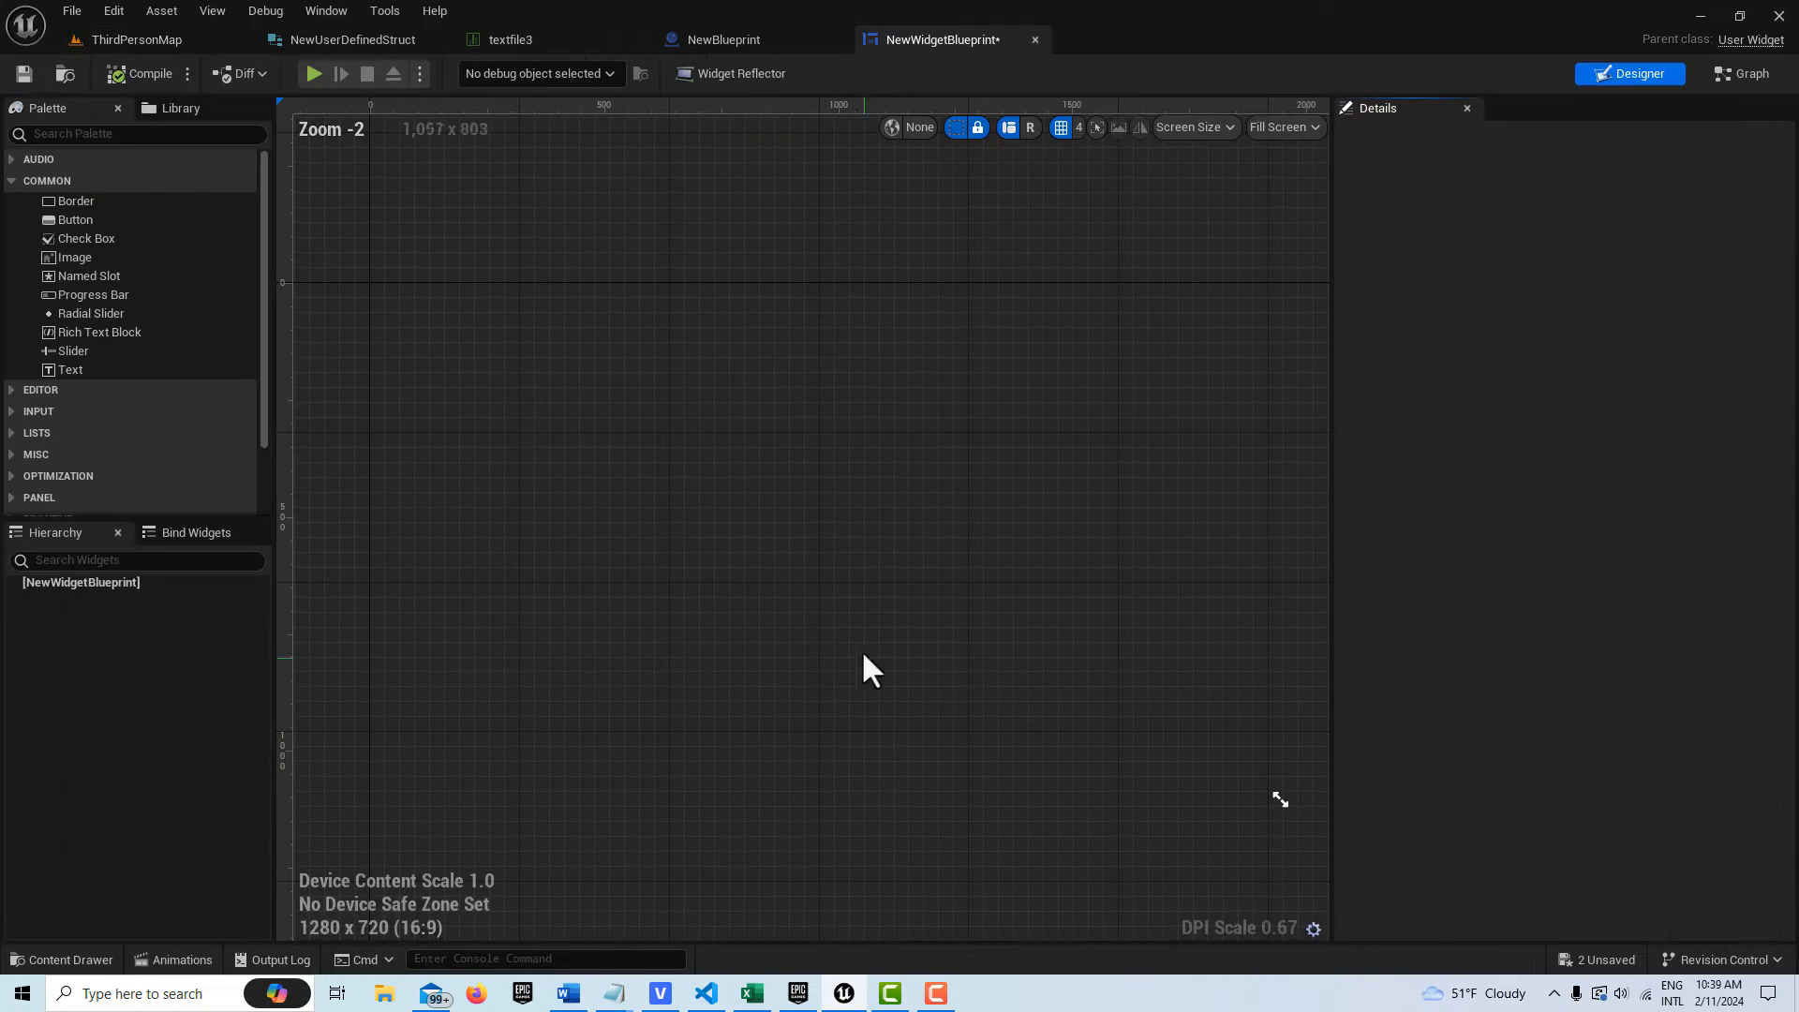
# Nest an Overlay, a Stack Box and a Text Block in the widget hierarchy via Palette search
pyautogui.click(137, 133)
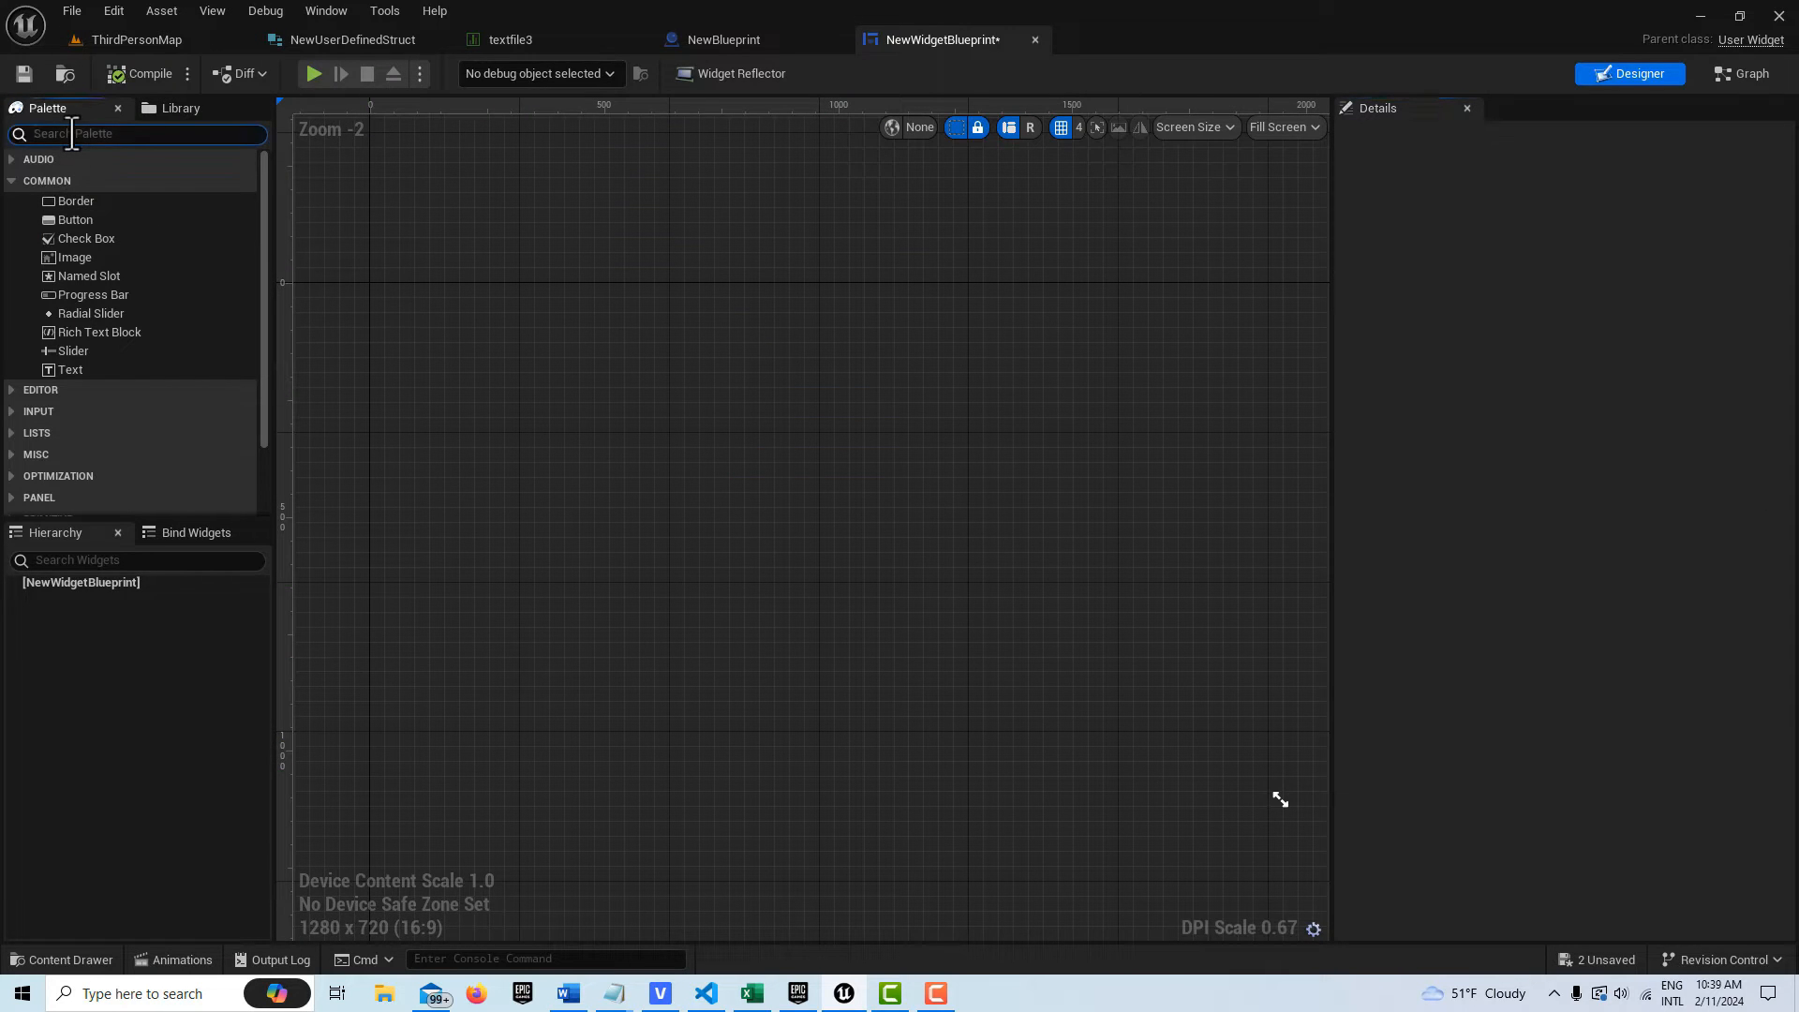
pyautogui.write('overlay')
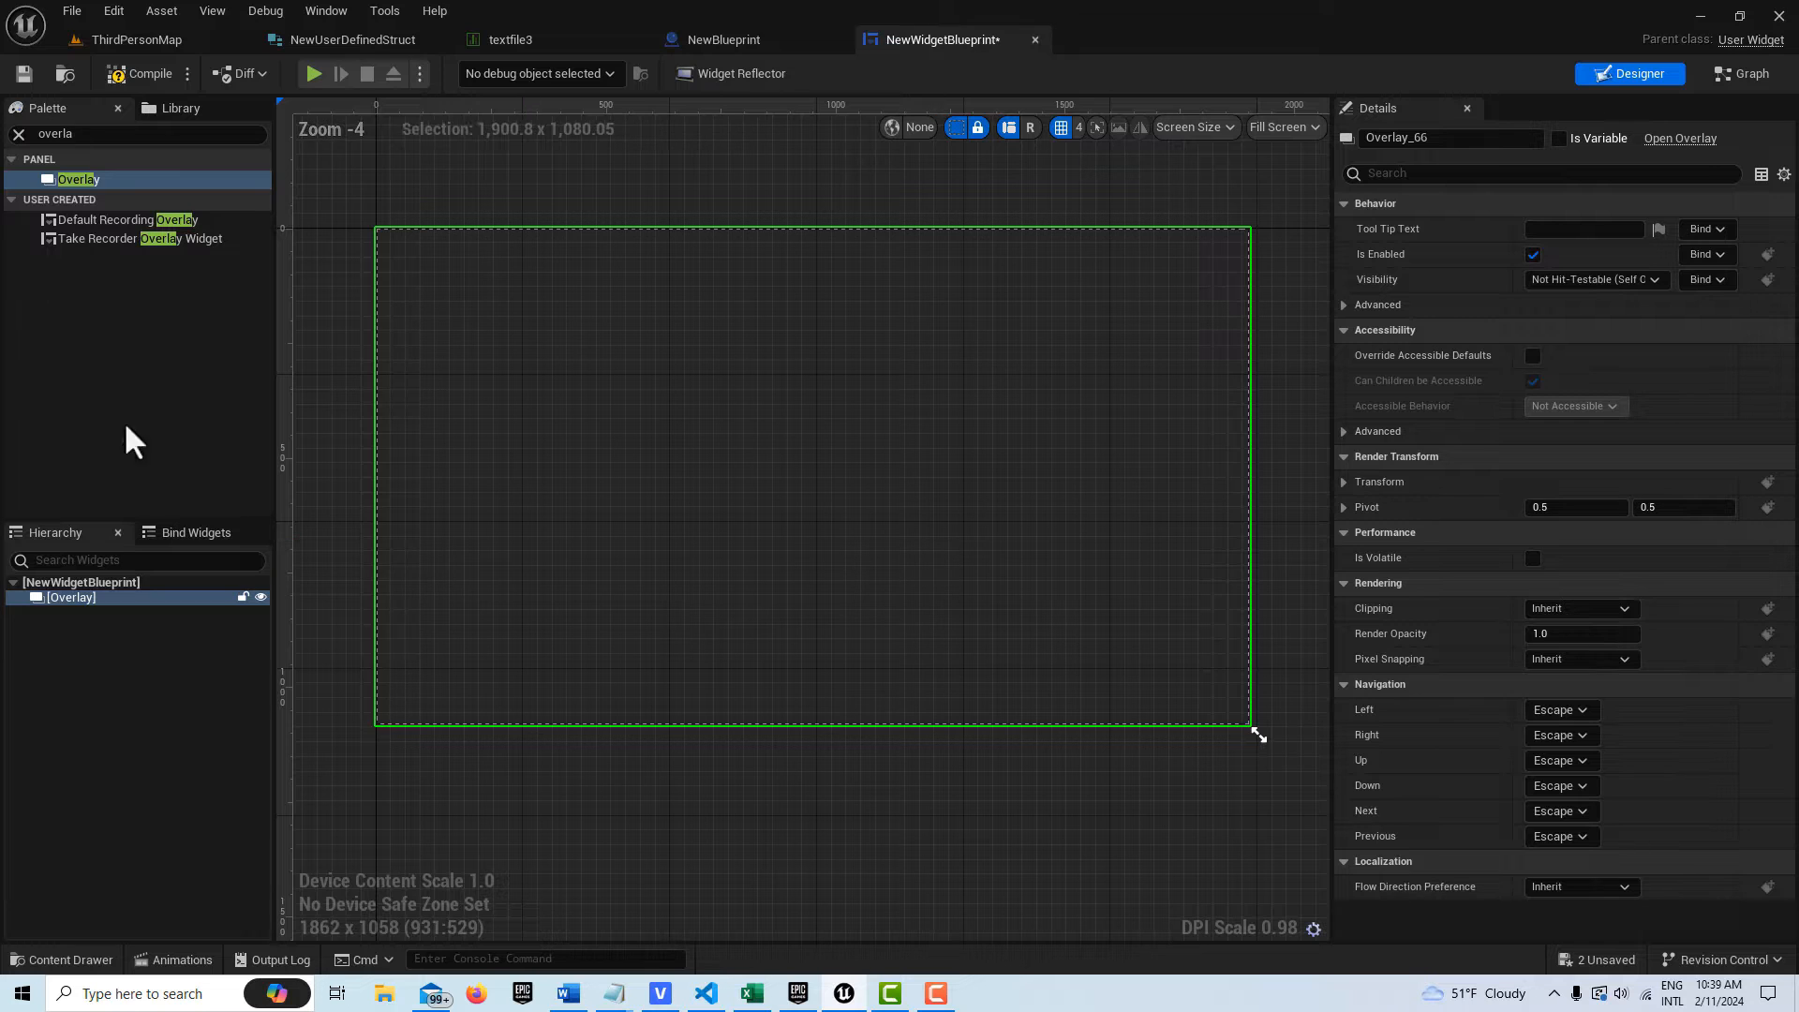
pyautogui.write('s')
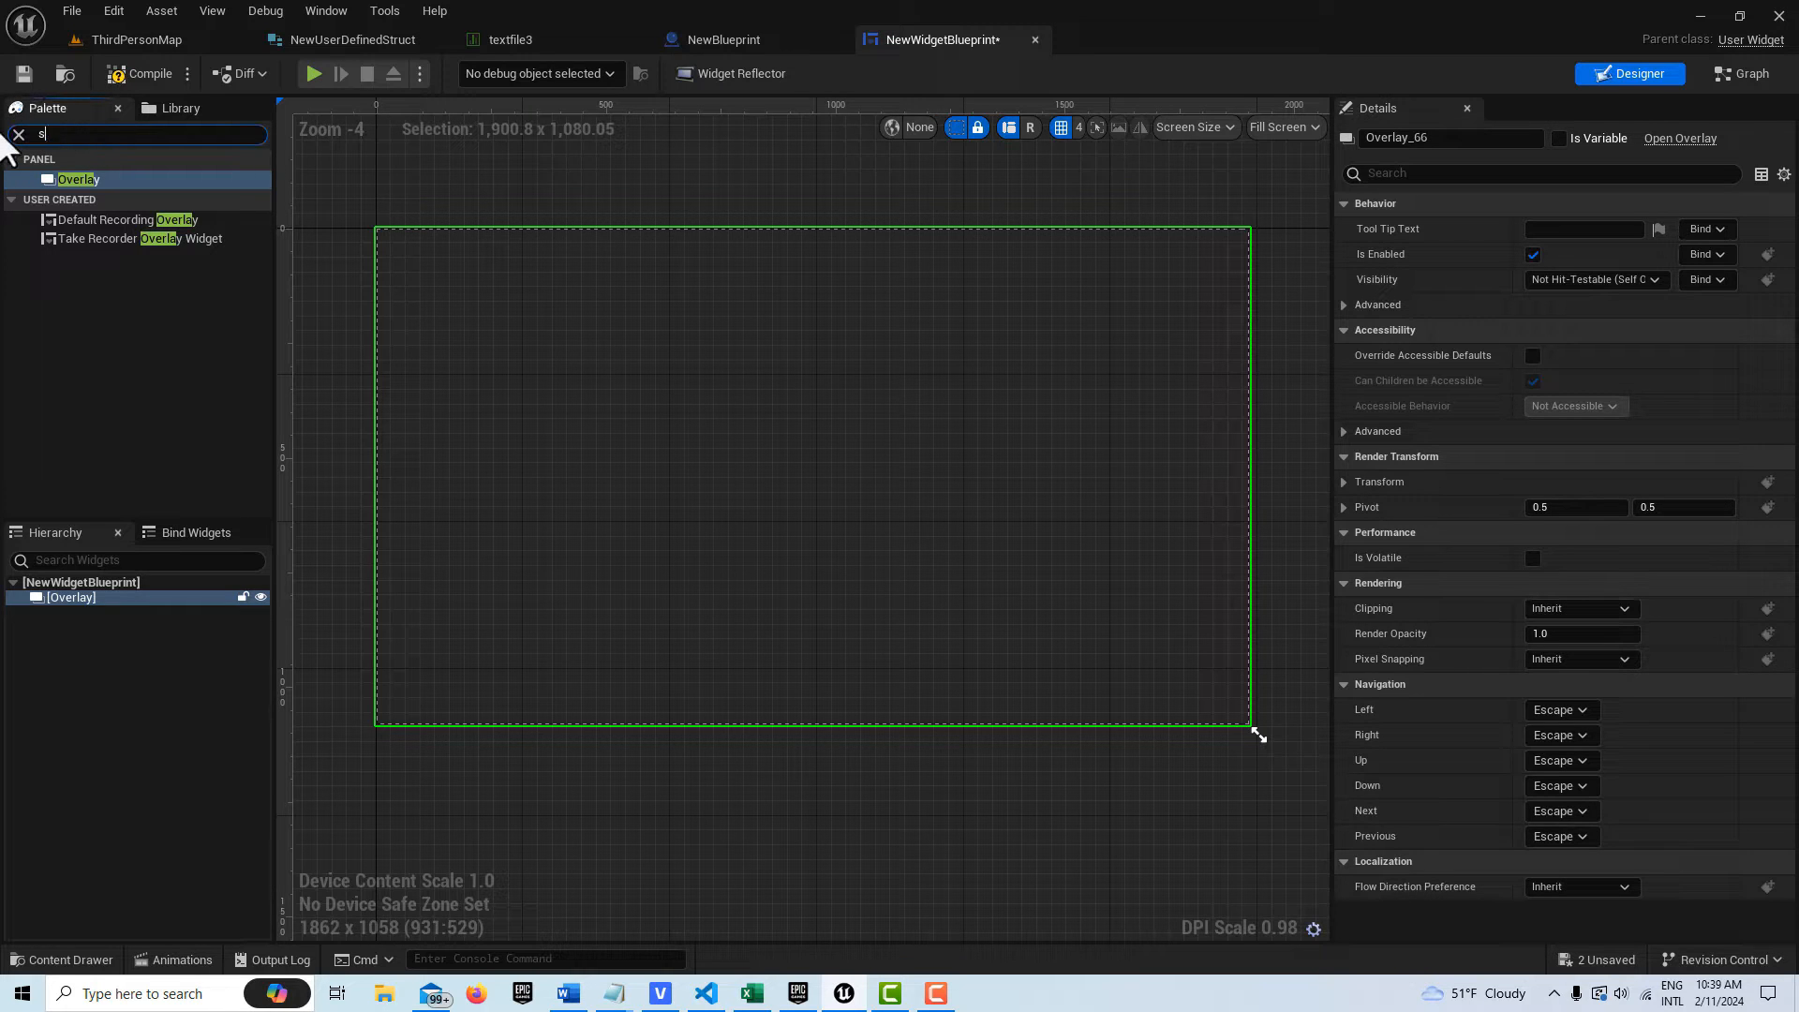
pyautogui.write('tack')
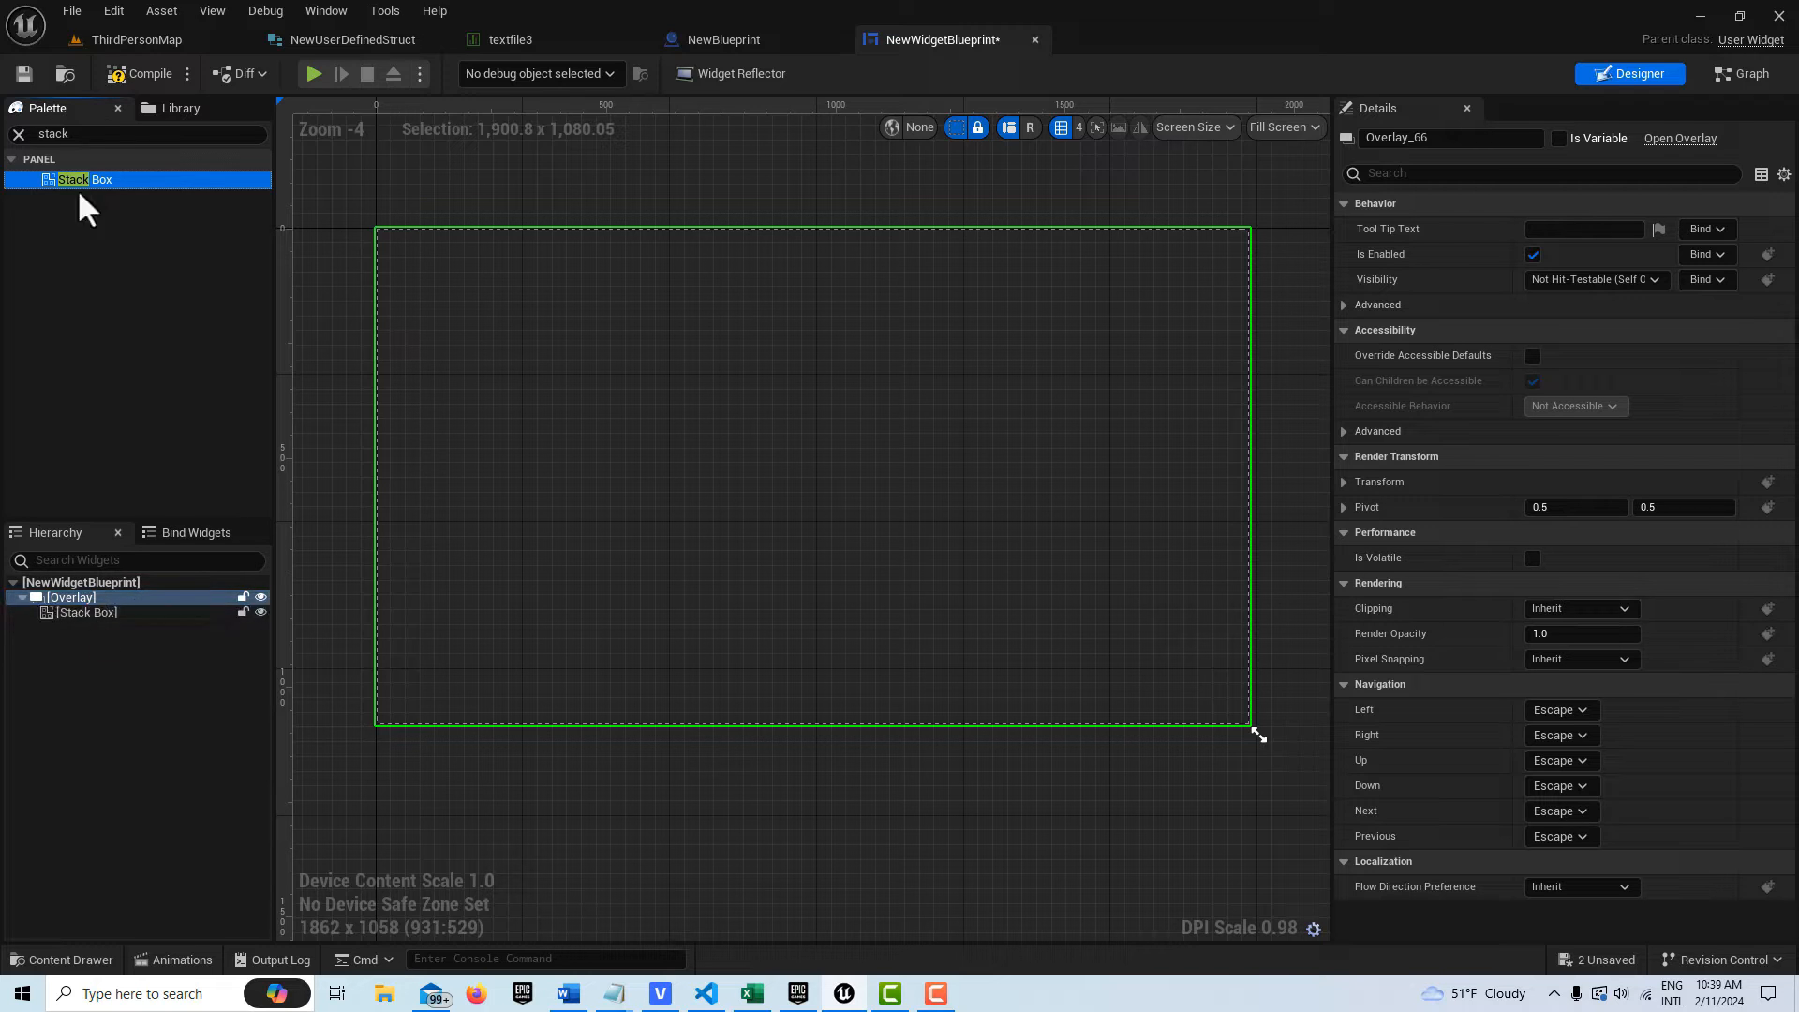
pyautogui.write('text')
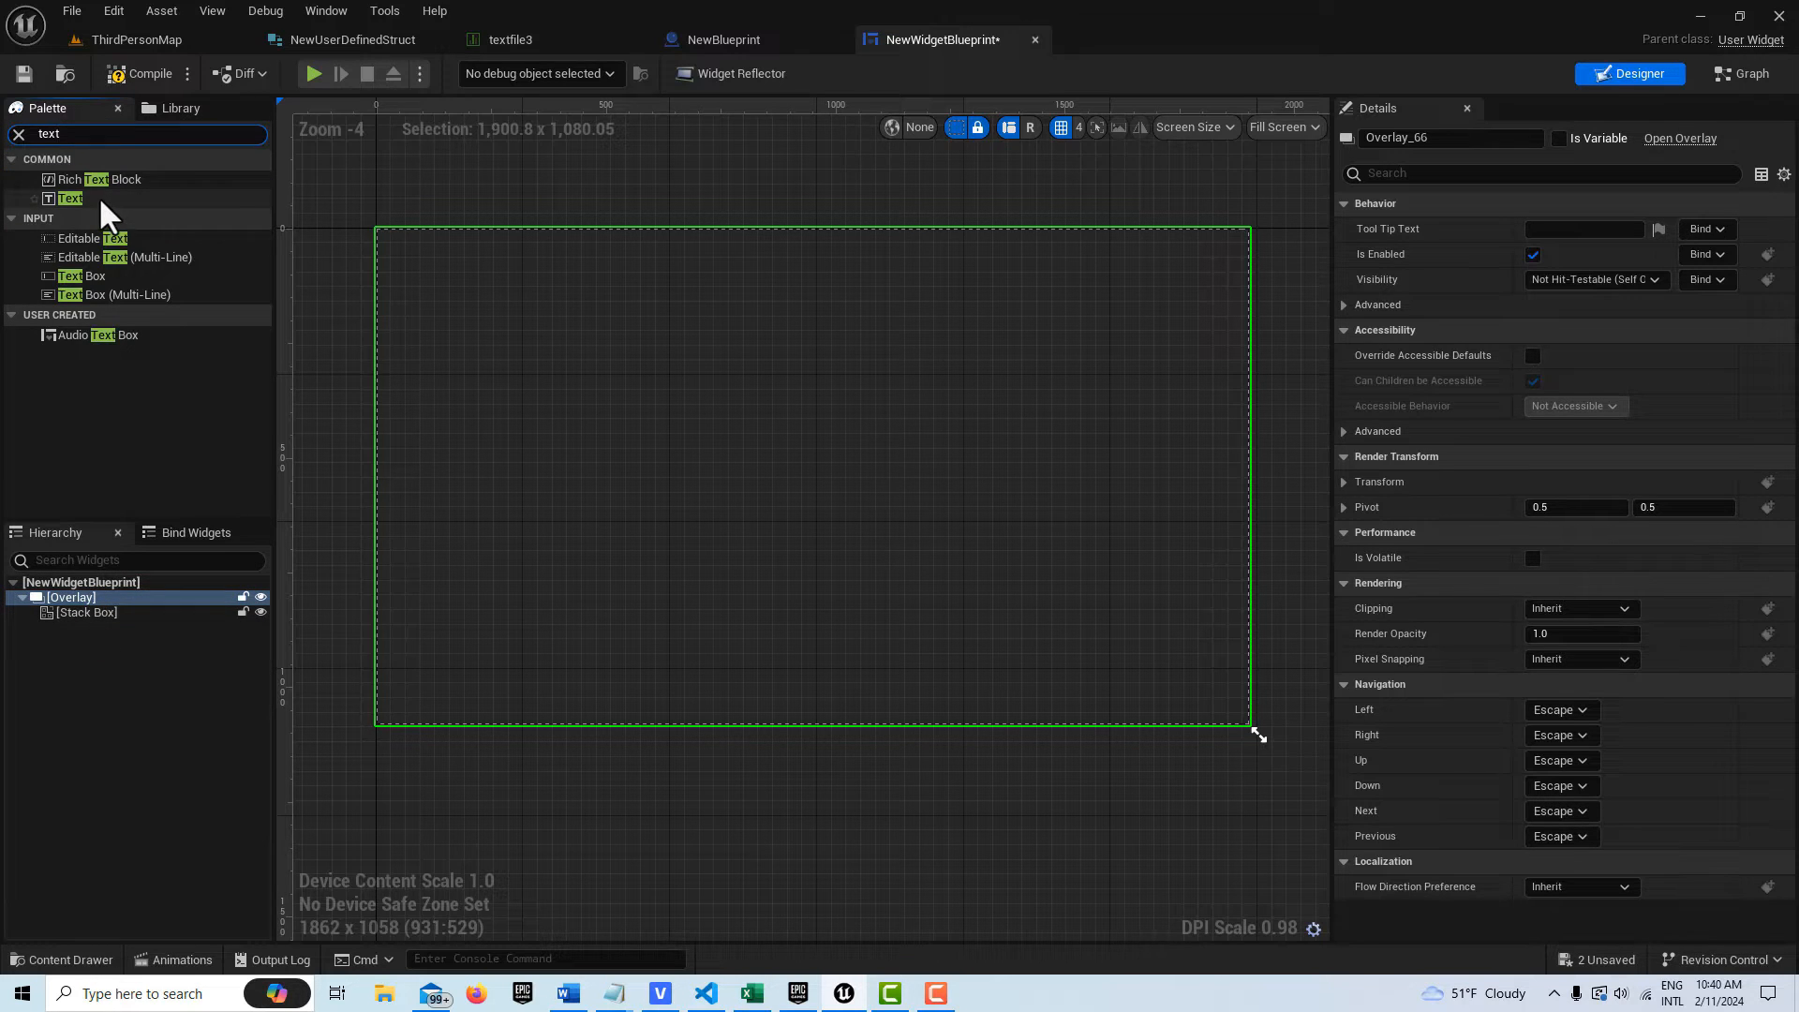
pyautogui.moveTo(69, 197); pyautogui.dragTo(410, 238)
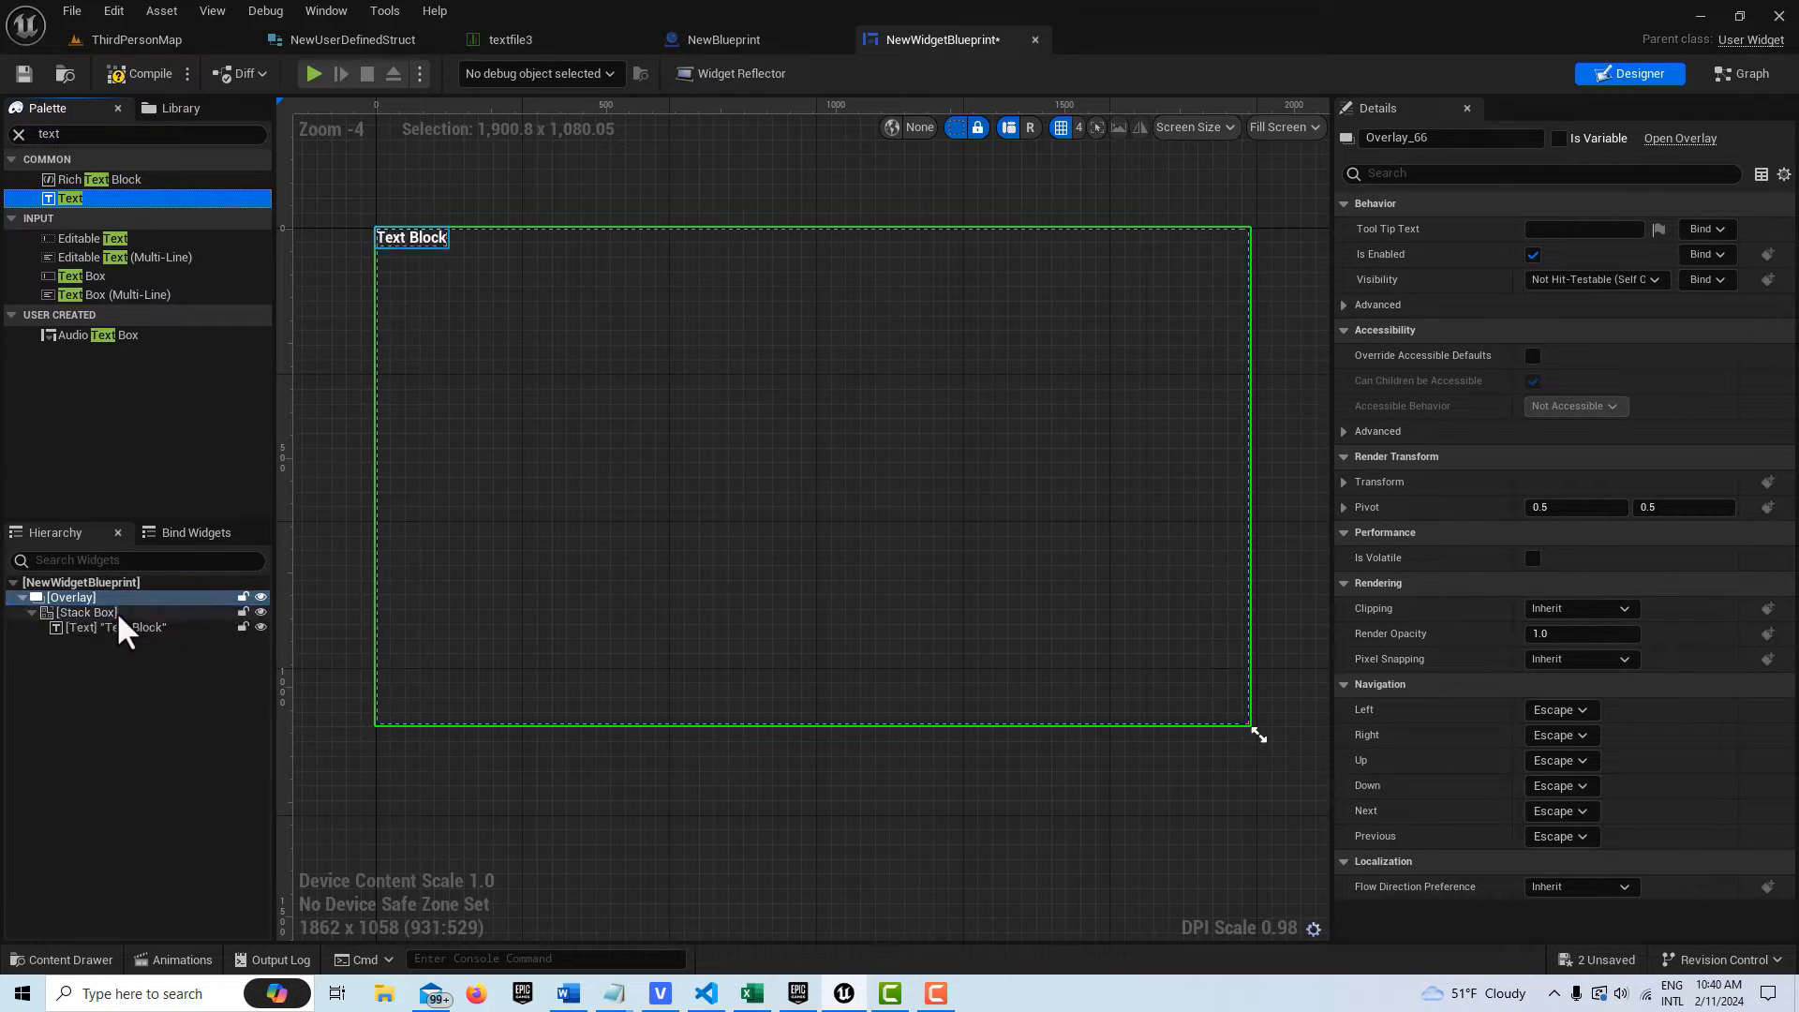
# Add a second Text Block, name the blocks Name and Chars, and make Name a variable
pyautogui.click(70, 596)
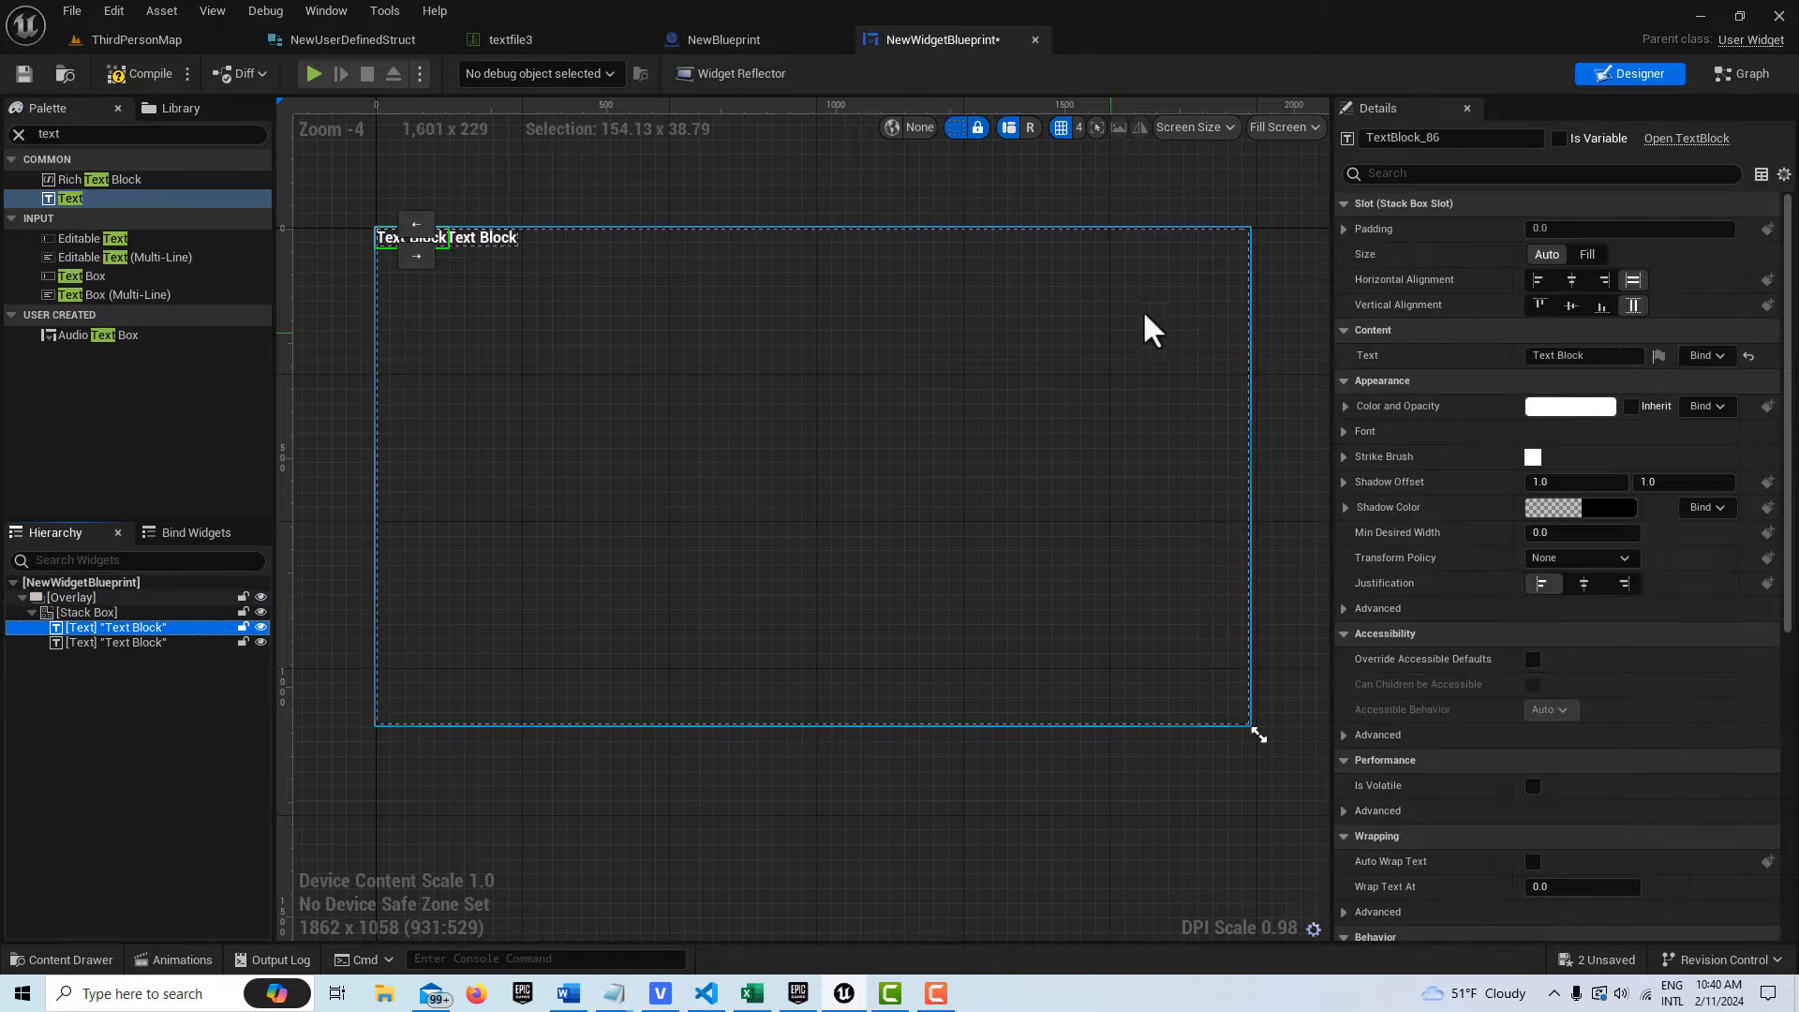
pyautogui.doubleClick(1448, 137)
pyautogui.write('Name')
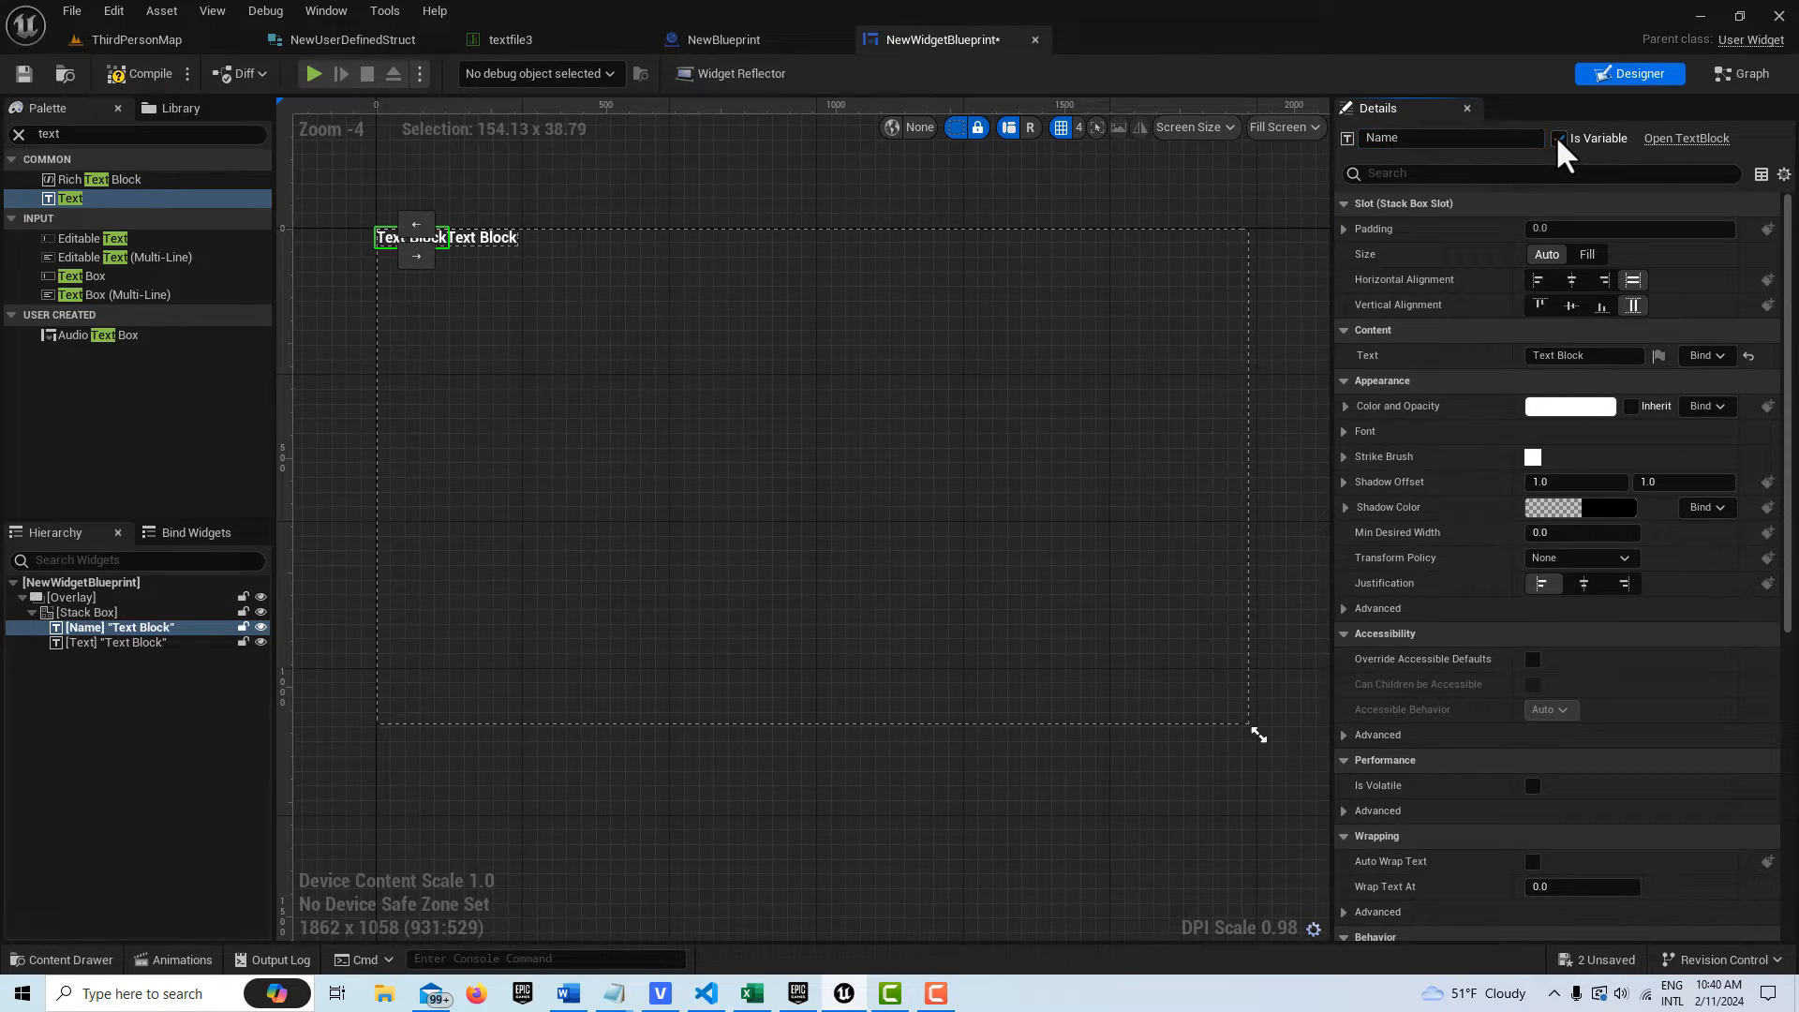
pyautogui.click(1558, 137)
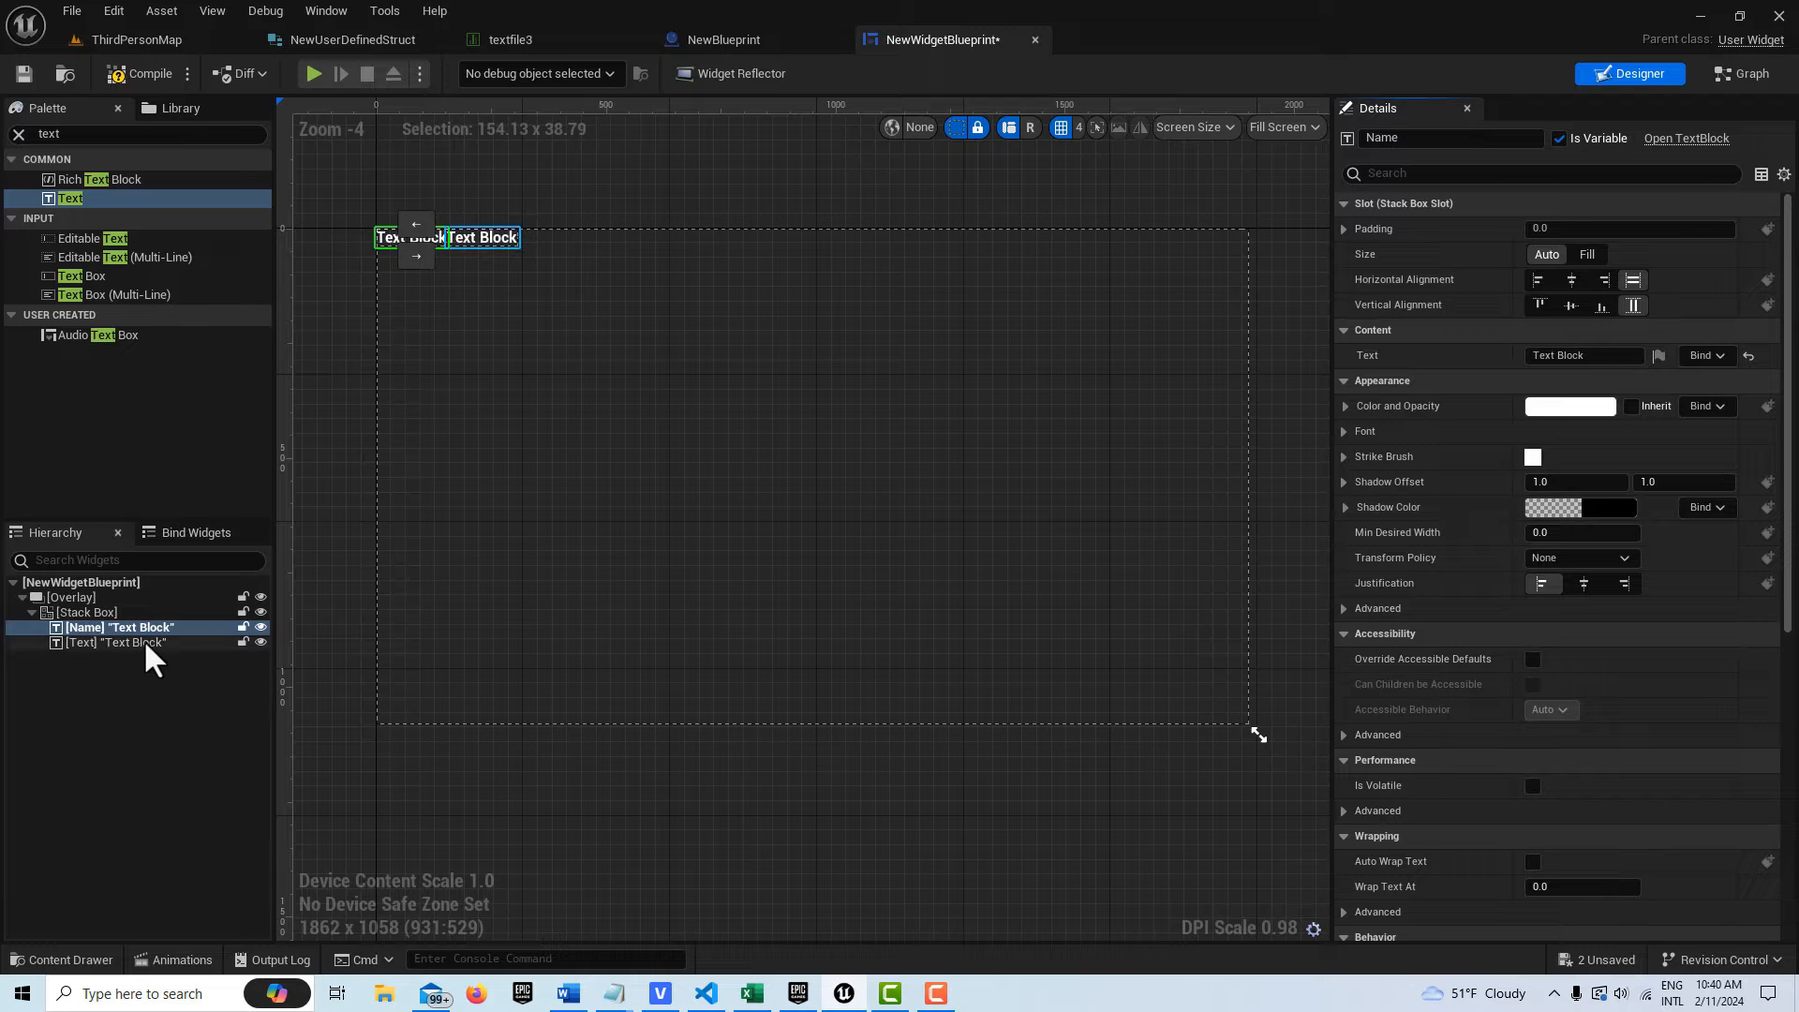
pyautogui.click(114, 642)
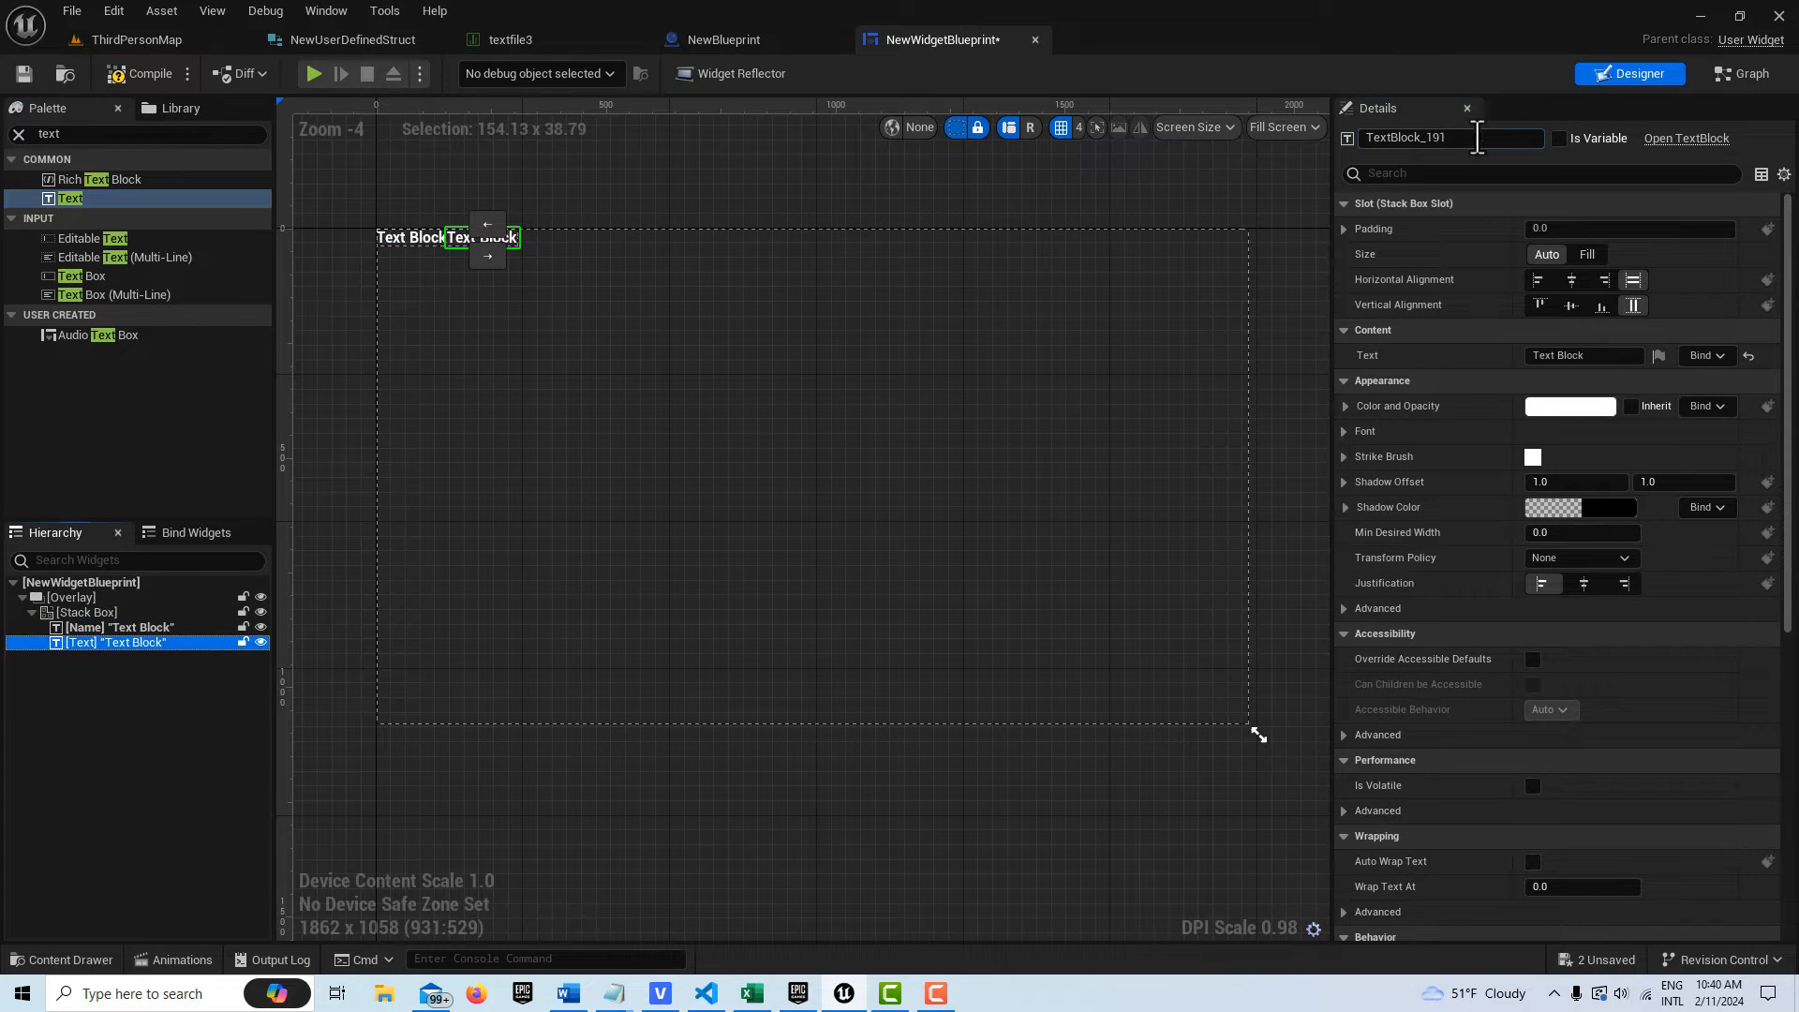
pyautogui.write('Char')
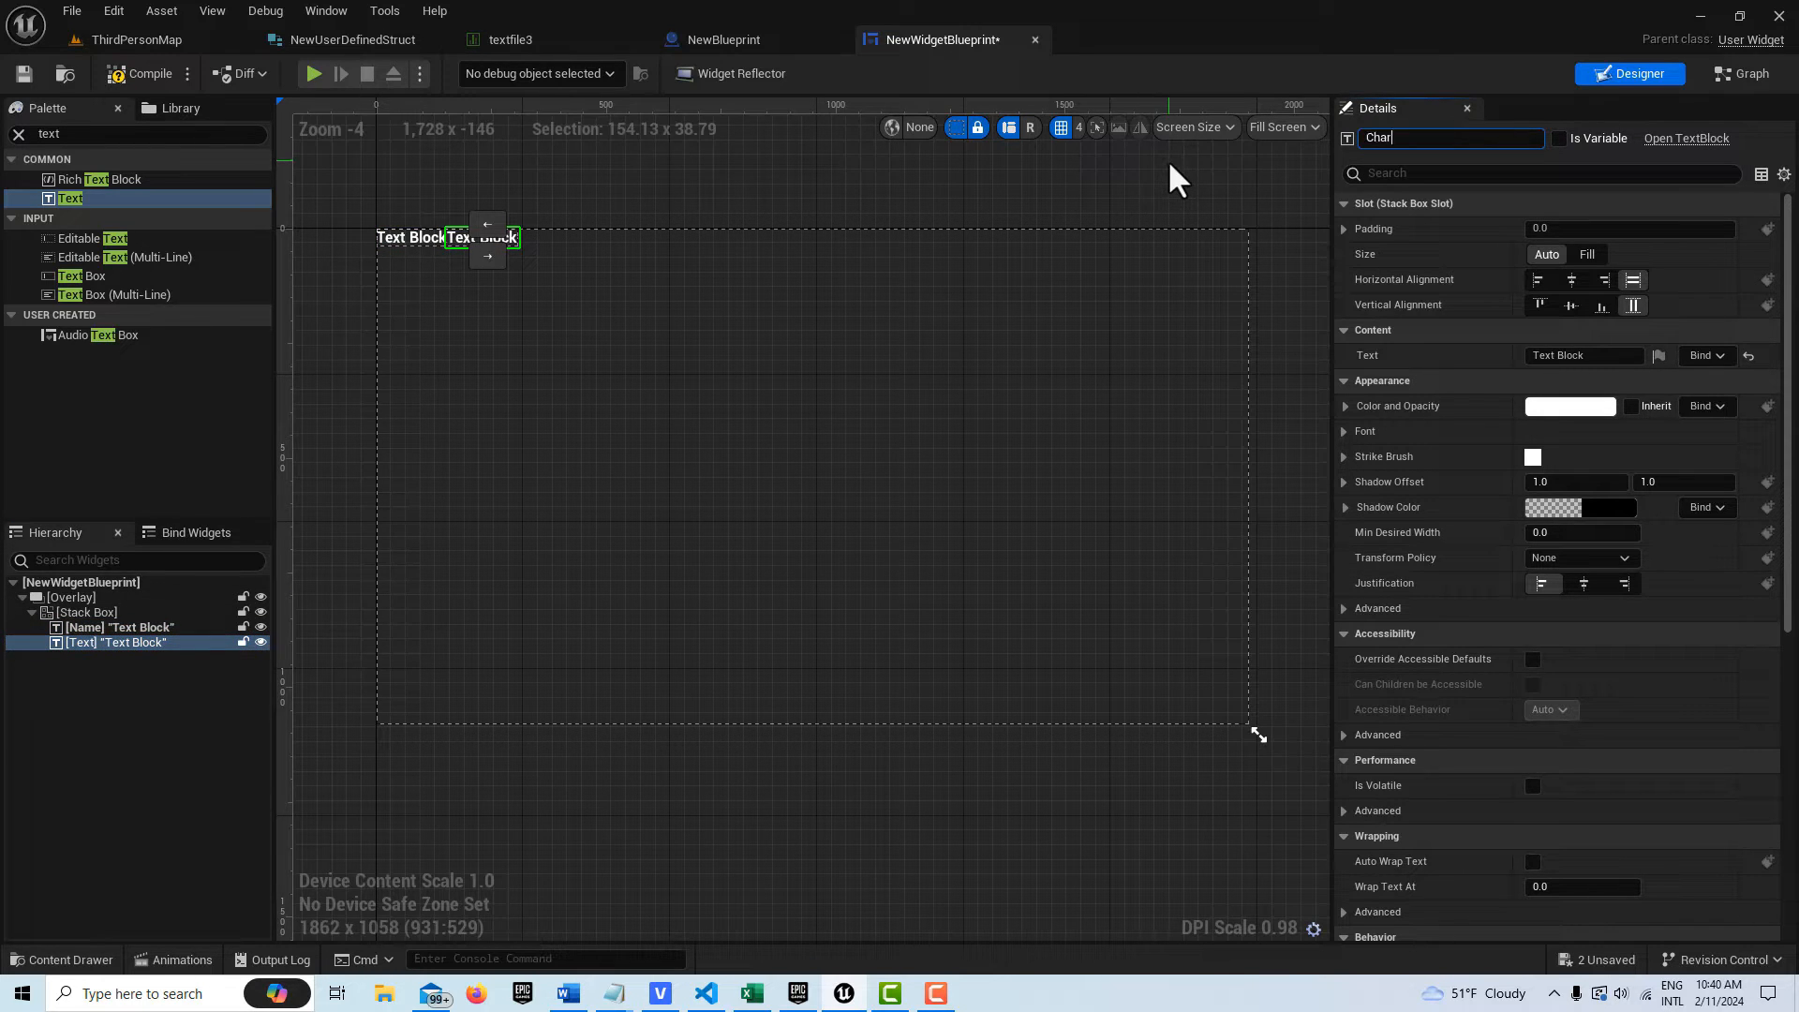
pyautogui.click(71, 596)
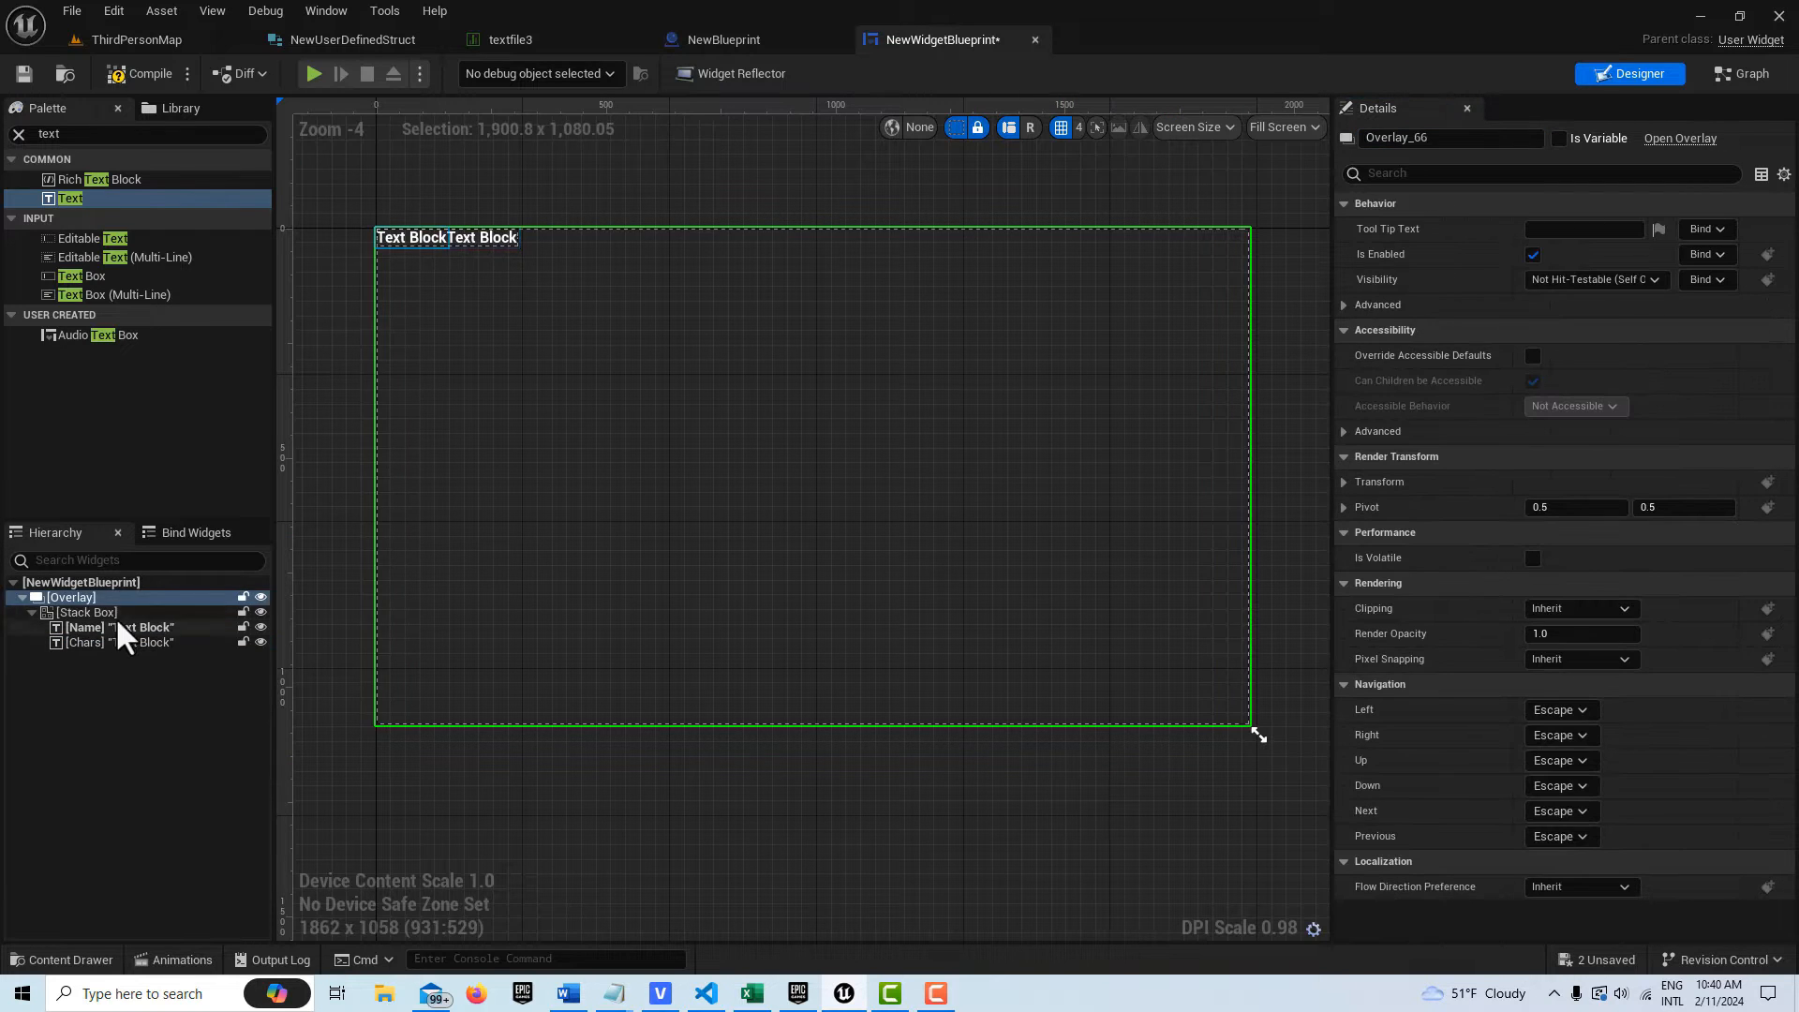
# Set the Stack Box vertical and centred, and give Name a top padding of 20
pyautogui.click(86, 611)
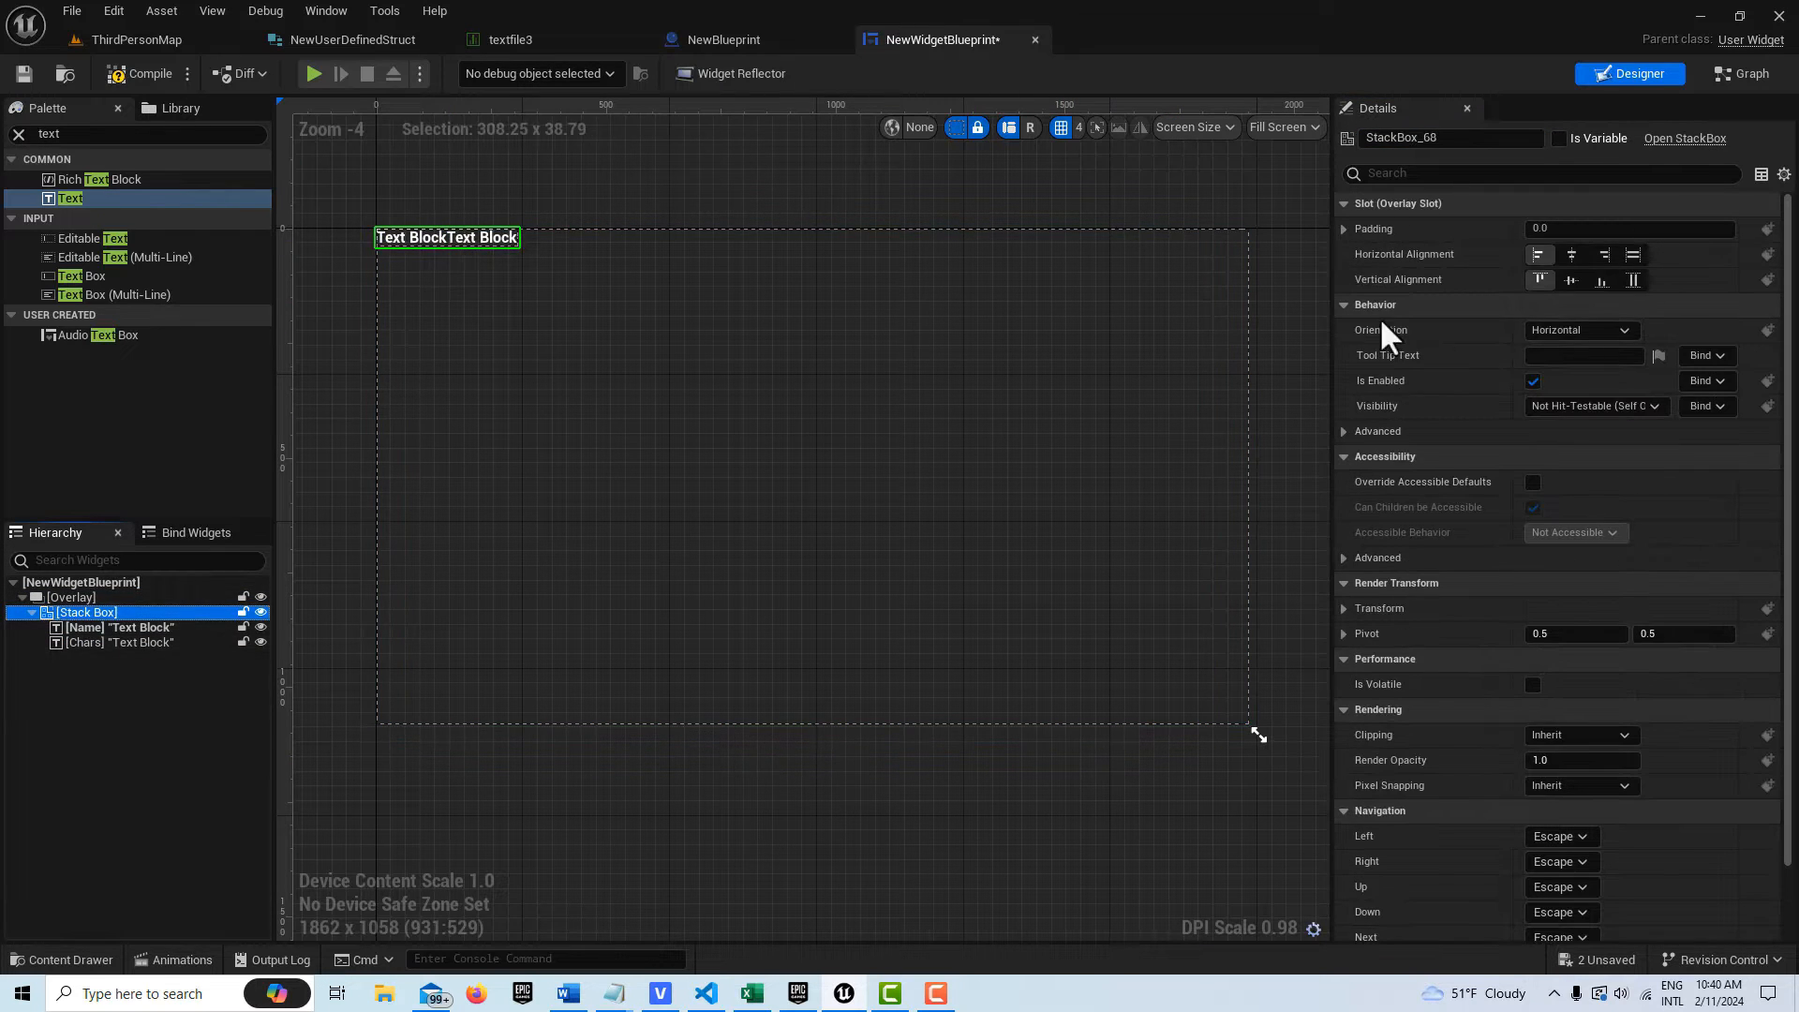
pyautogui.click(1582, 330)
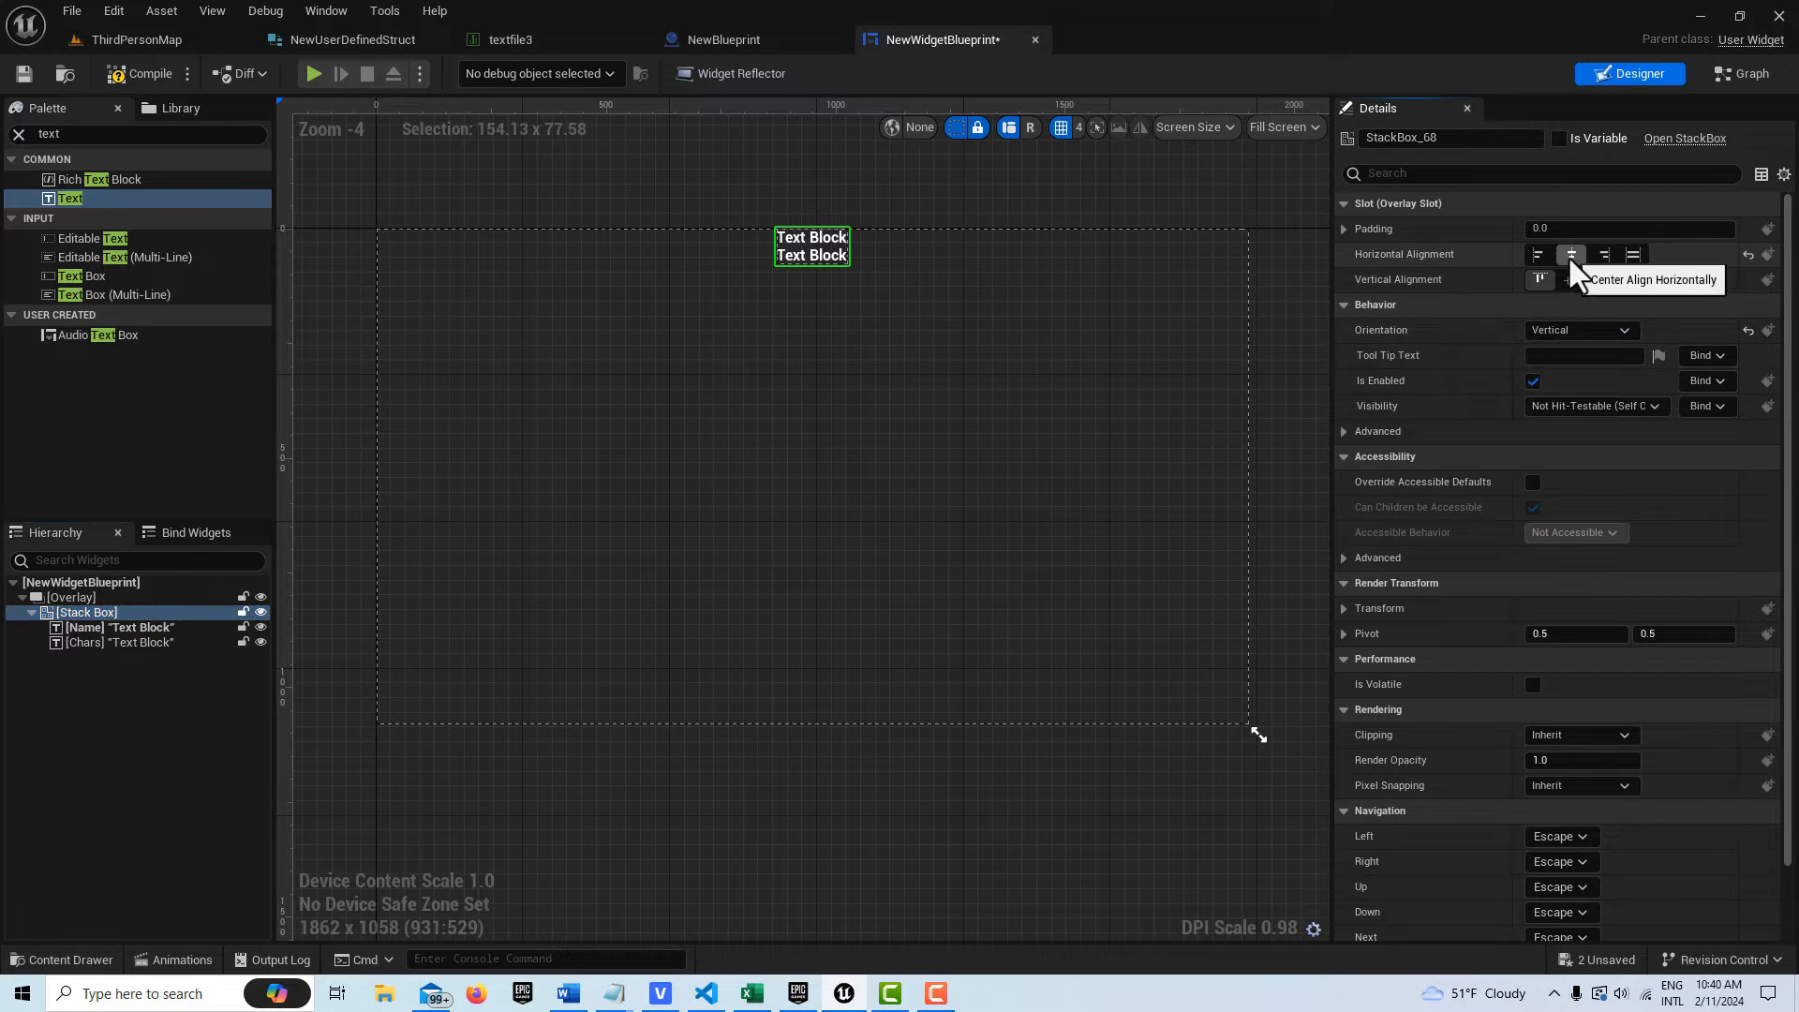
pyautogui.click(1344, 229)
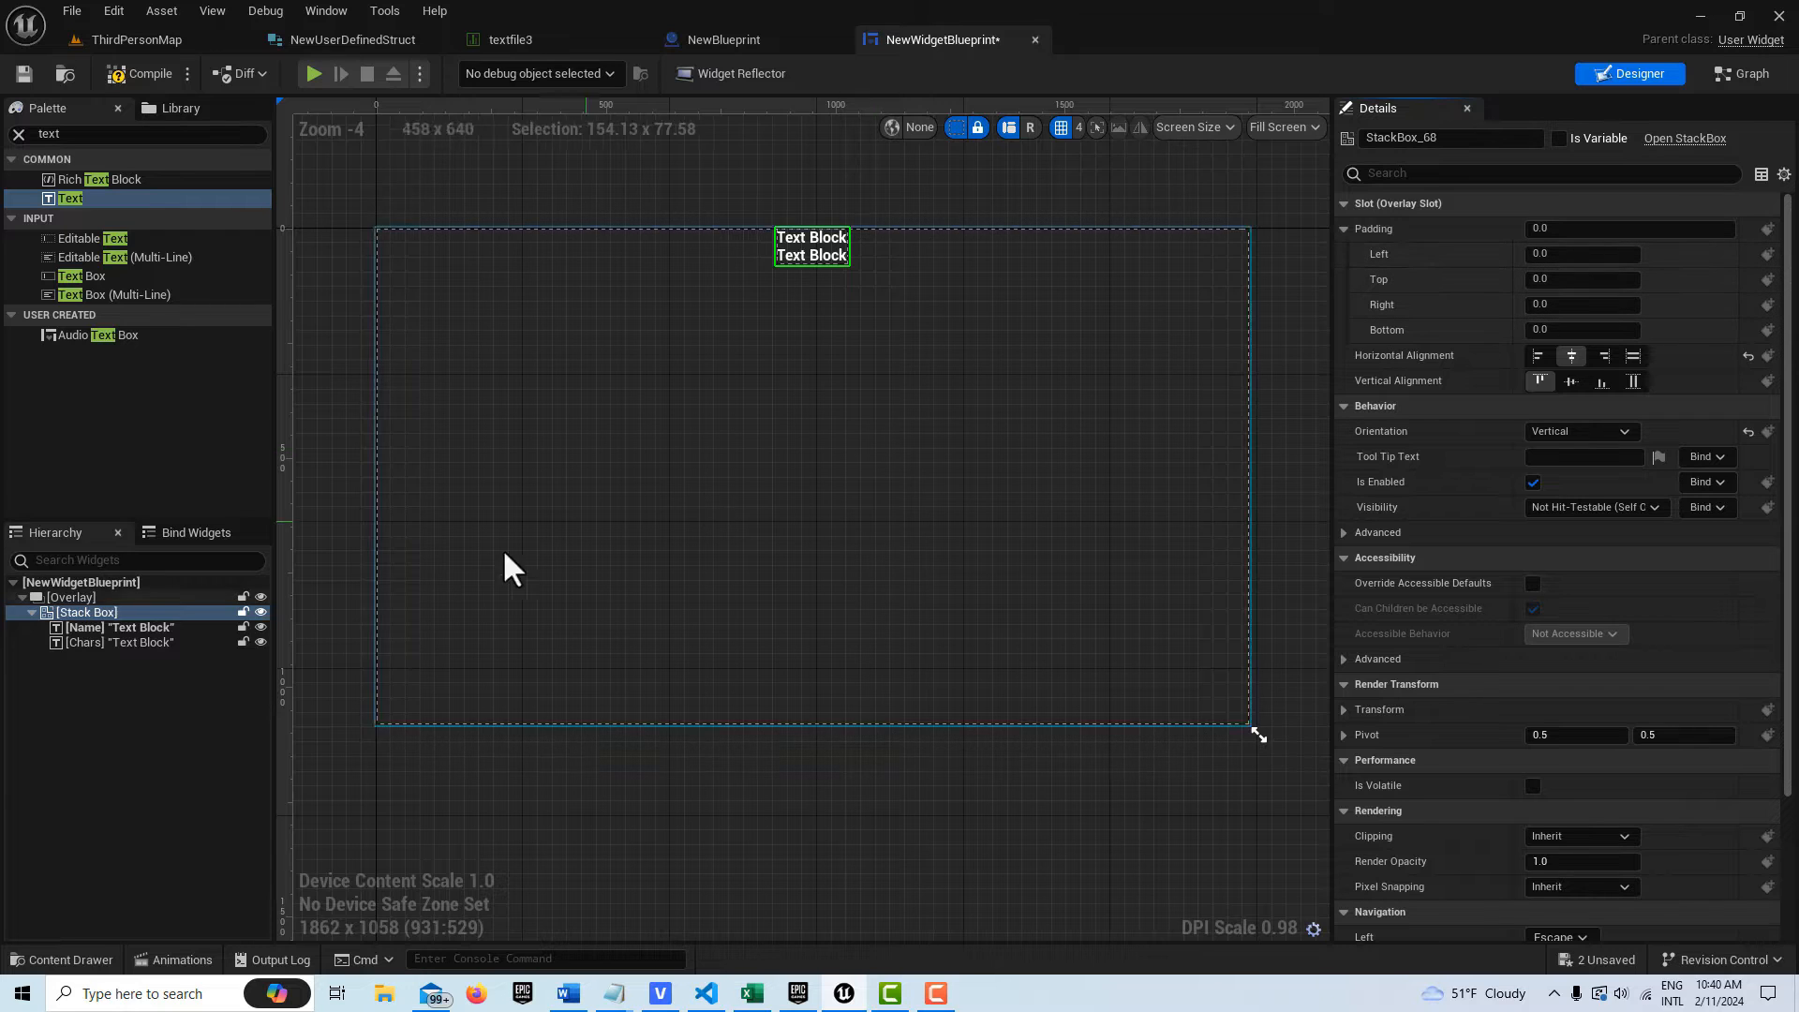
pyautogui.click(120, 628)
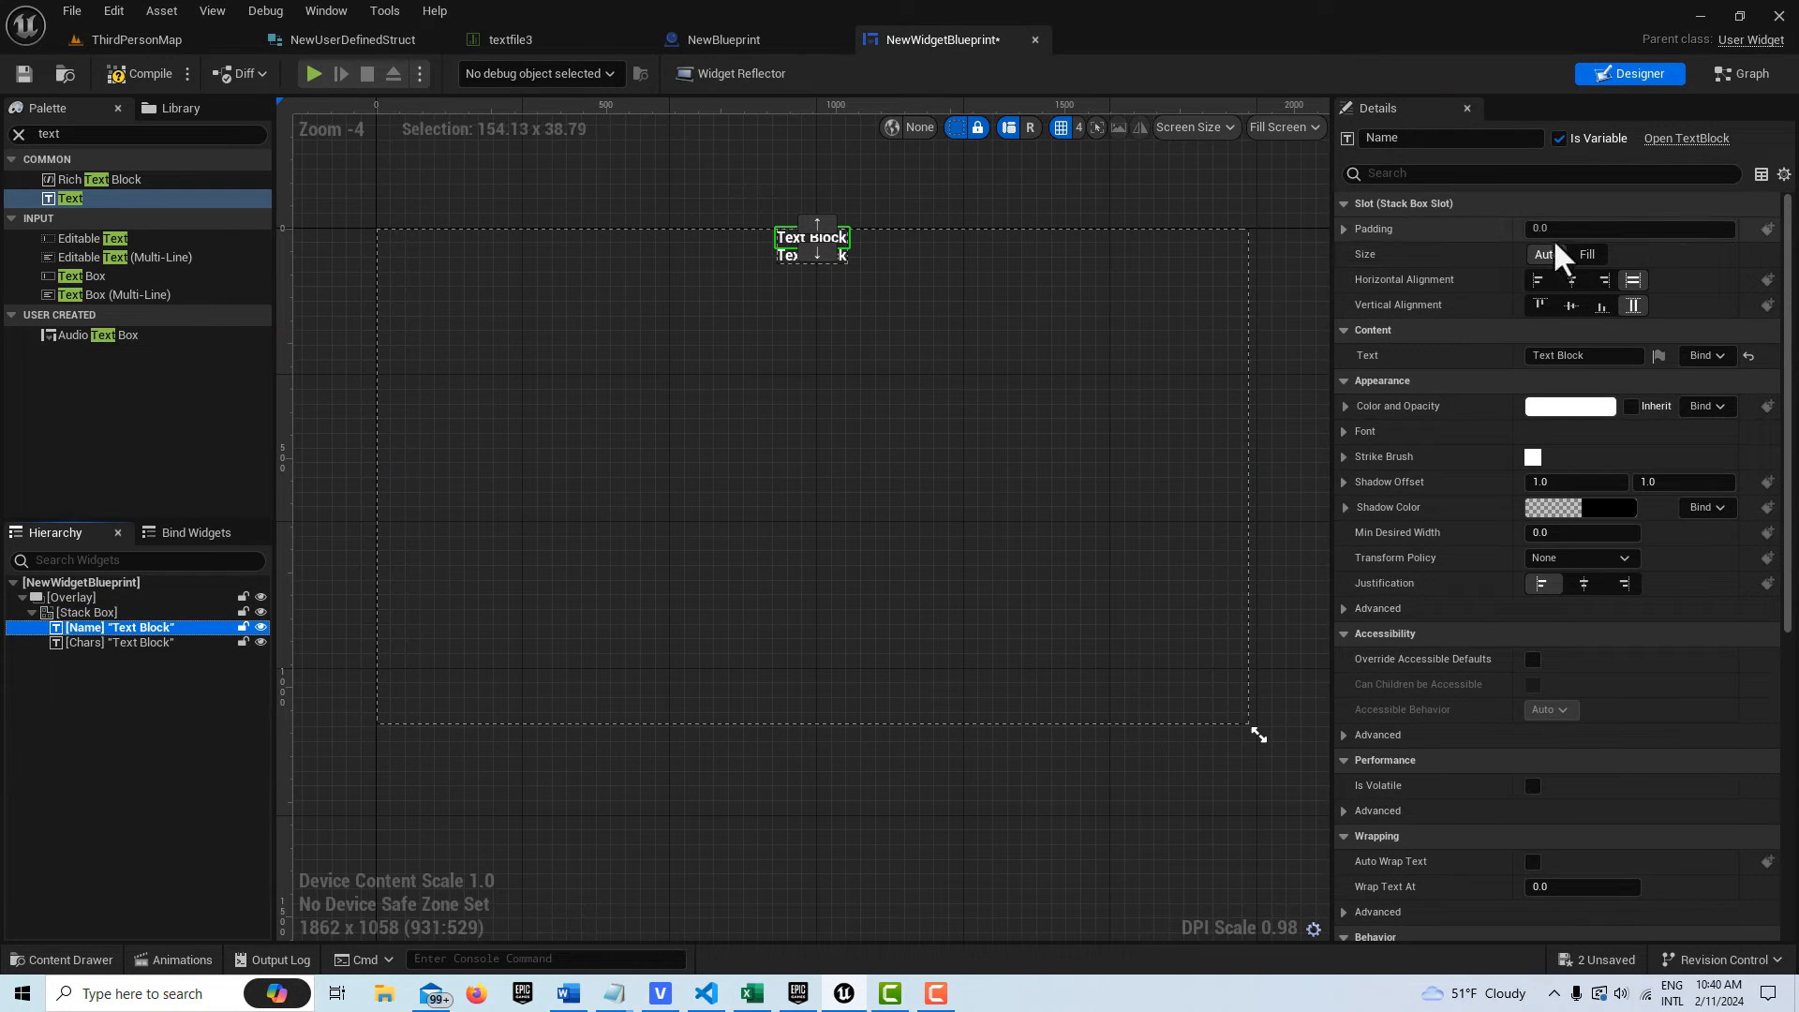
pyautogui.click(1345, 228)
pyautogui.write('20')
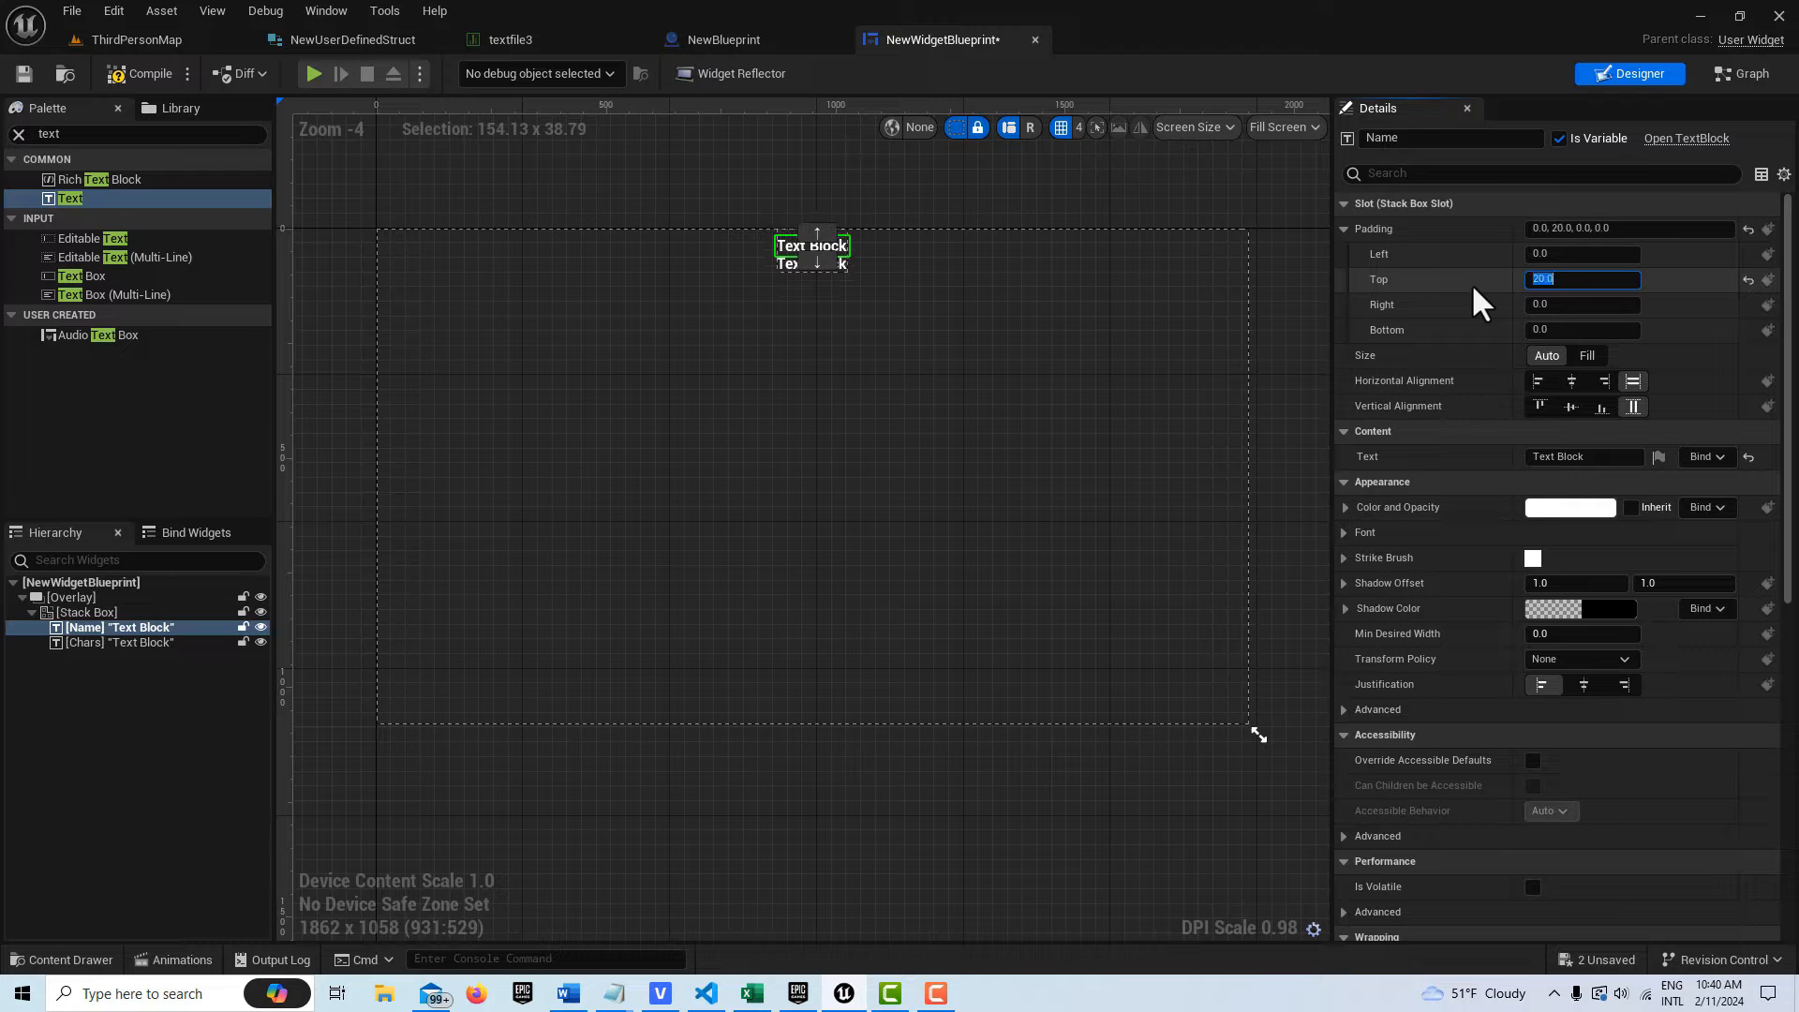
pyautogui.click(120, 641)
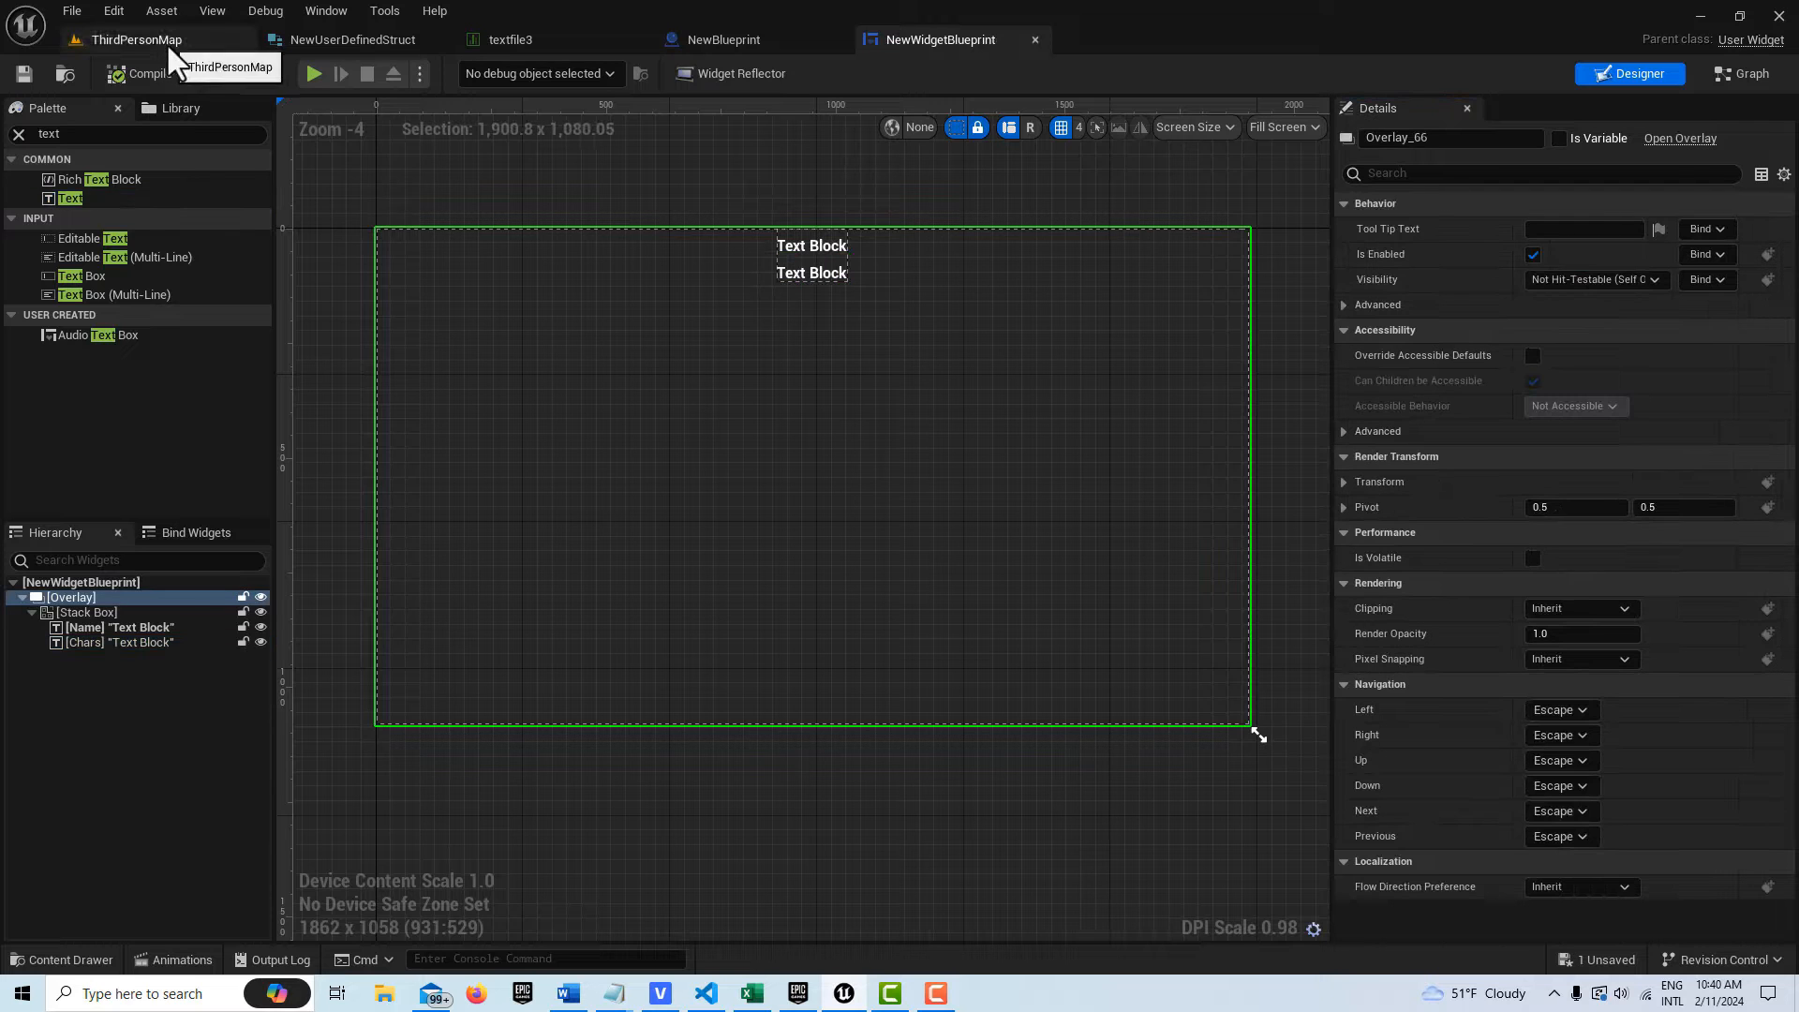
# Create a Blueprint Interface asset named NewInterface and bring it up in the interface editor
pyautogui.click(134, 40)
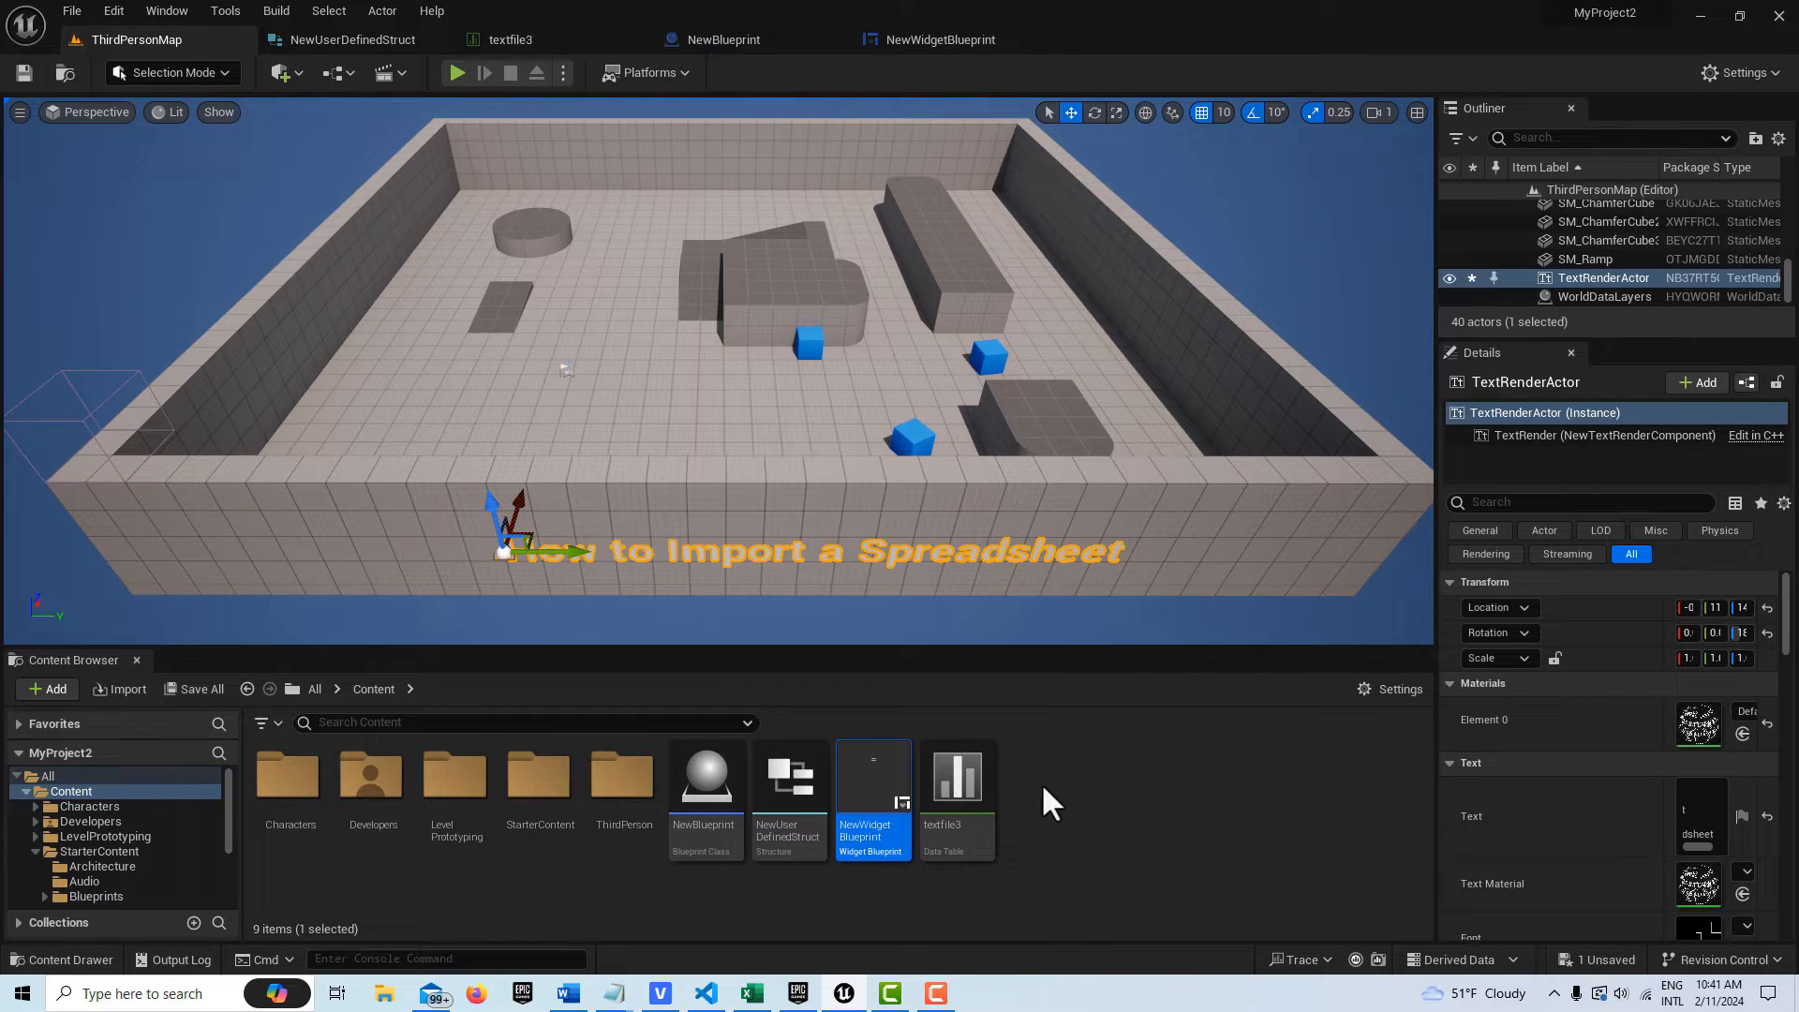
pyautogui.click(47, 688)
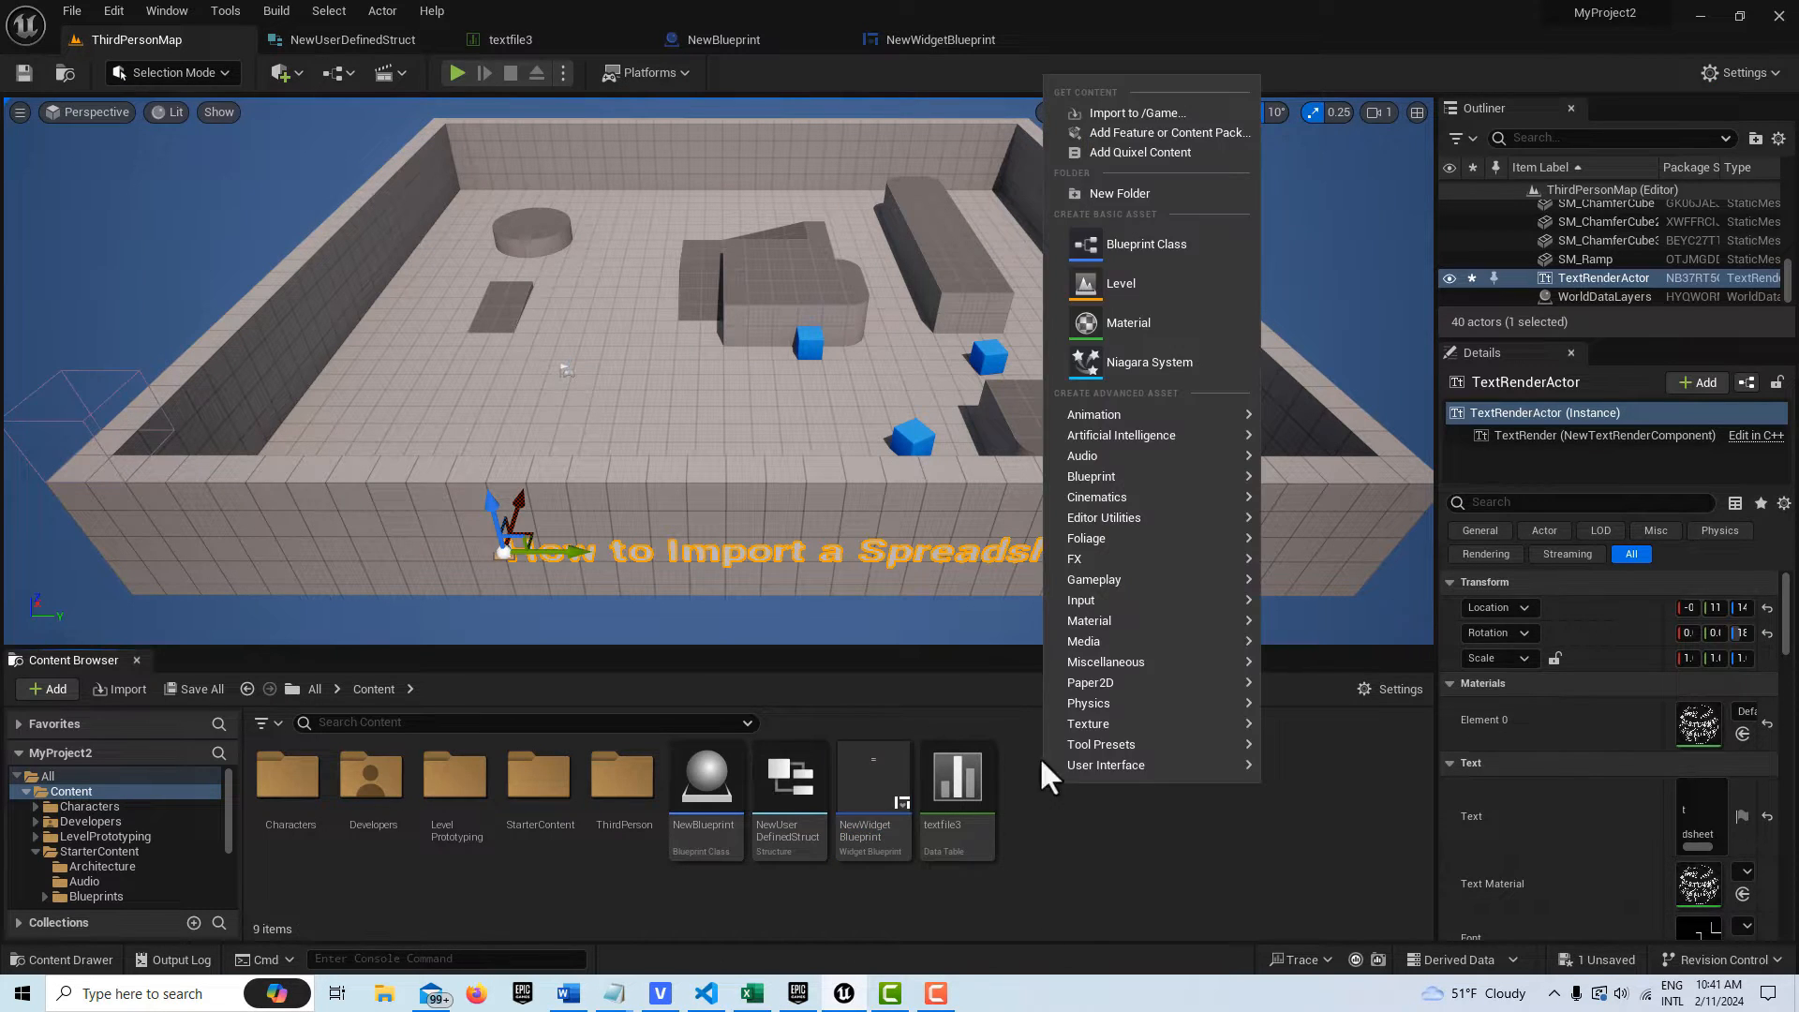
pyautogui.moveTo(1091, 474)
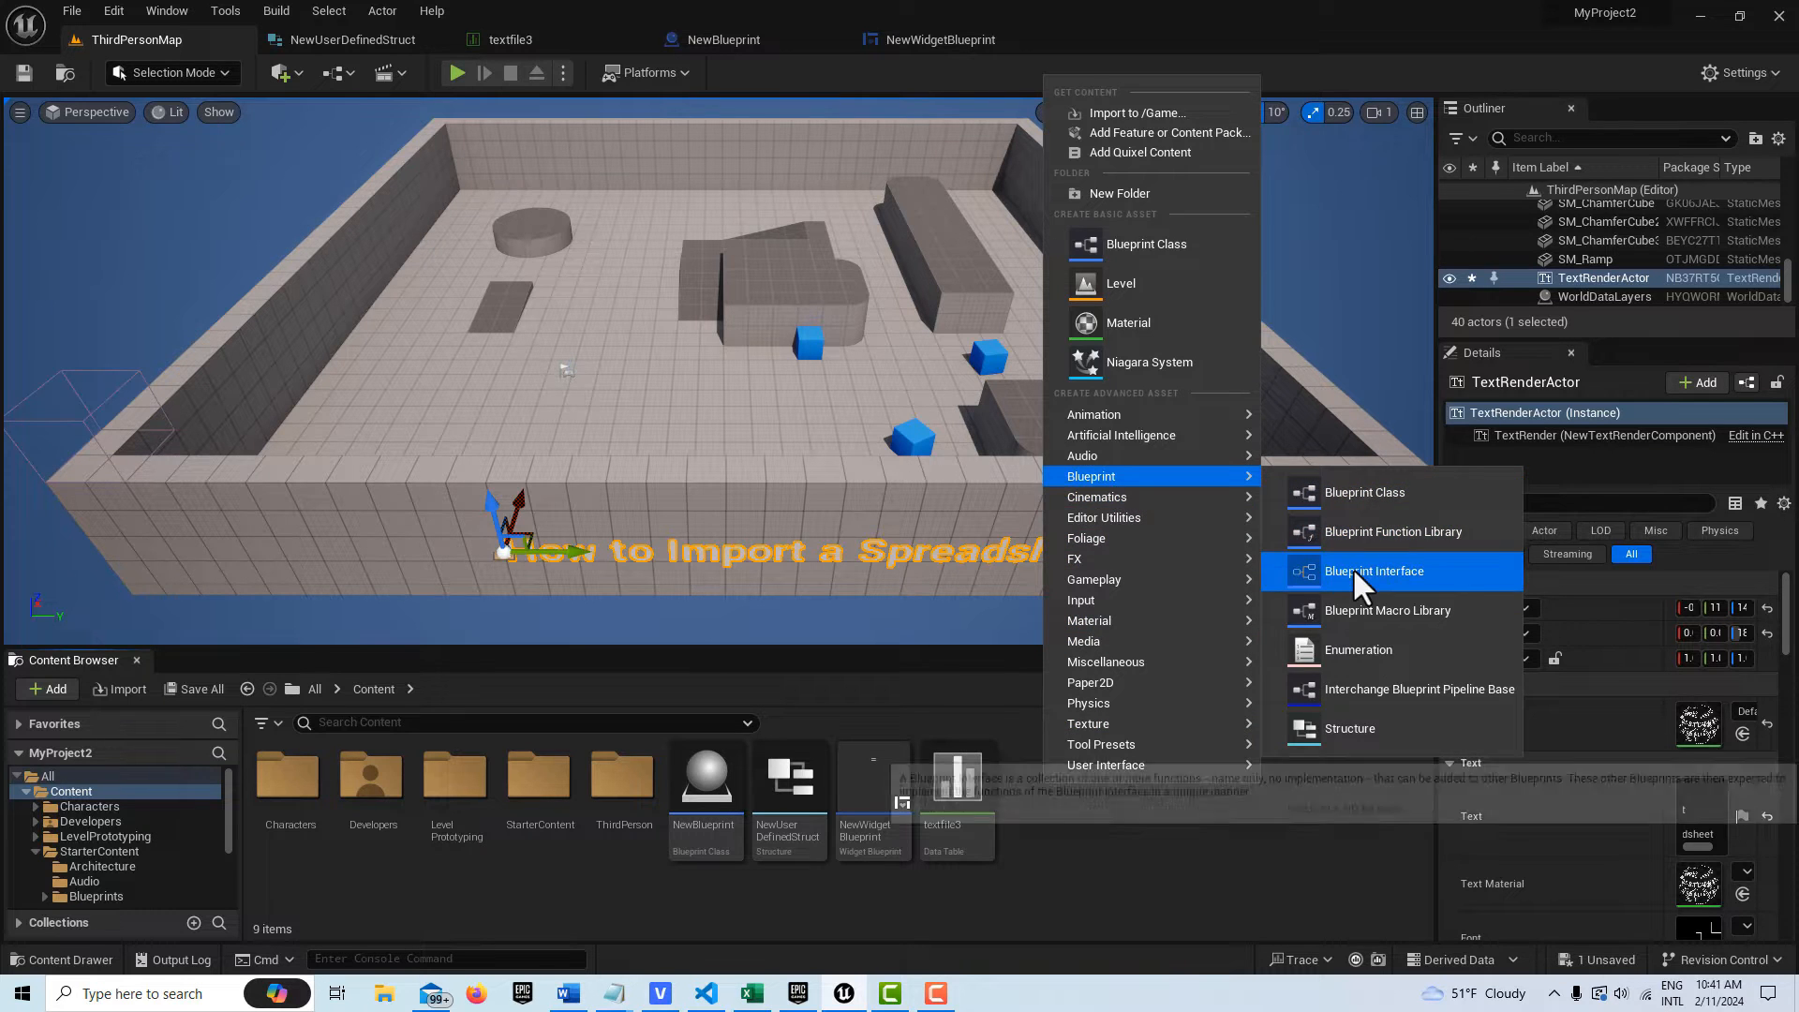
pyautogui.click(1374, 570)
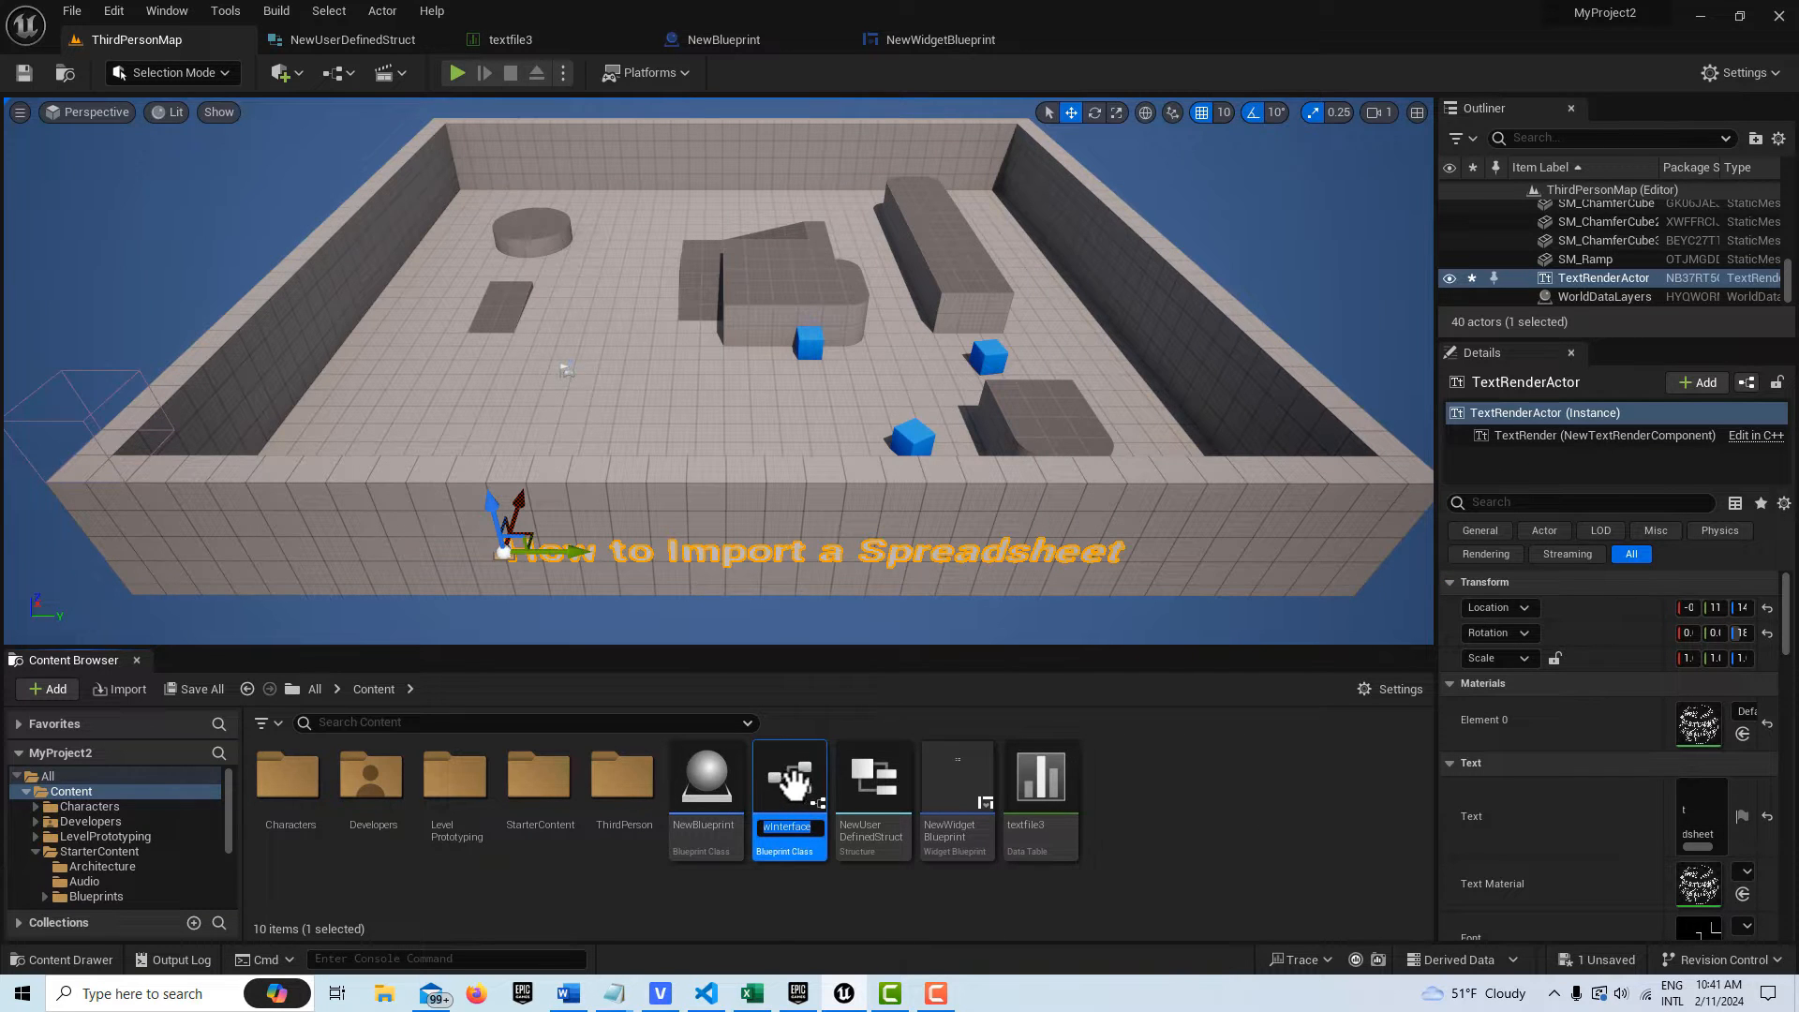
pyautogui.doubleClick(789, 774)
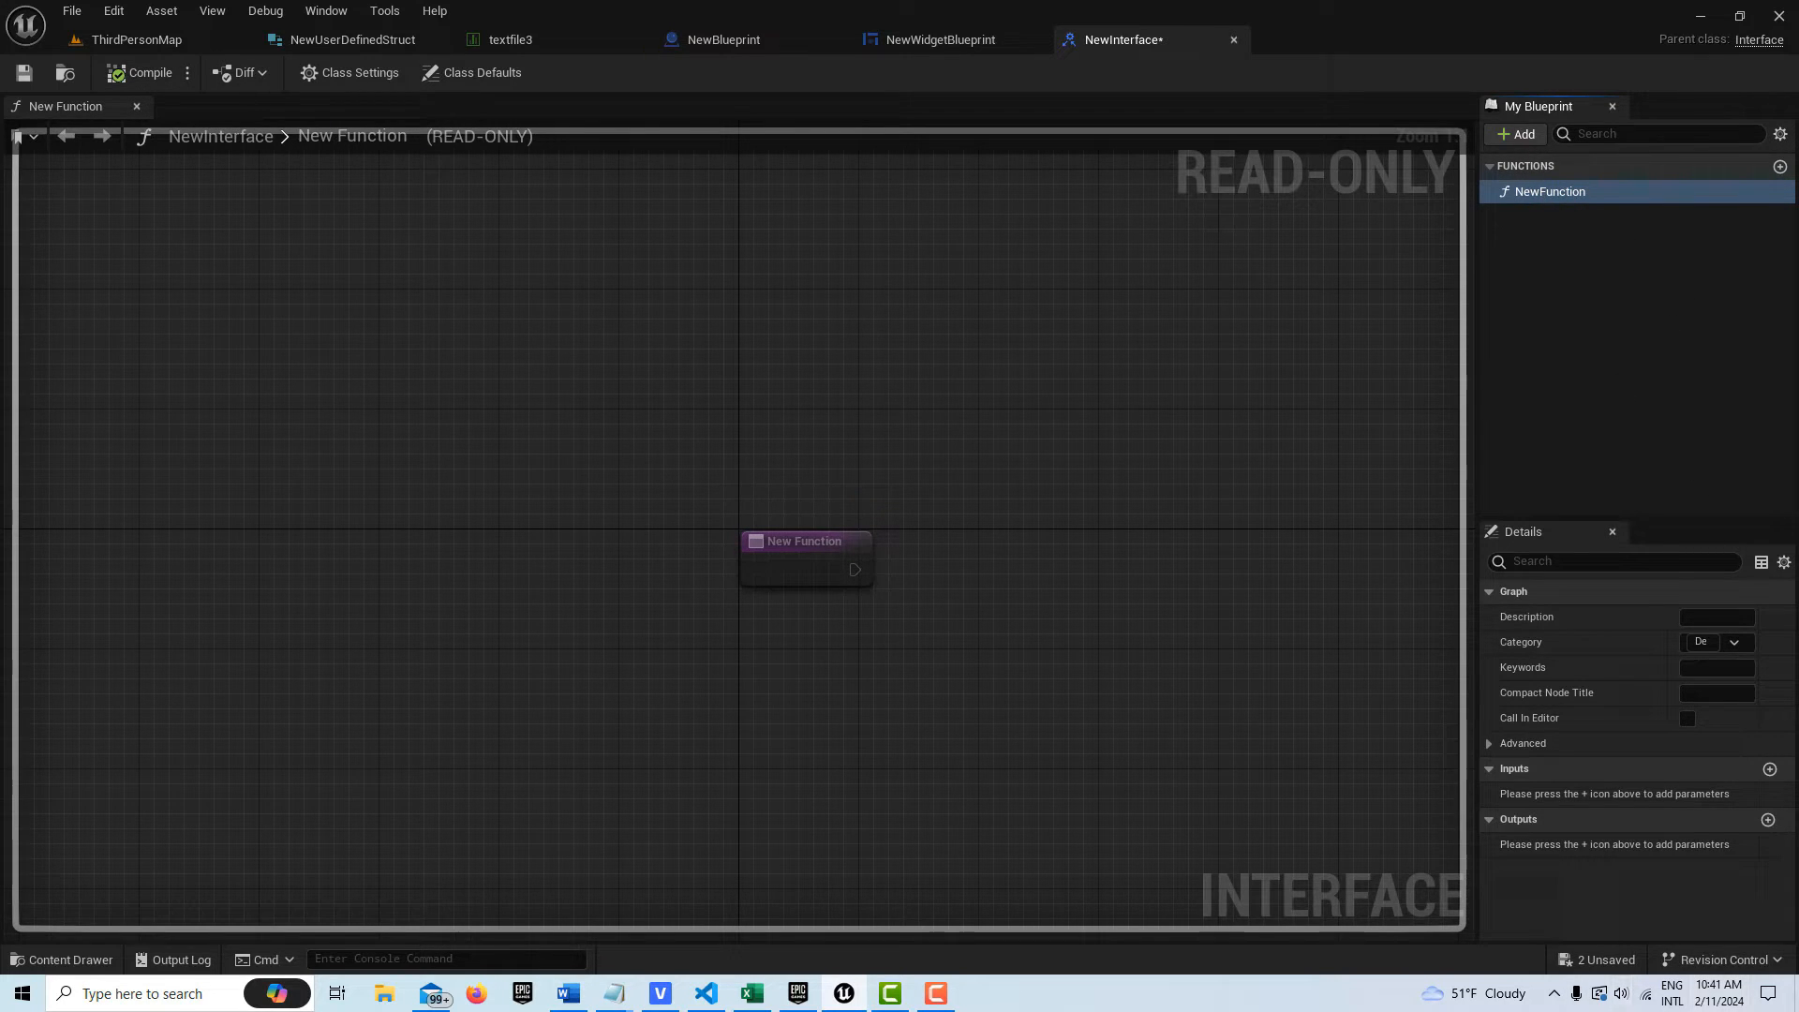
# Give New Function Text inputs Title and Chars, then compile the interface
pyautogui.click(1768, 769)
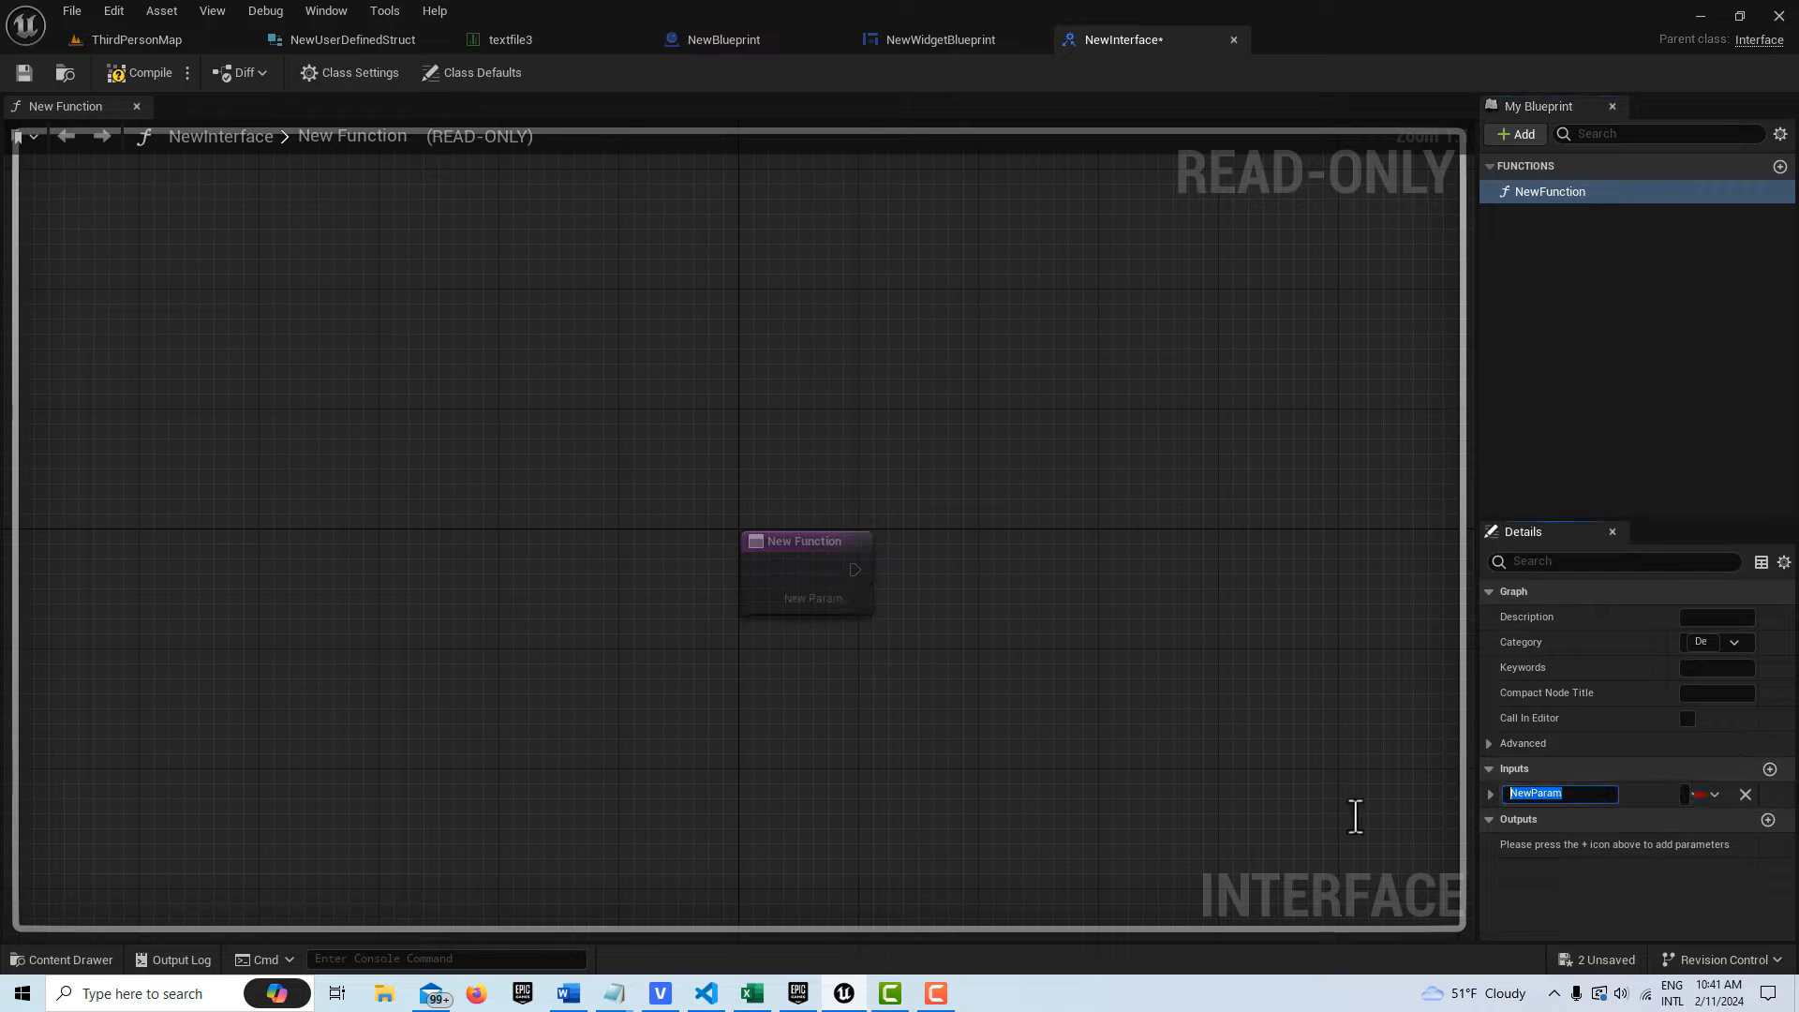
pyautogui.write('Title')
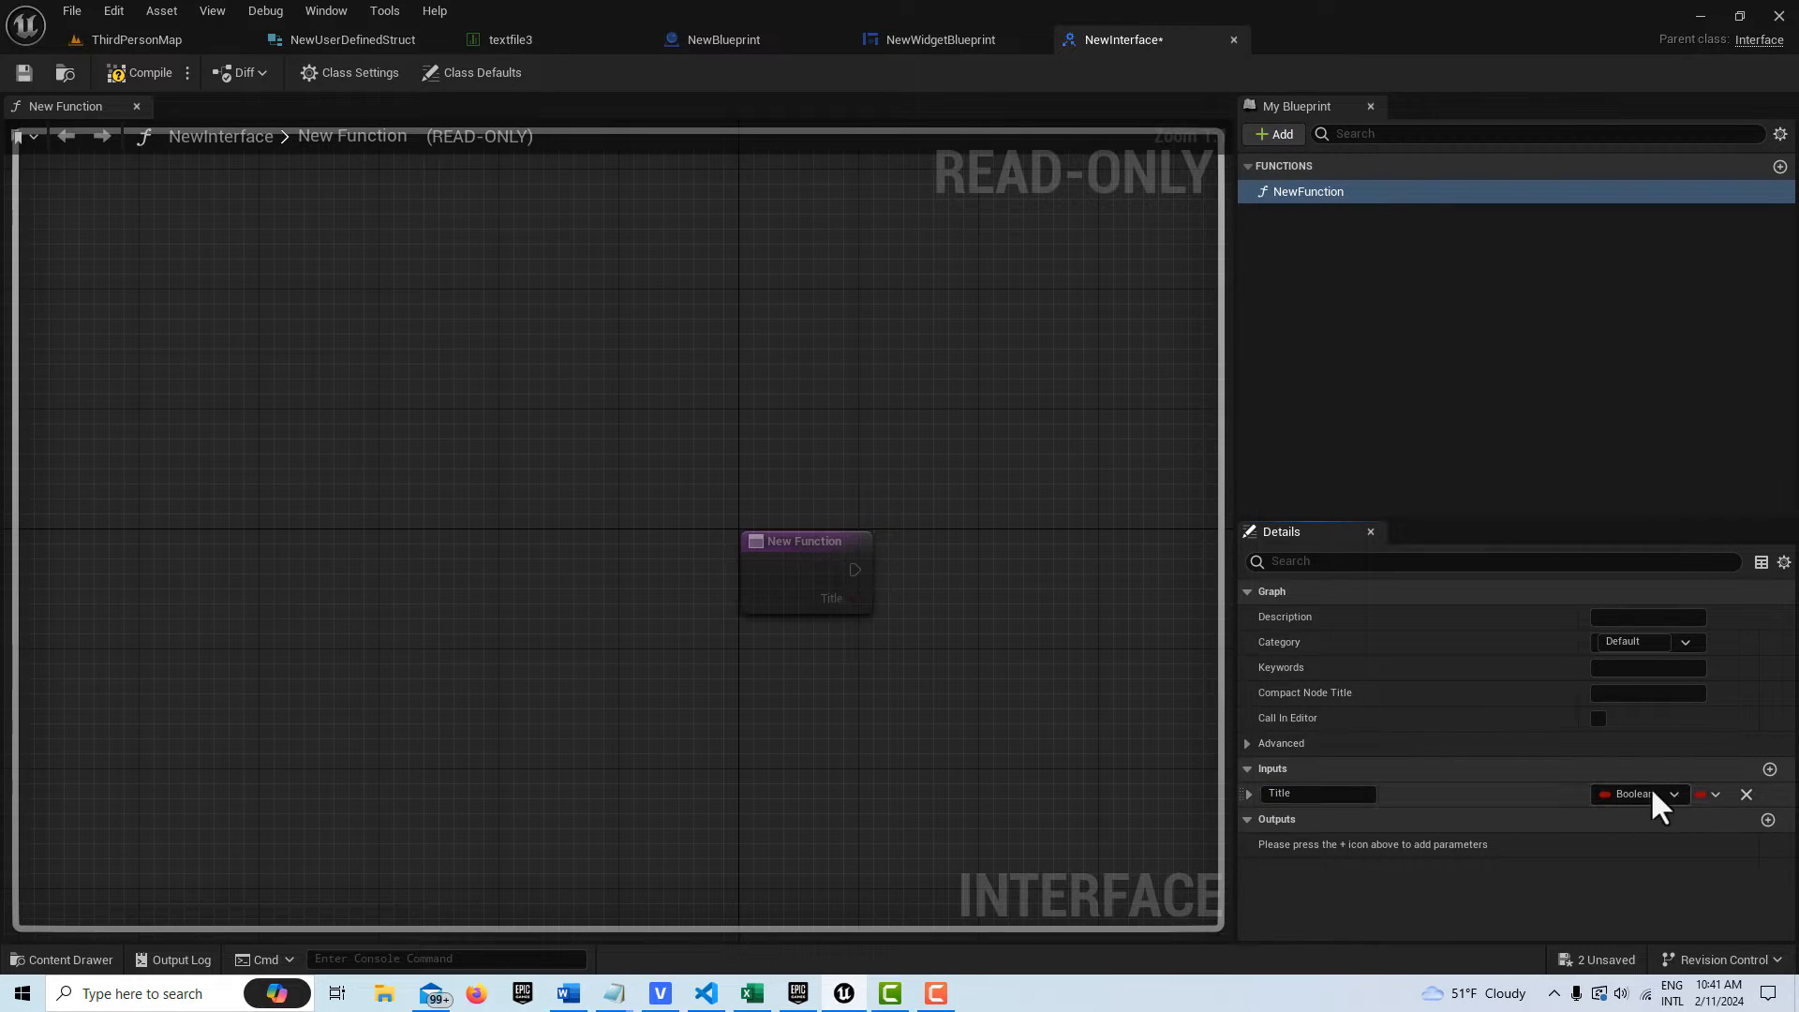
pyautogui.click(1634, 794)
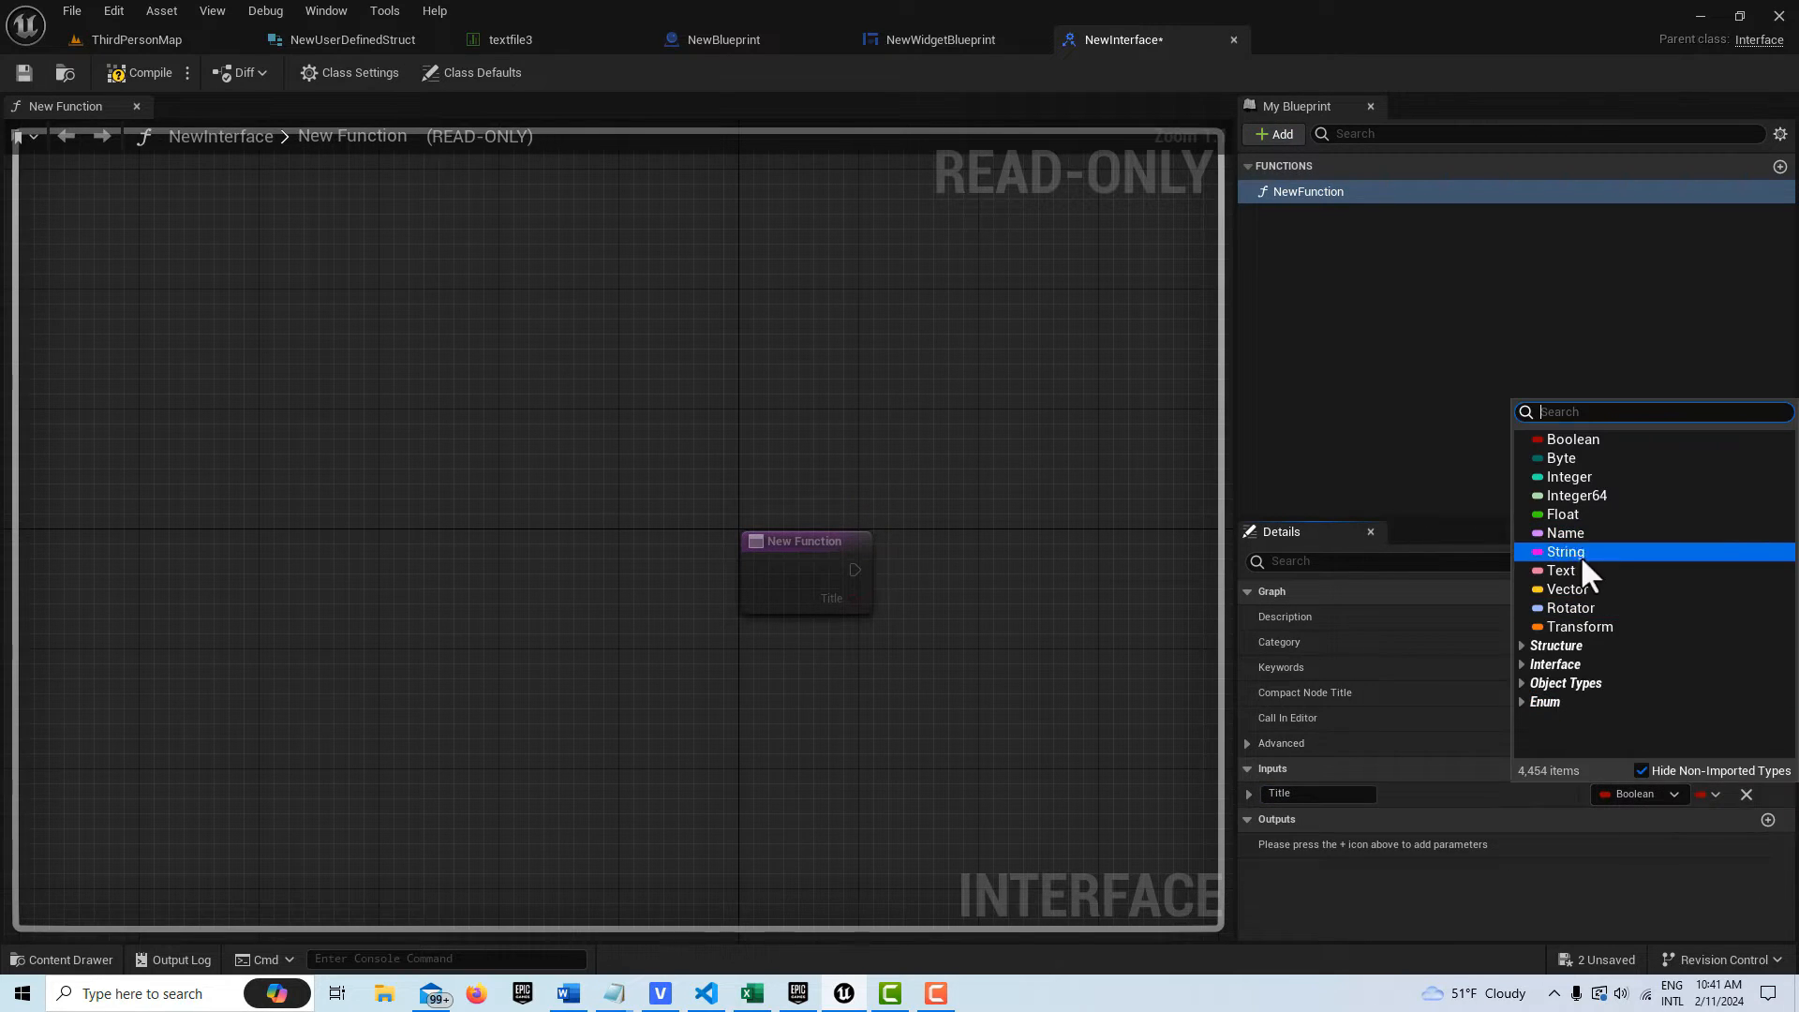
pyautogui.click(1563, 570)
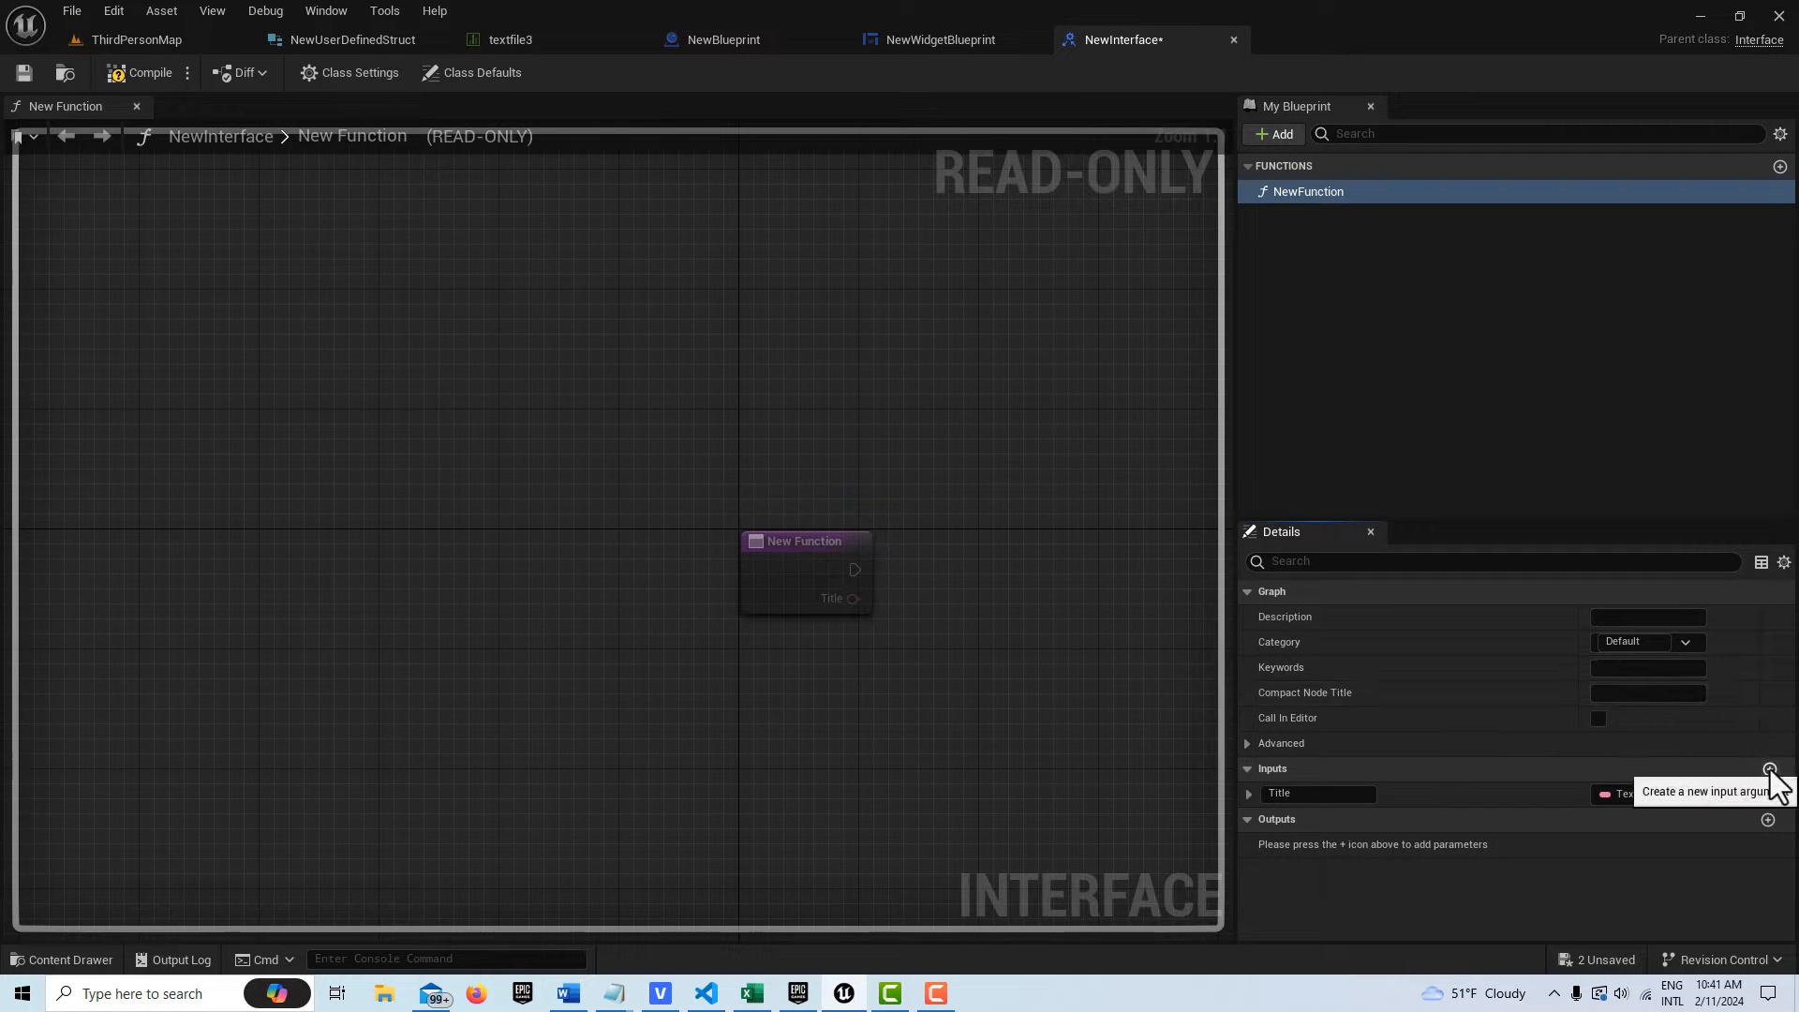
pyautogui.click(1767, 769)
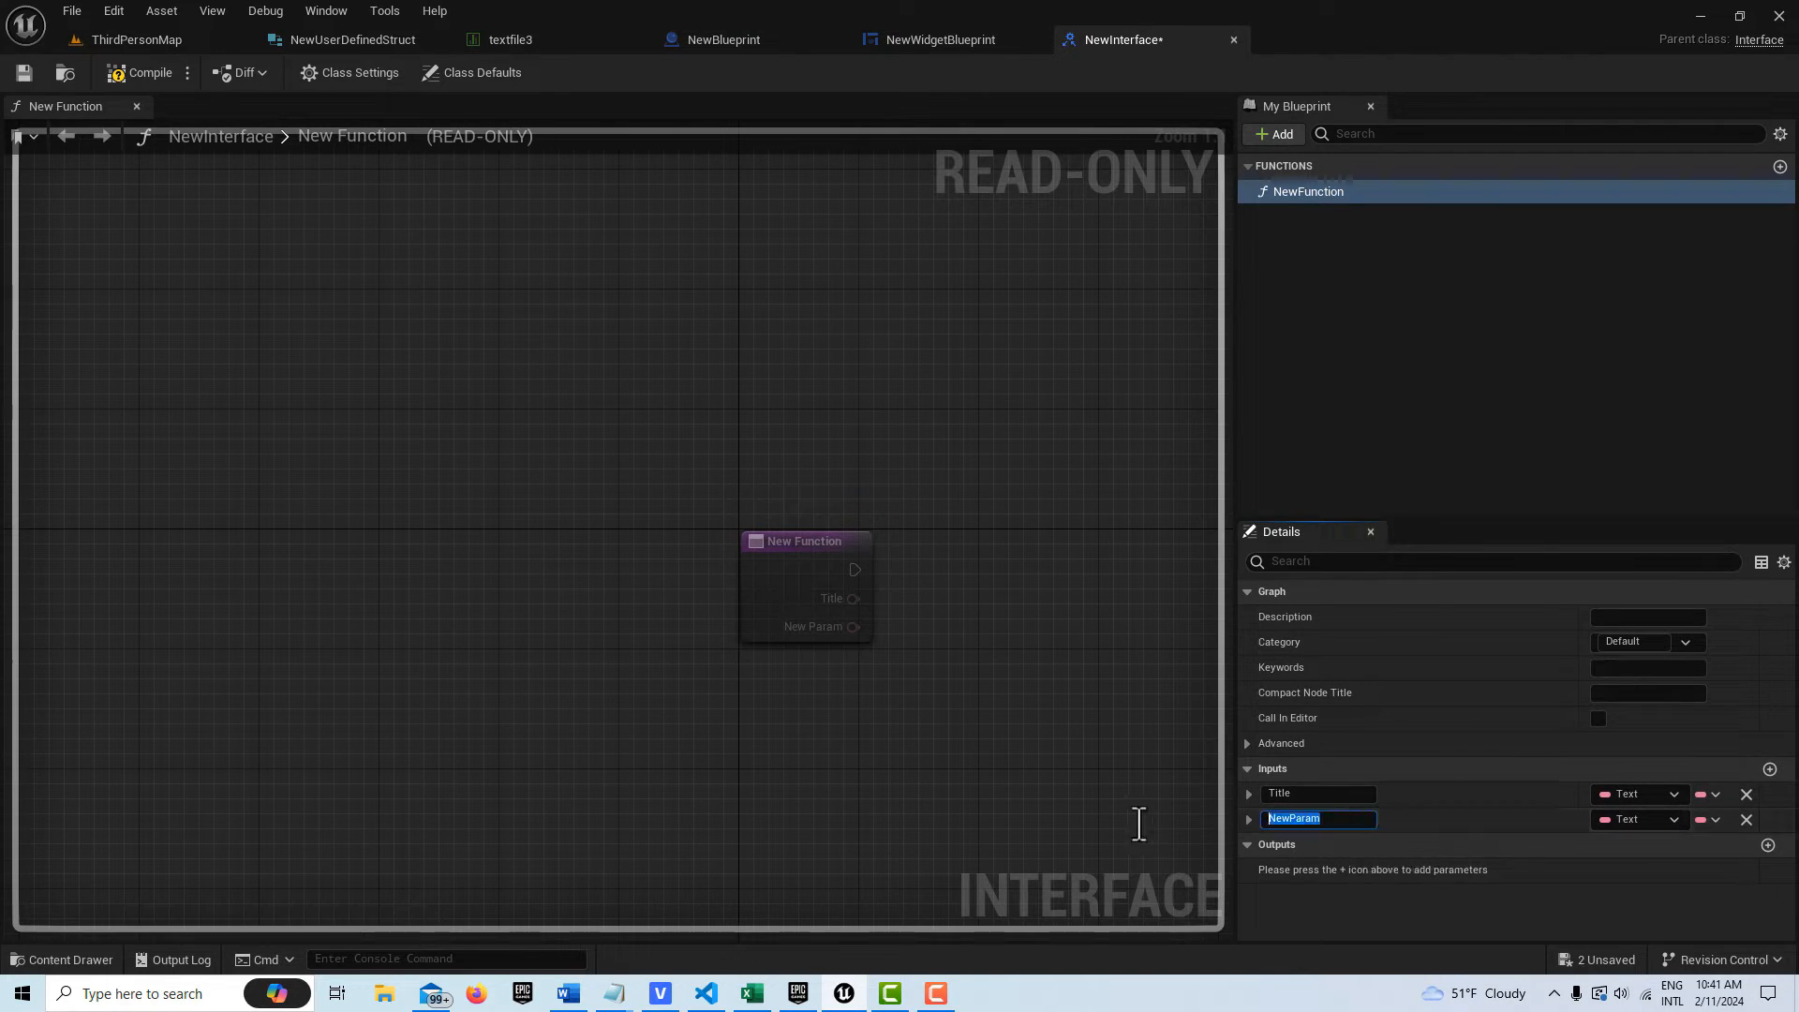
pyautogui.write('Chars')
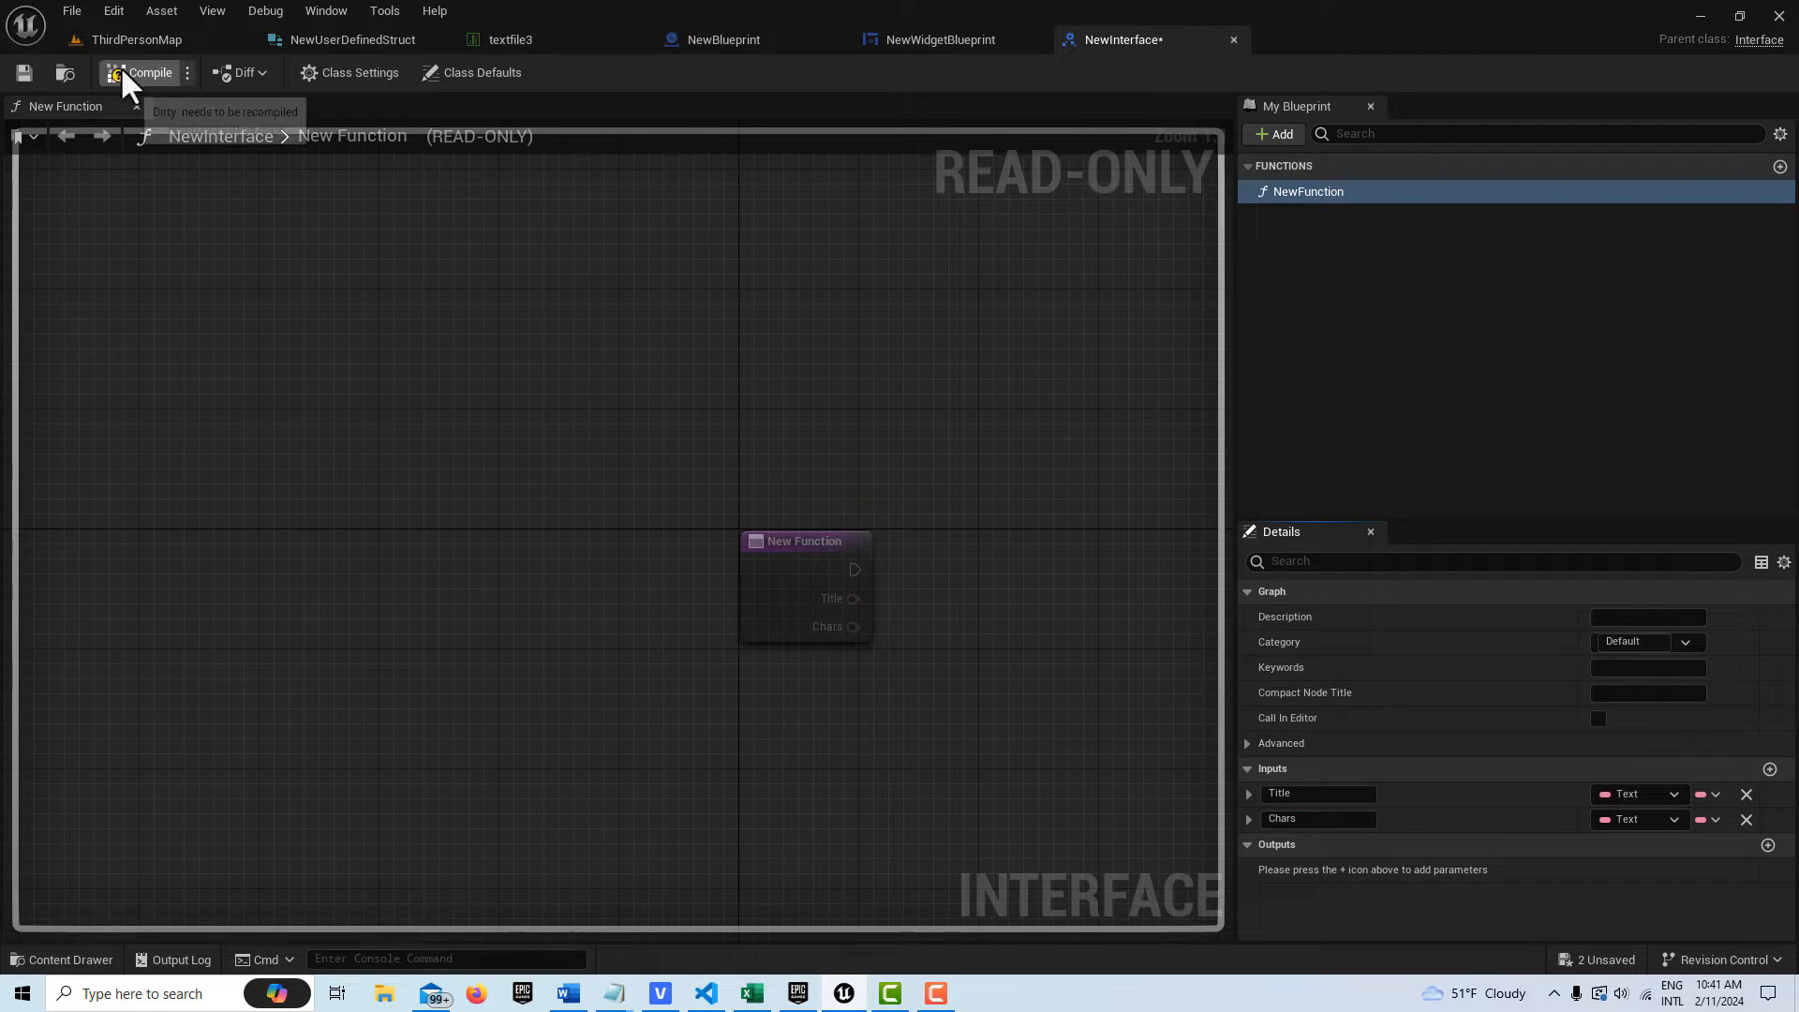
pyautogui.click(150, 73)
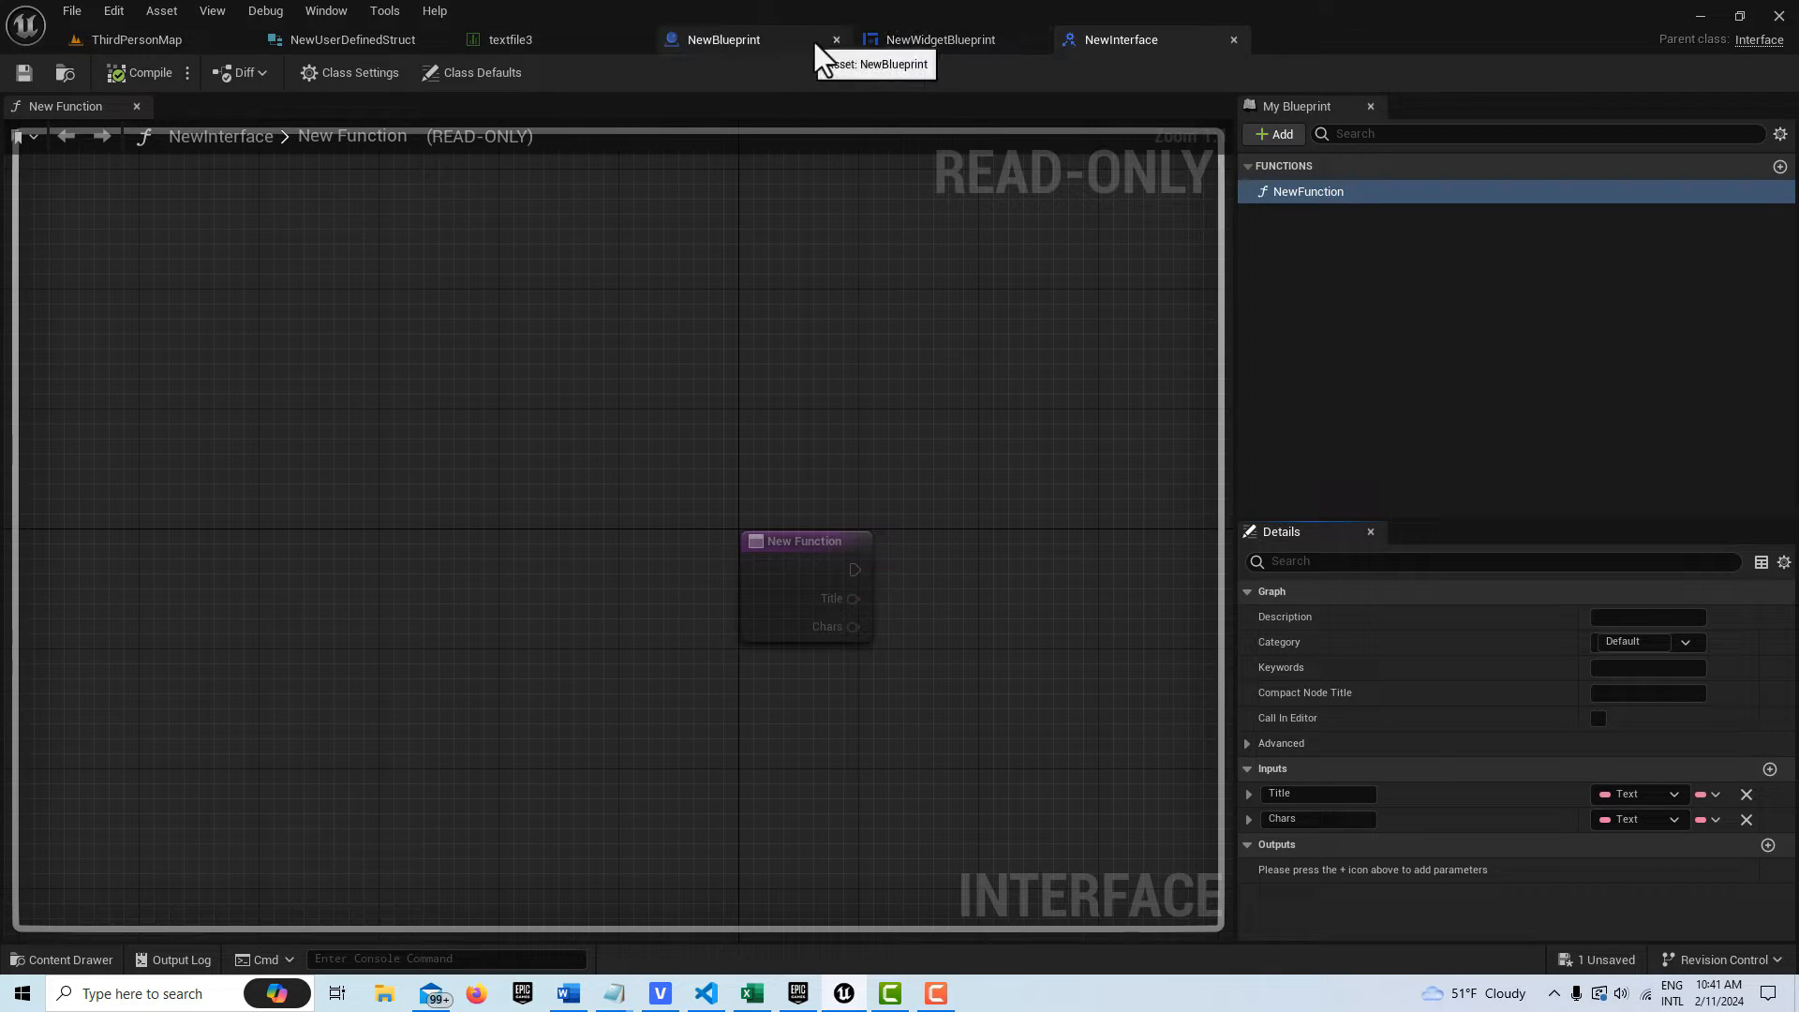
# In NewWidgetBlueprint's Class Settings, add NewInterface to Implemented Interfaces
pyautogui.click(937, 40)
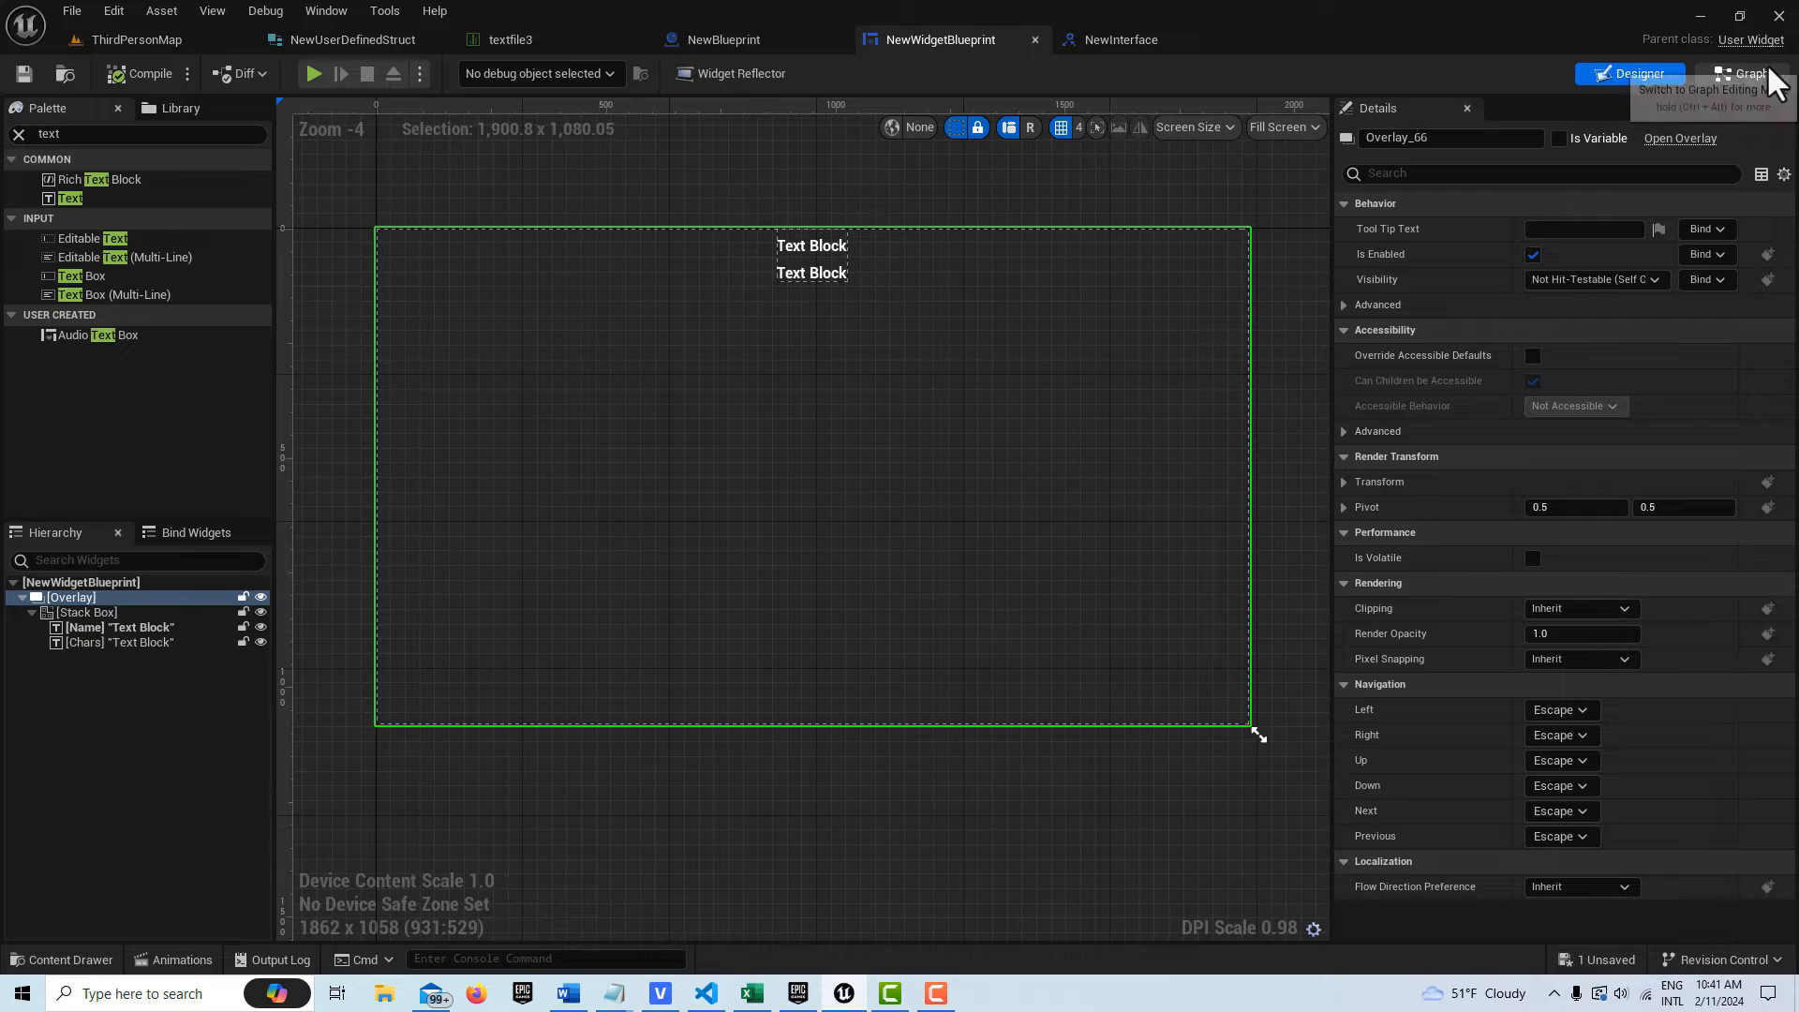
pyautogui.click(1739, 73)
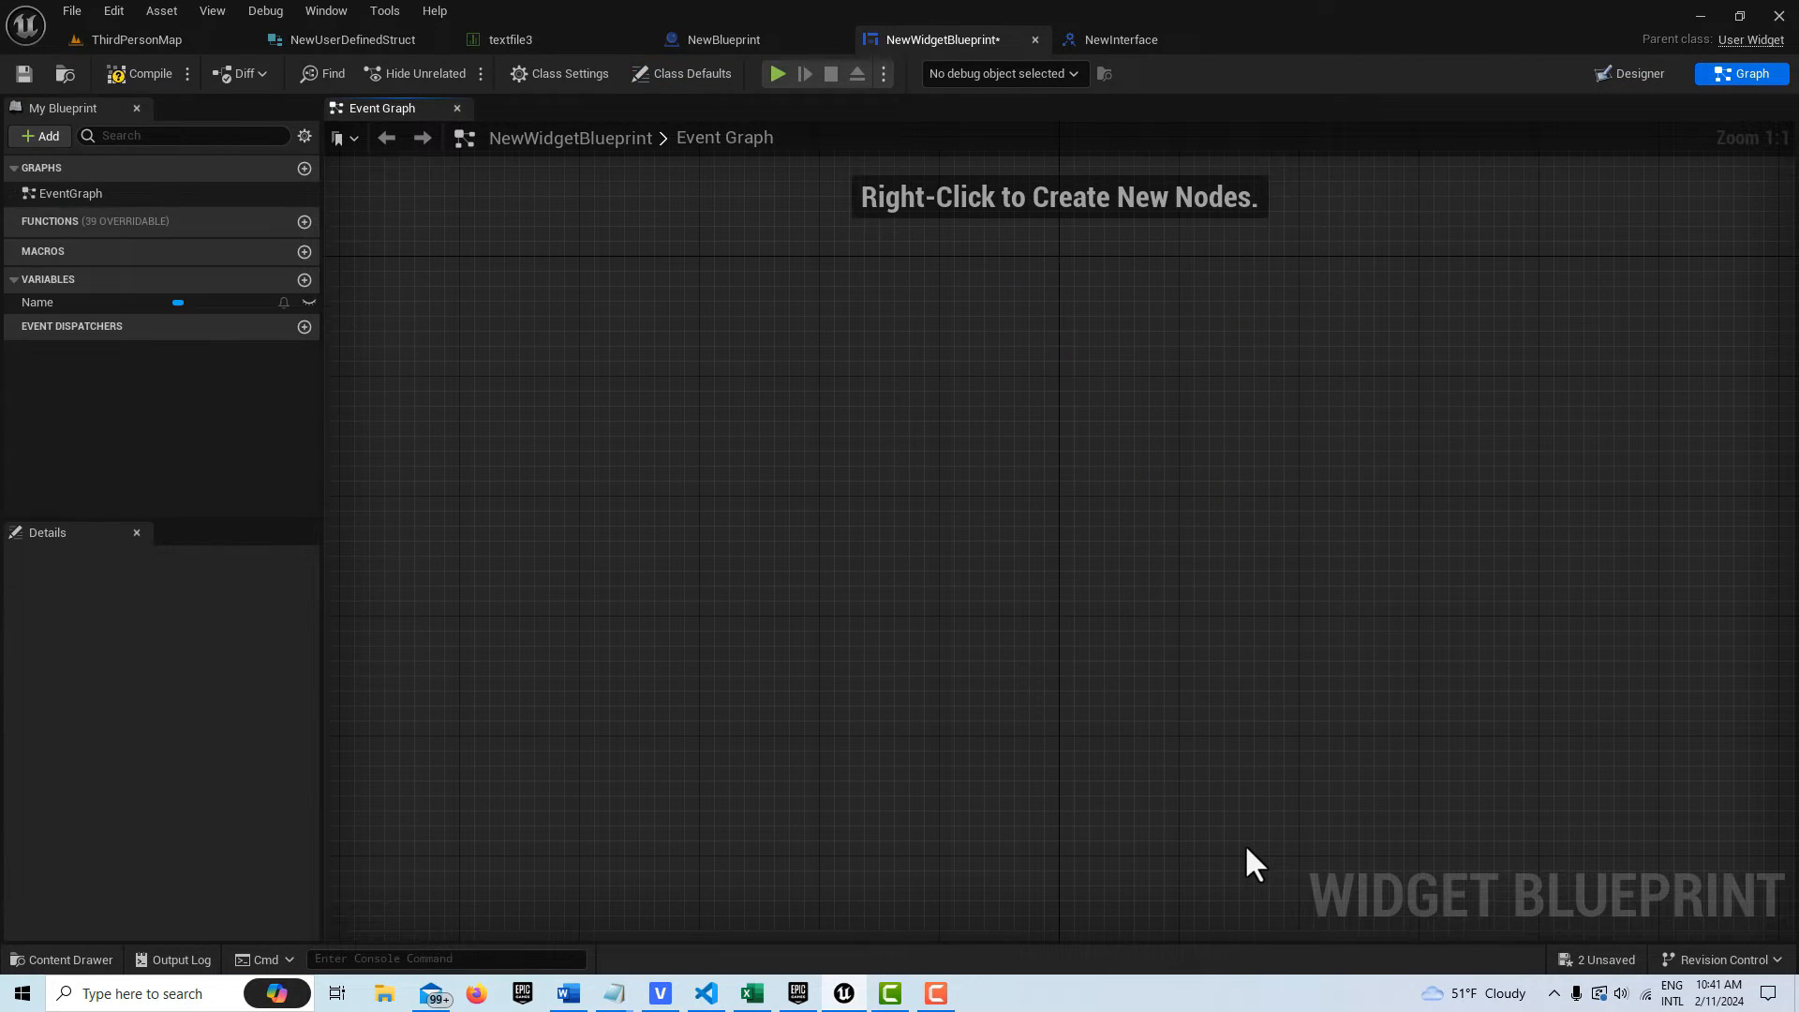
pyautogui.moveTo(561, 73)
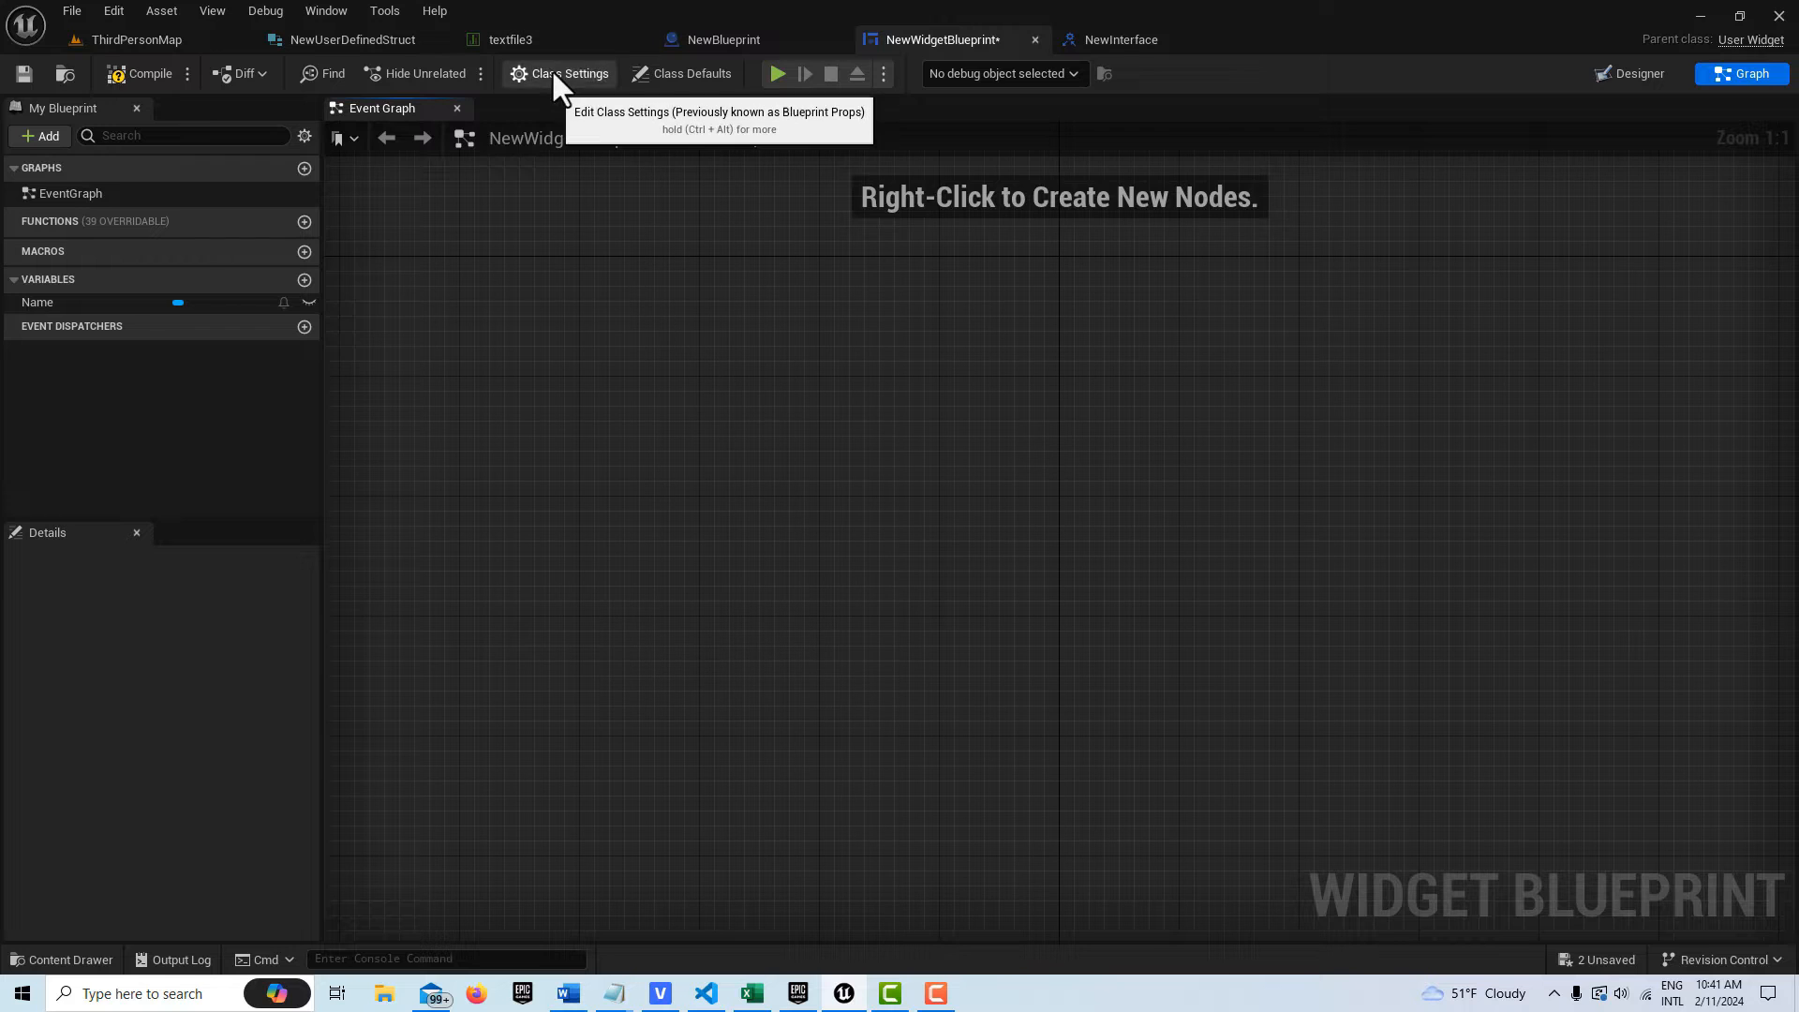
pyautogui.click(570, 73)
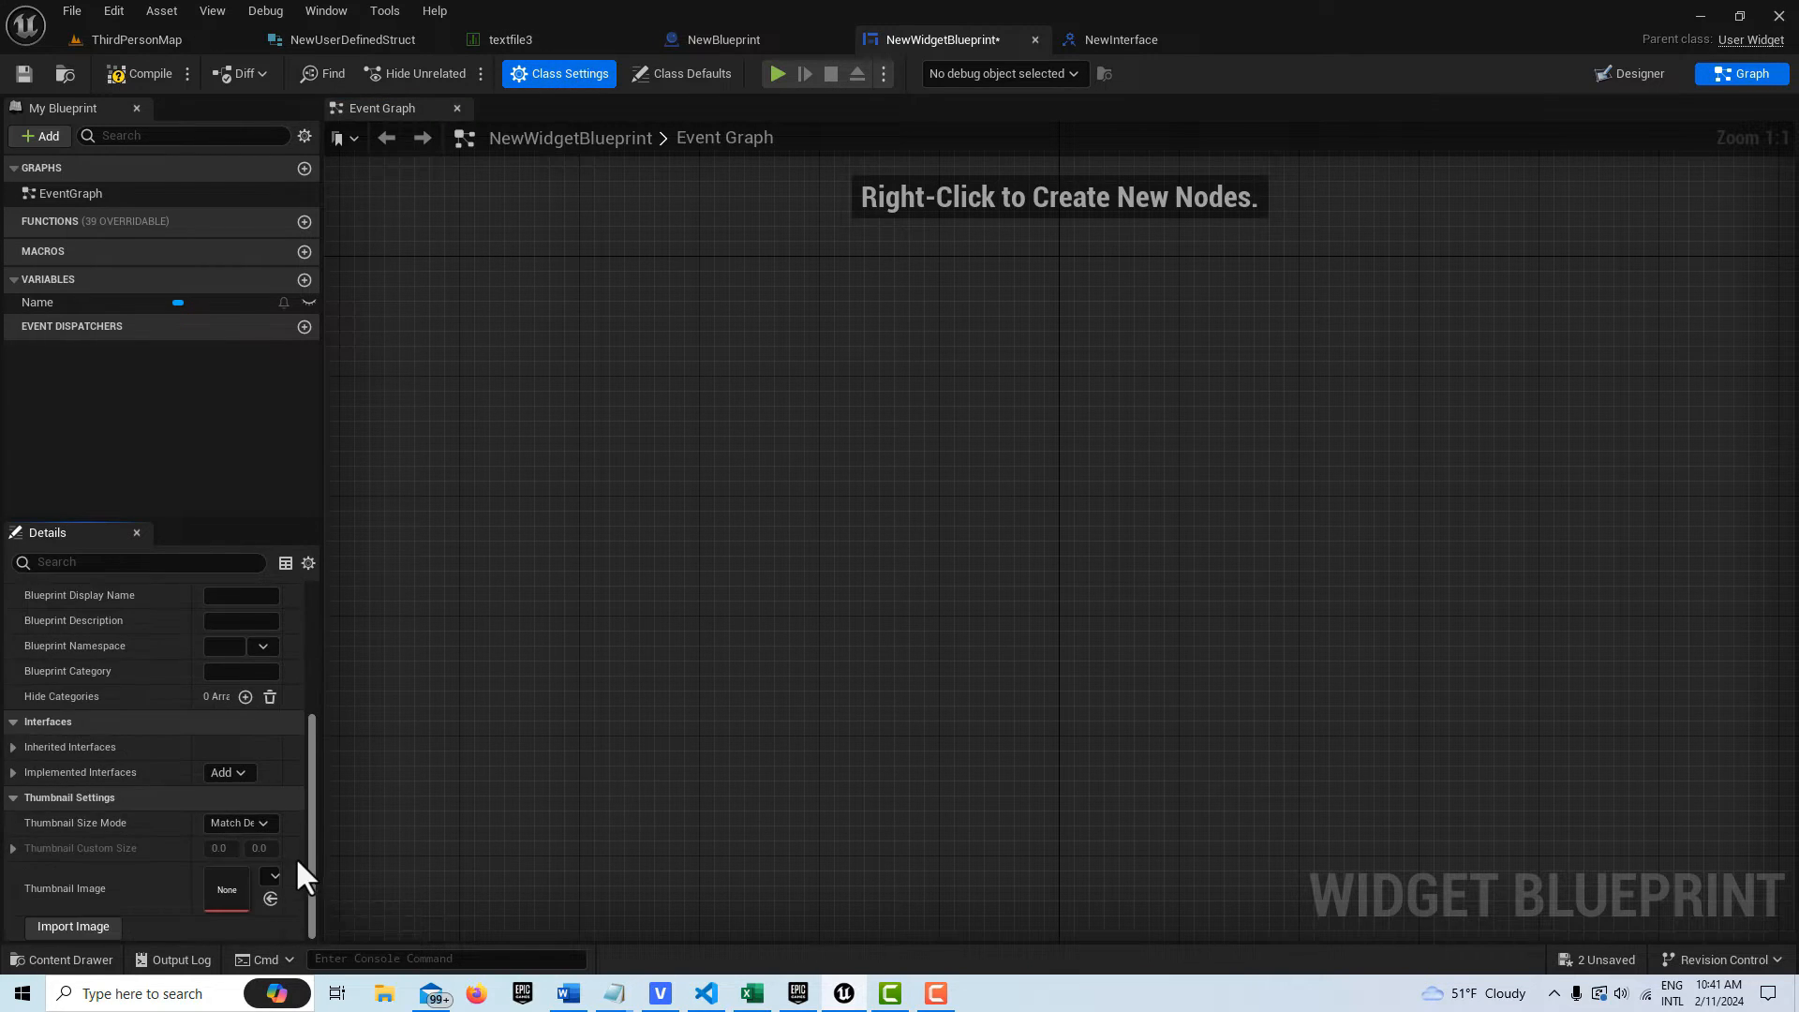
pyautogui.moveTo(309, 860)
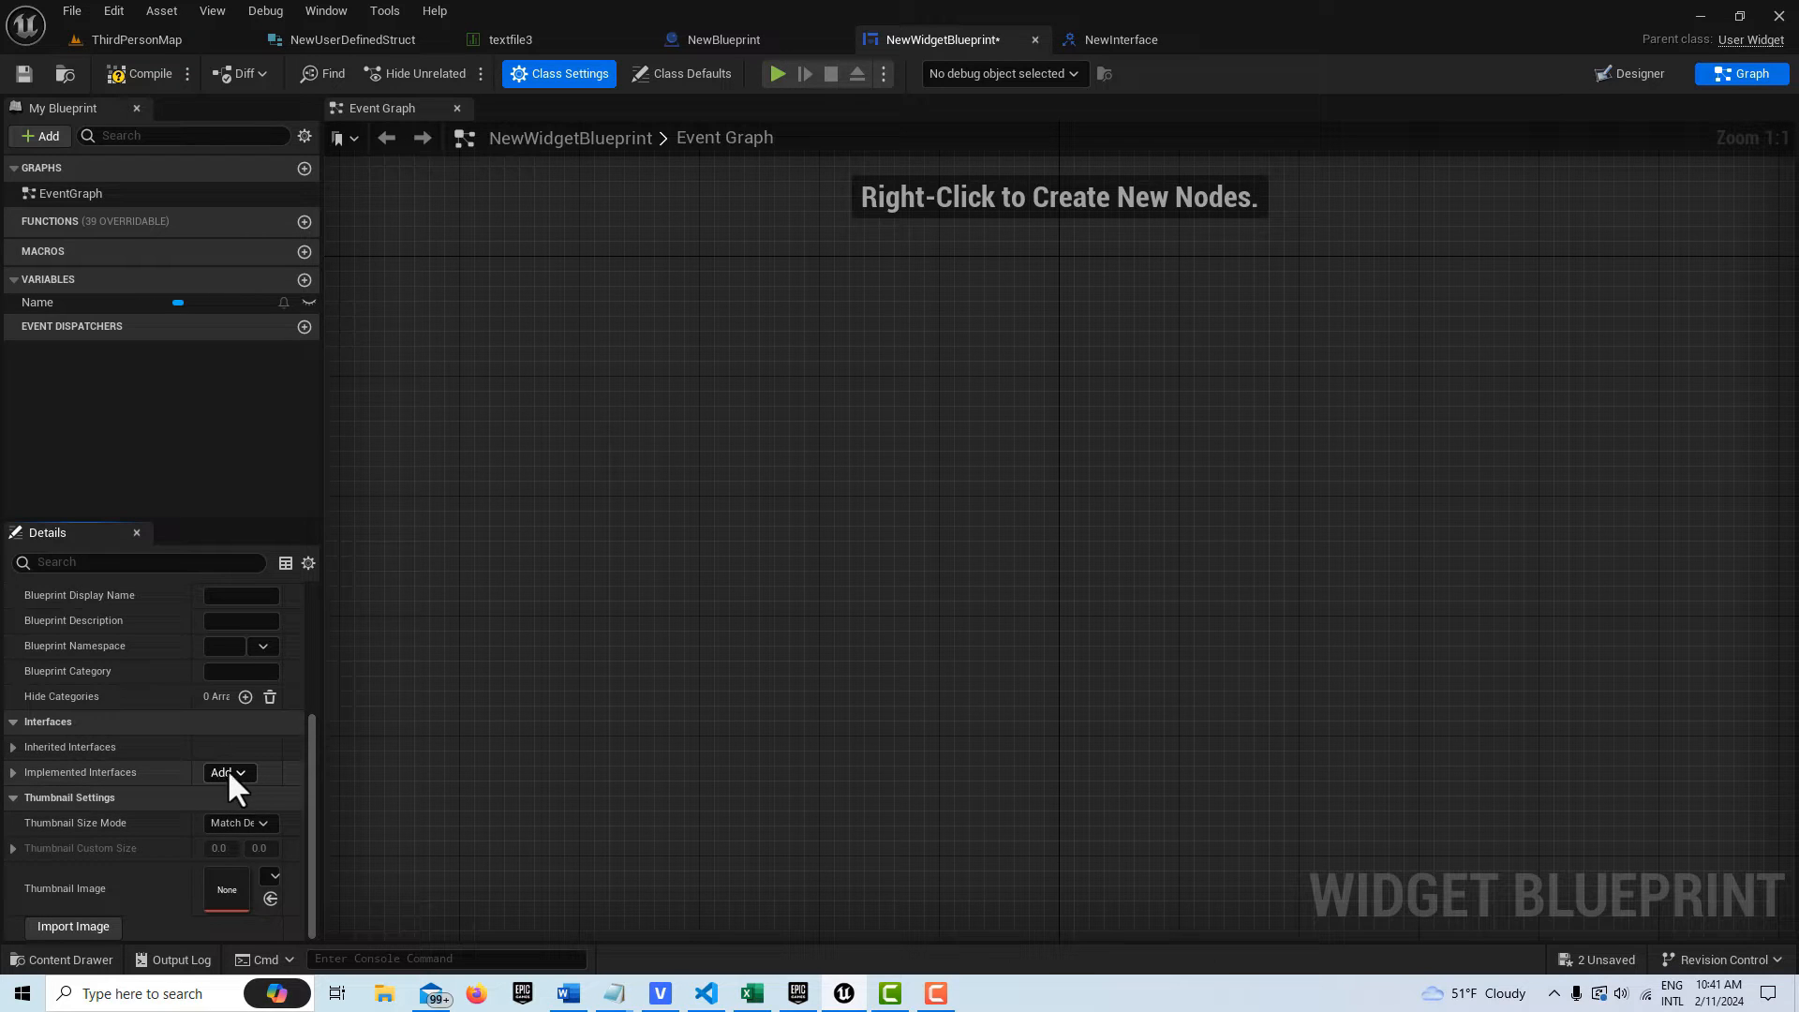
pyautogui.click(223, 772)
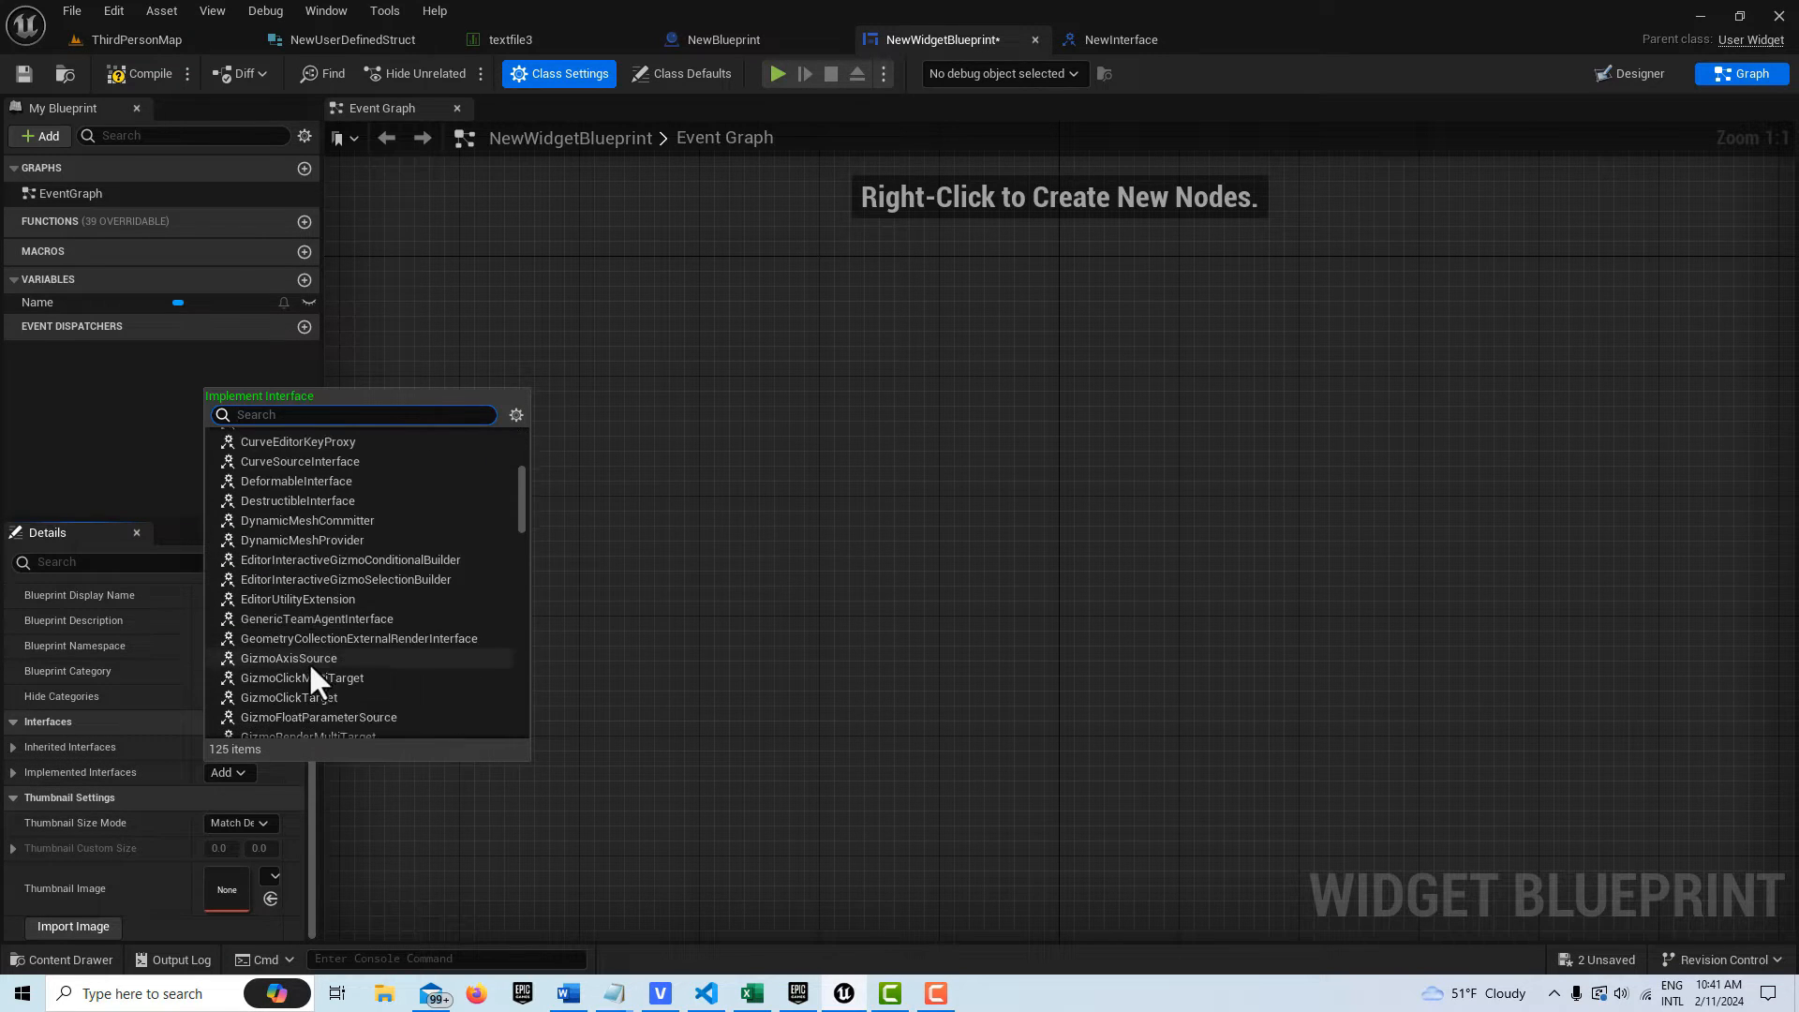
pyautogui.scroll(-3)
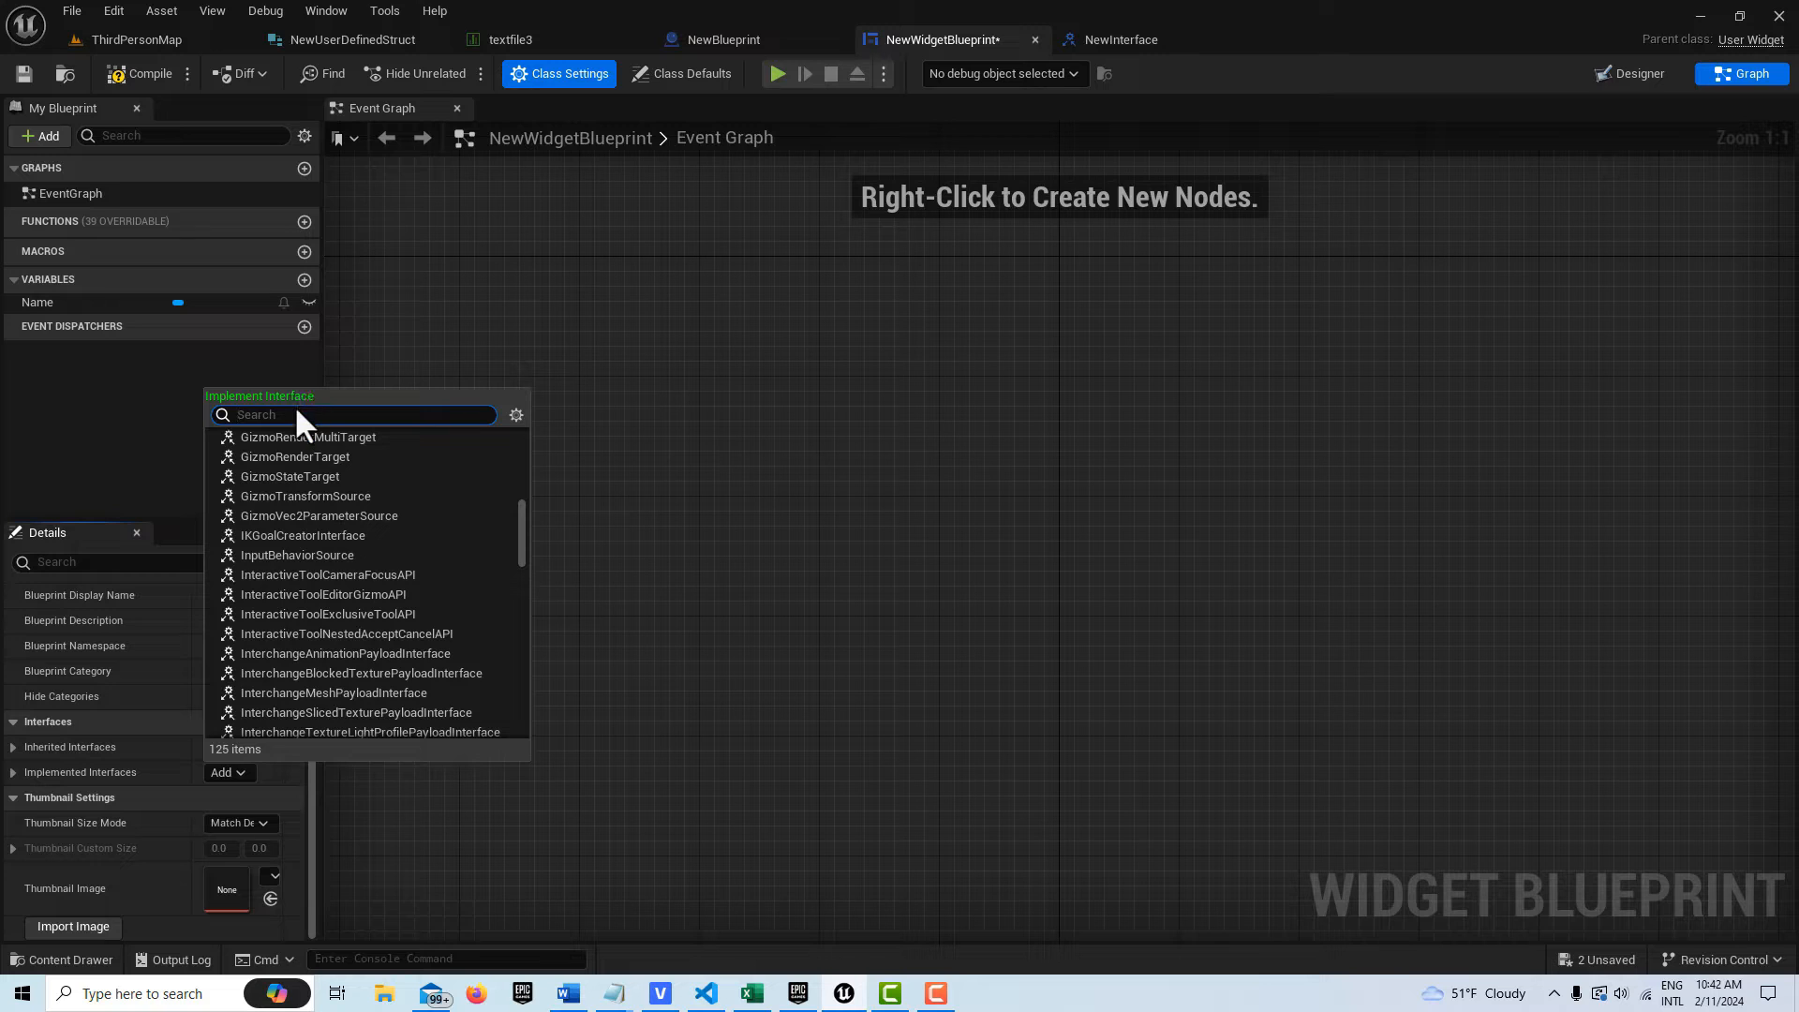
pyautogui.write('new')
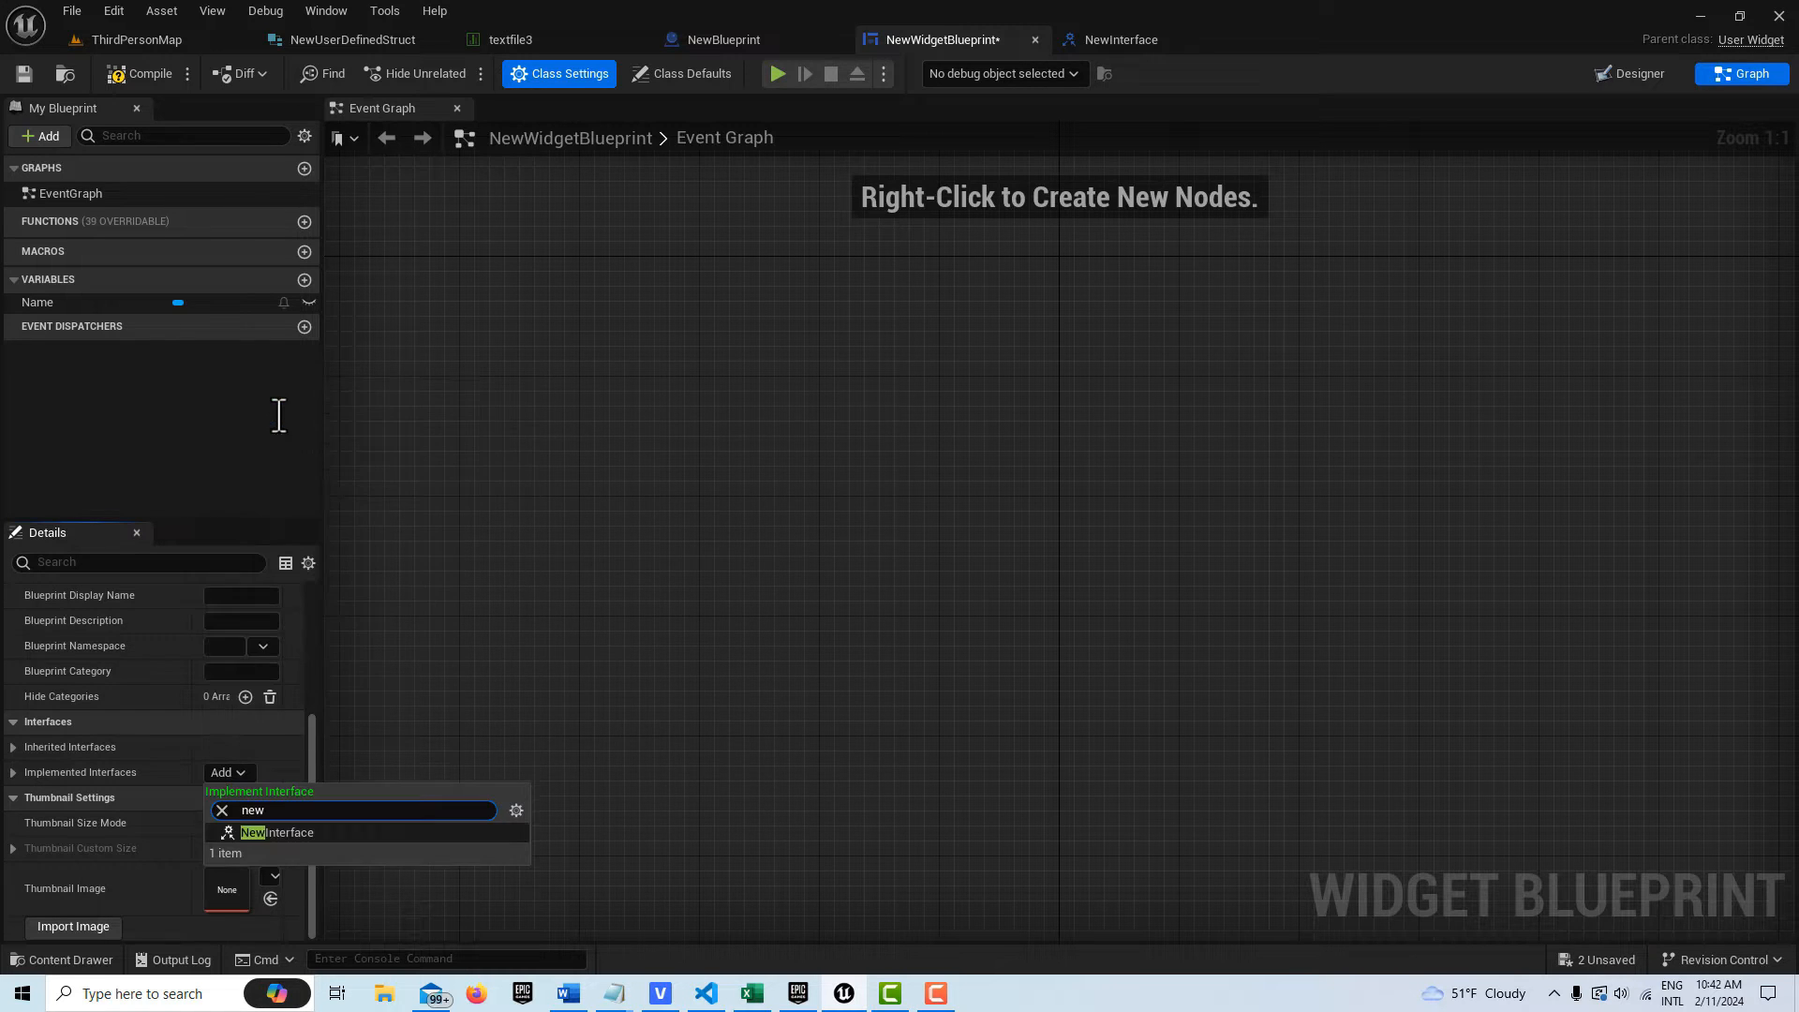
pyautogui.click(275, 832)
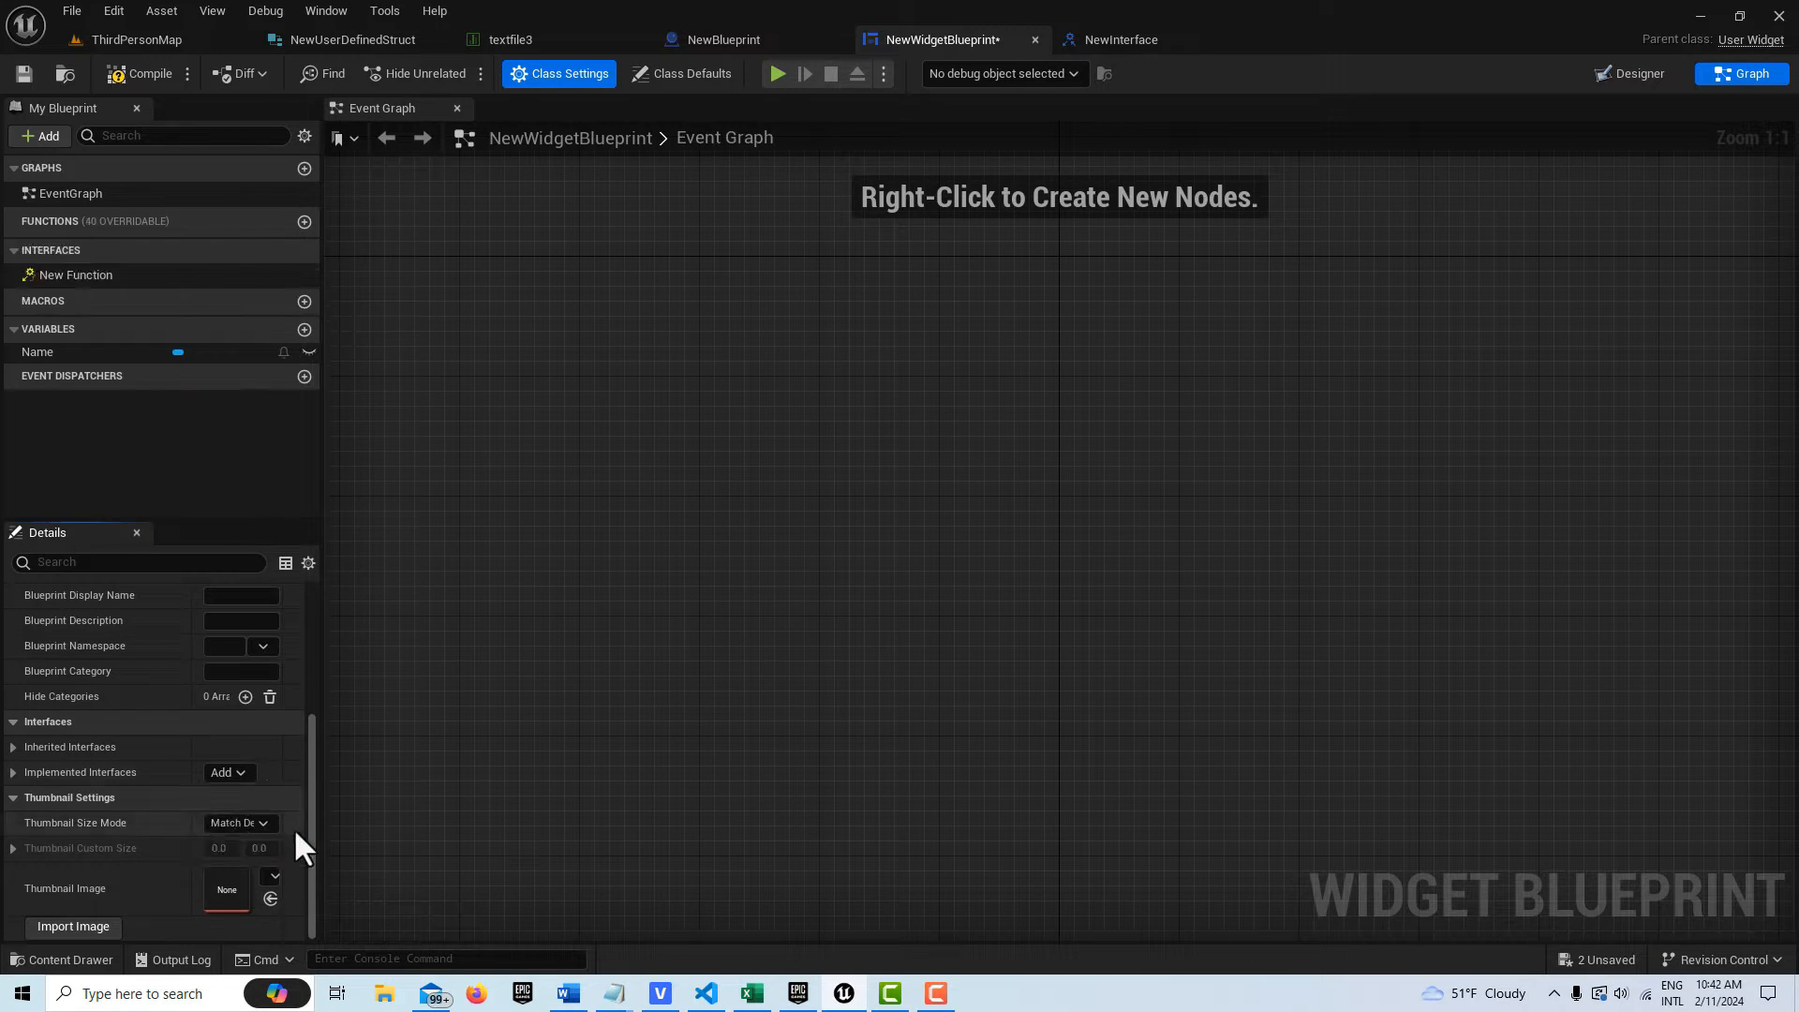
pyautogui.moveTo(75, 273)
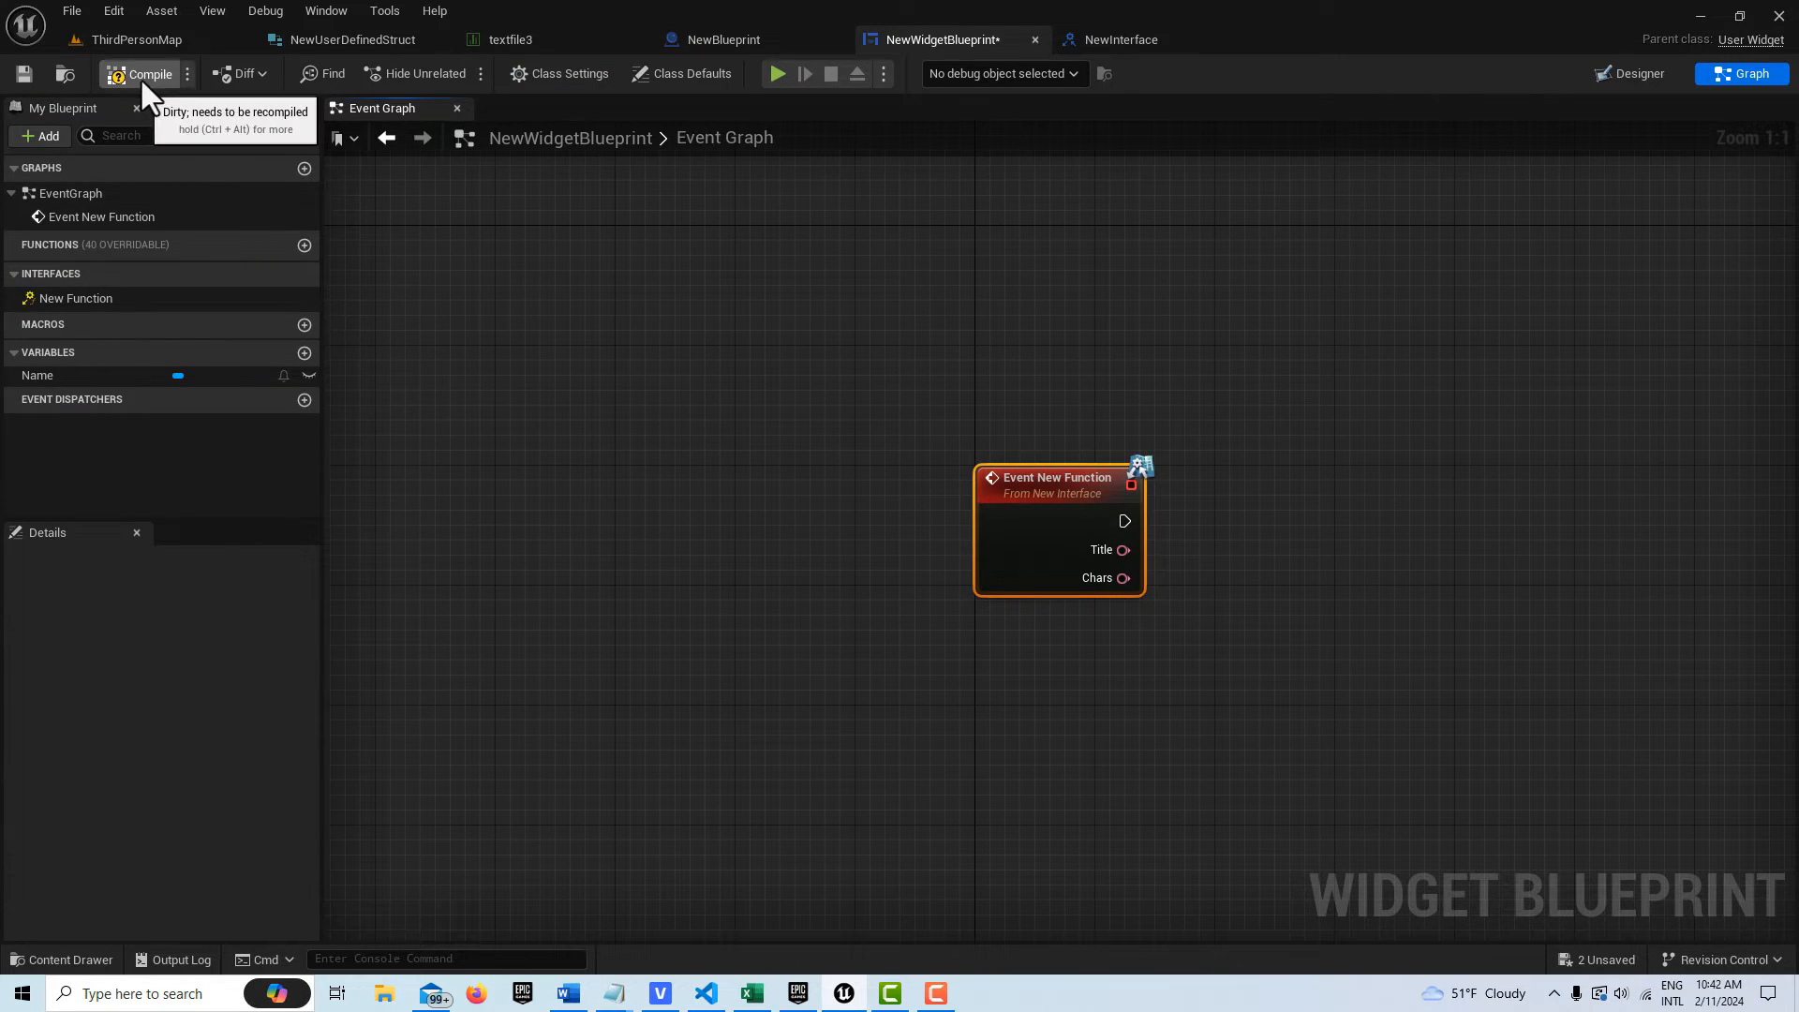
# Compile the widget with the New Function event and return to the Designer for the Chars block
pyautogui.click(140, 73)
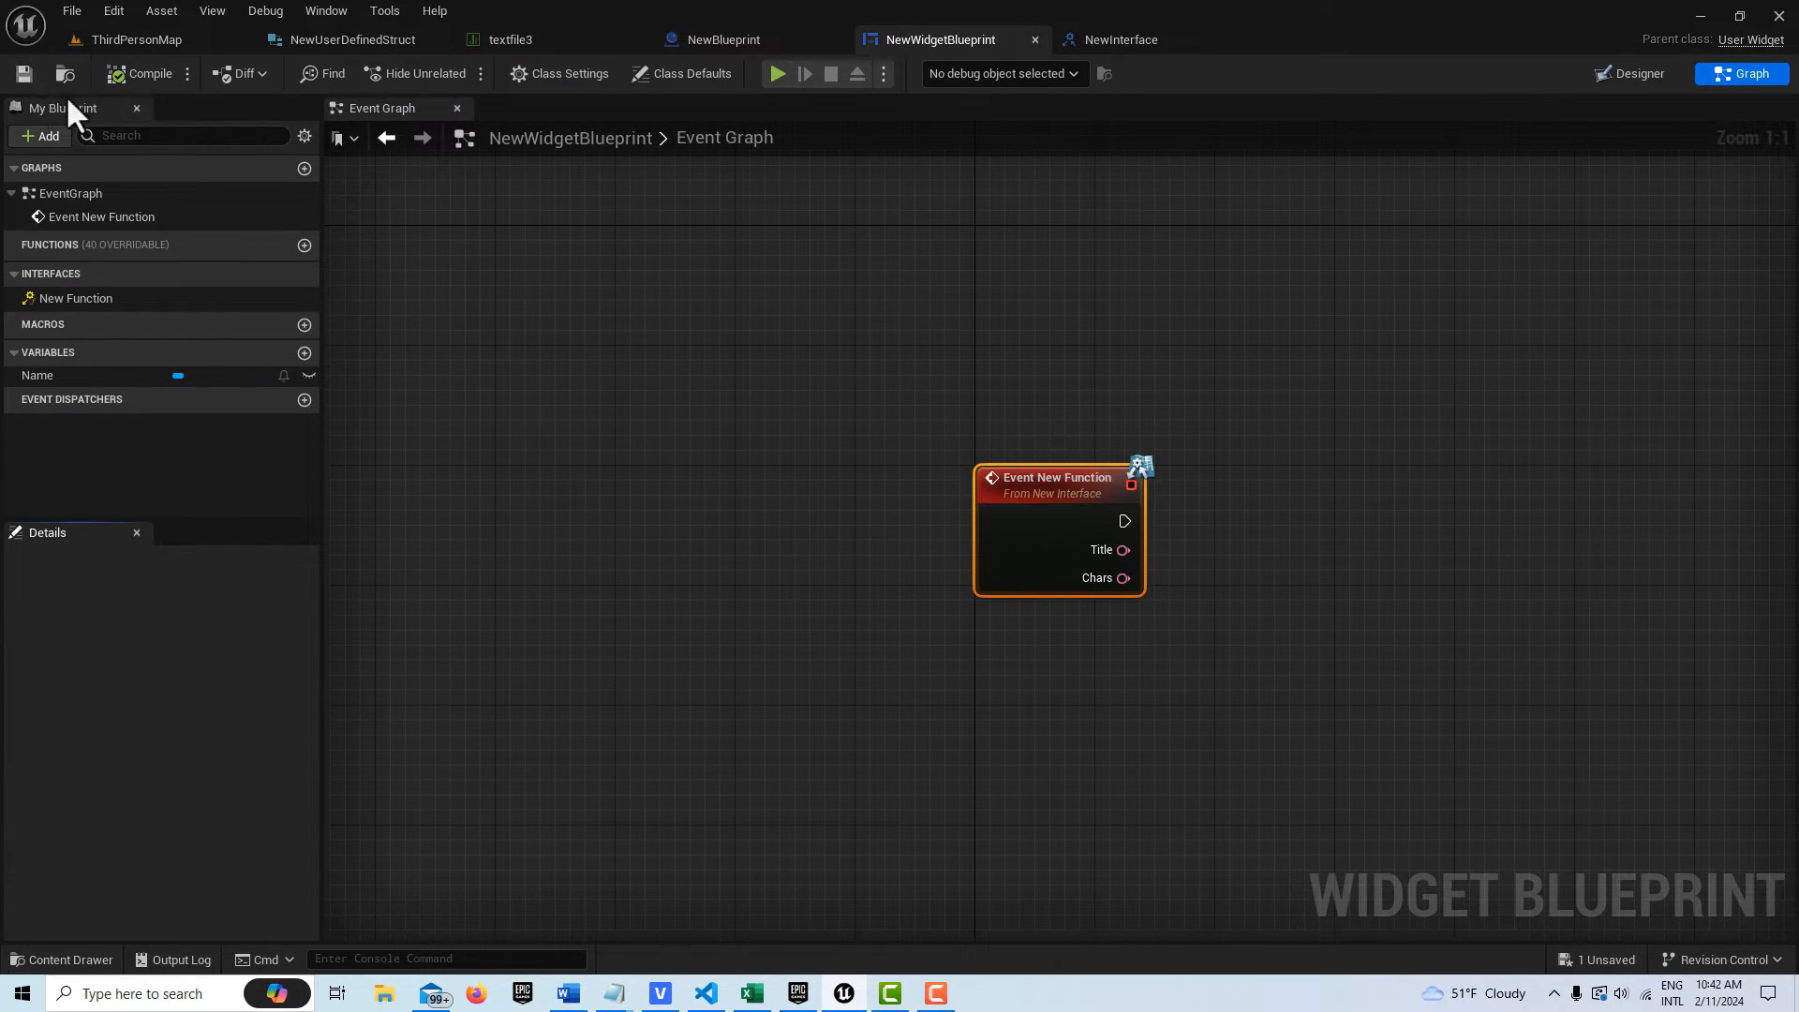
pyautogui.moveTo(1638, 73)
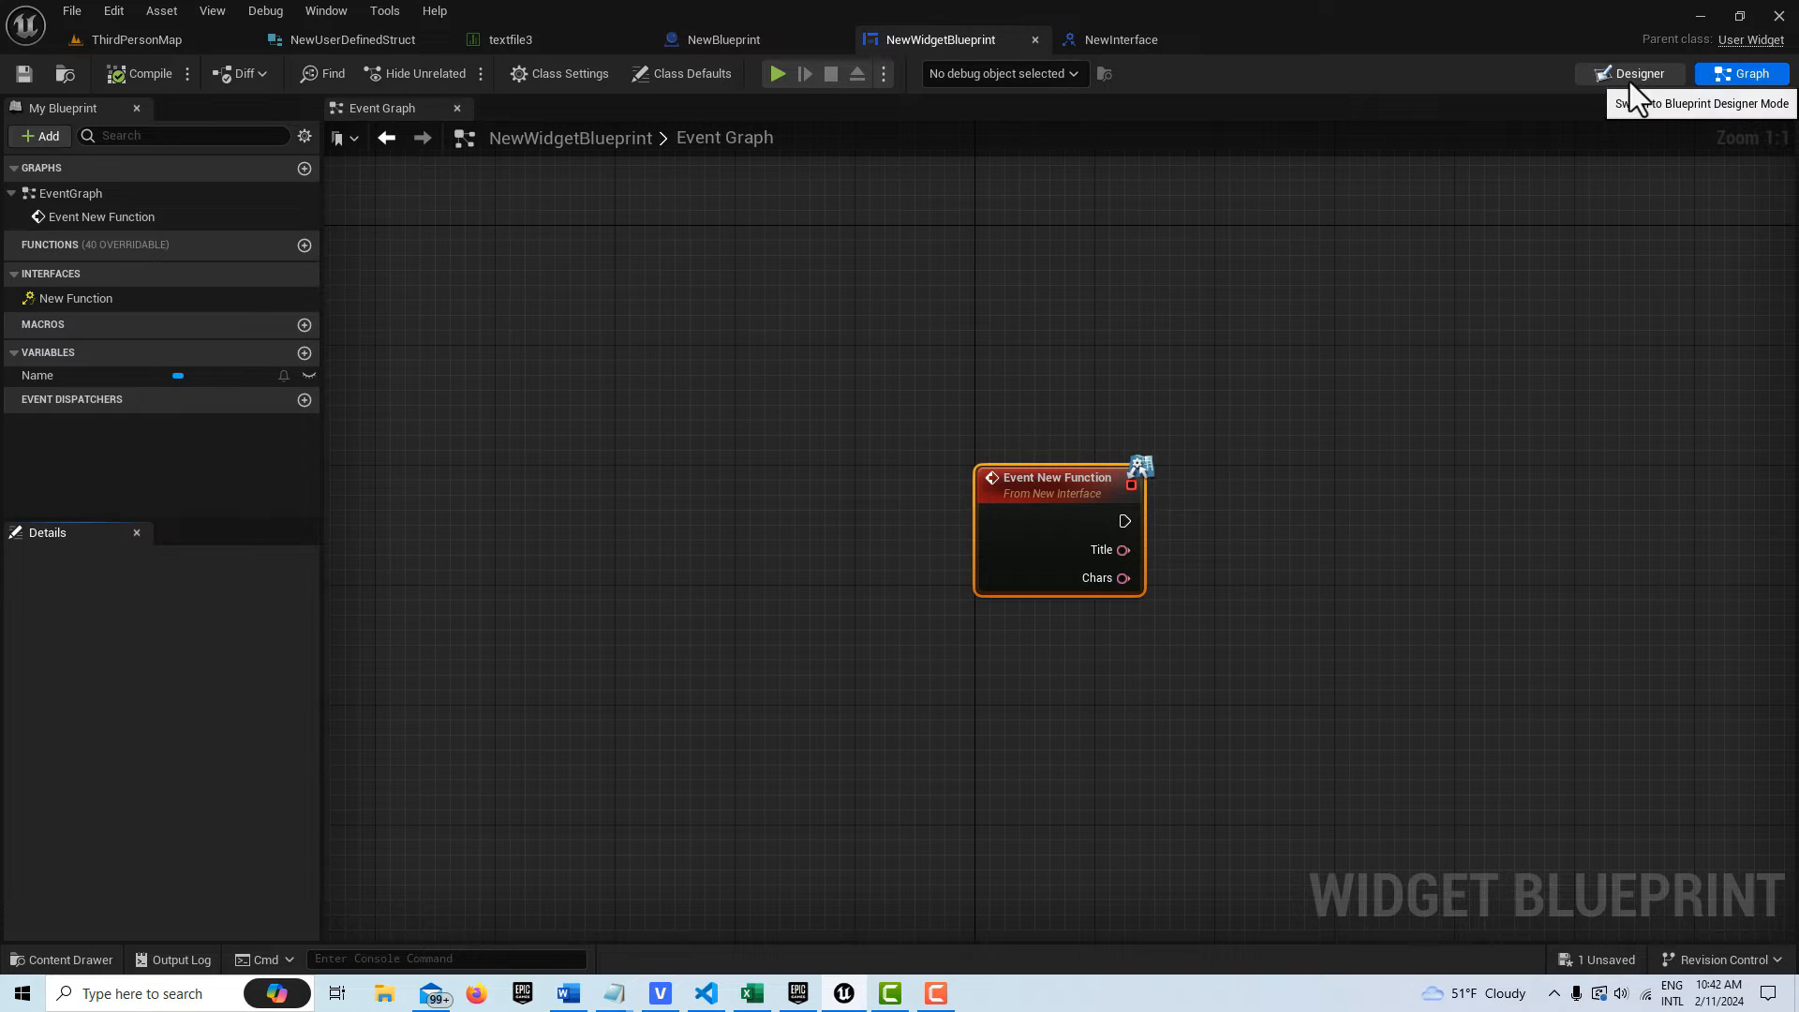
pyautogui.click(1638, 73)
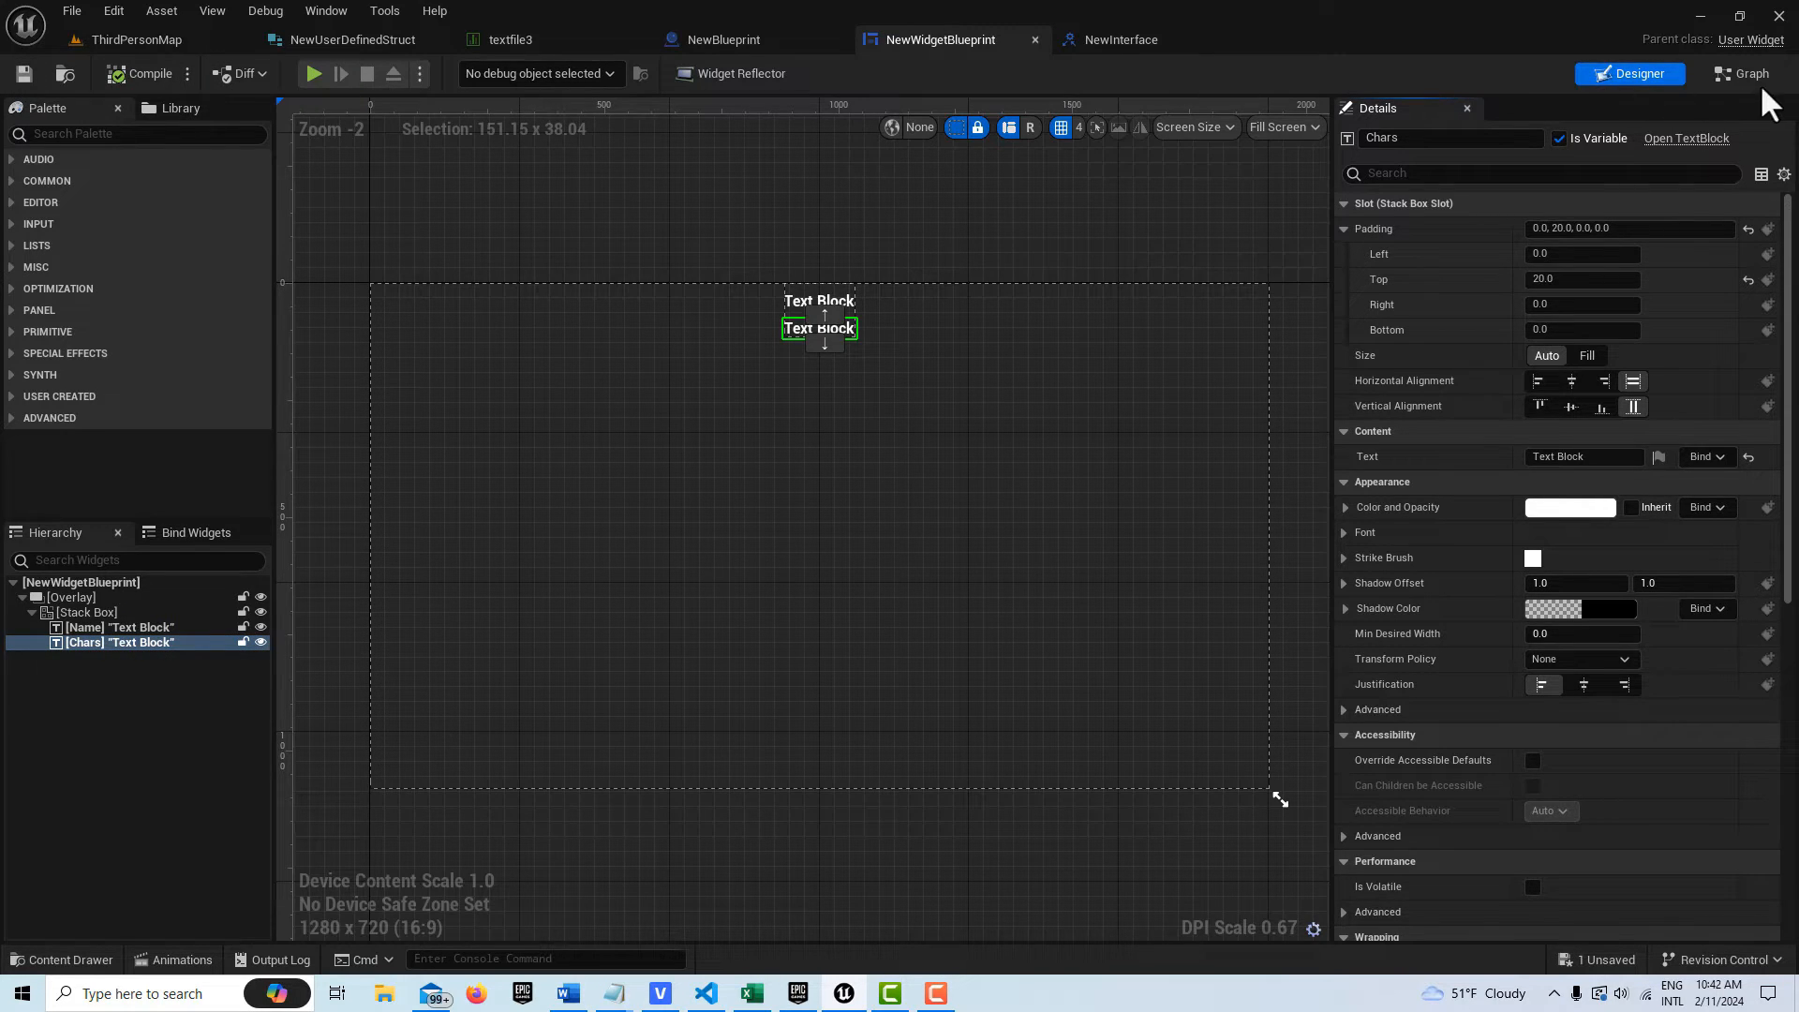
# Wire Event New Function's Title and Chars into Set Text nodes for the Name and Chars blocks
pyautogui.click(1747, 73)
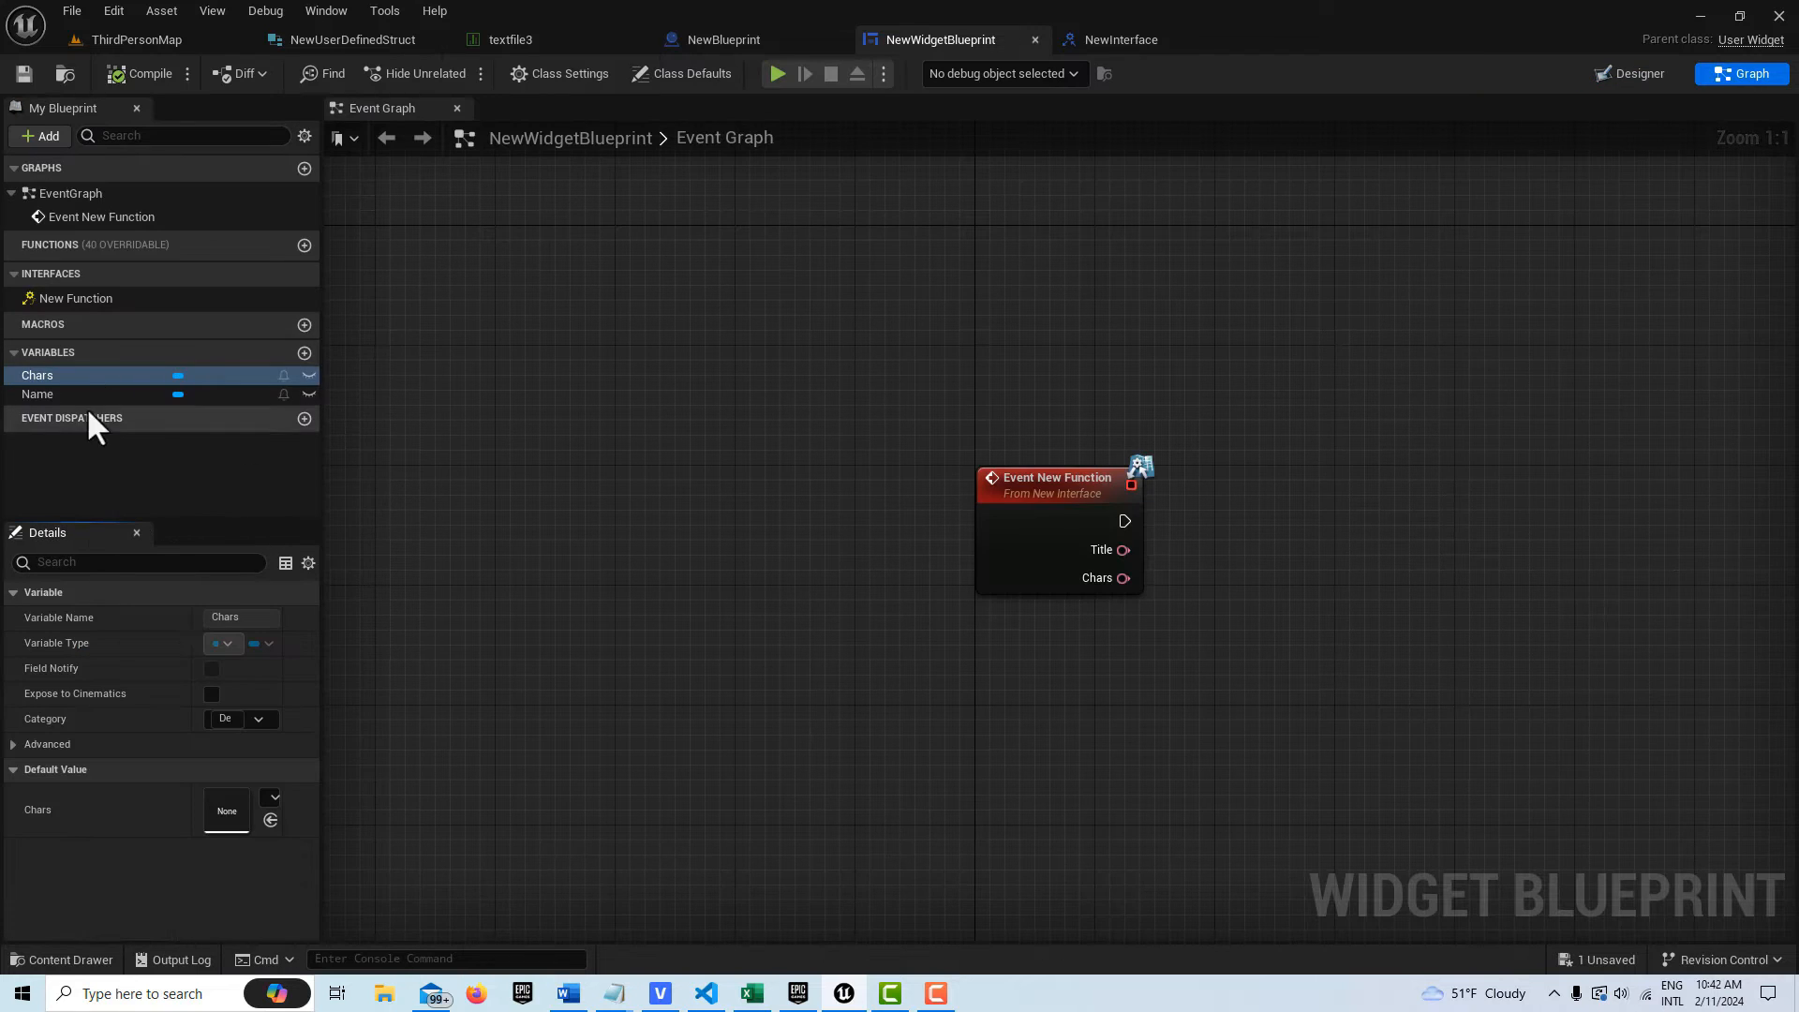
pyautogui.moveTo(69, 375)
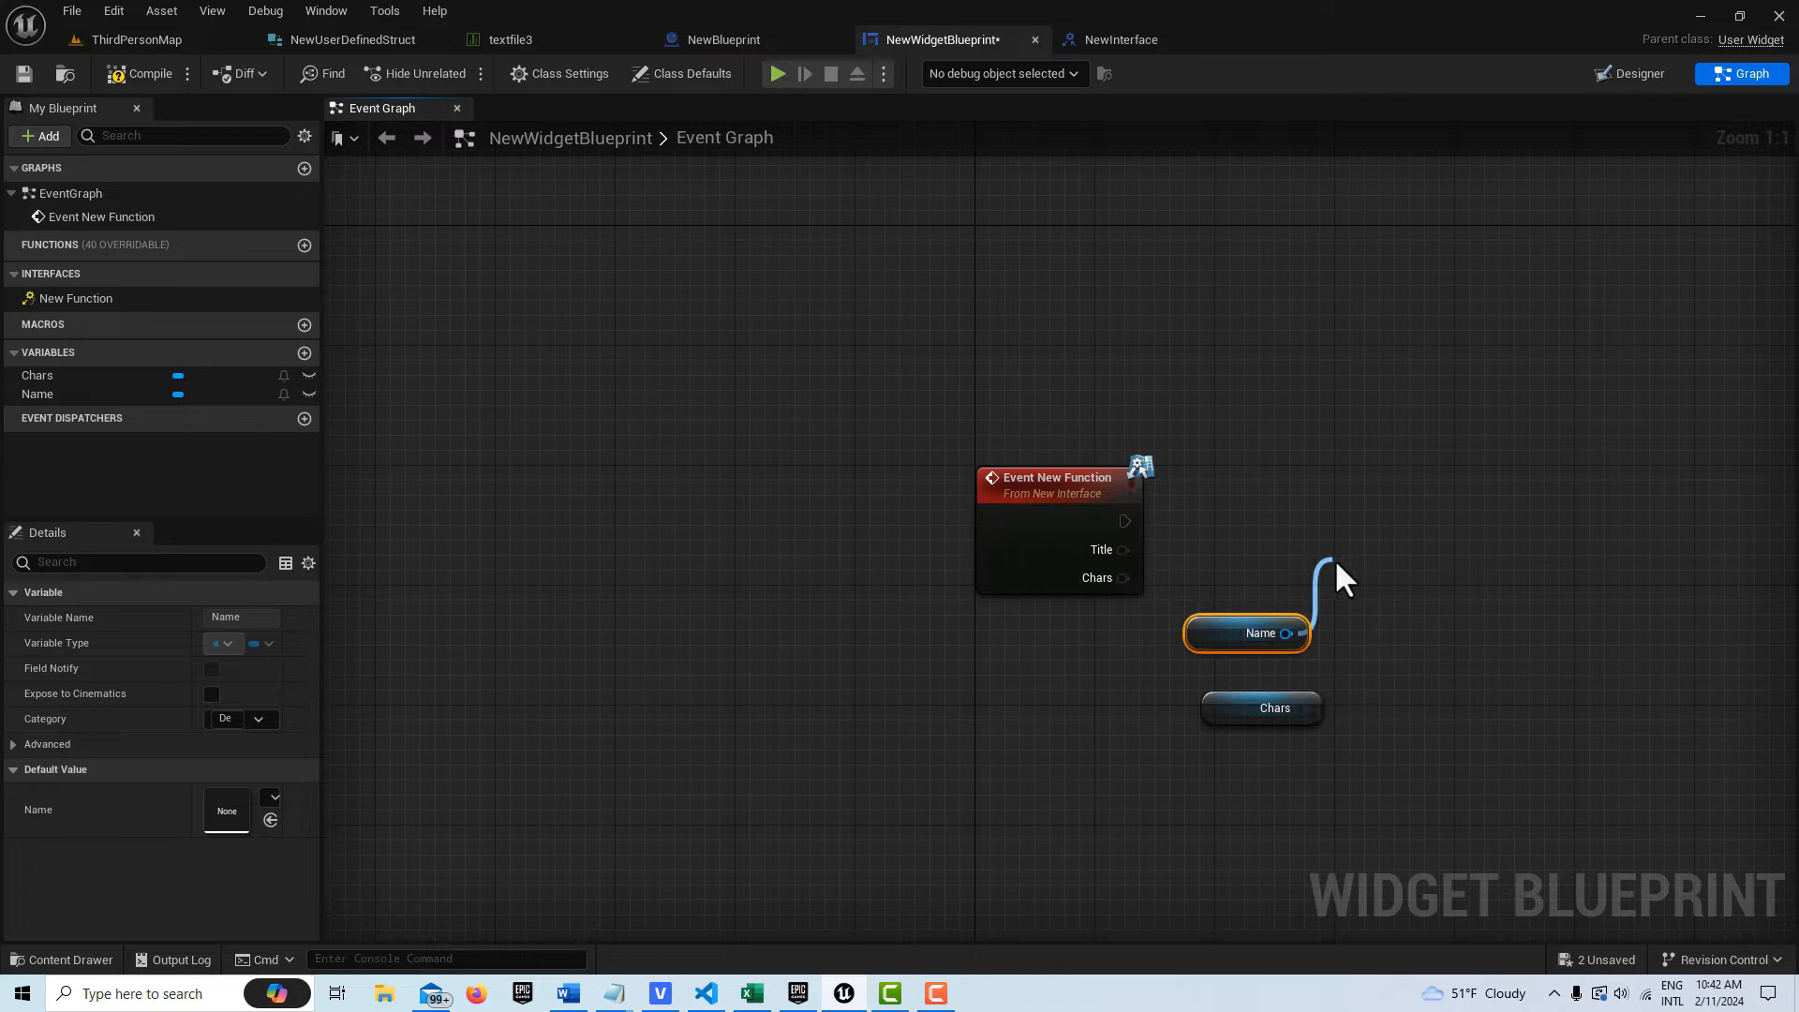
pyautogui.write('set text')
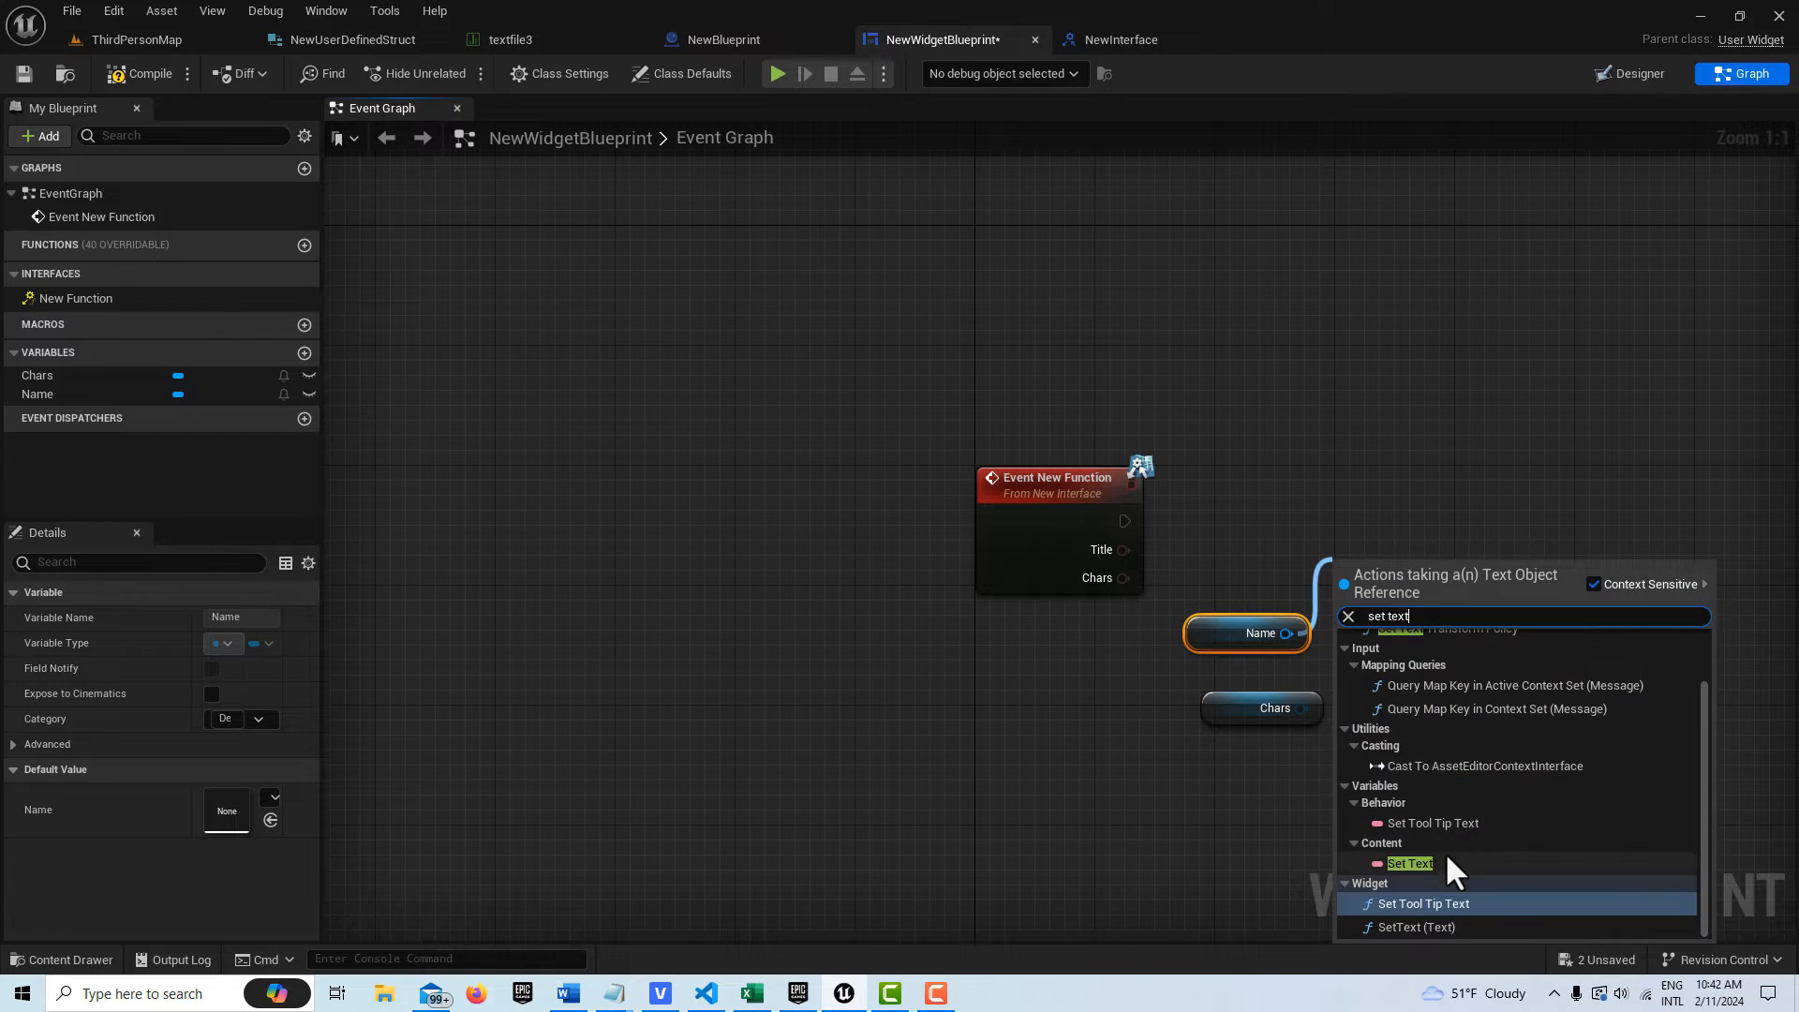
pyautogui.click(1410, 862)
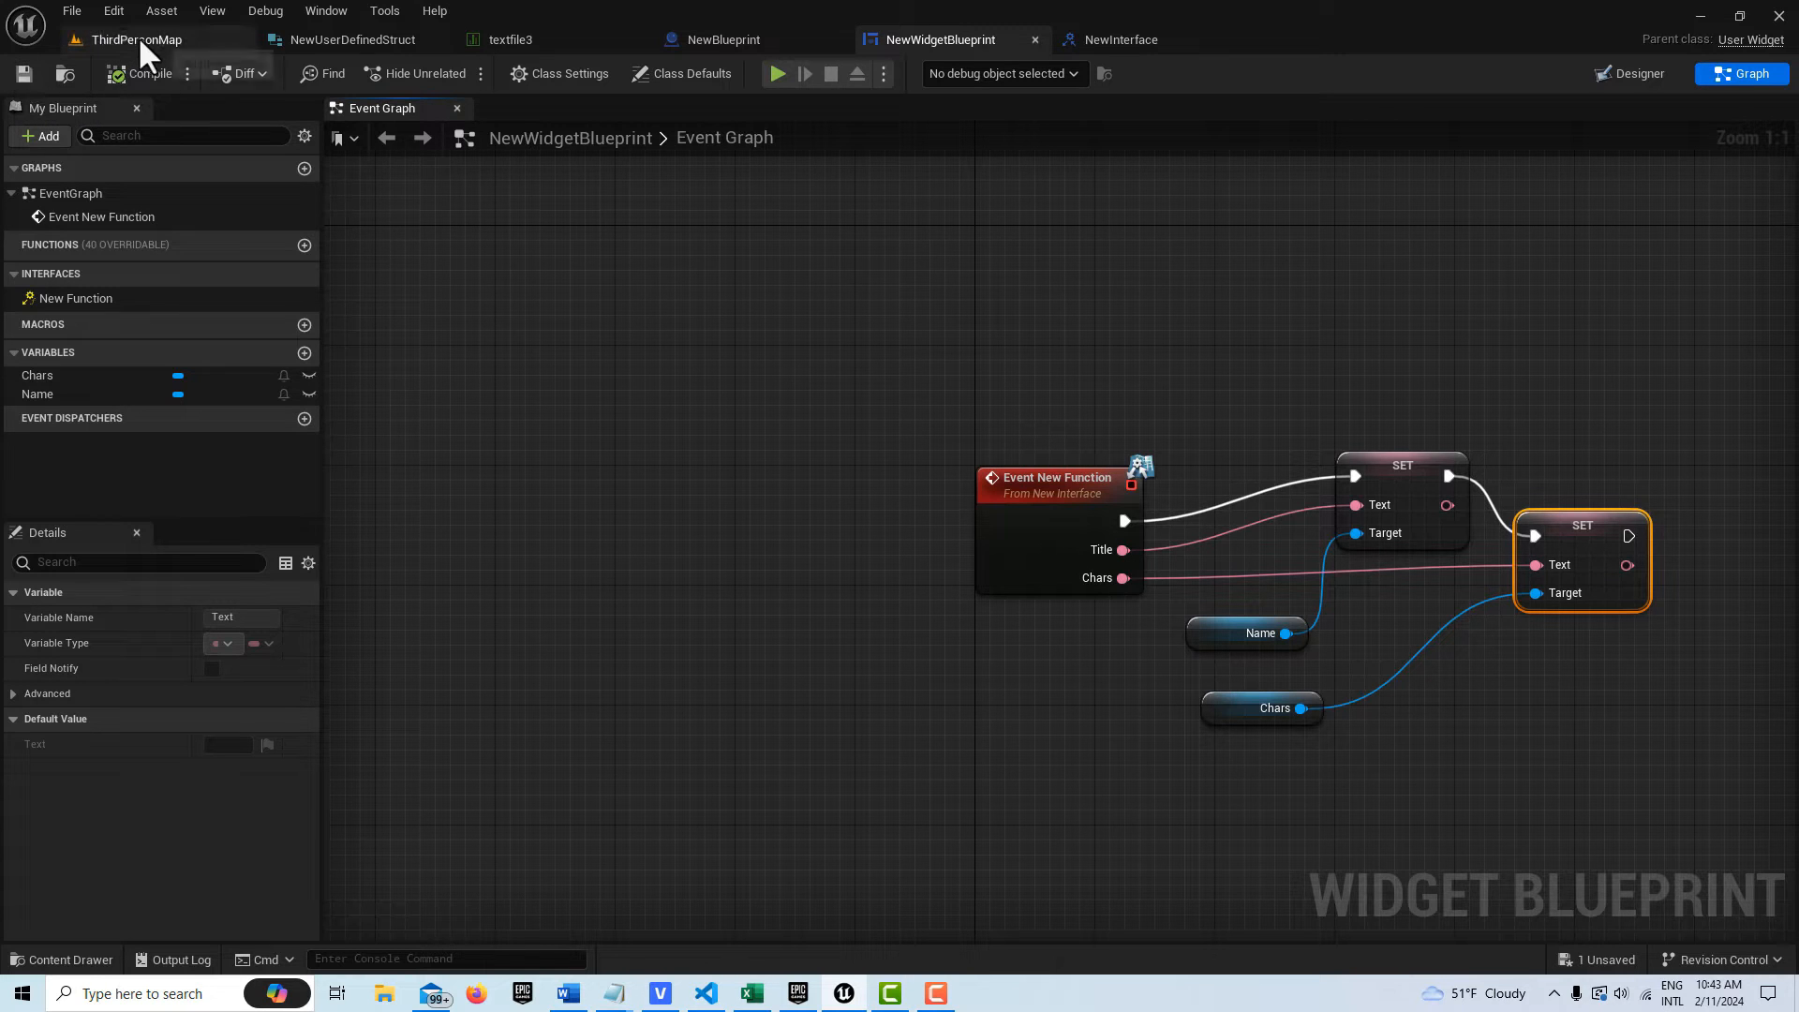
pyautogui.moveTo(141, 39)
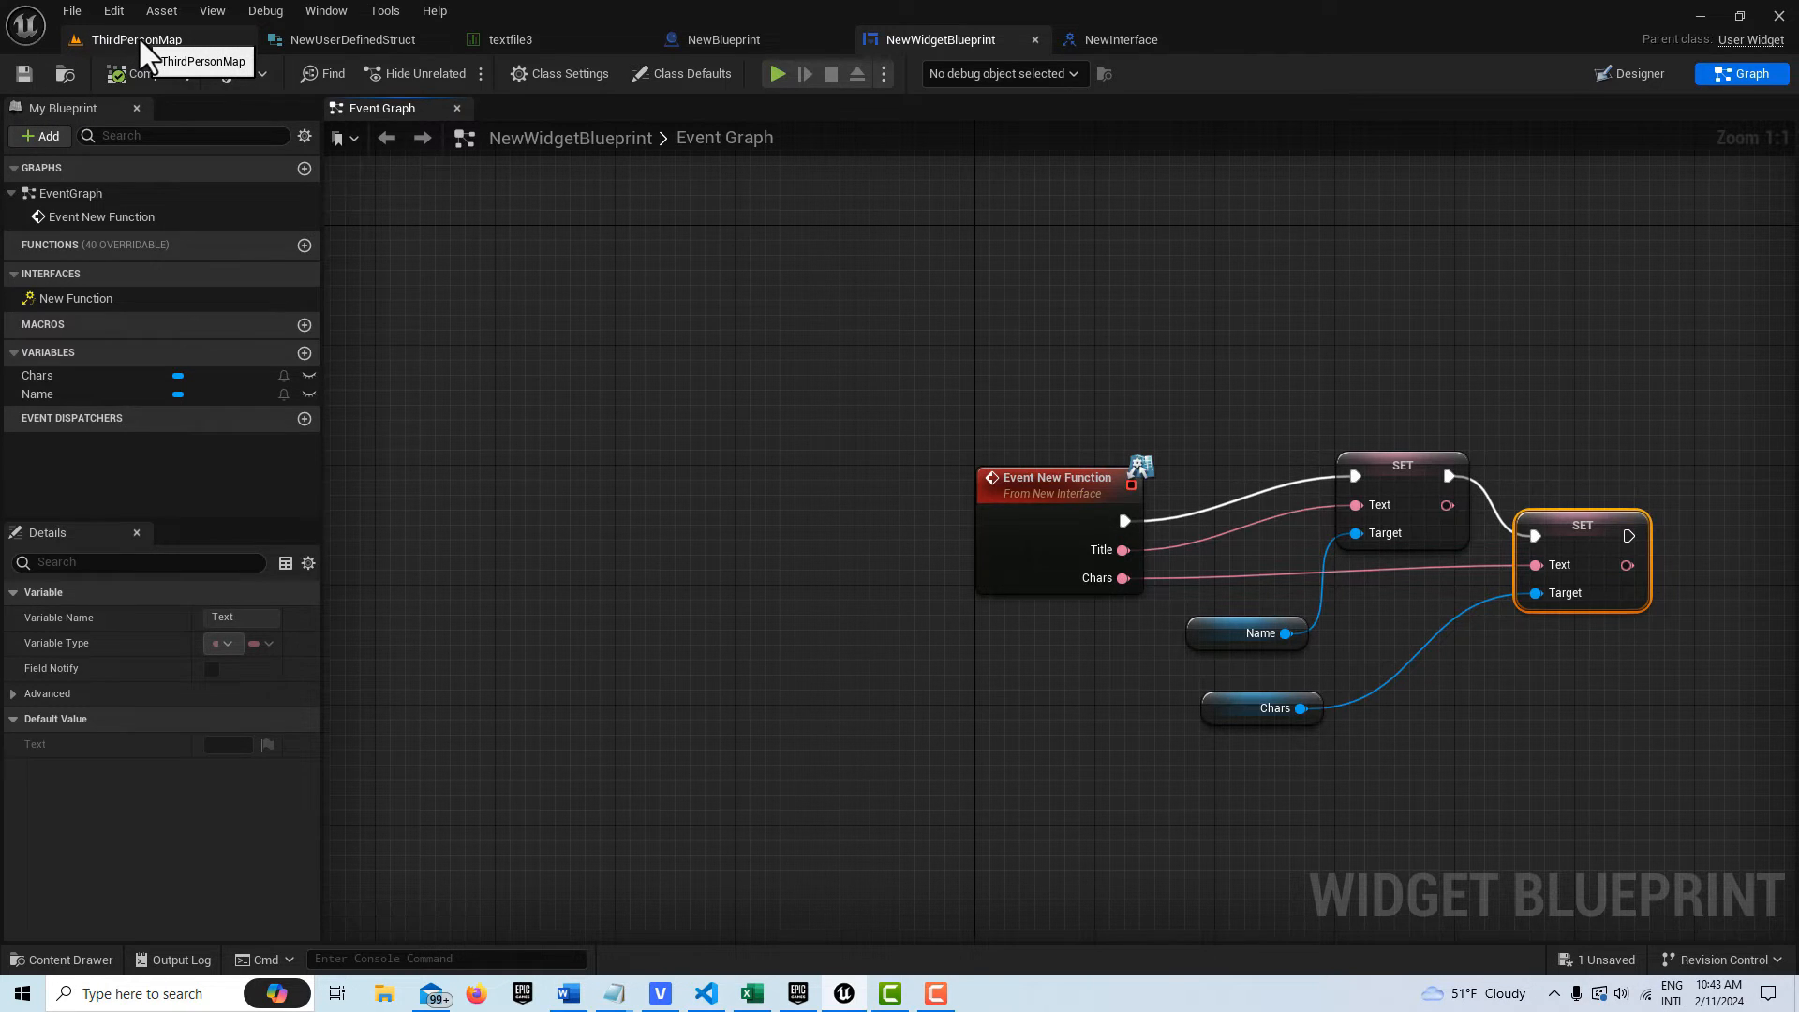
# Return to NewBlueprint's event graph with BeginPlay in view to prune unused events
pyautogui.click(138, 39)
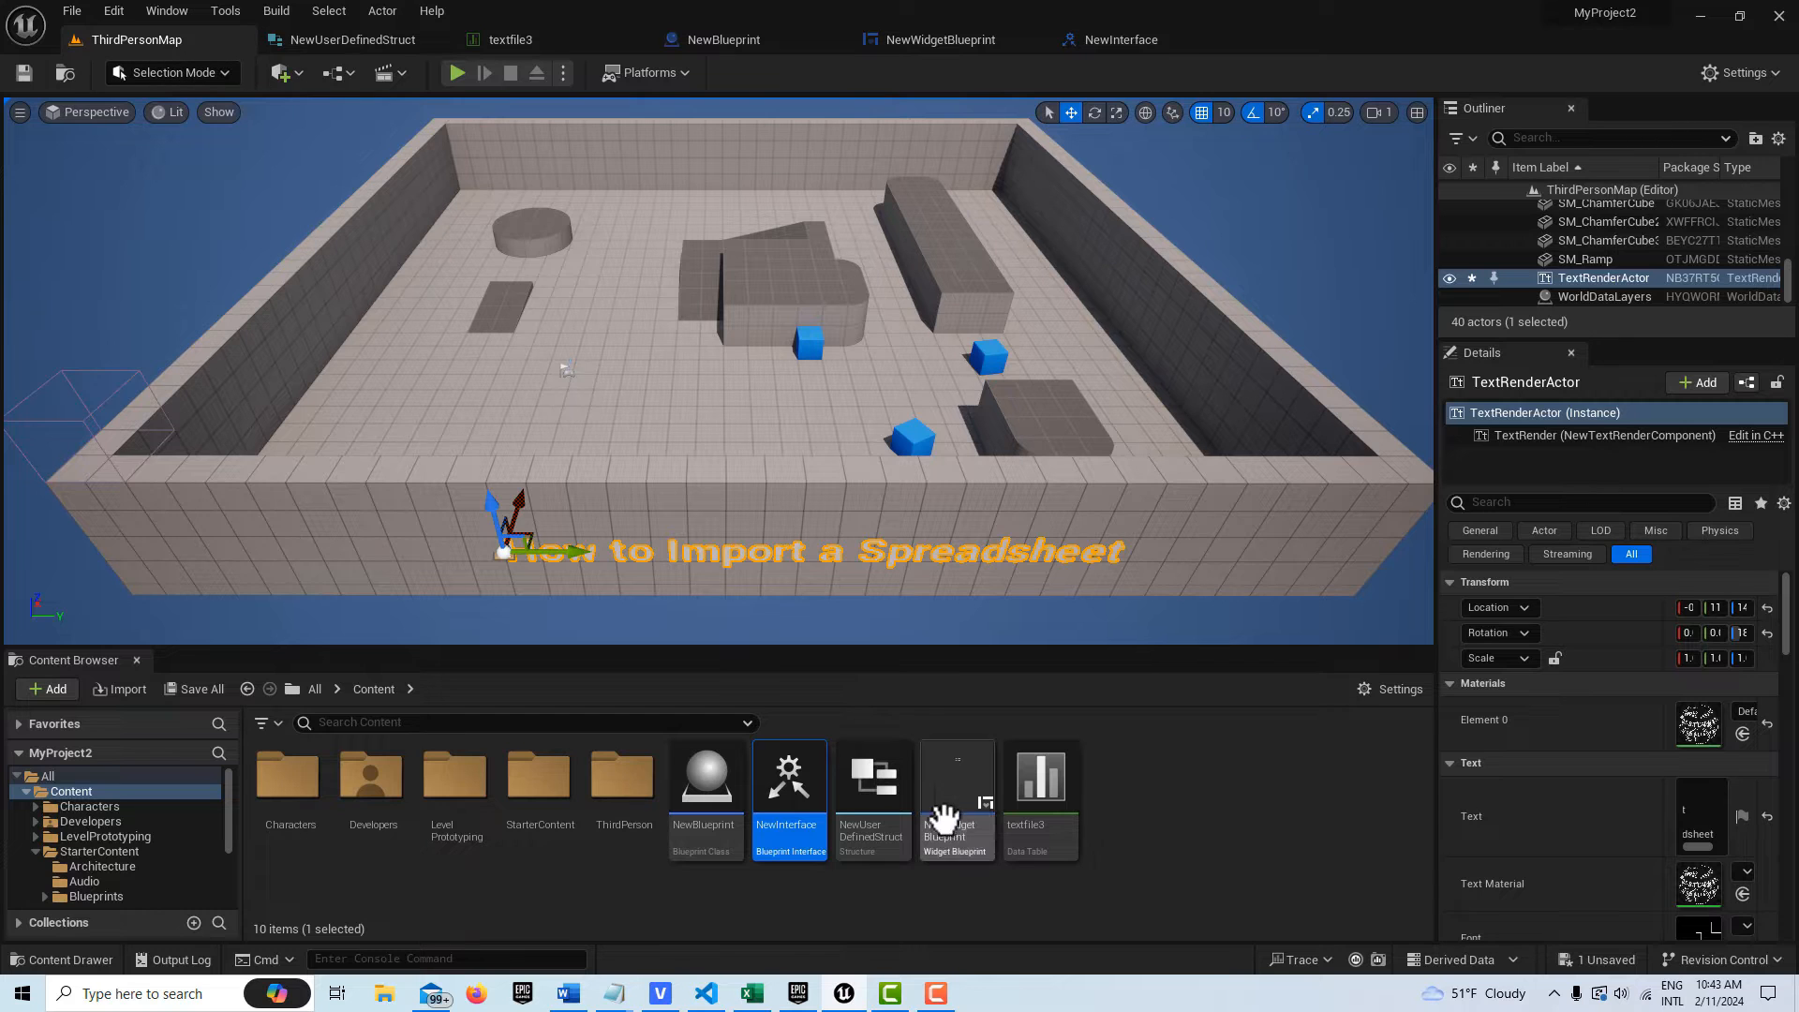
pyautogui.click(724, 39)
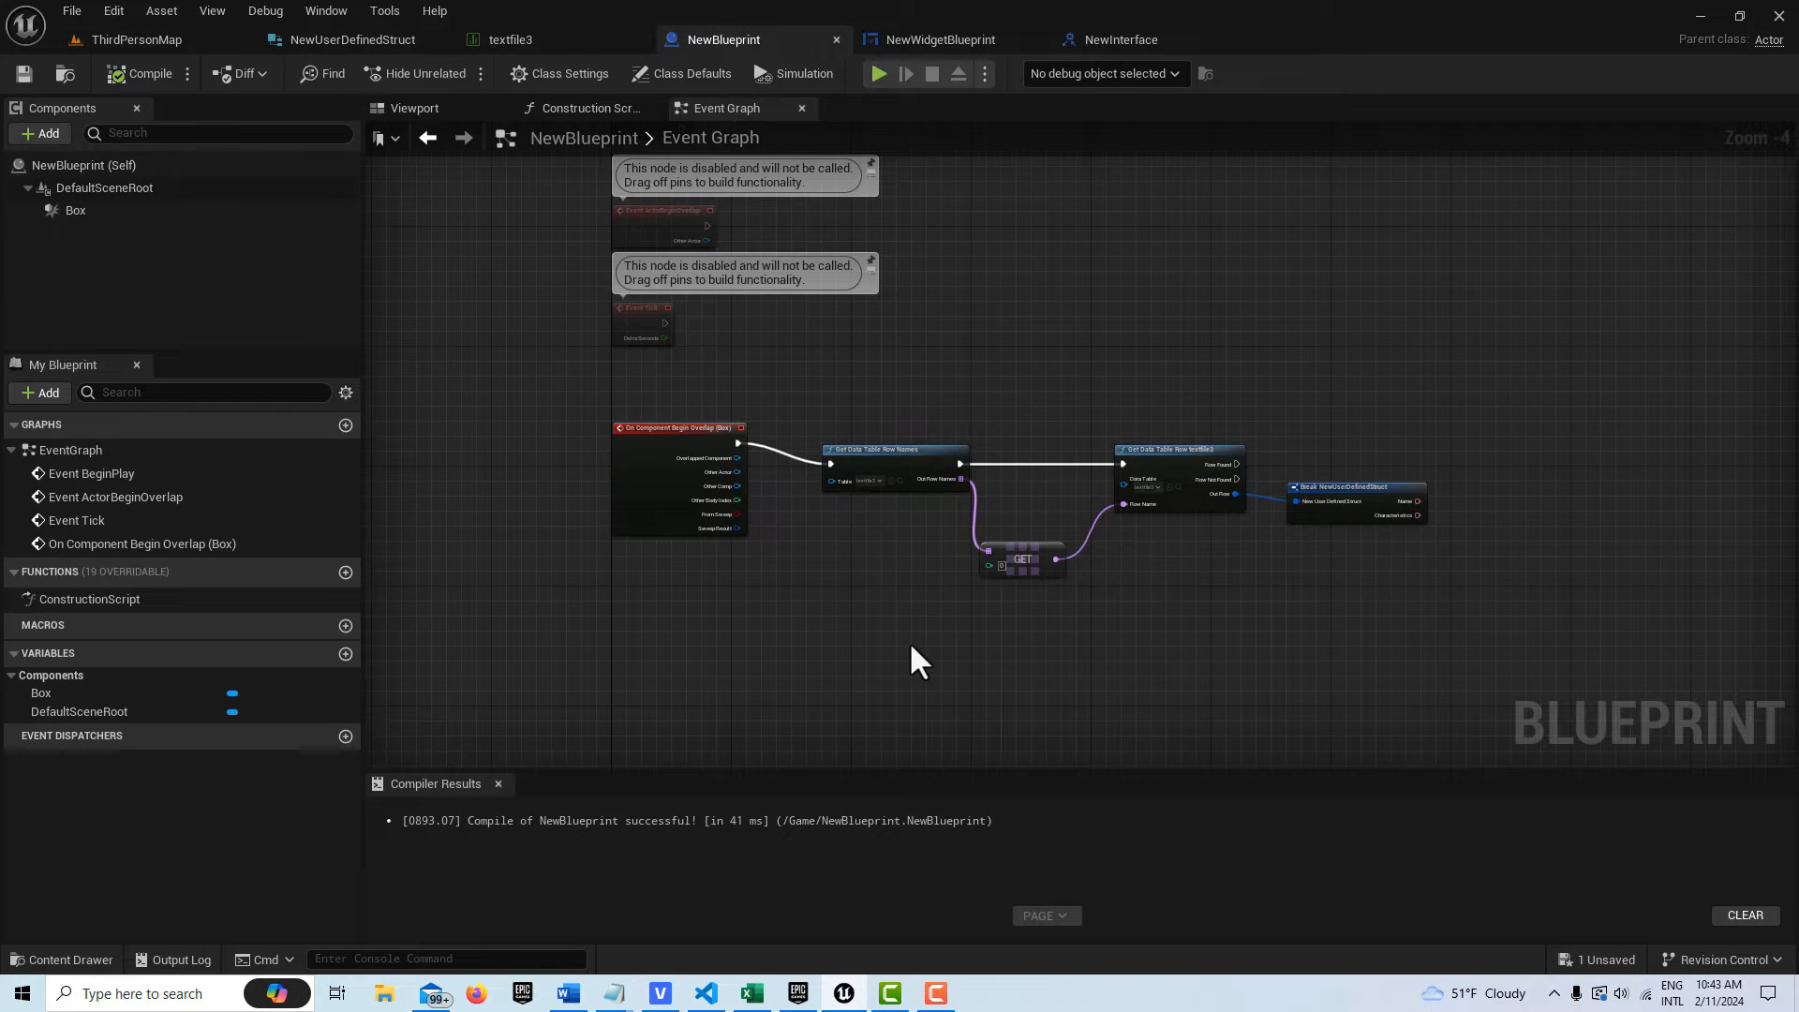
pyautogui.moveTo(918, 659); pyautogui.dragTo(1295, 734)
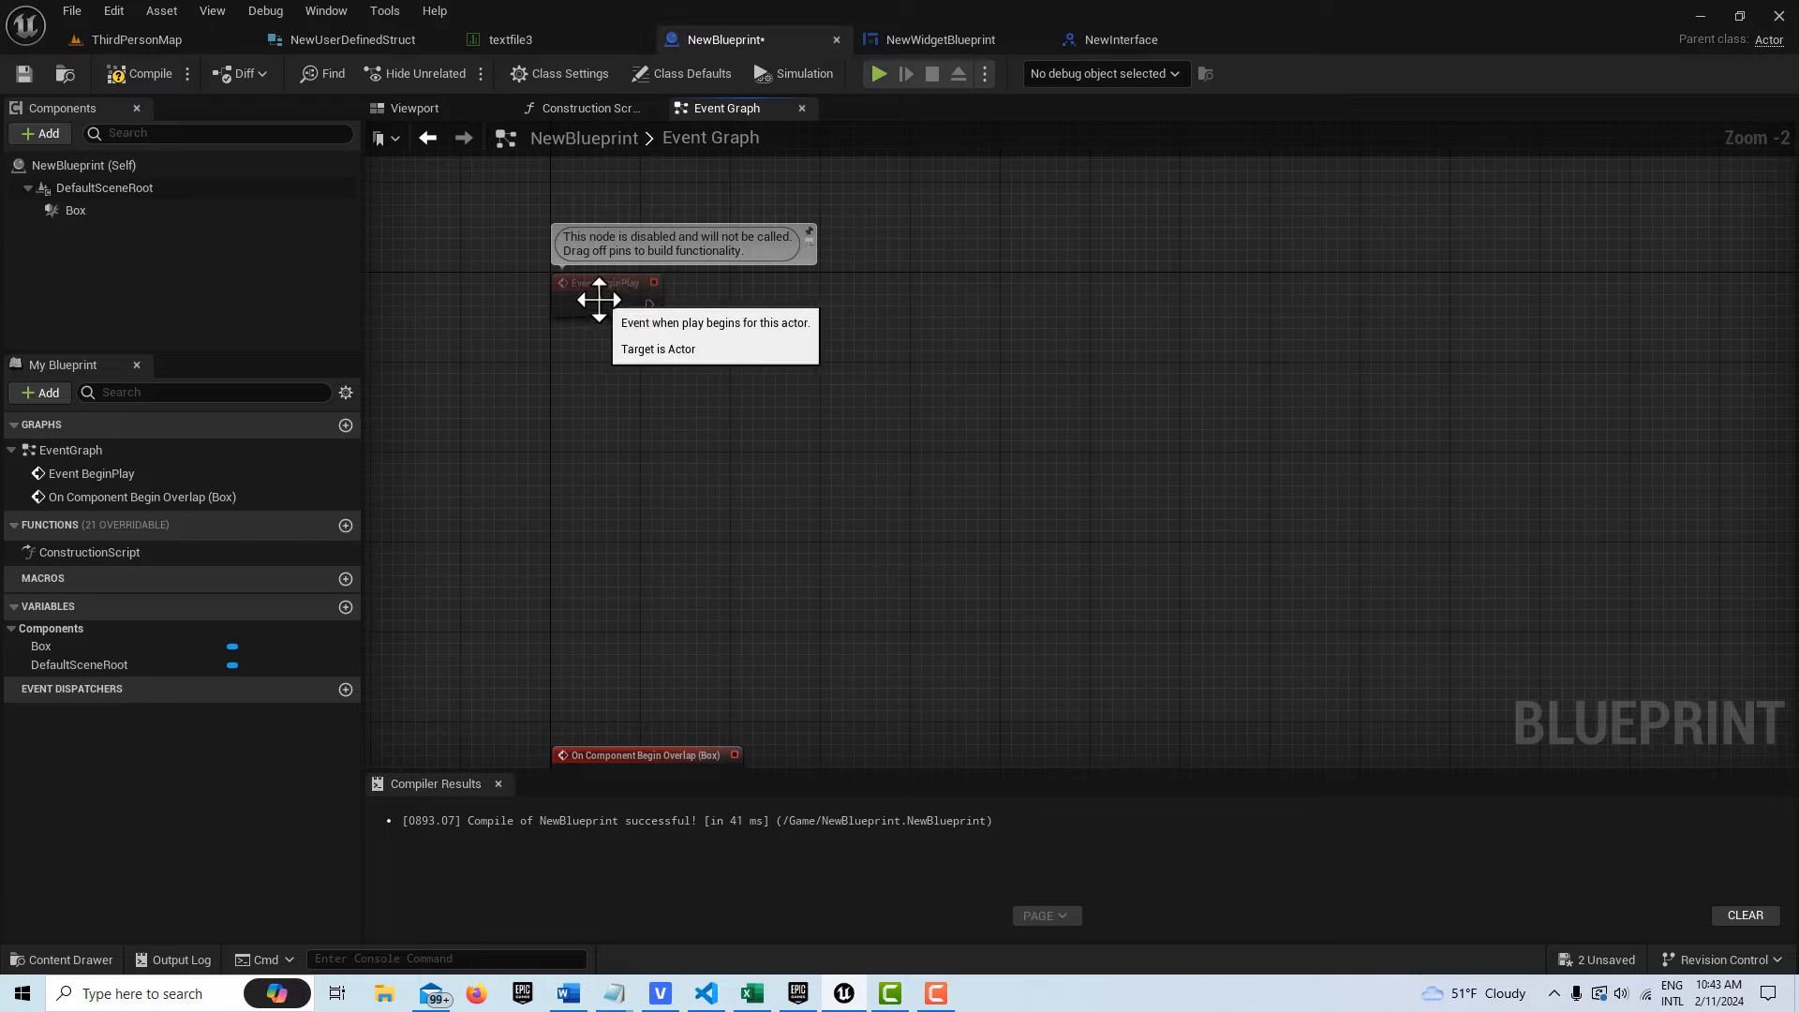
# Add a Create Widget node after Event BeginPlay with Class set to NewWidgetBlueprint
pyautogui.click(605, 283)
pyautogui.write('create w')
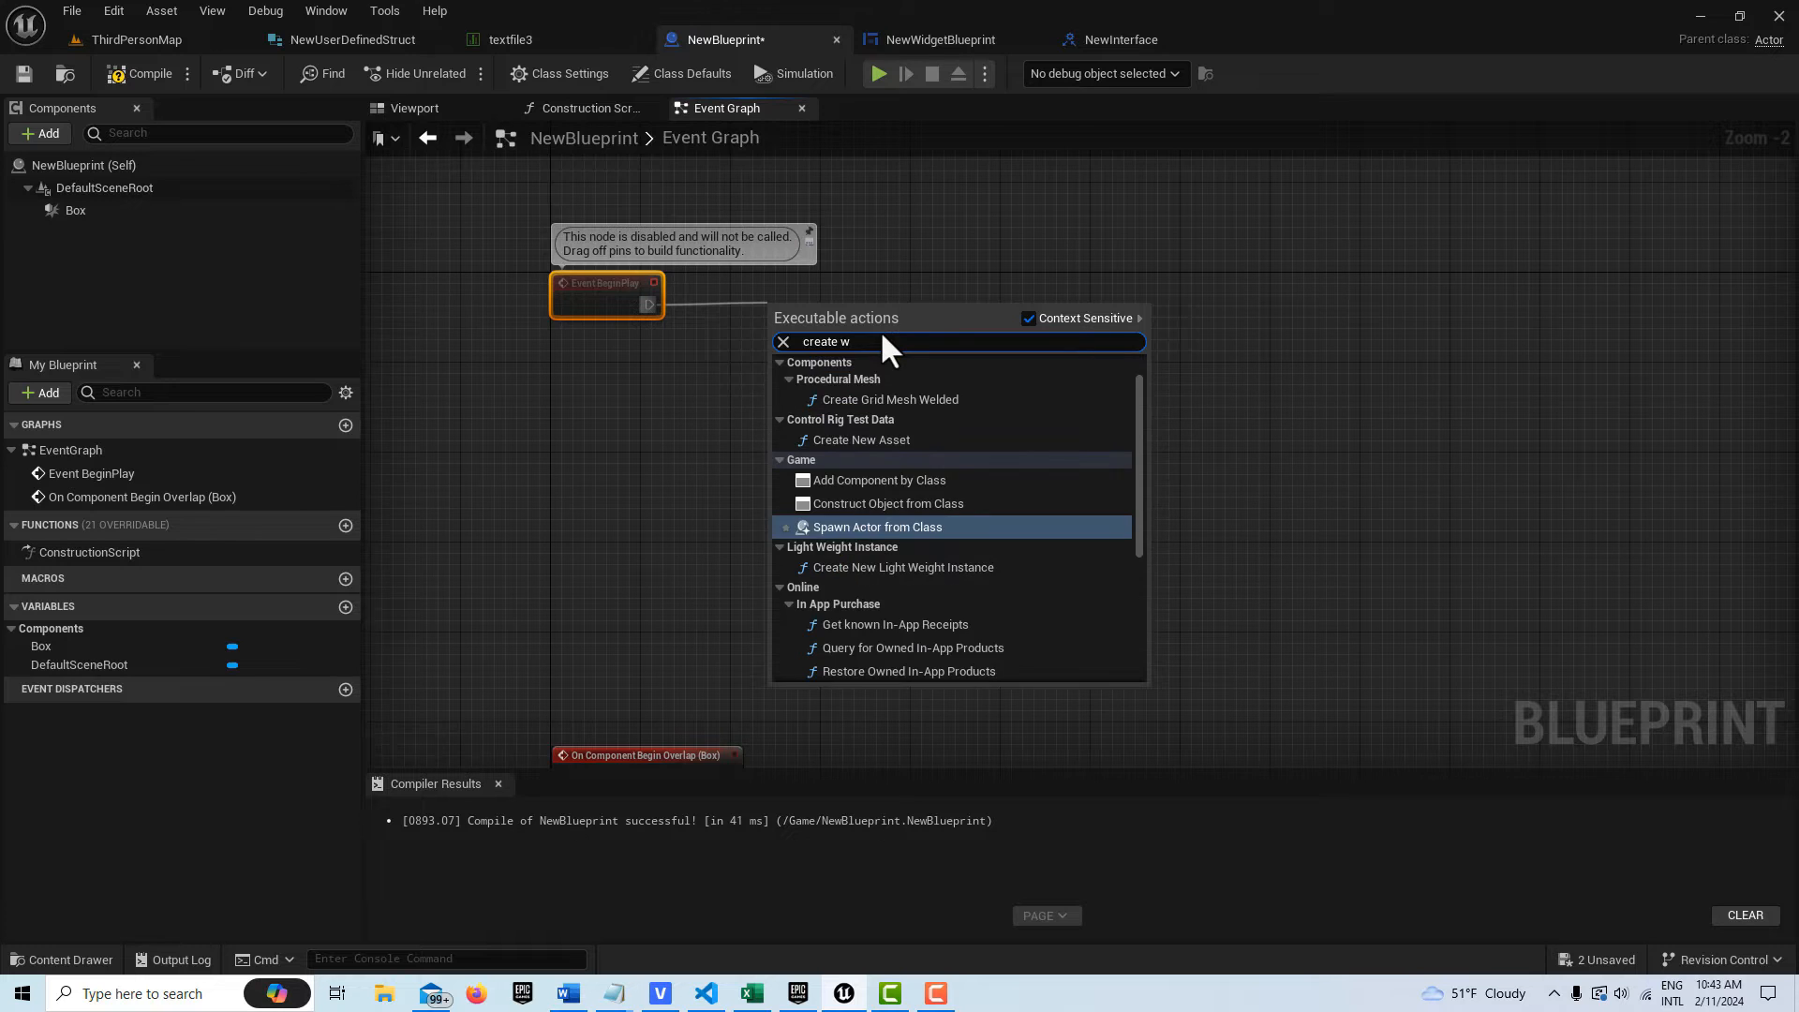
pyautogui.write('id')
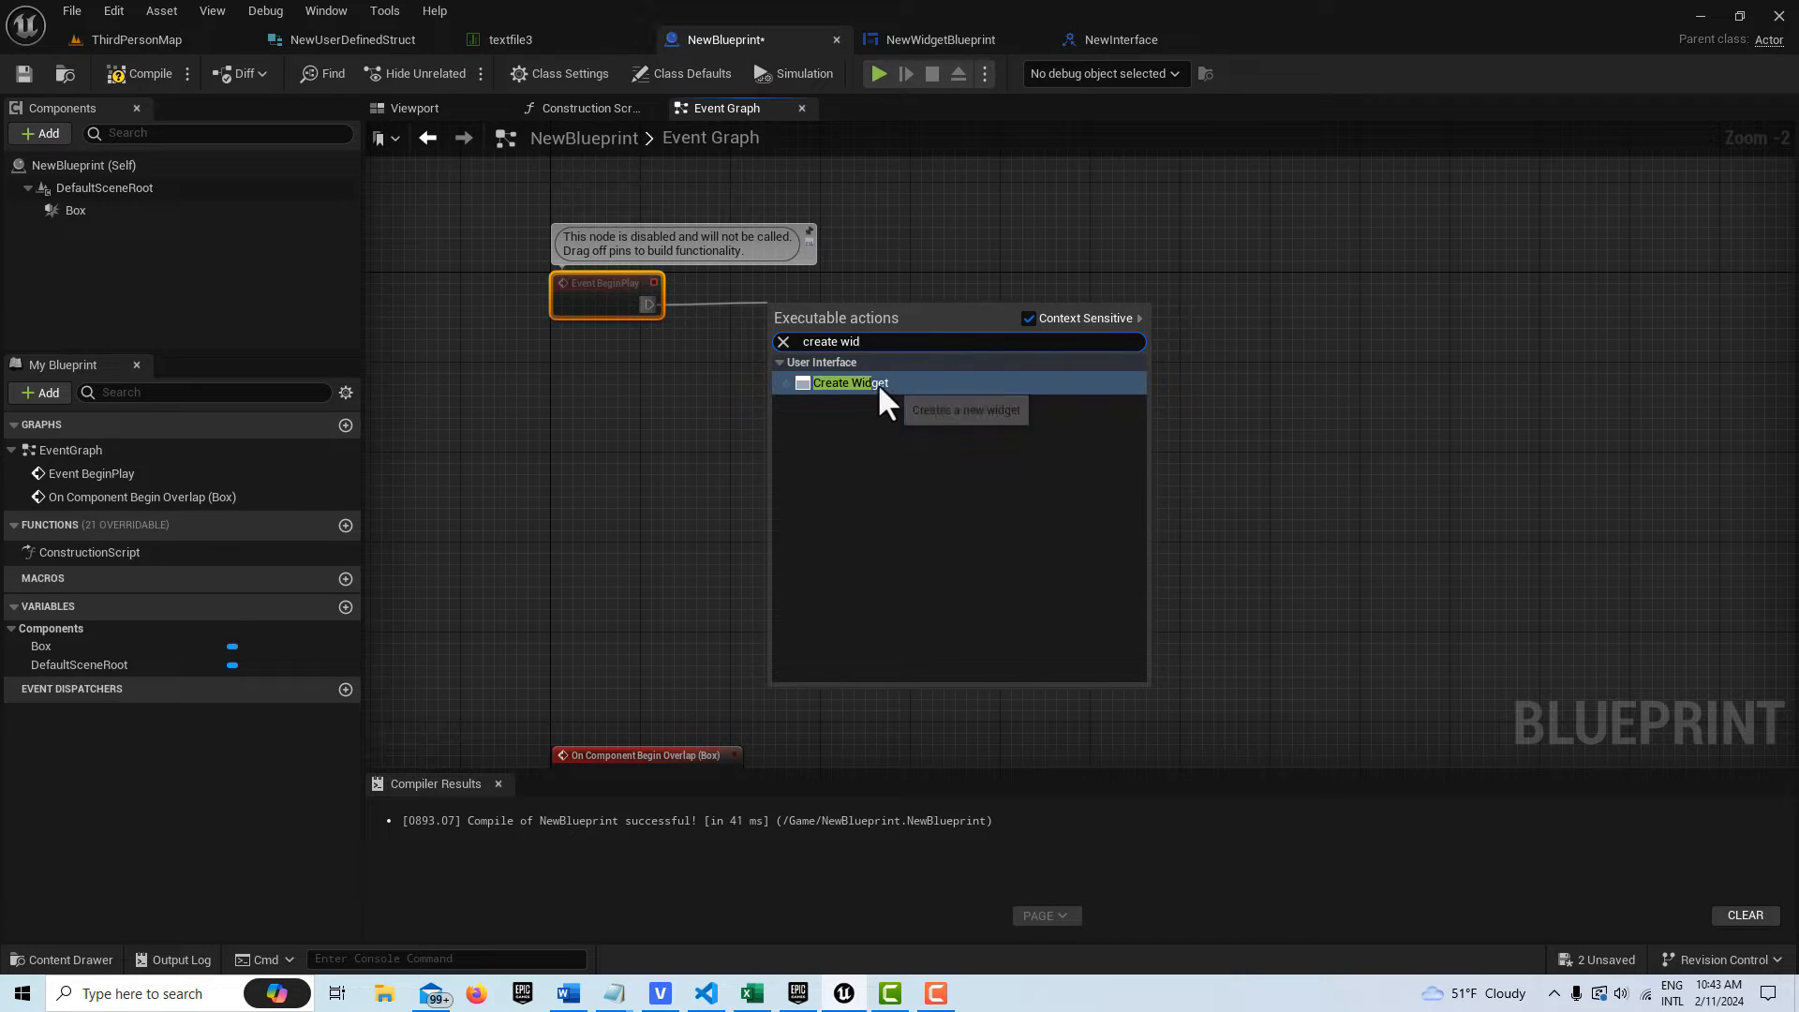
pyautogui.click(849, 383)
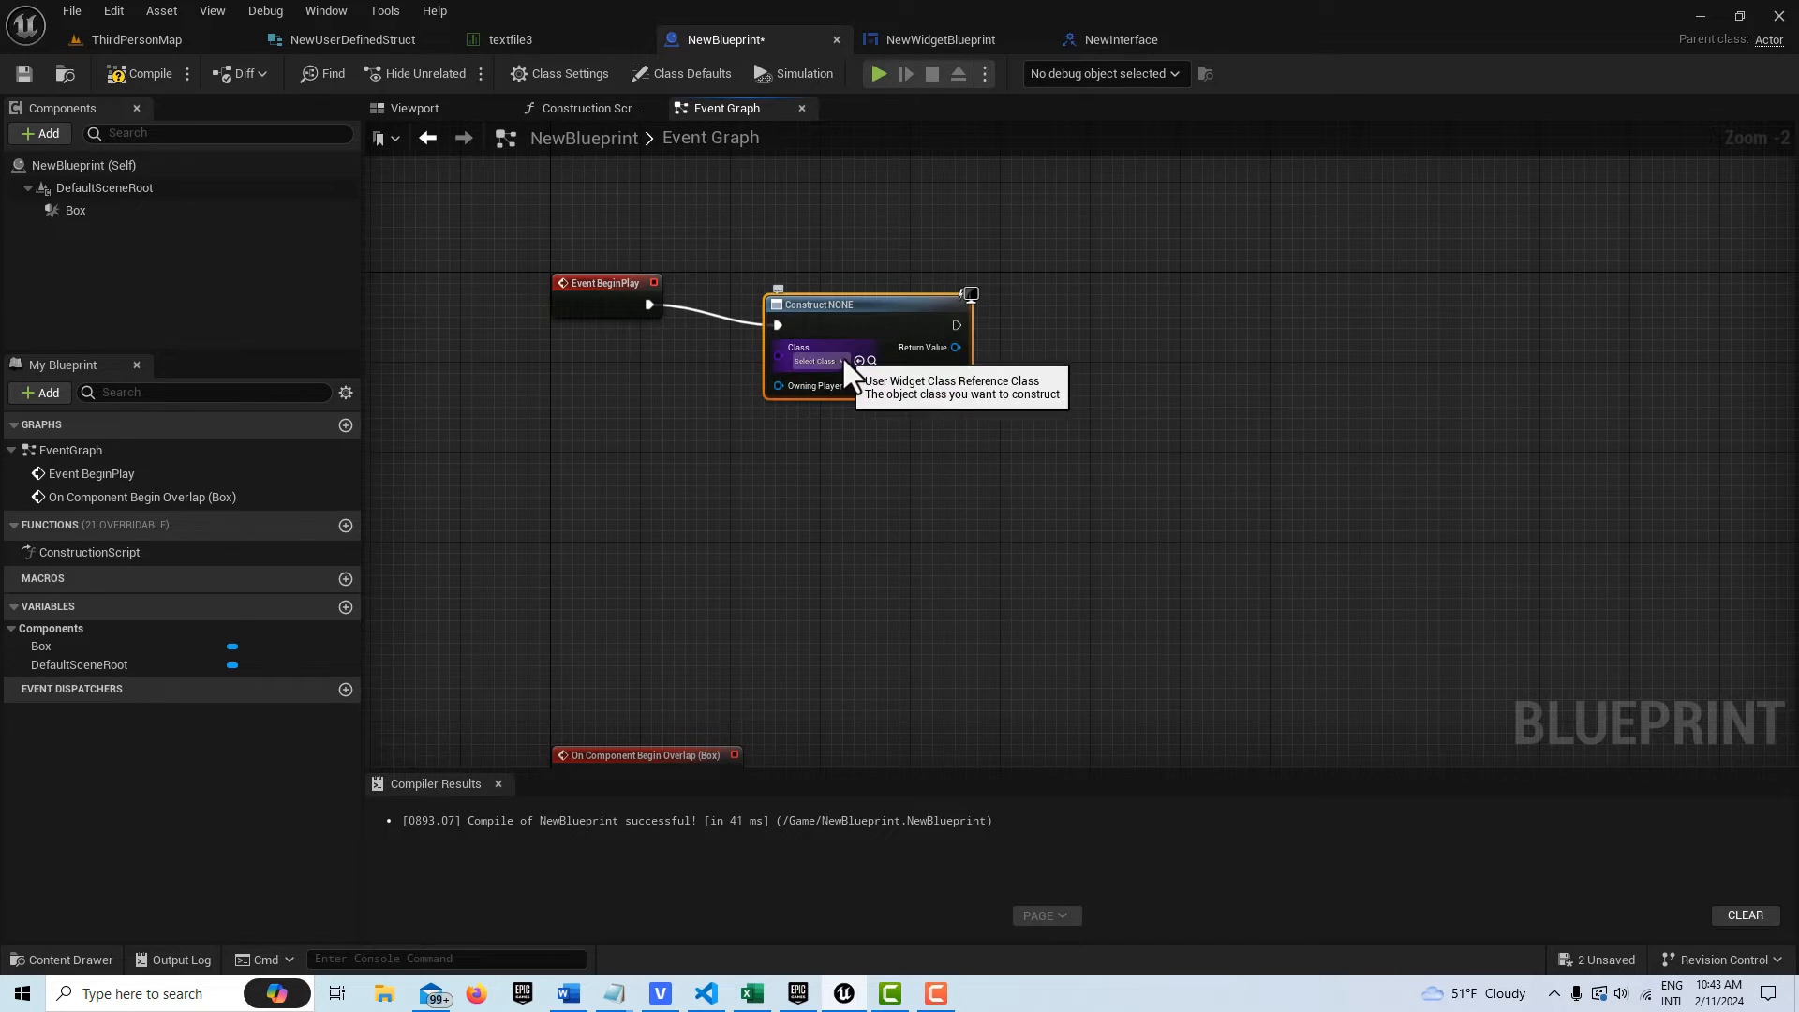
pyautogui.click(815, 360)
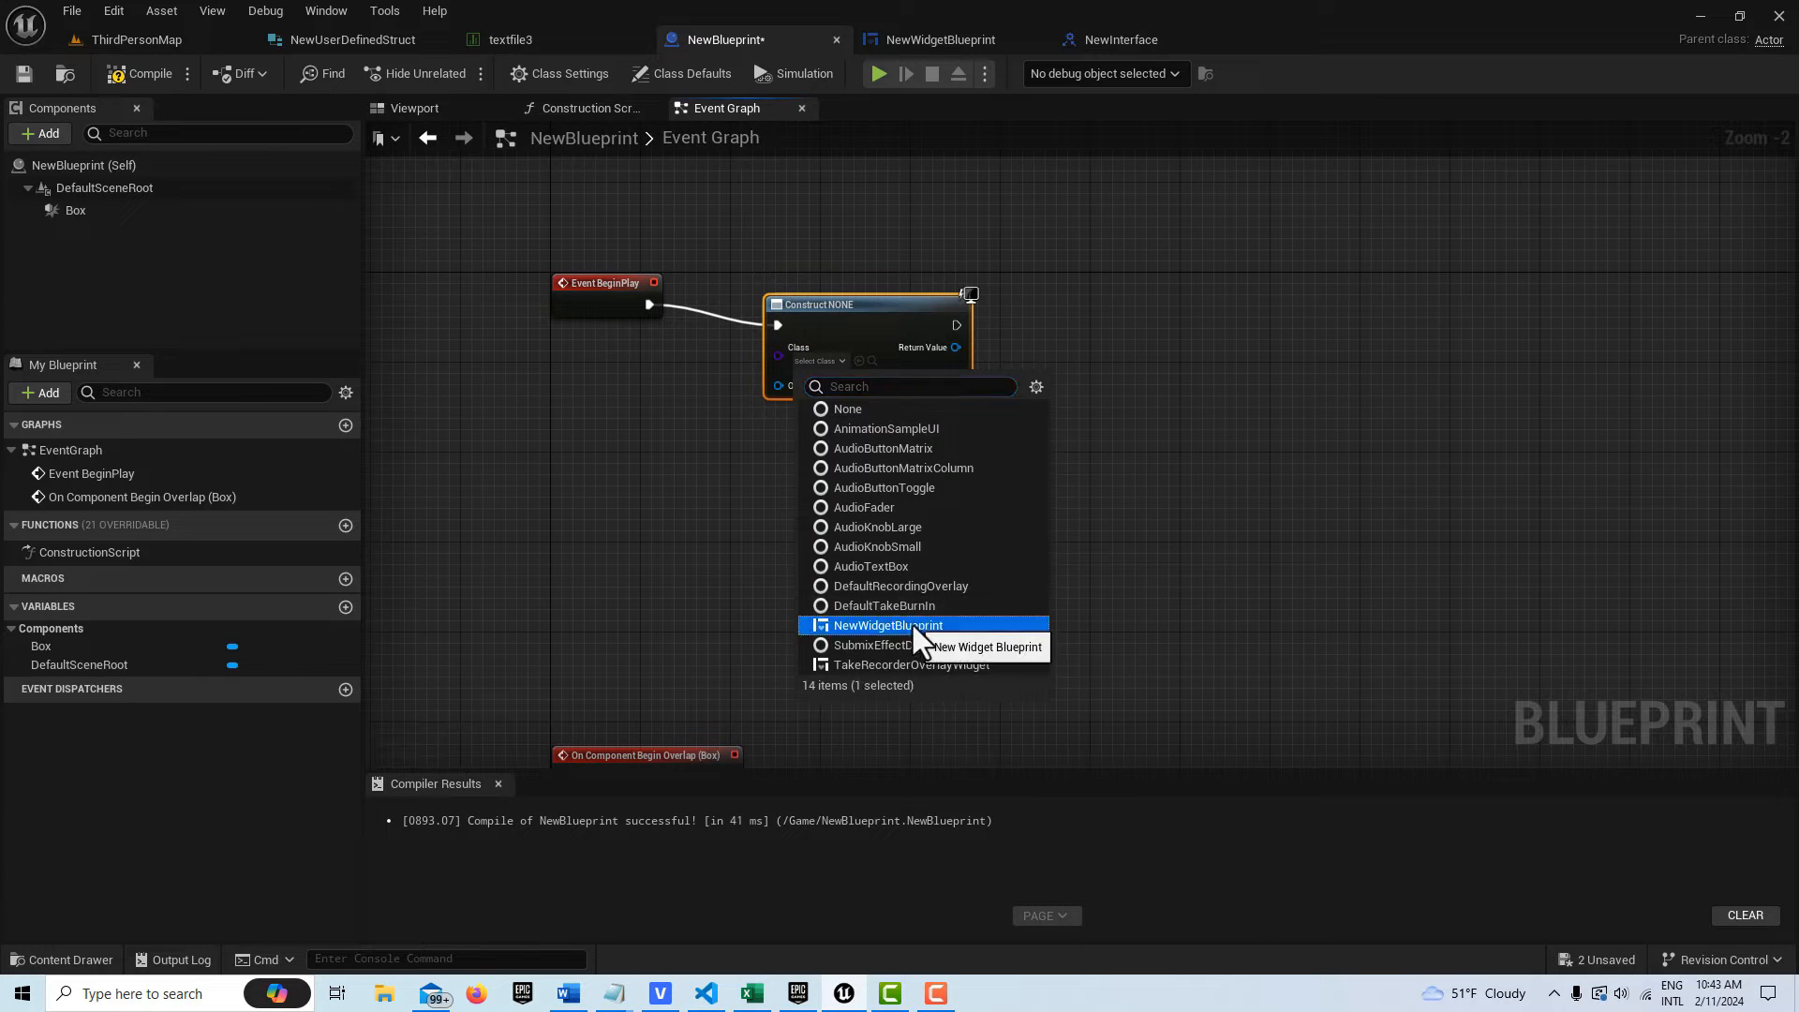
pyautogui.click(886, 625)
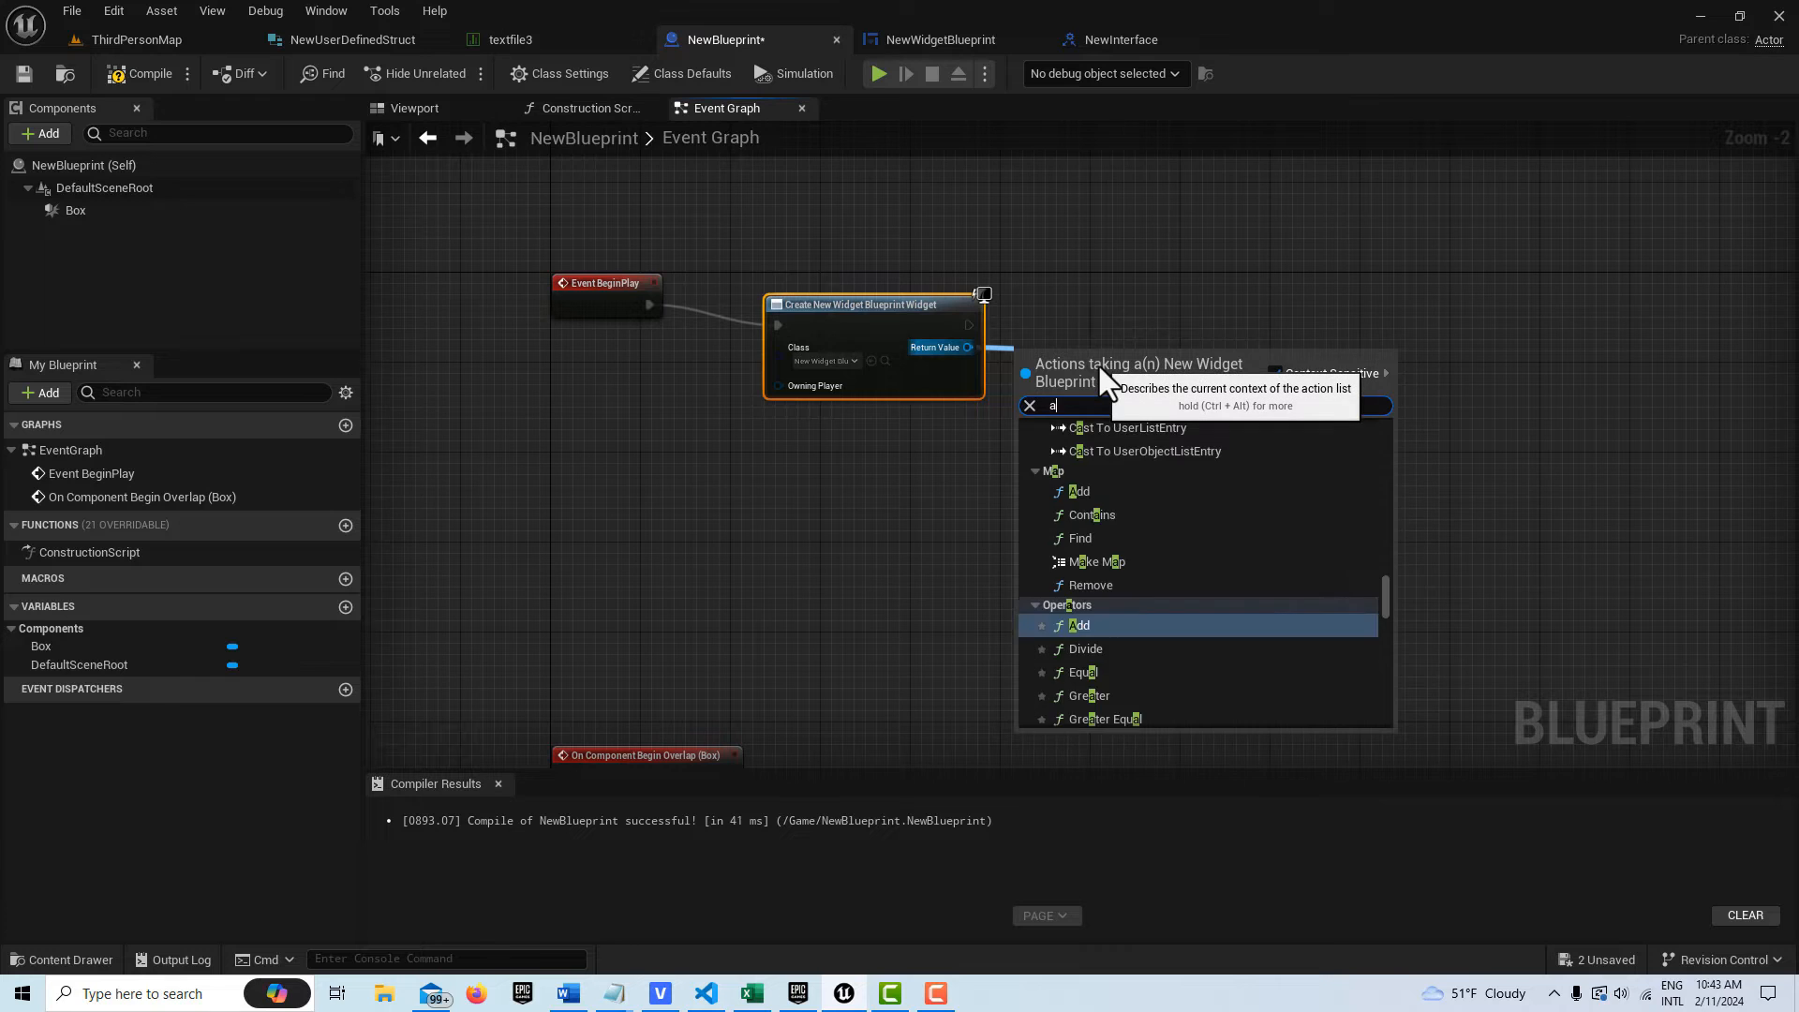
# Add the created widget's Return Value to the viewport with an Add to Viewport node
pyautogui.write('add t')
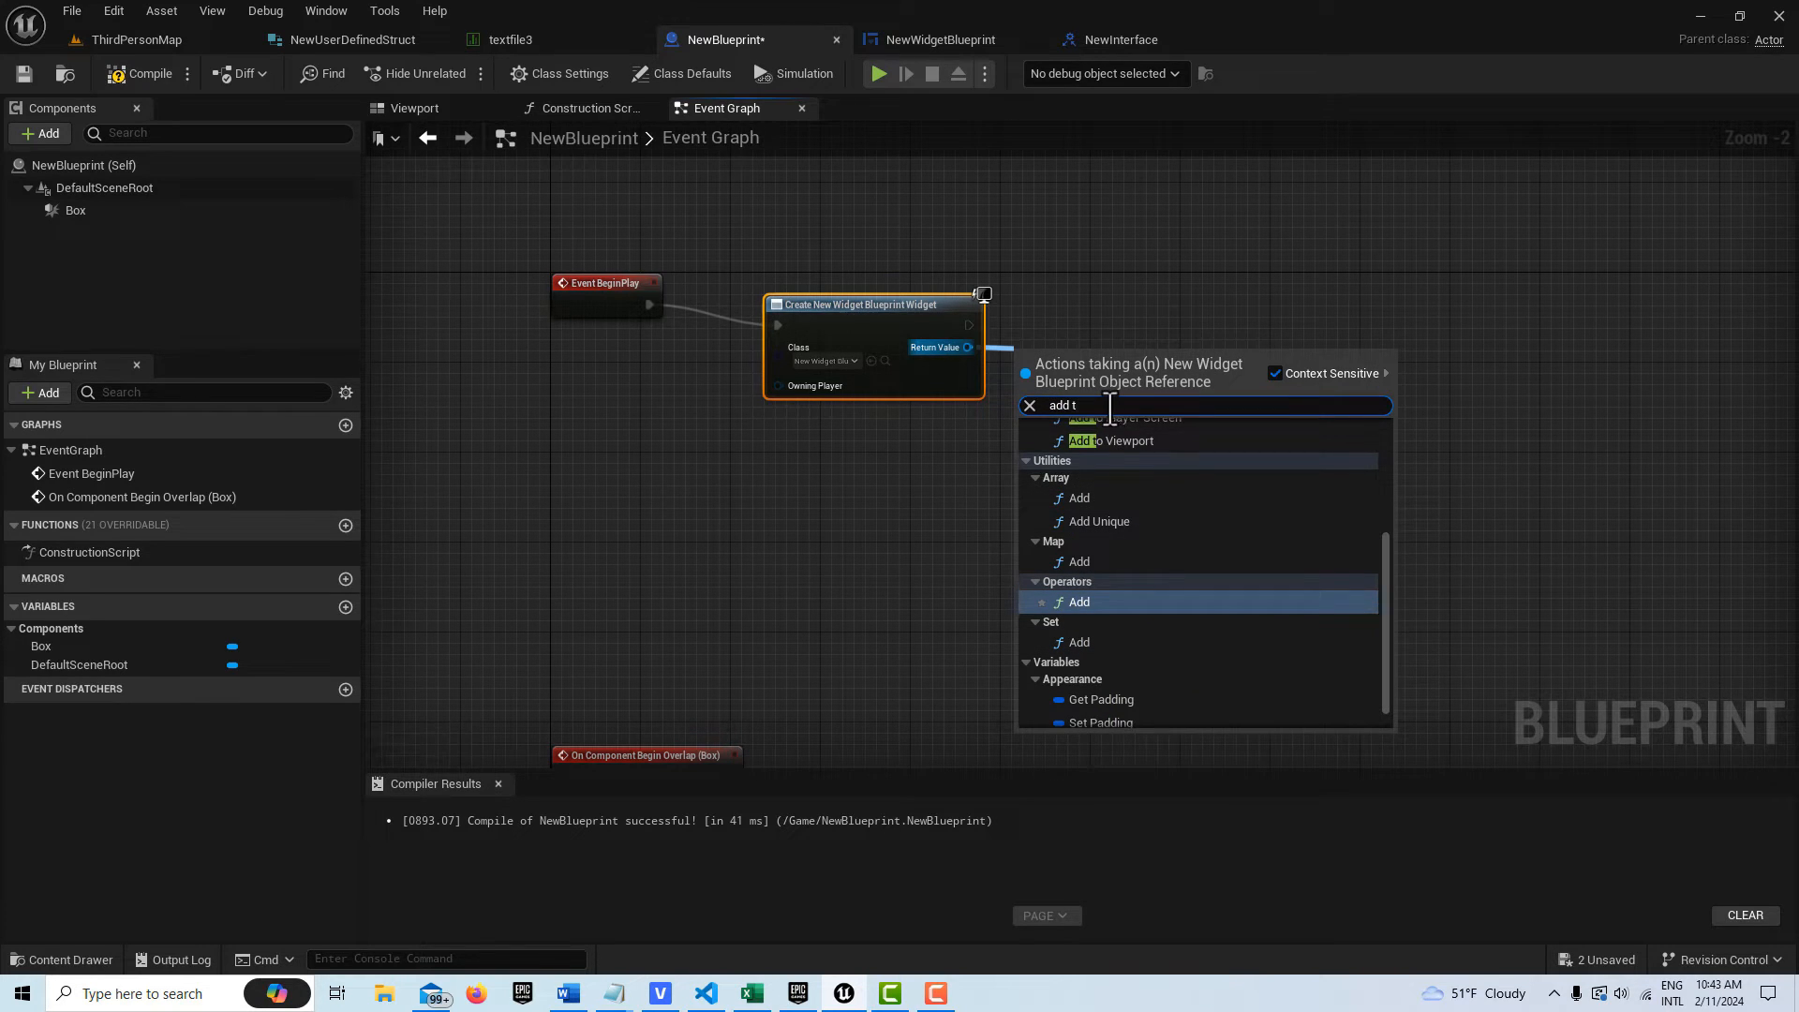
pyautogui.click(1109, 441)
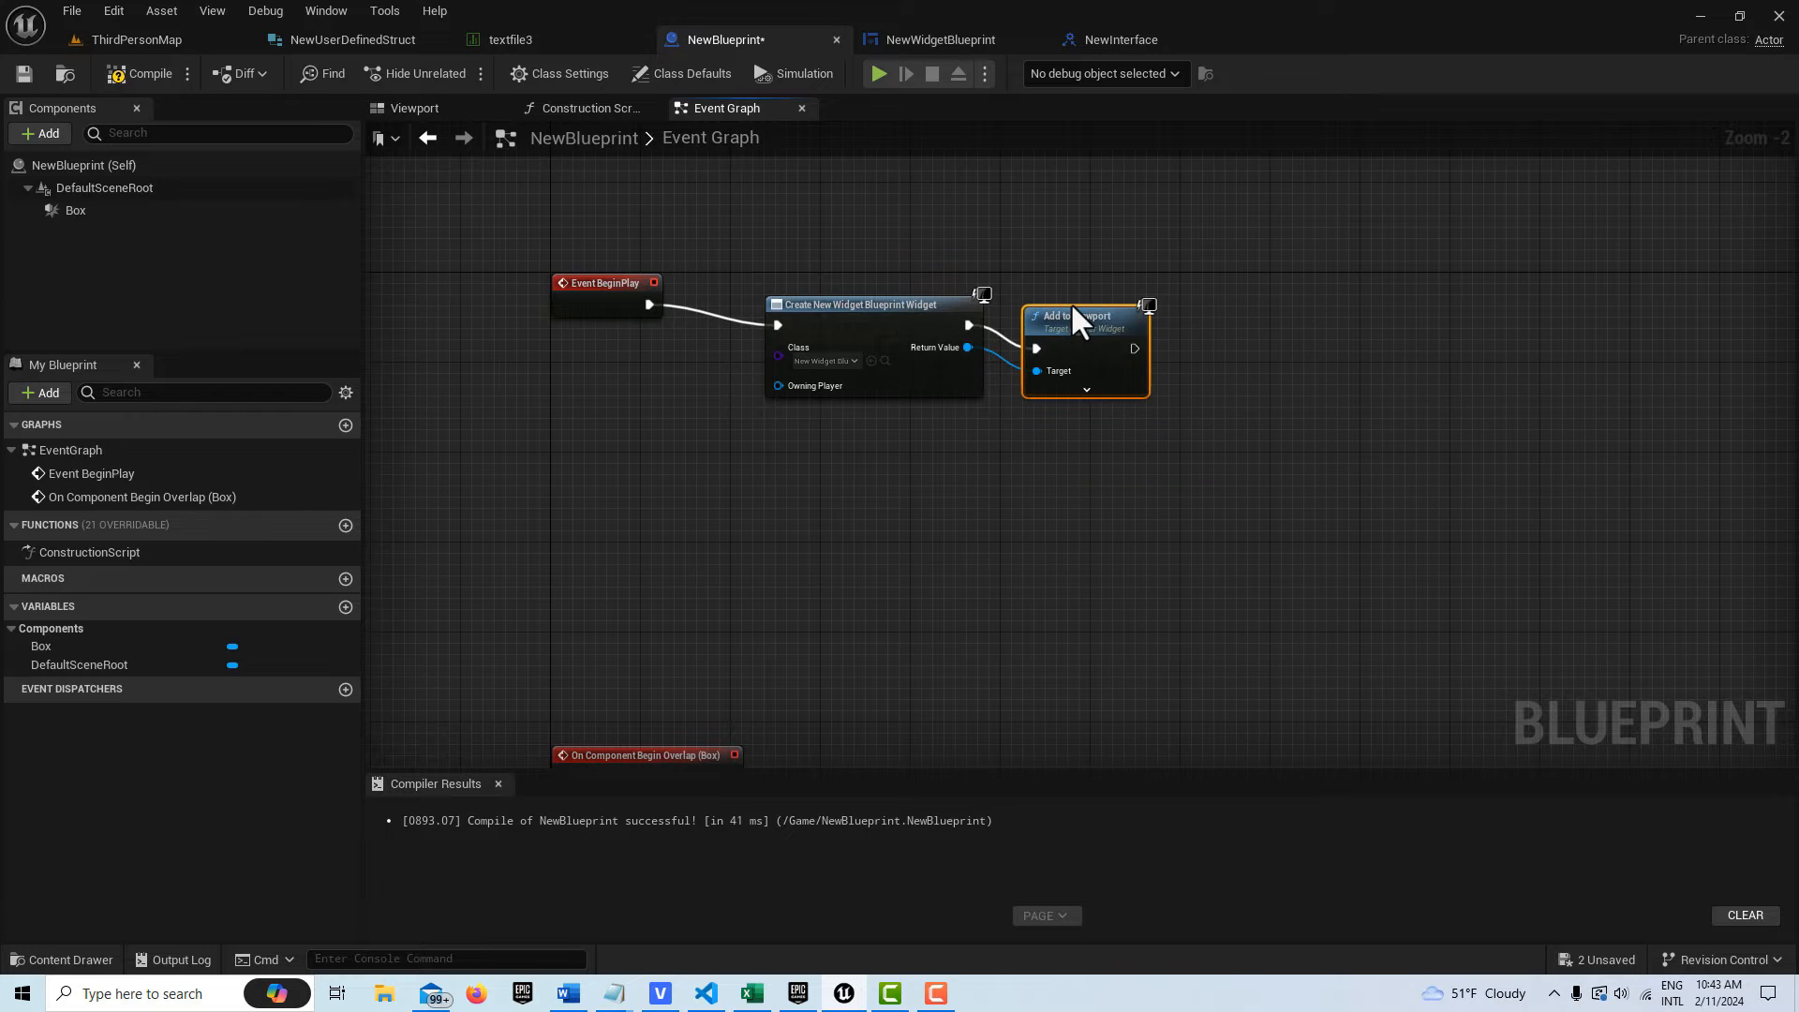
pyautogui.scroll(-3)
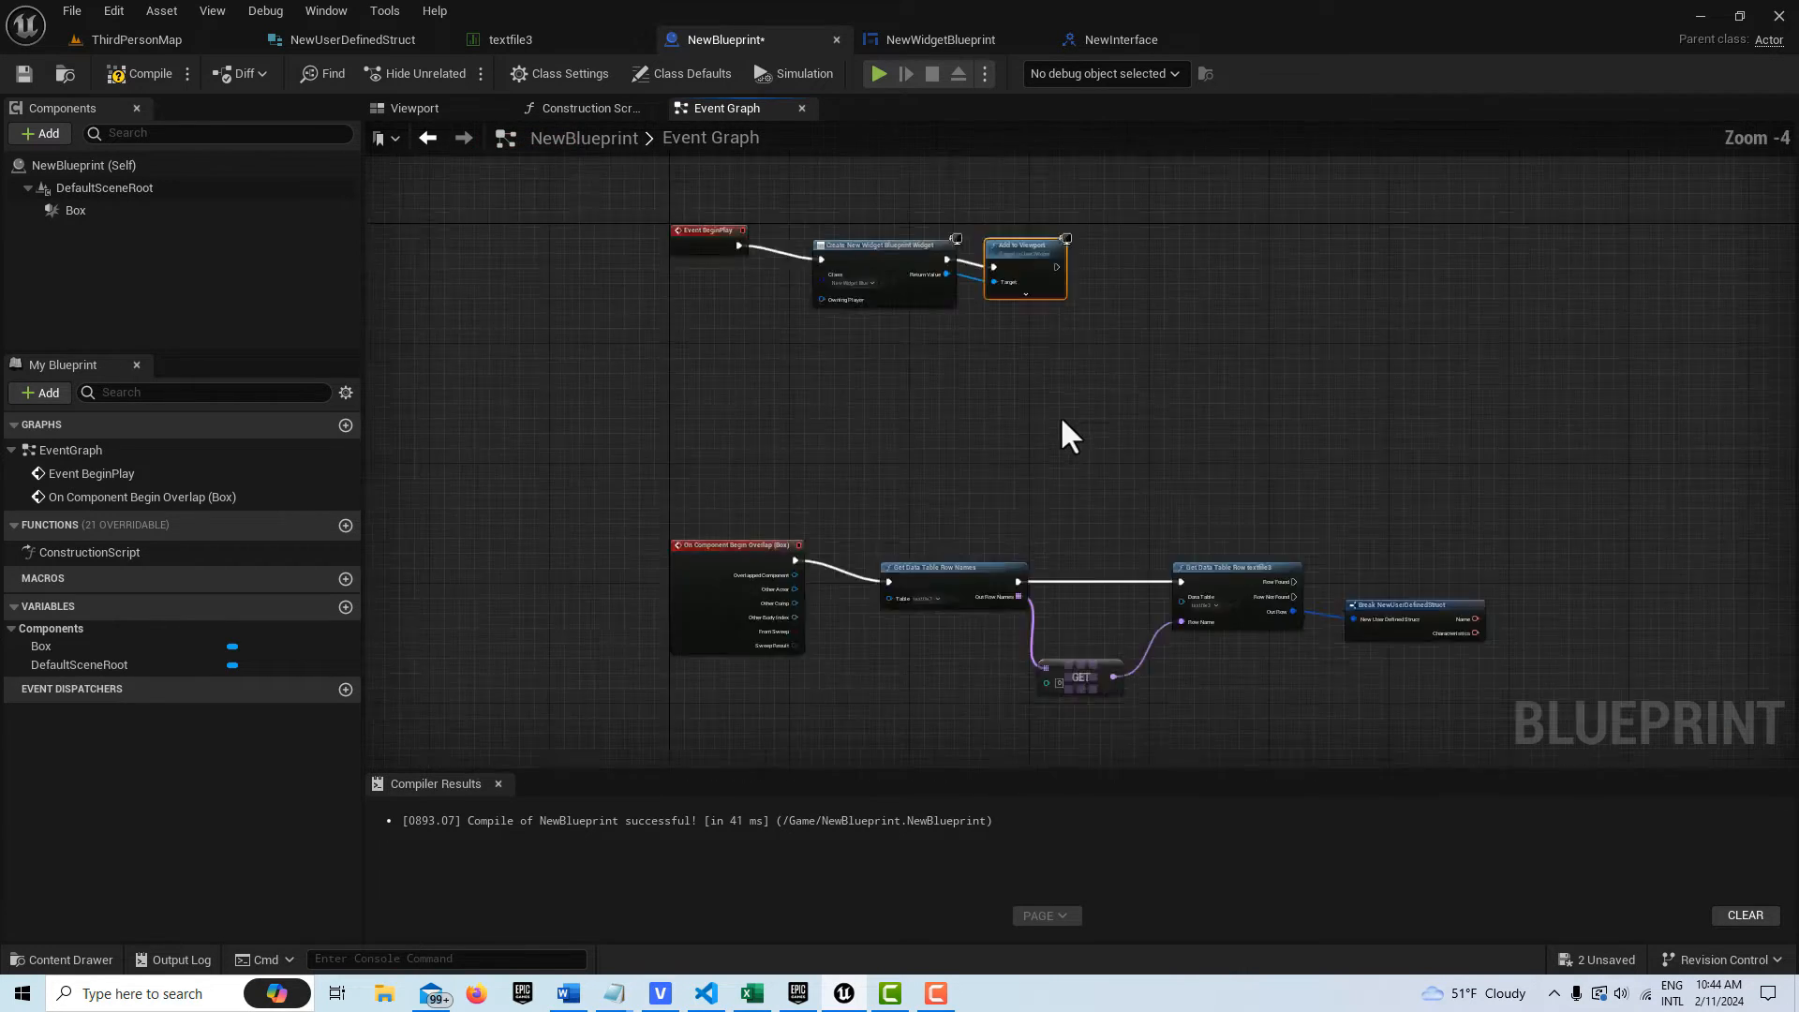
pyautogui.scroll(-3)
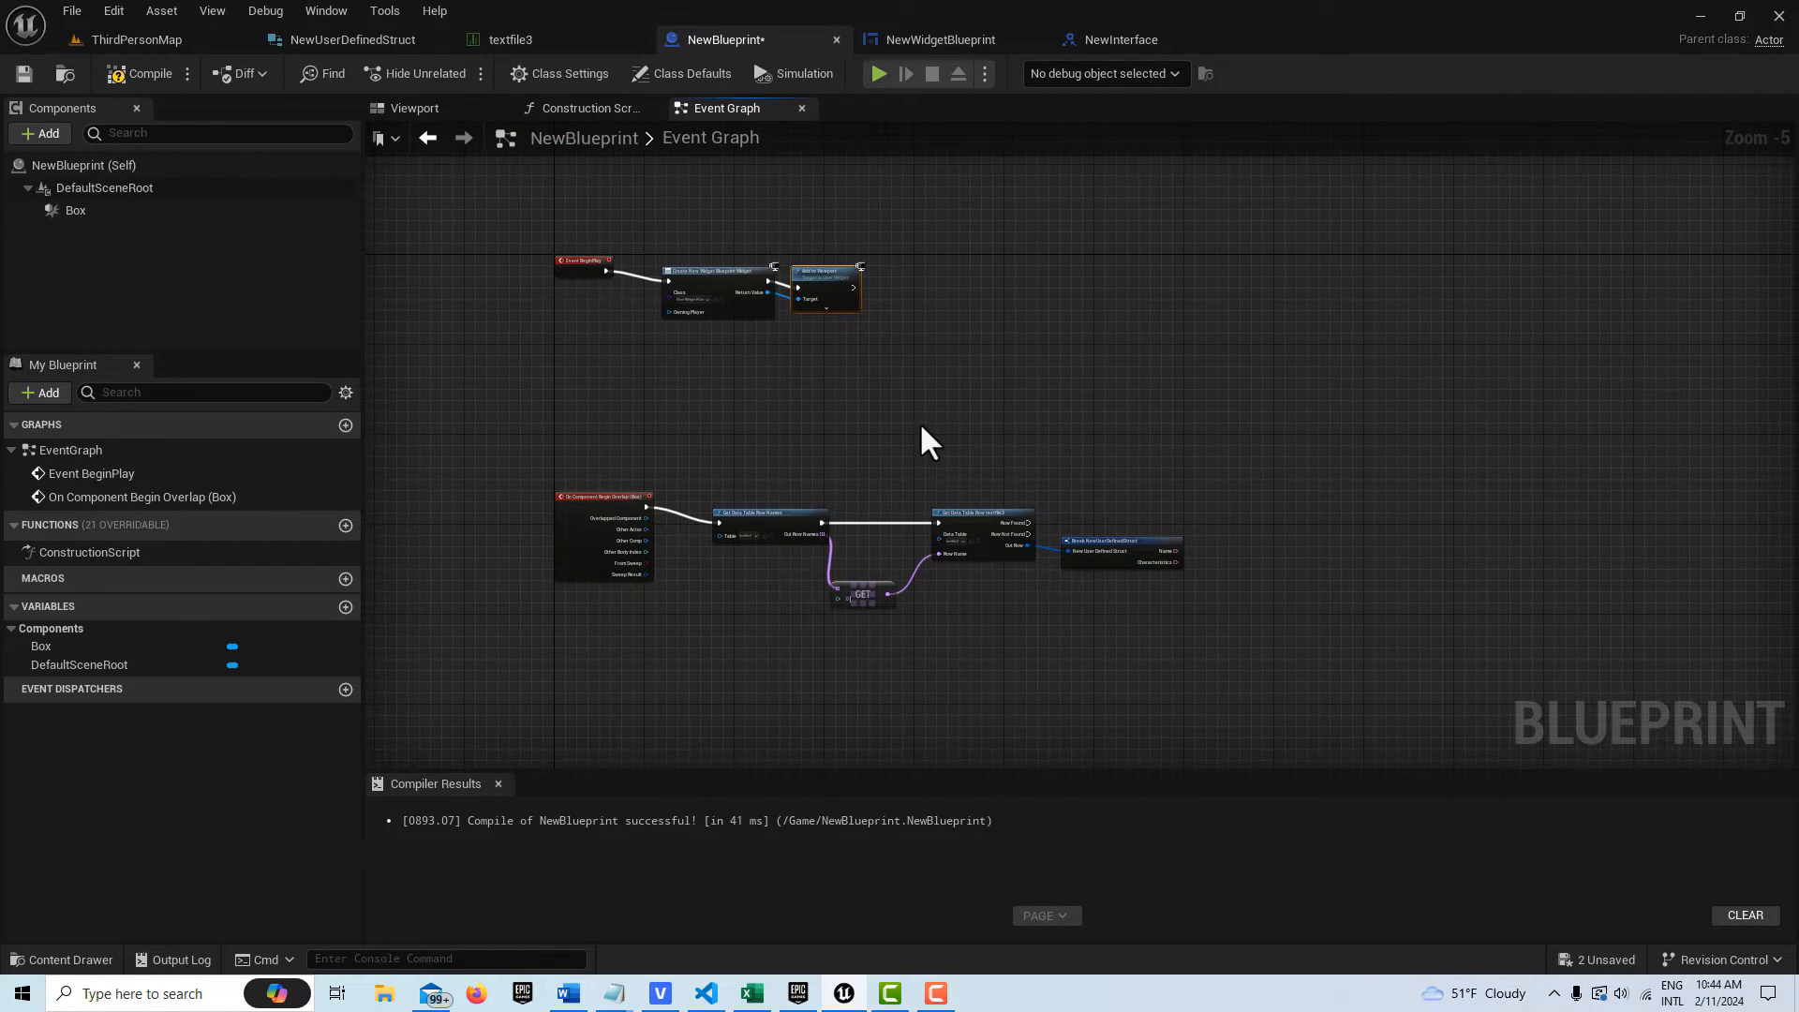
pyautogui.moveTo(907, 446)
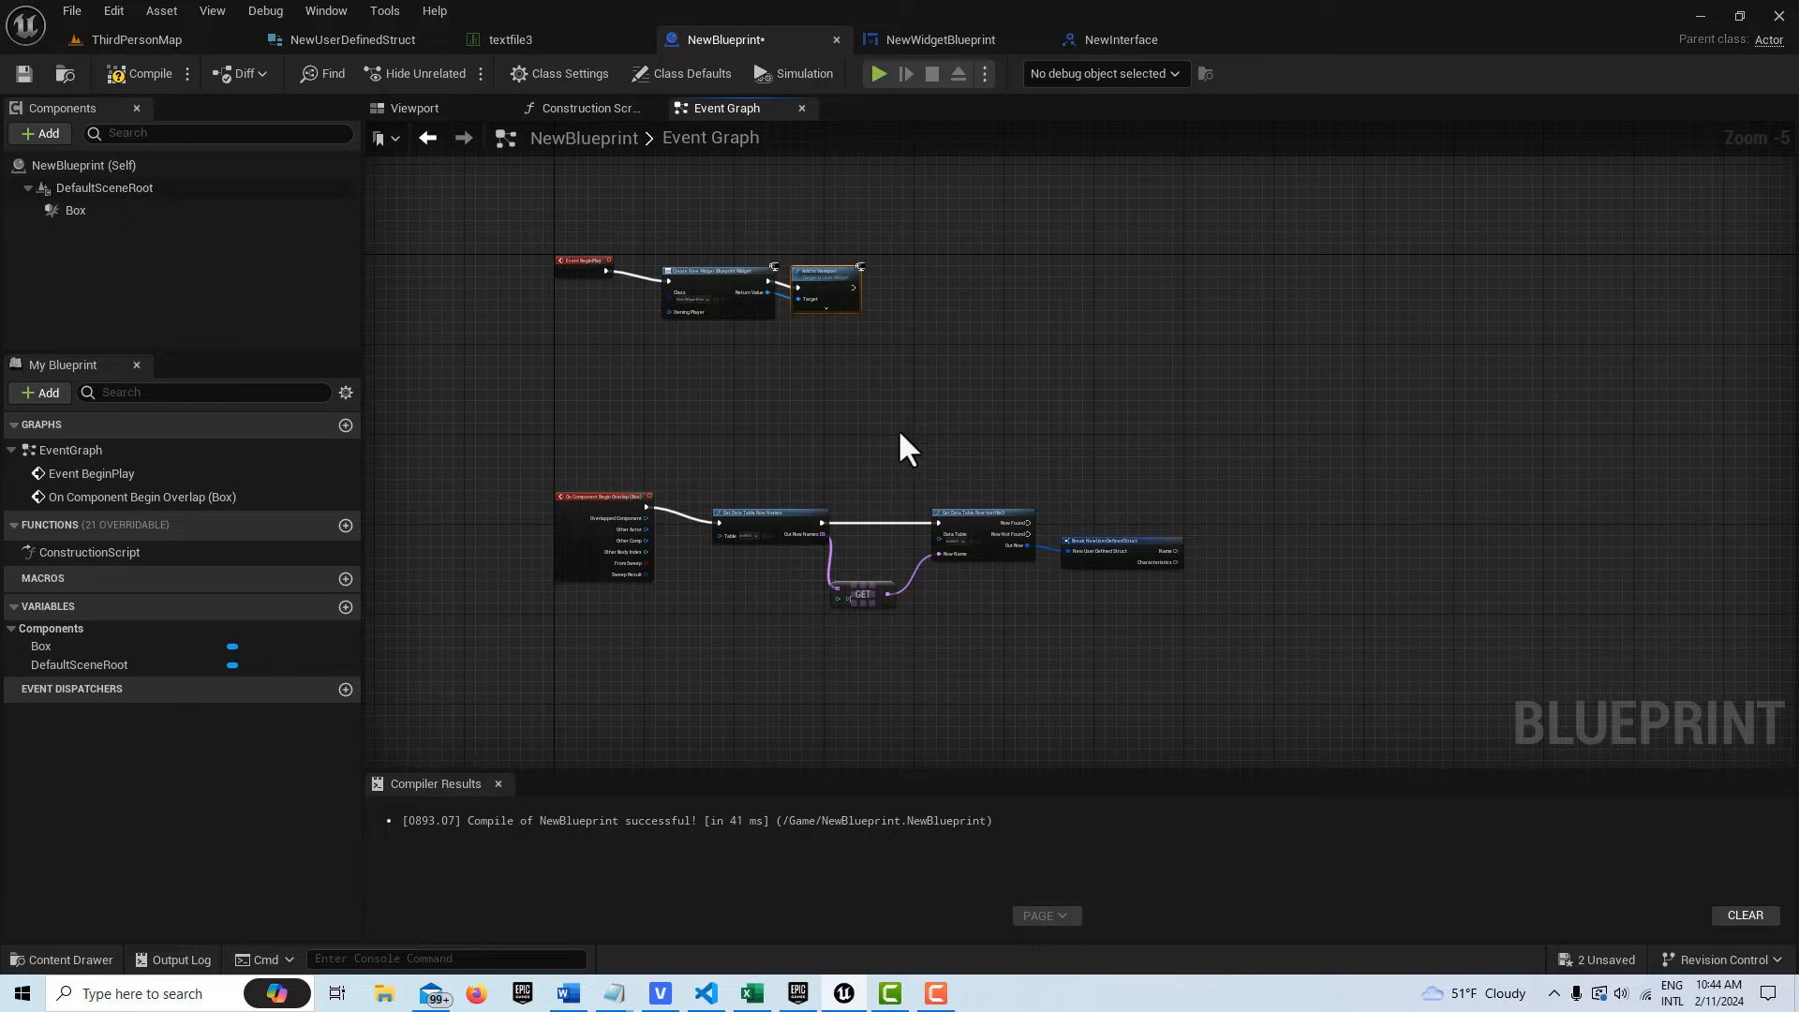
pyautogui.moveTo(898, 504)
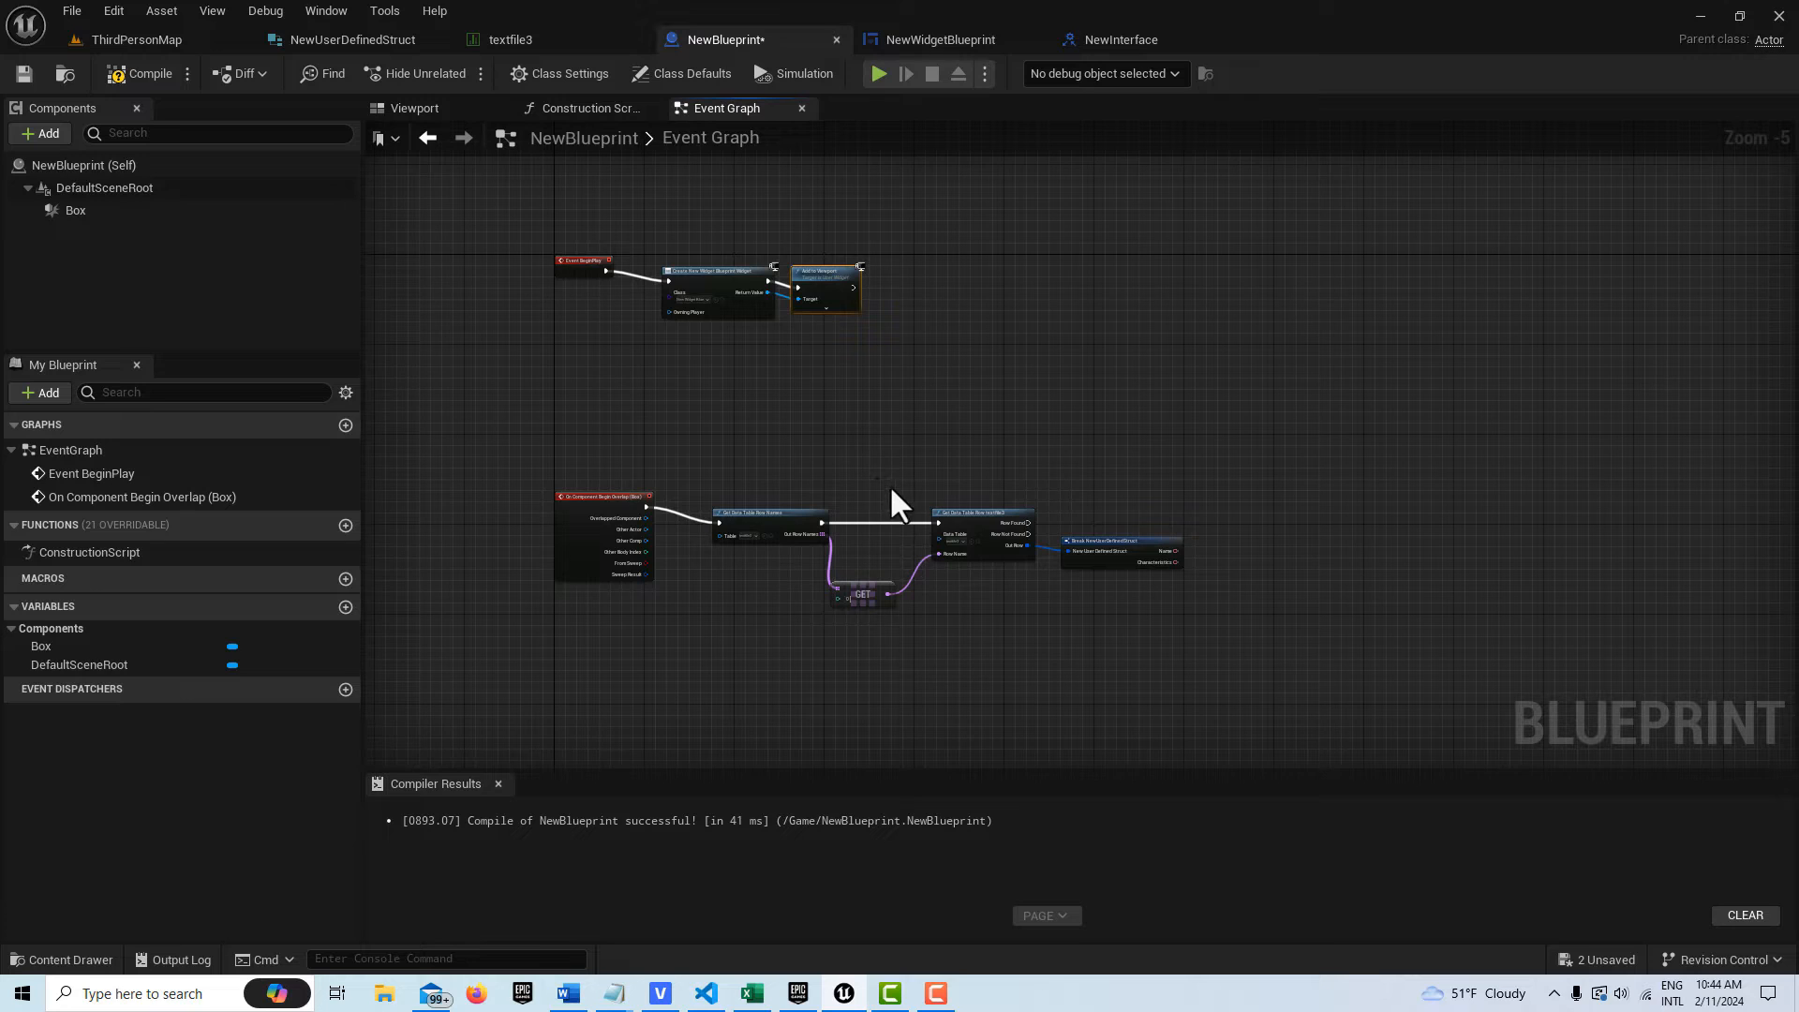
pyautogui.moveTo(911, 523)
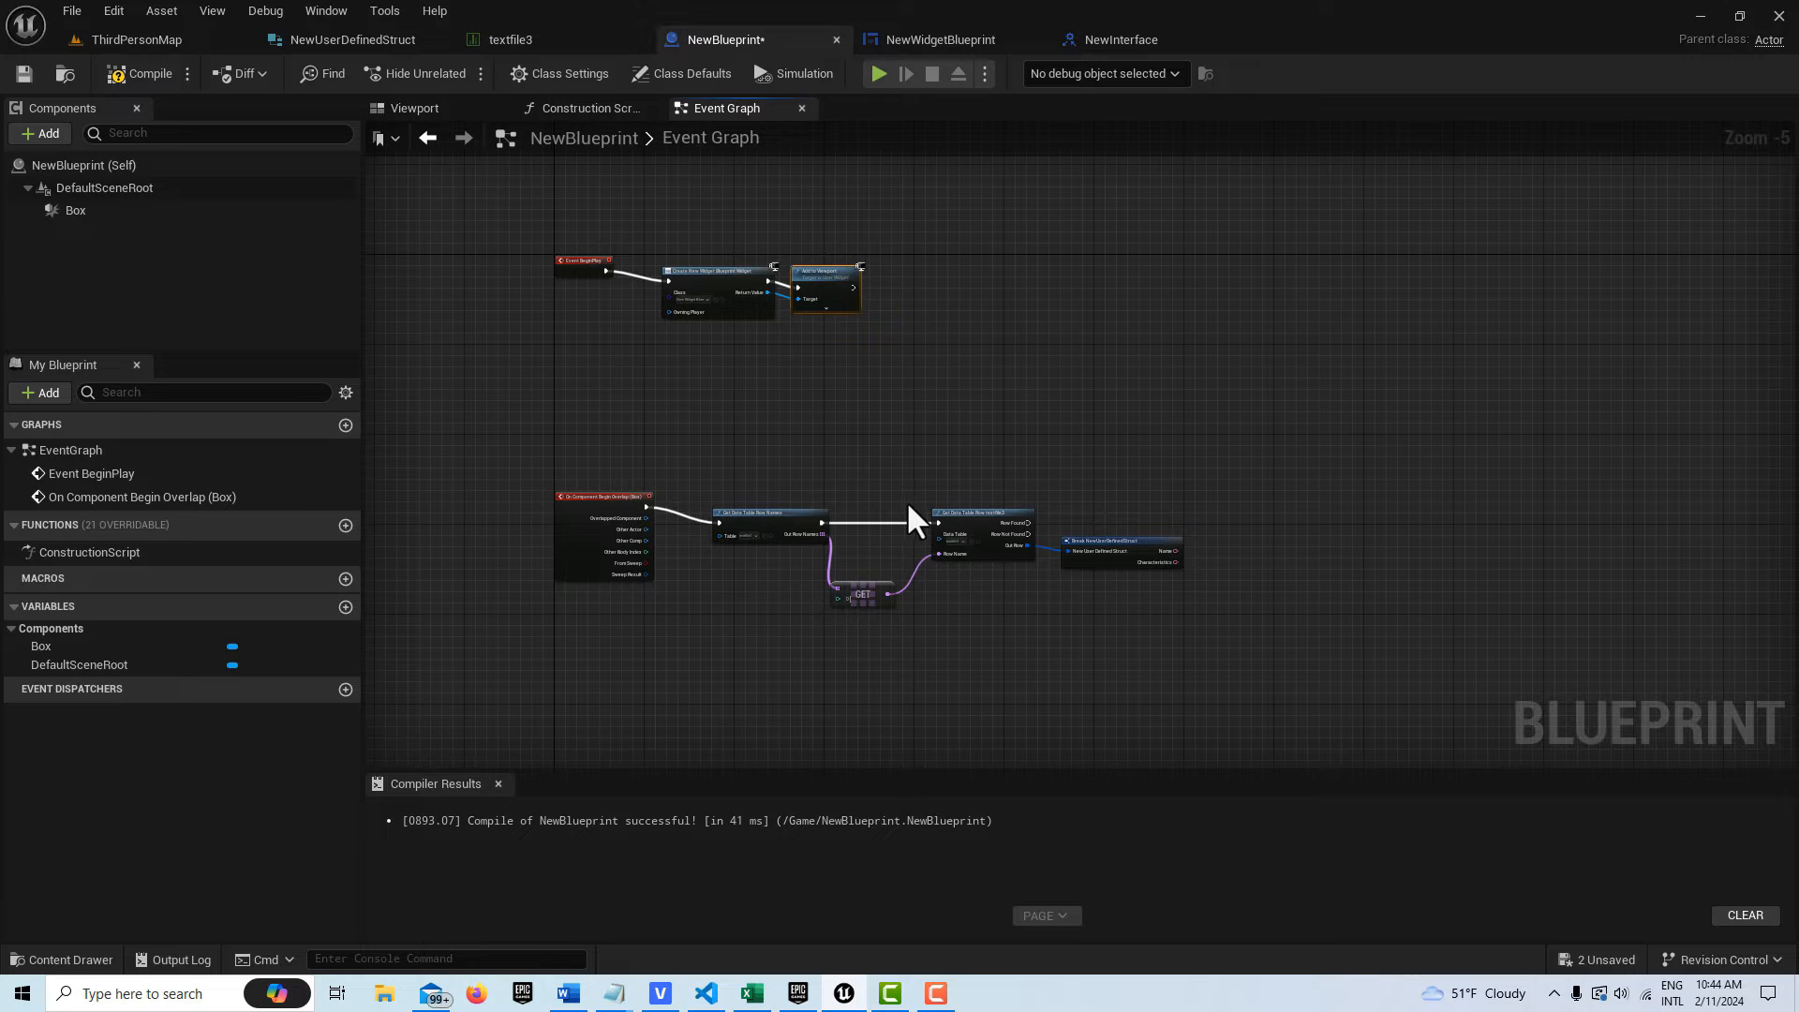
pyautogui.moveTo(913, 523)
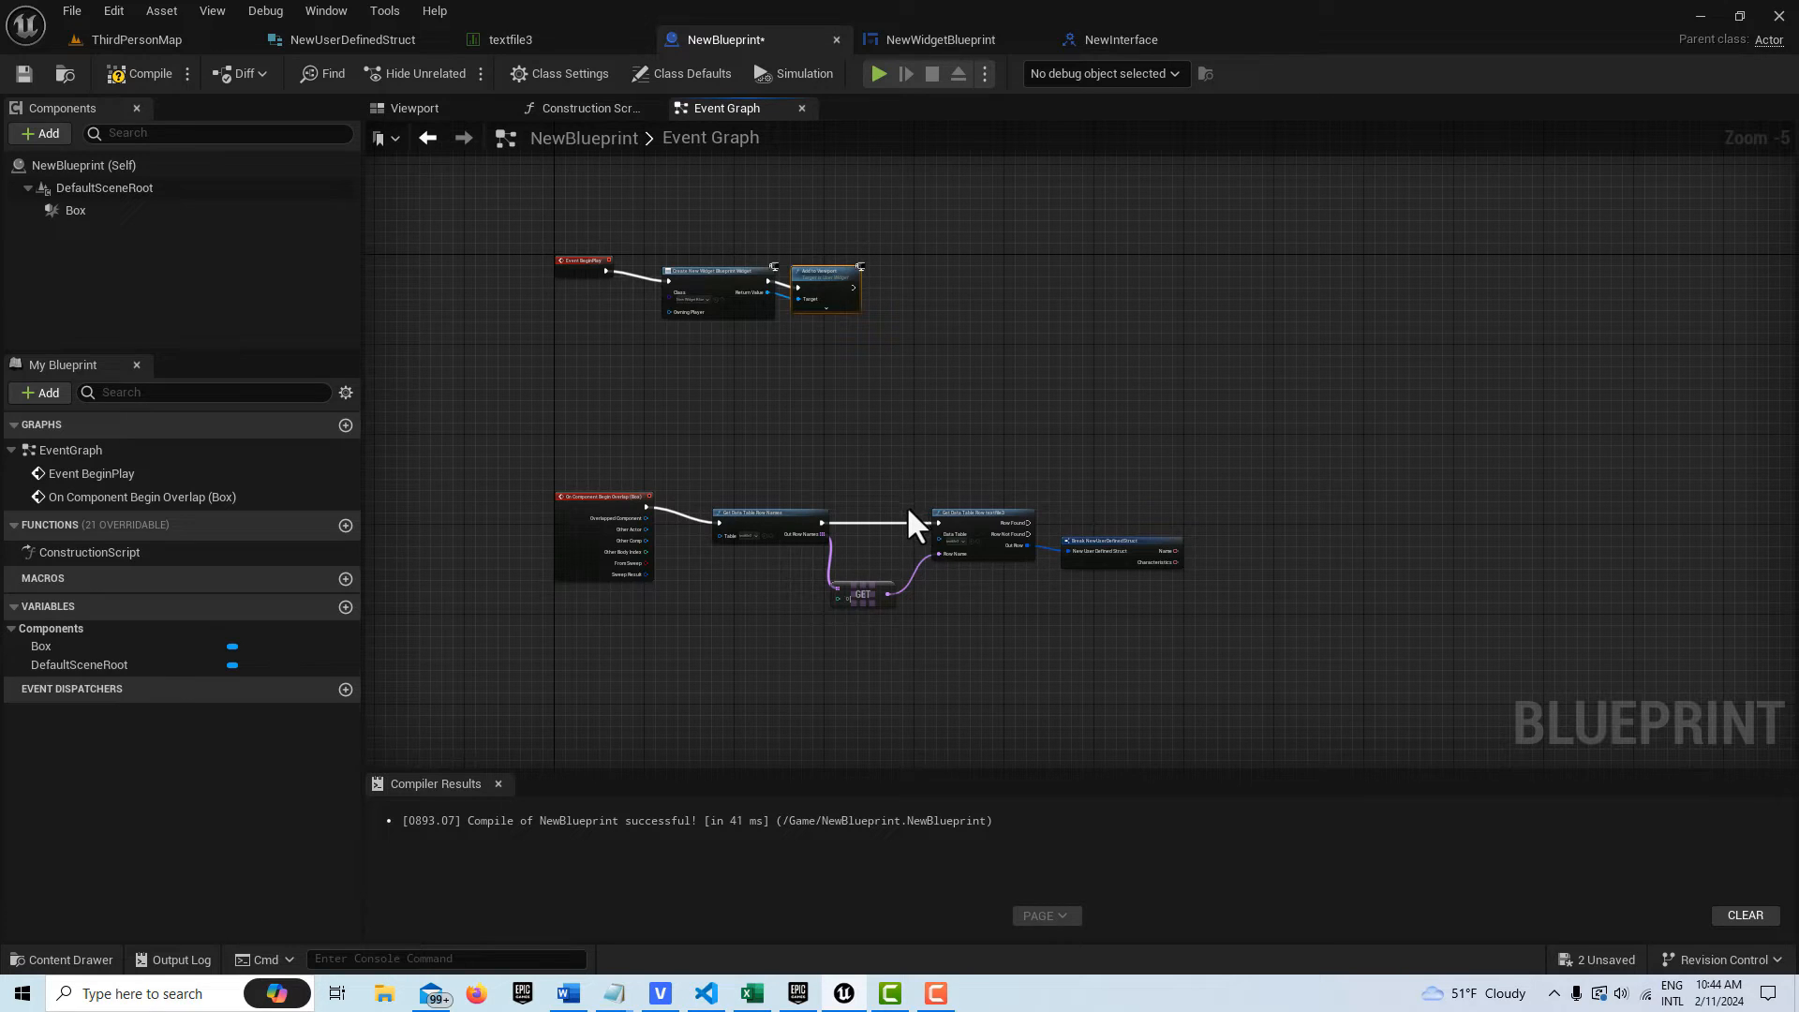
pyautogui.moveTo(345, 608)
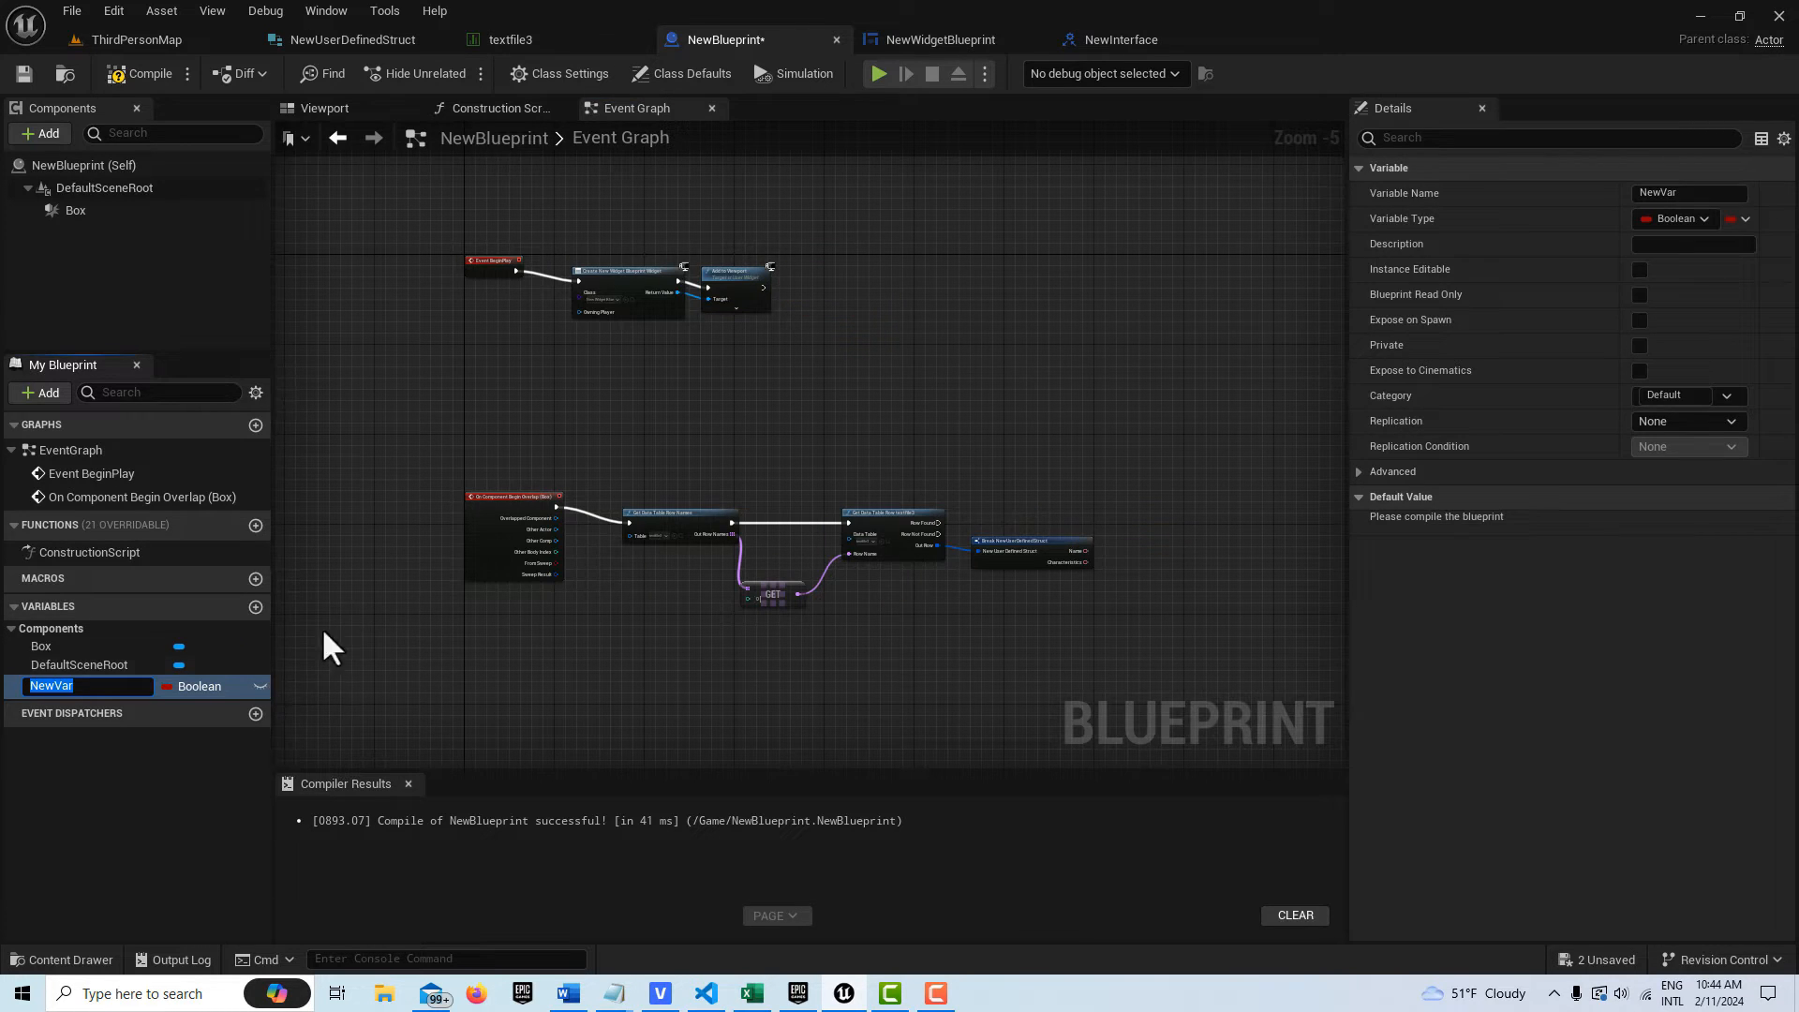
# Create an instance-editable Integer variable named CurrentIndex and compile NewBlueprint
pyautogui.write('Cur')
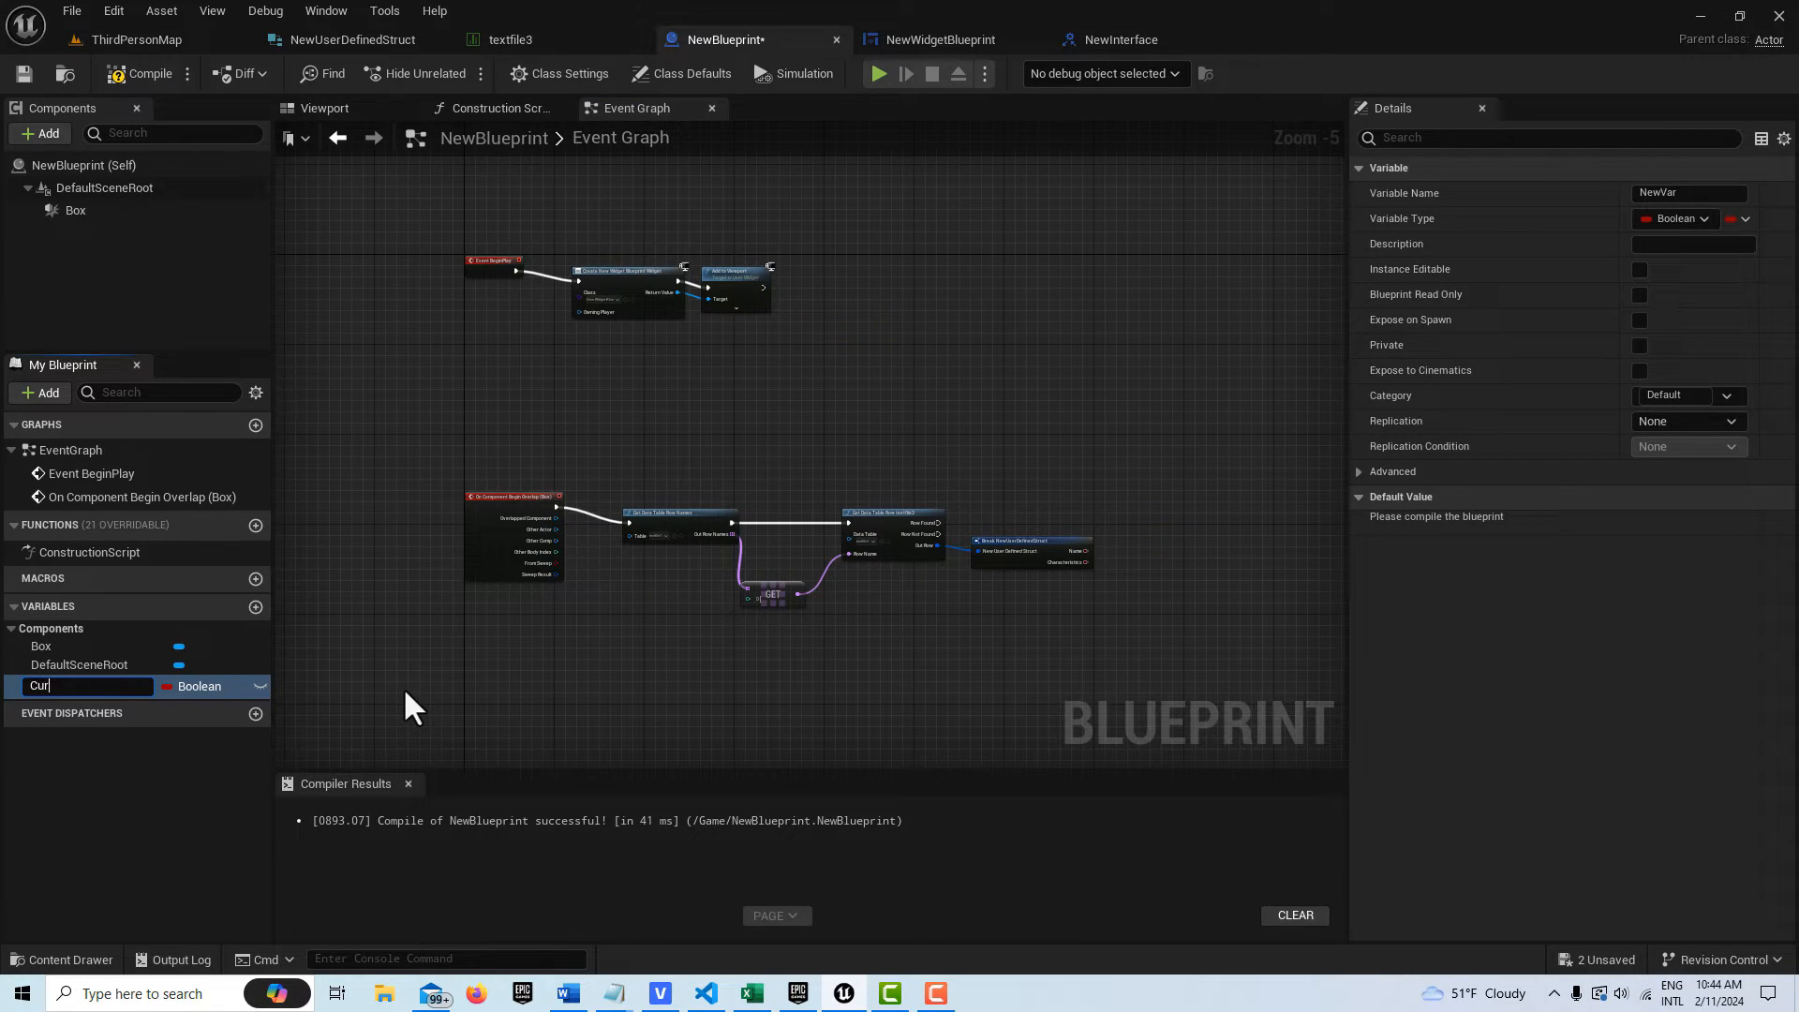
pyautogui.write('CurrentIndex')
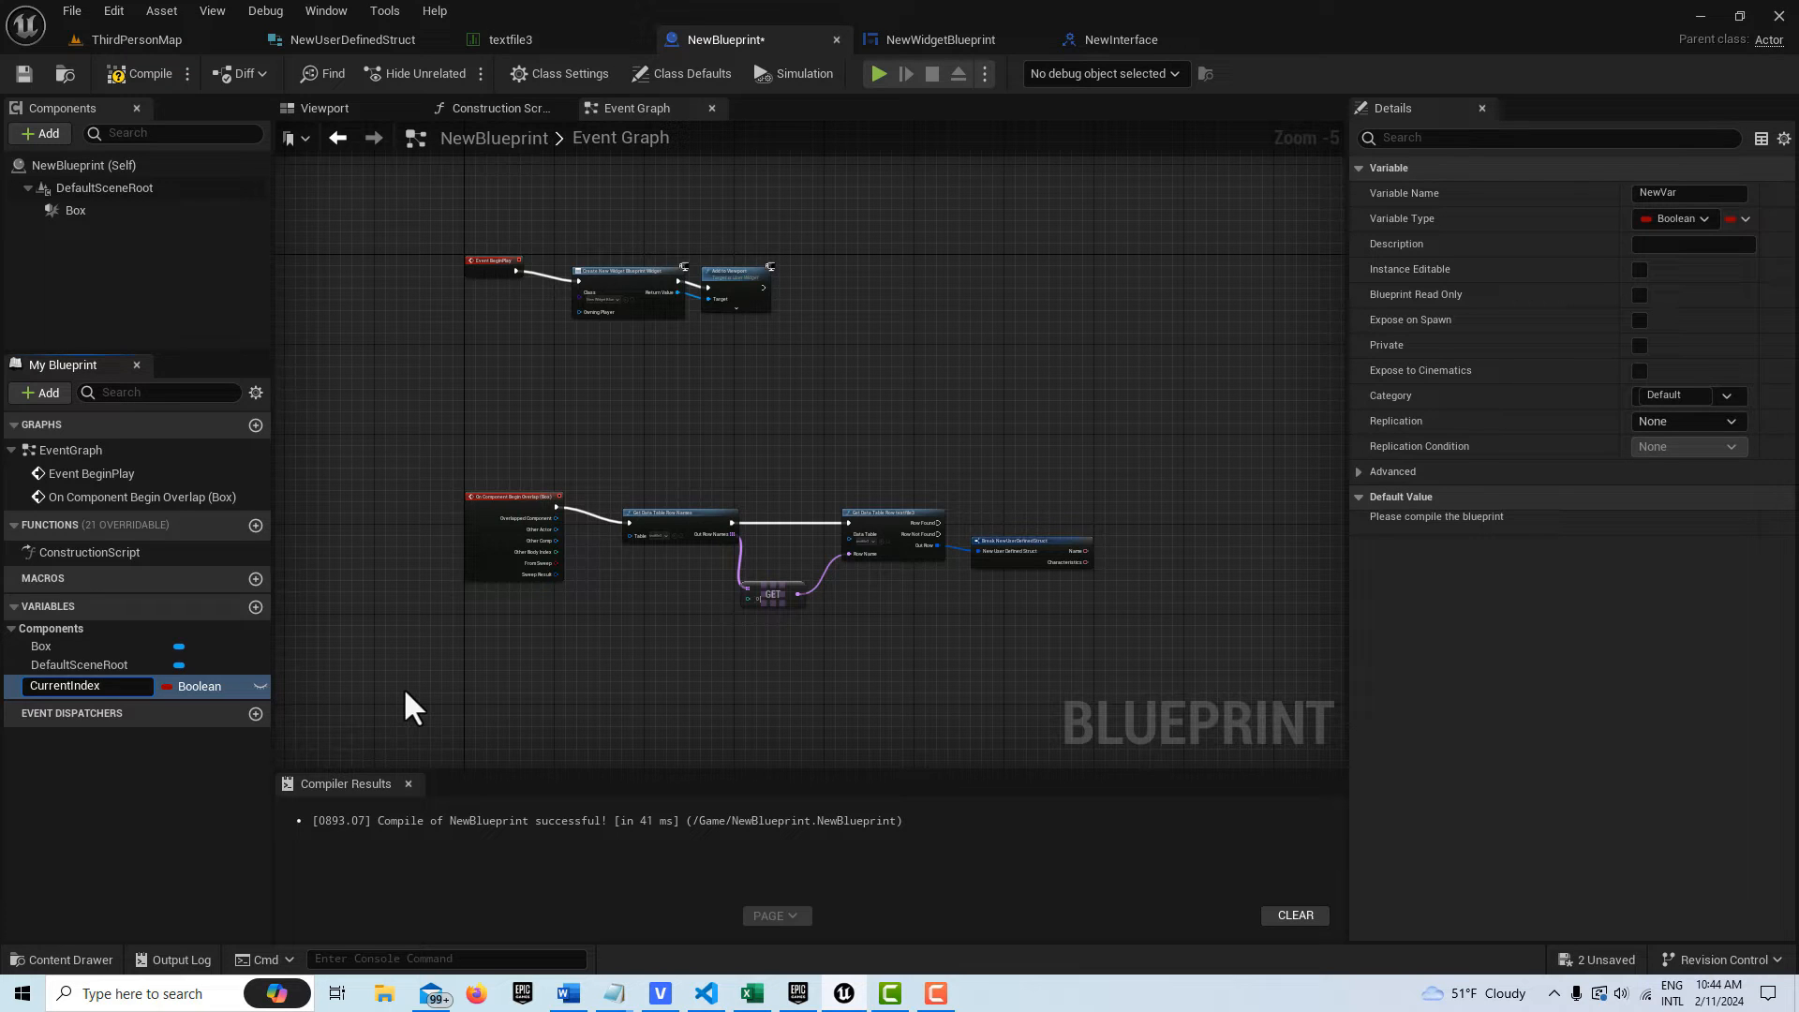
pyautogui.click(64, 686)
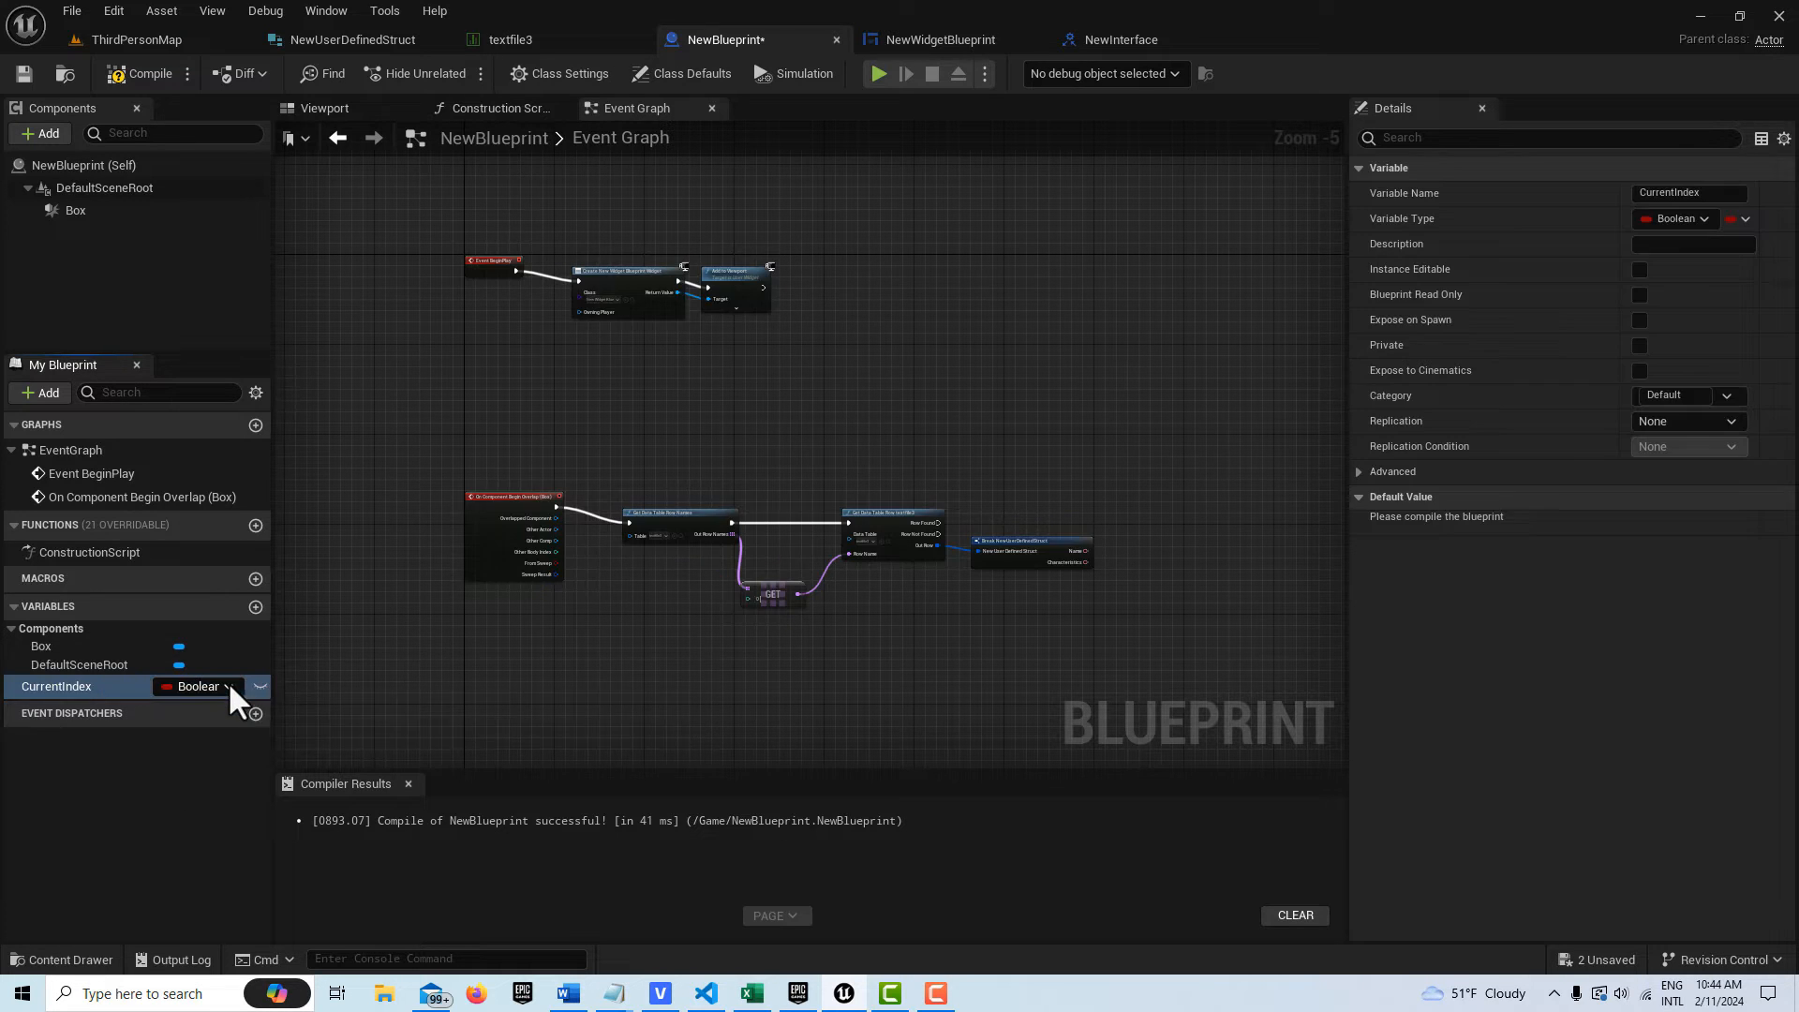
pyautogui.click(228, 686)
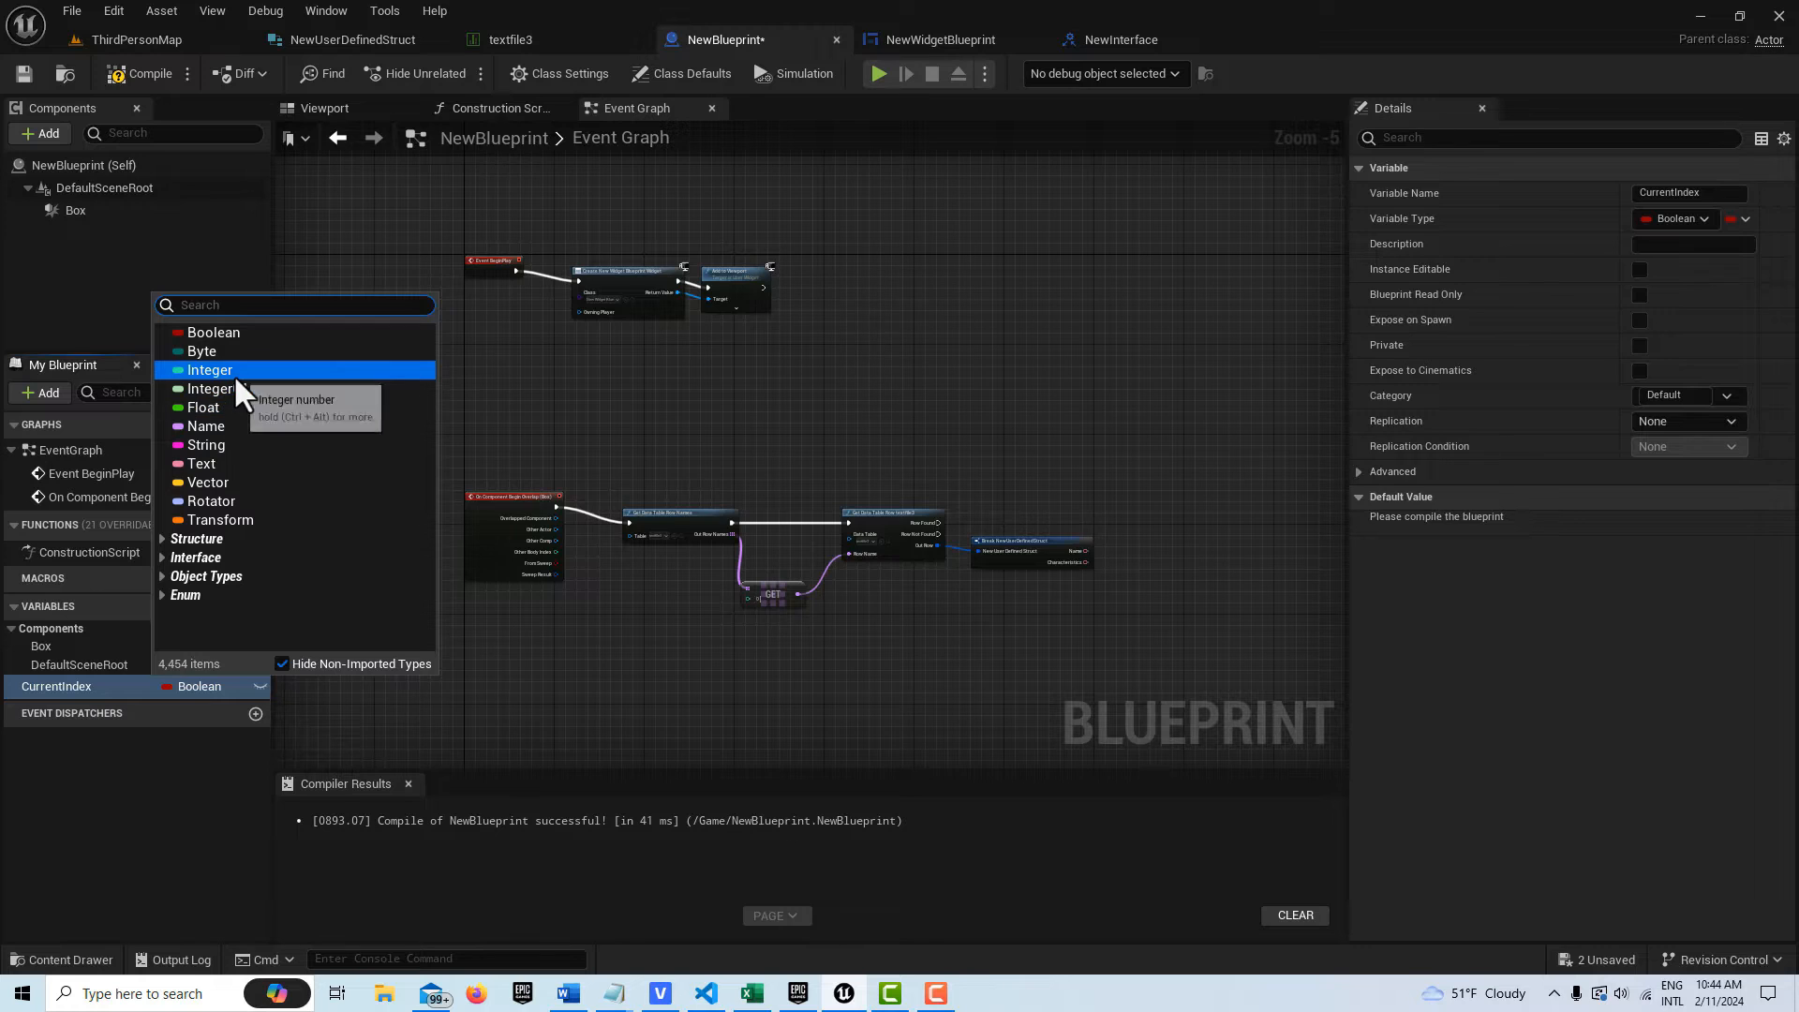
pyautogui.click(208, 369)
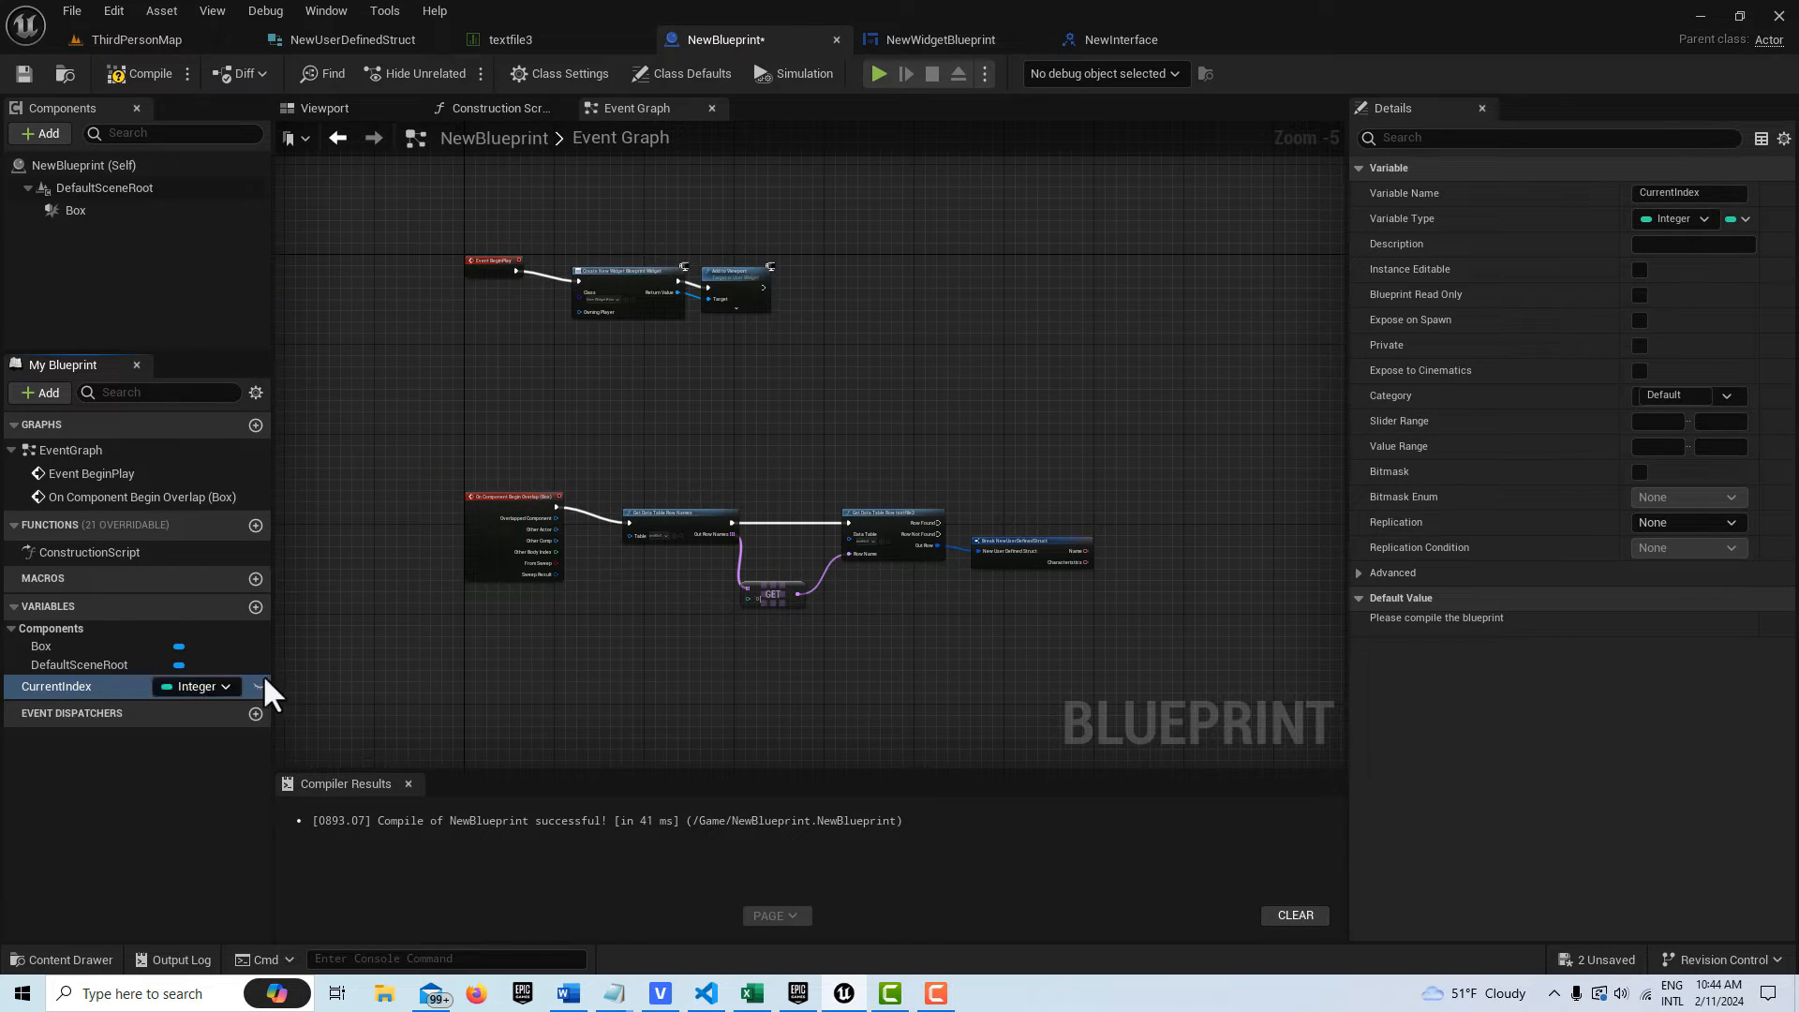
pyautogui.click(1638, 268)
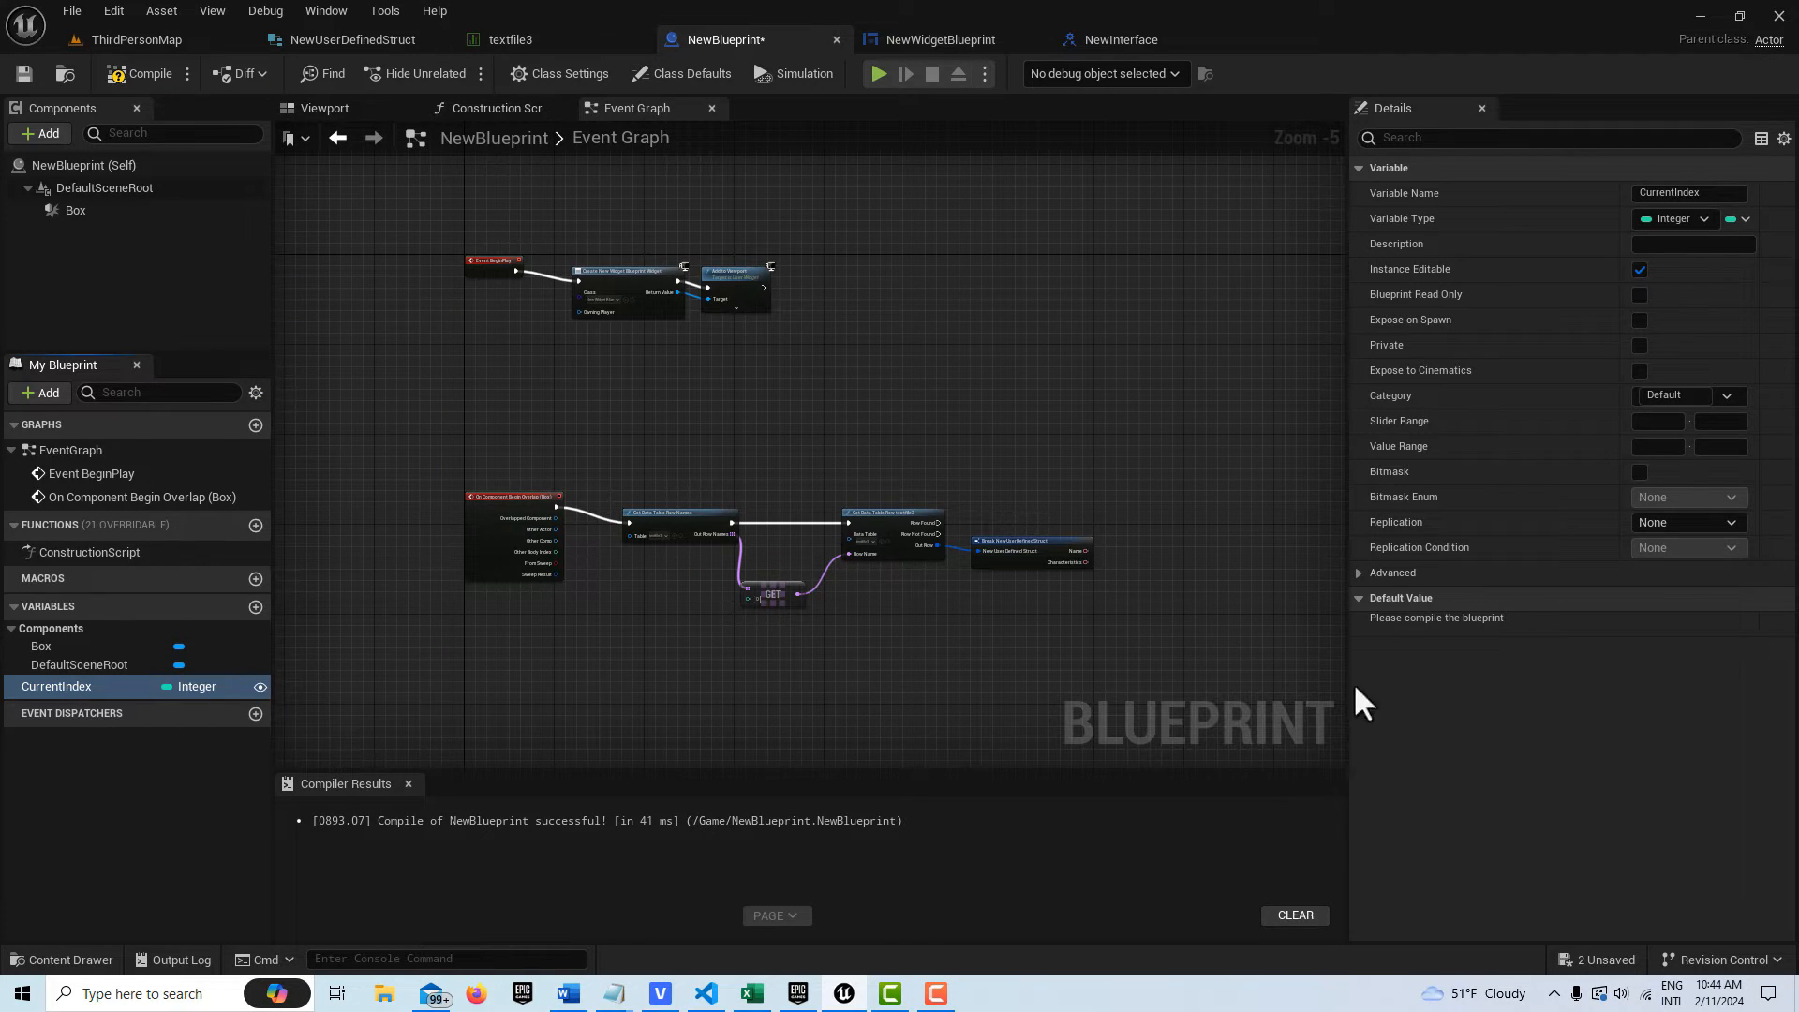
pyautogui.click(144, 73)
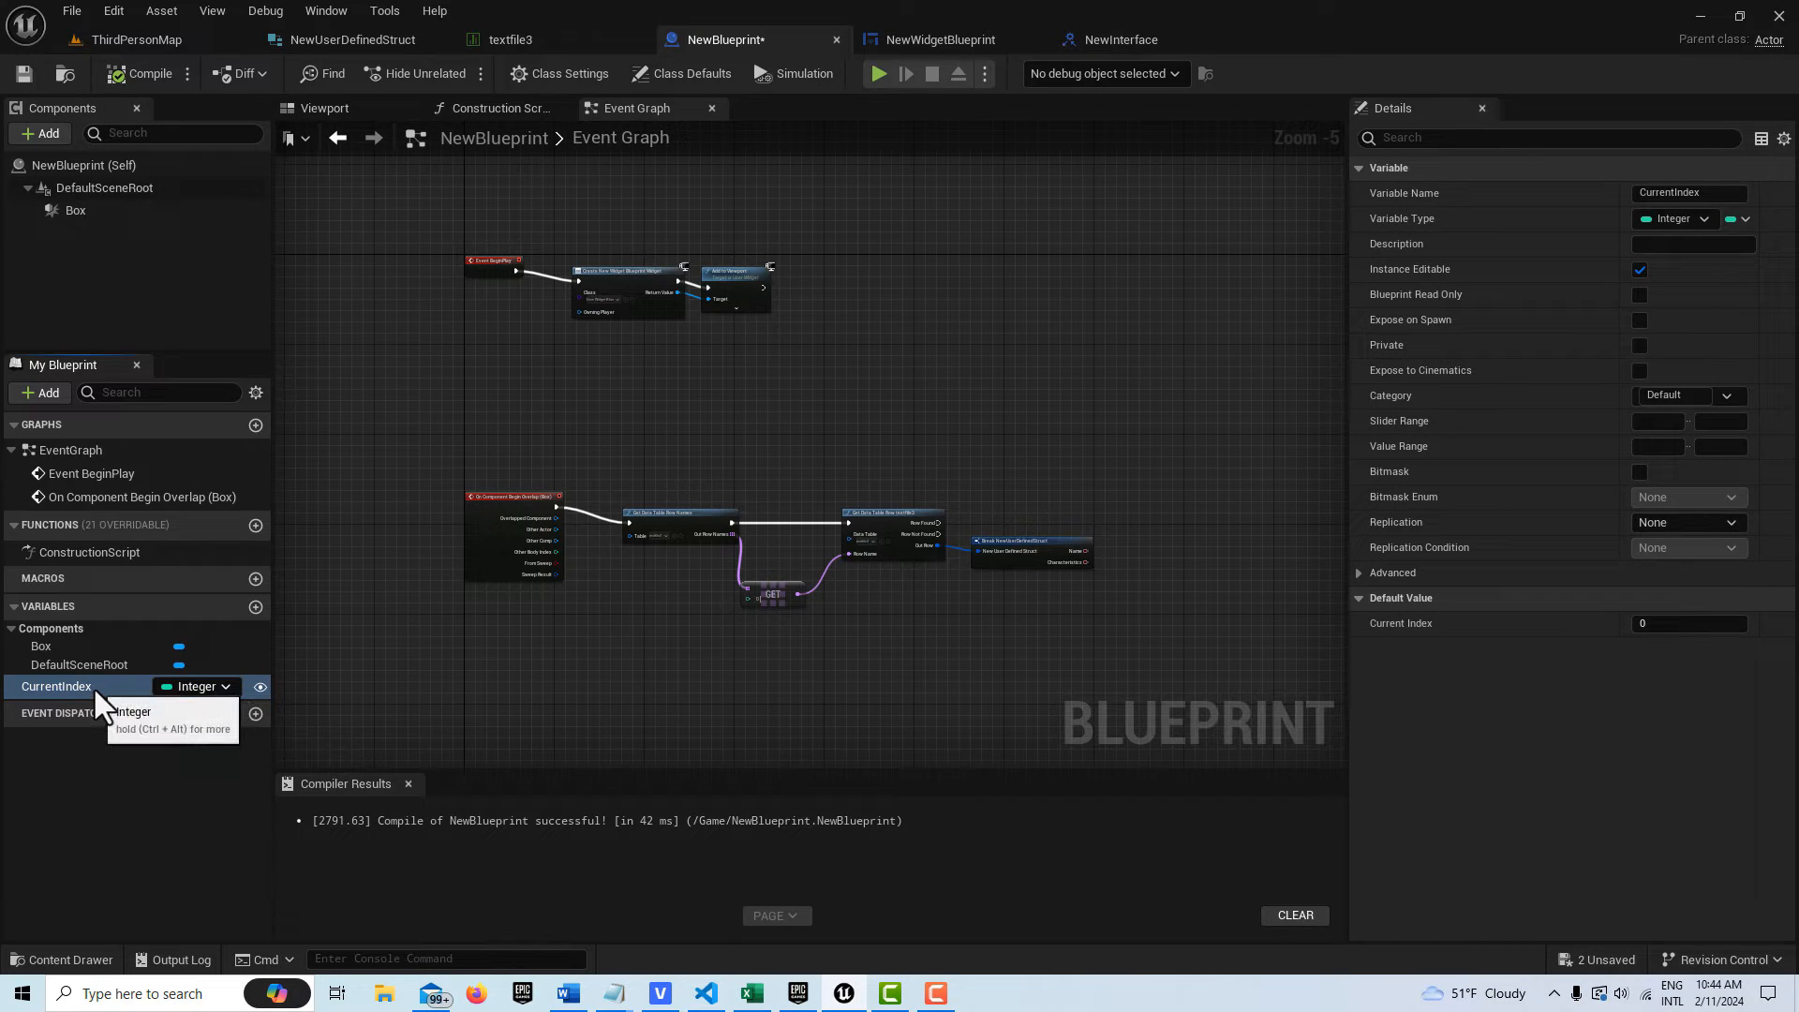
pyautogui.moveTo(270, 725)
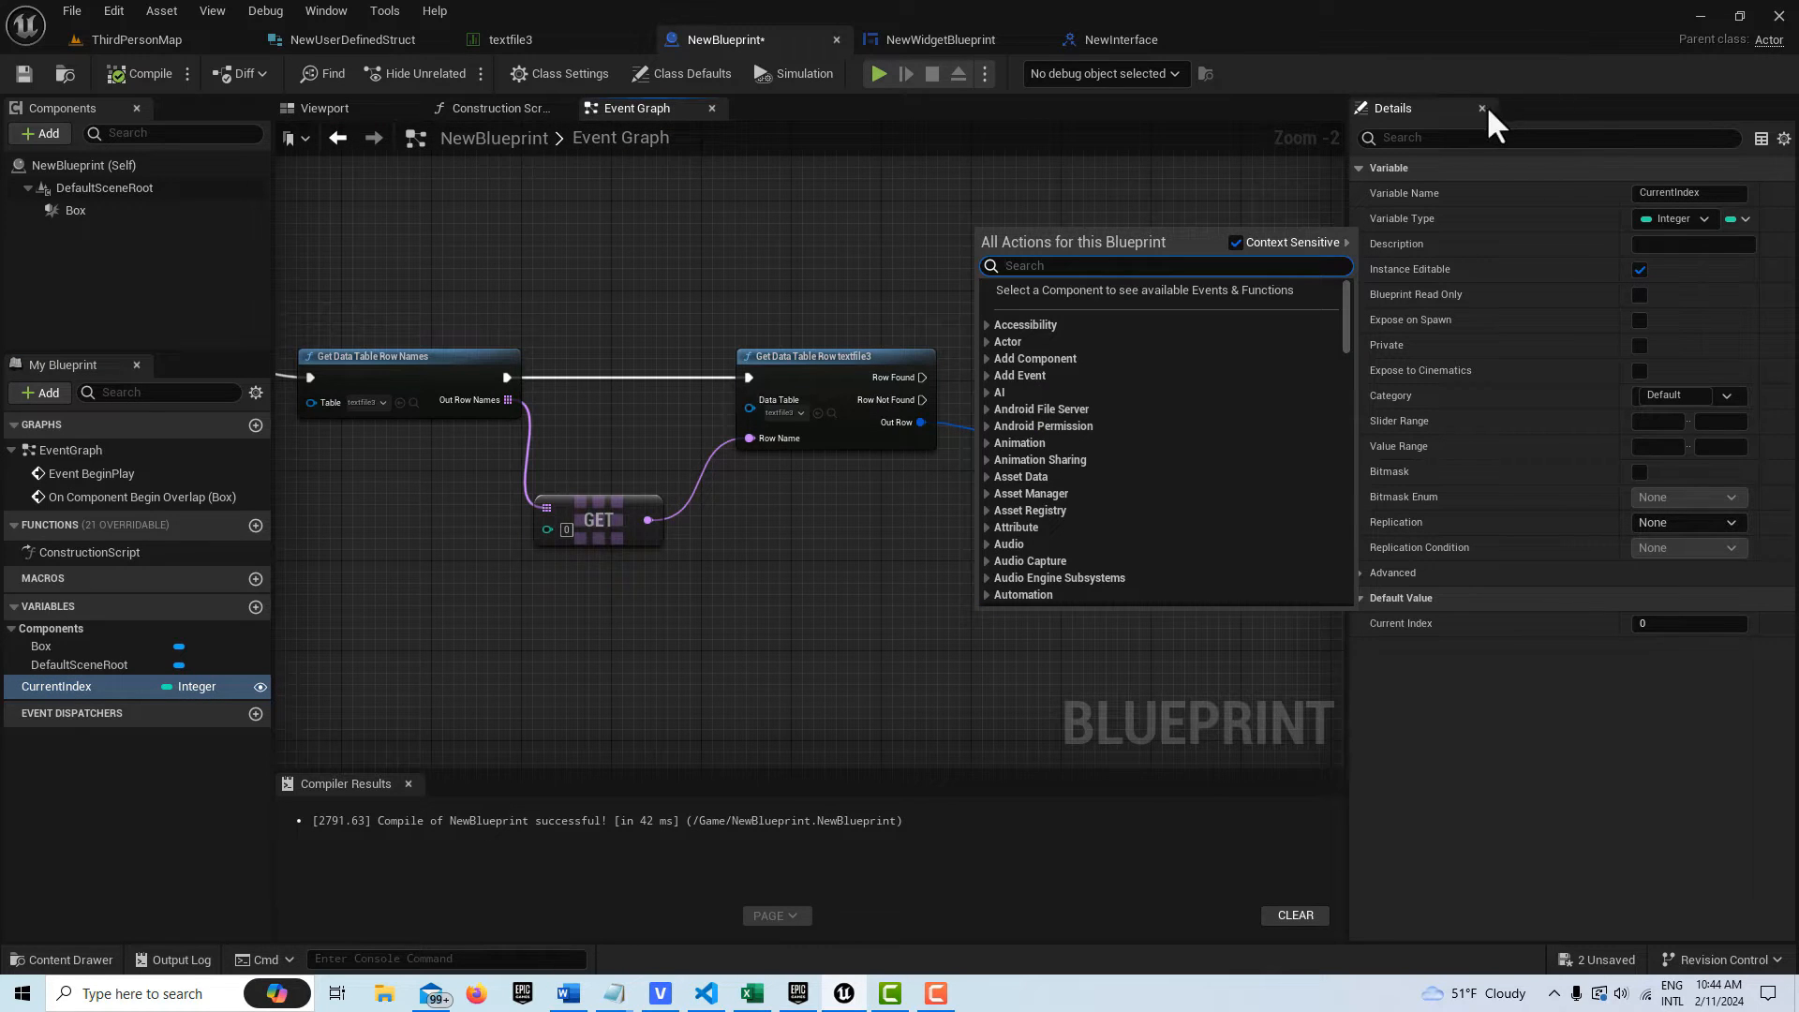
# Place a CurrentIndex getter and wire it into the row-name GET node's index pin
pyautogui.click(1481, 109)
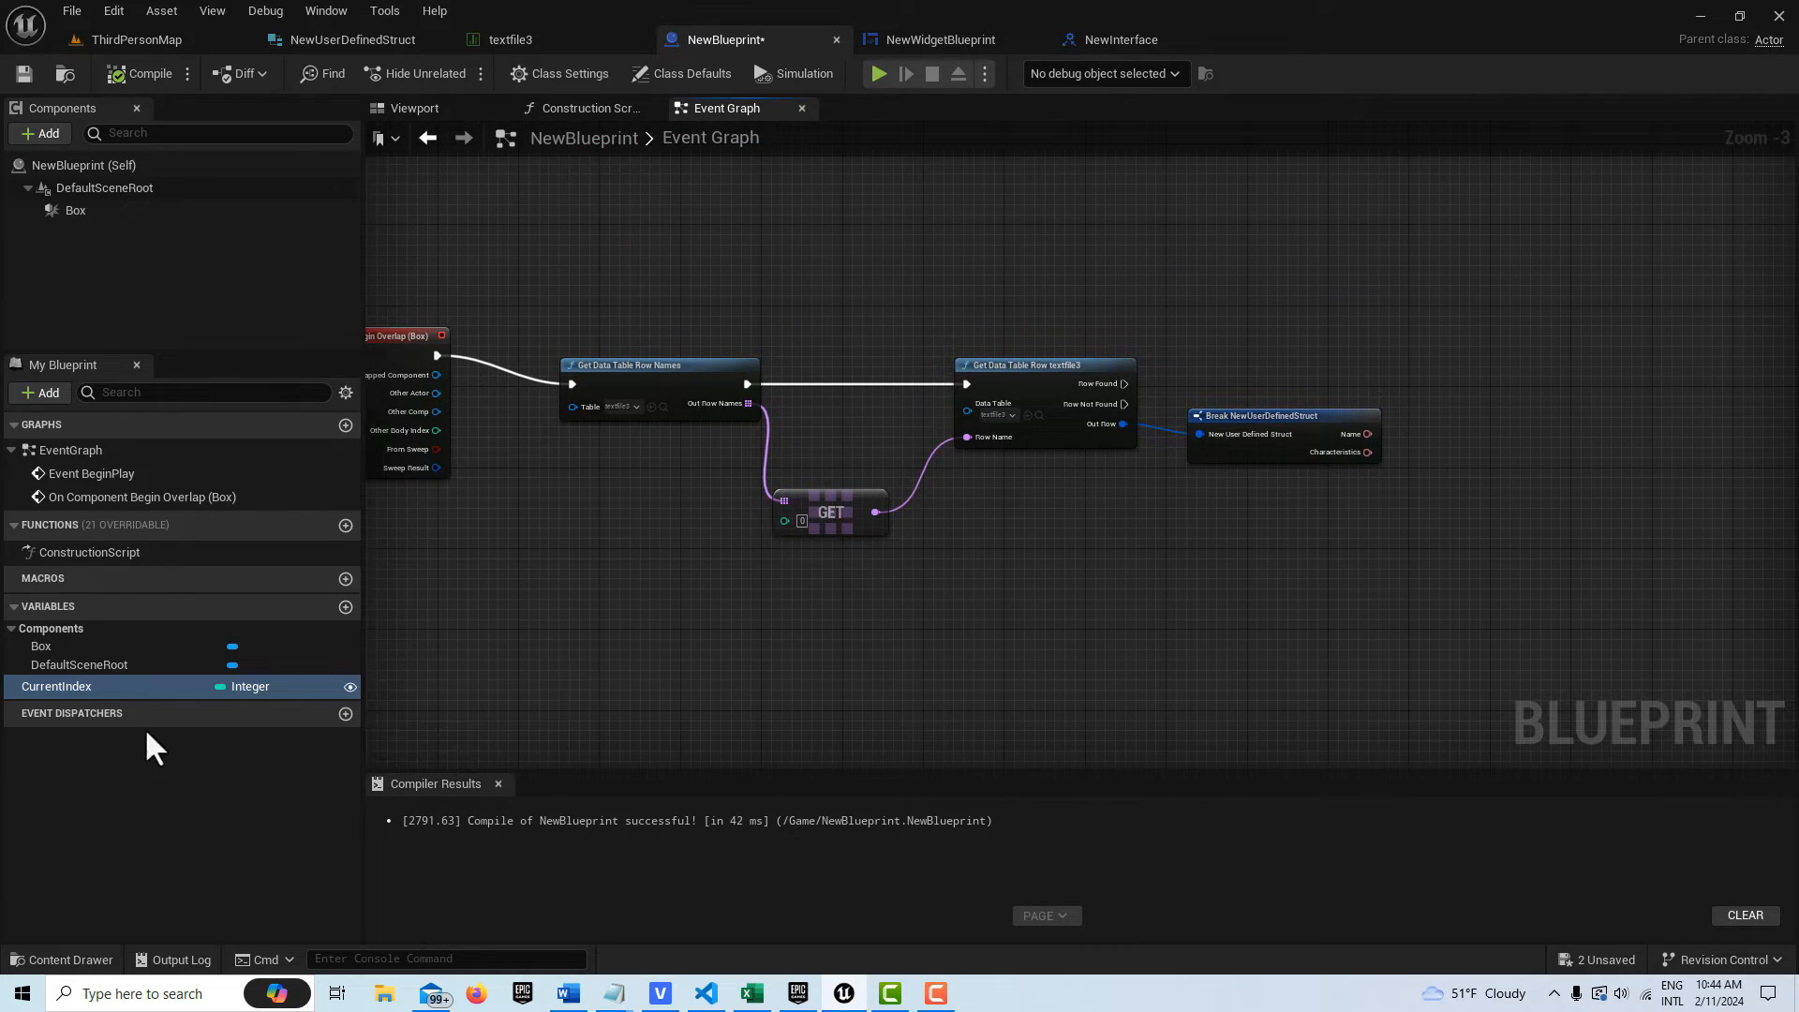
pyautogui.moveTo(57, 686); pyautogui.dragTo(579, 654)
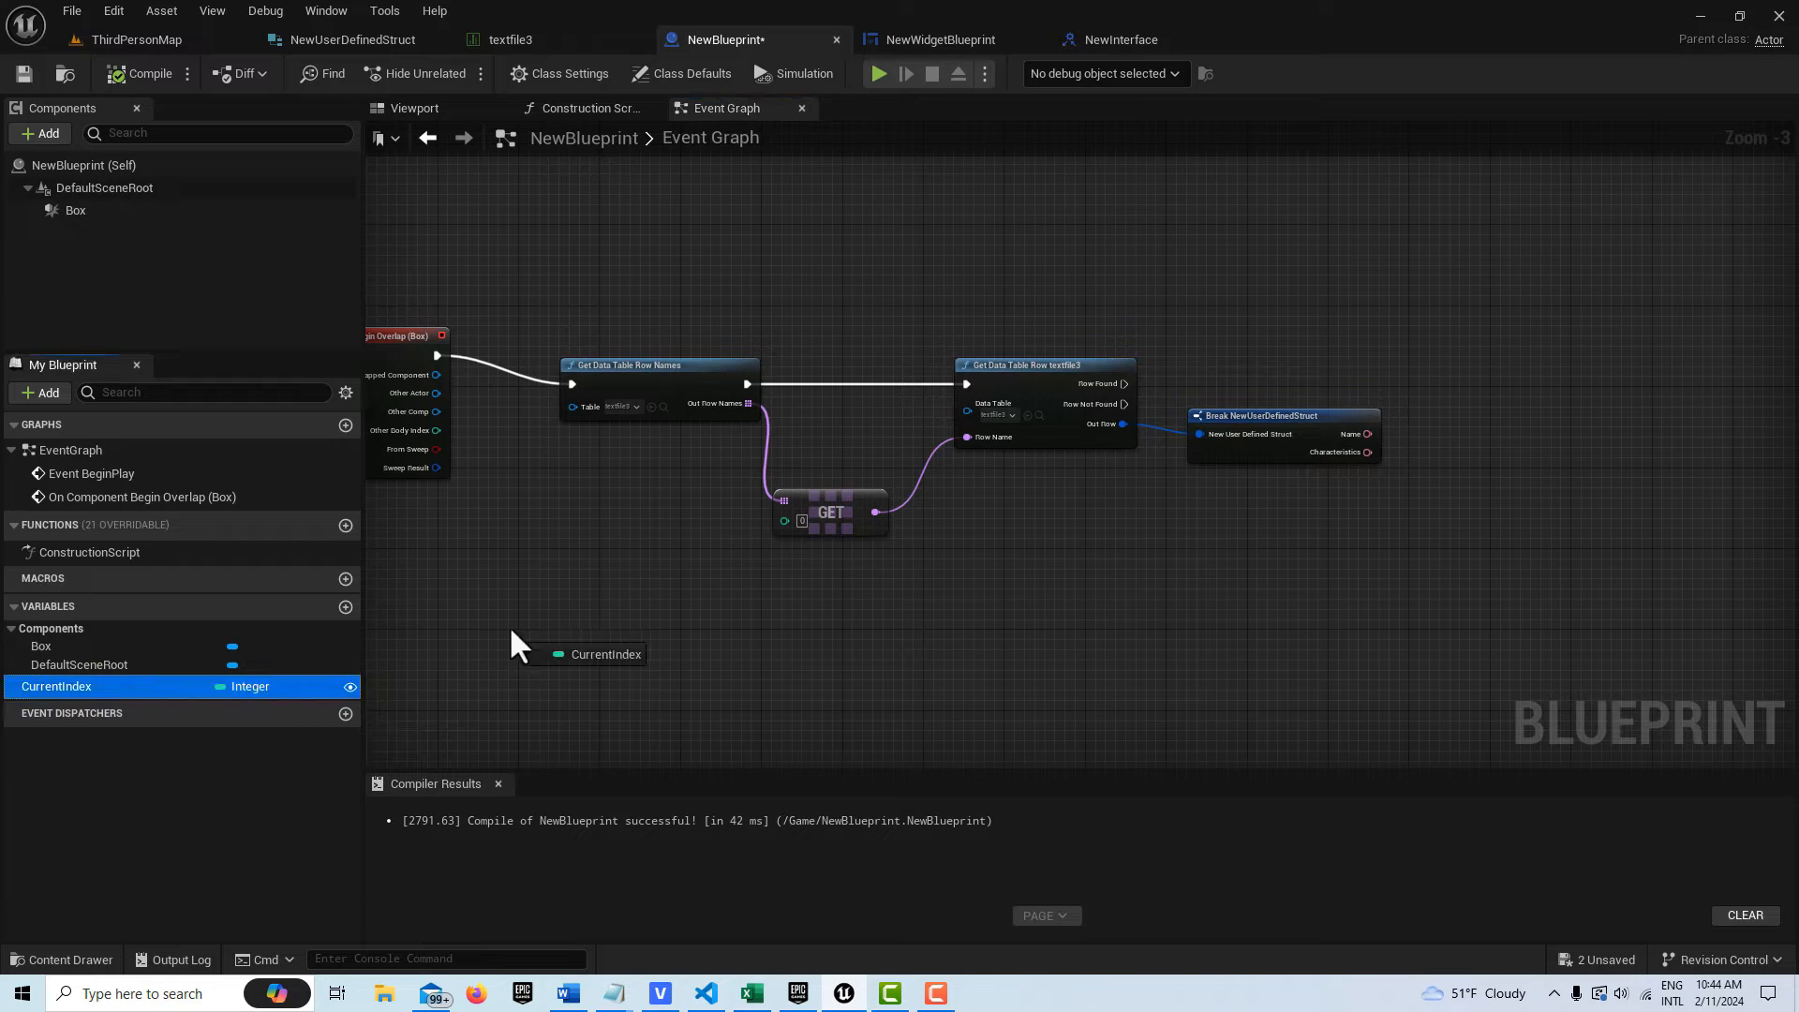
pyautogui.moveTo(599, 654); pyautogui.dragTo(621, 549)
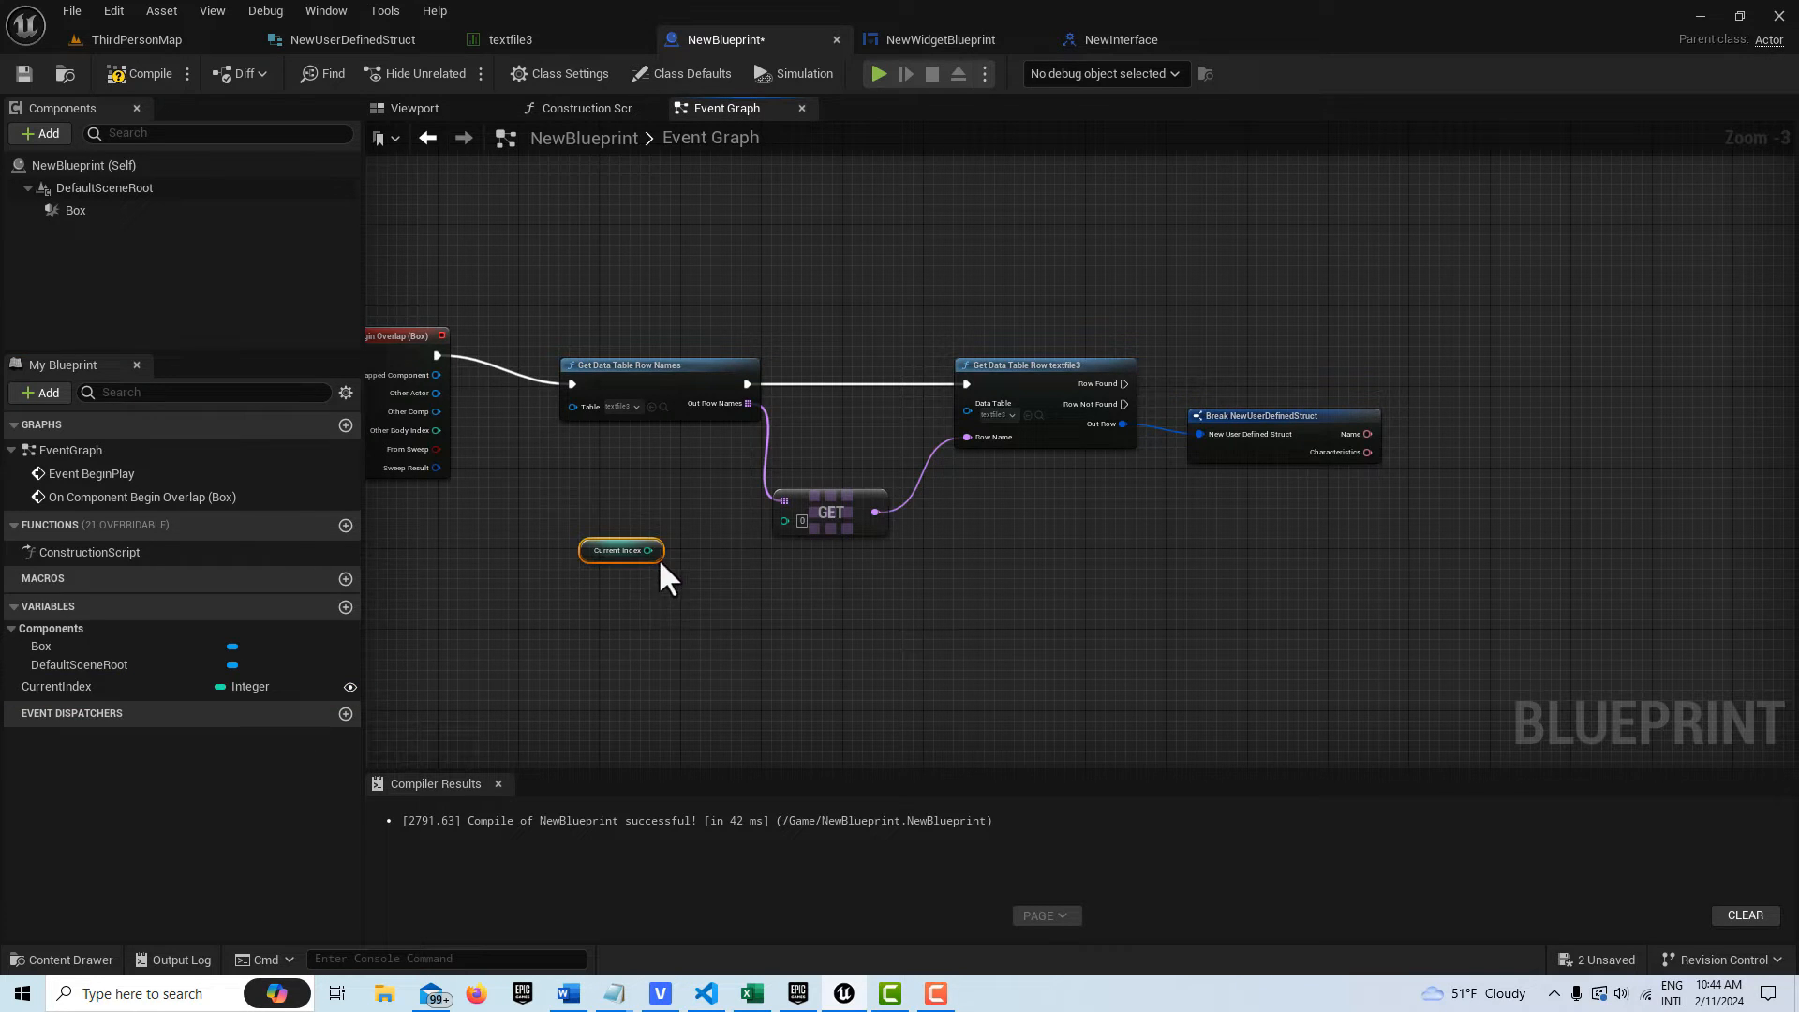
pyautogui.moveTo(661, 549); pyautogui.dragTo(791, 519)
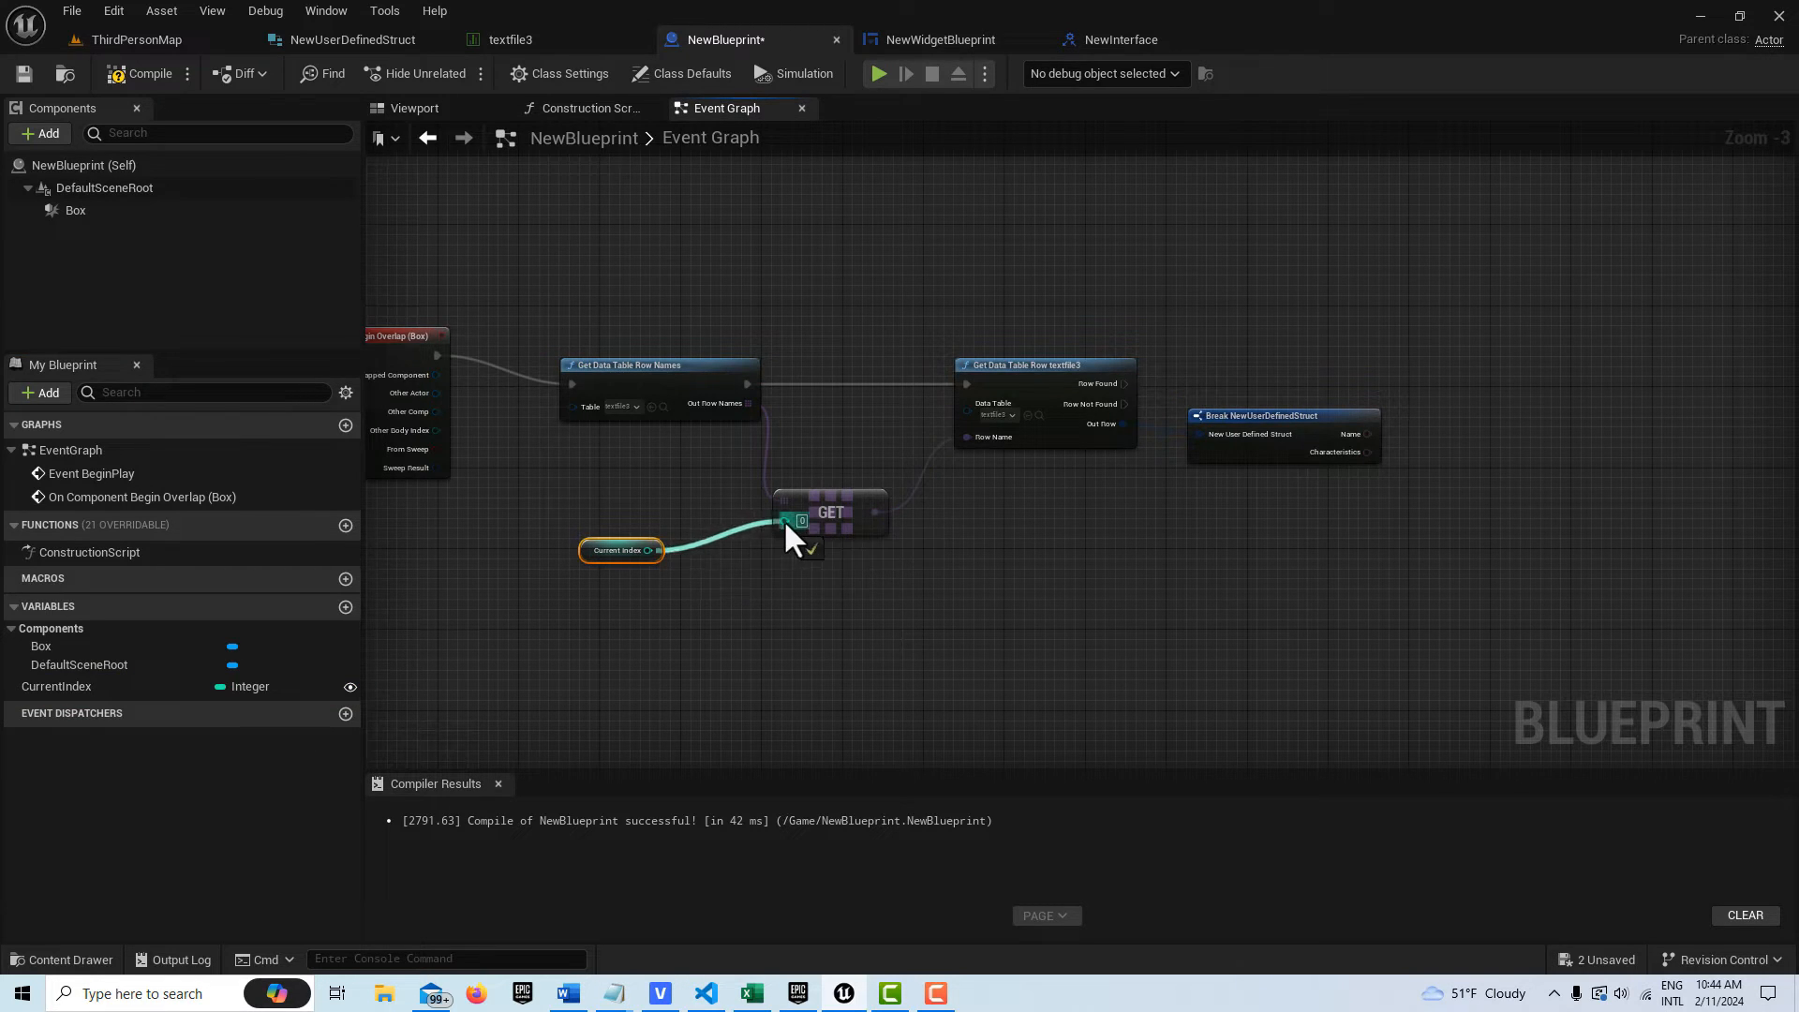
pyautogui.moveTo(804, 517); pyautogui.dragTo(741, 550)
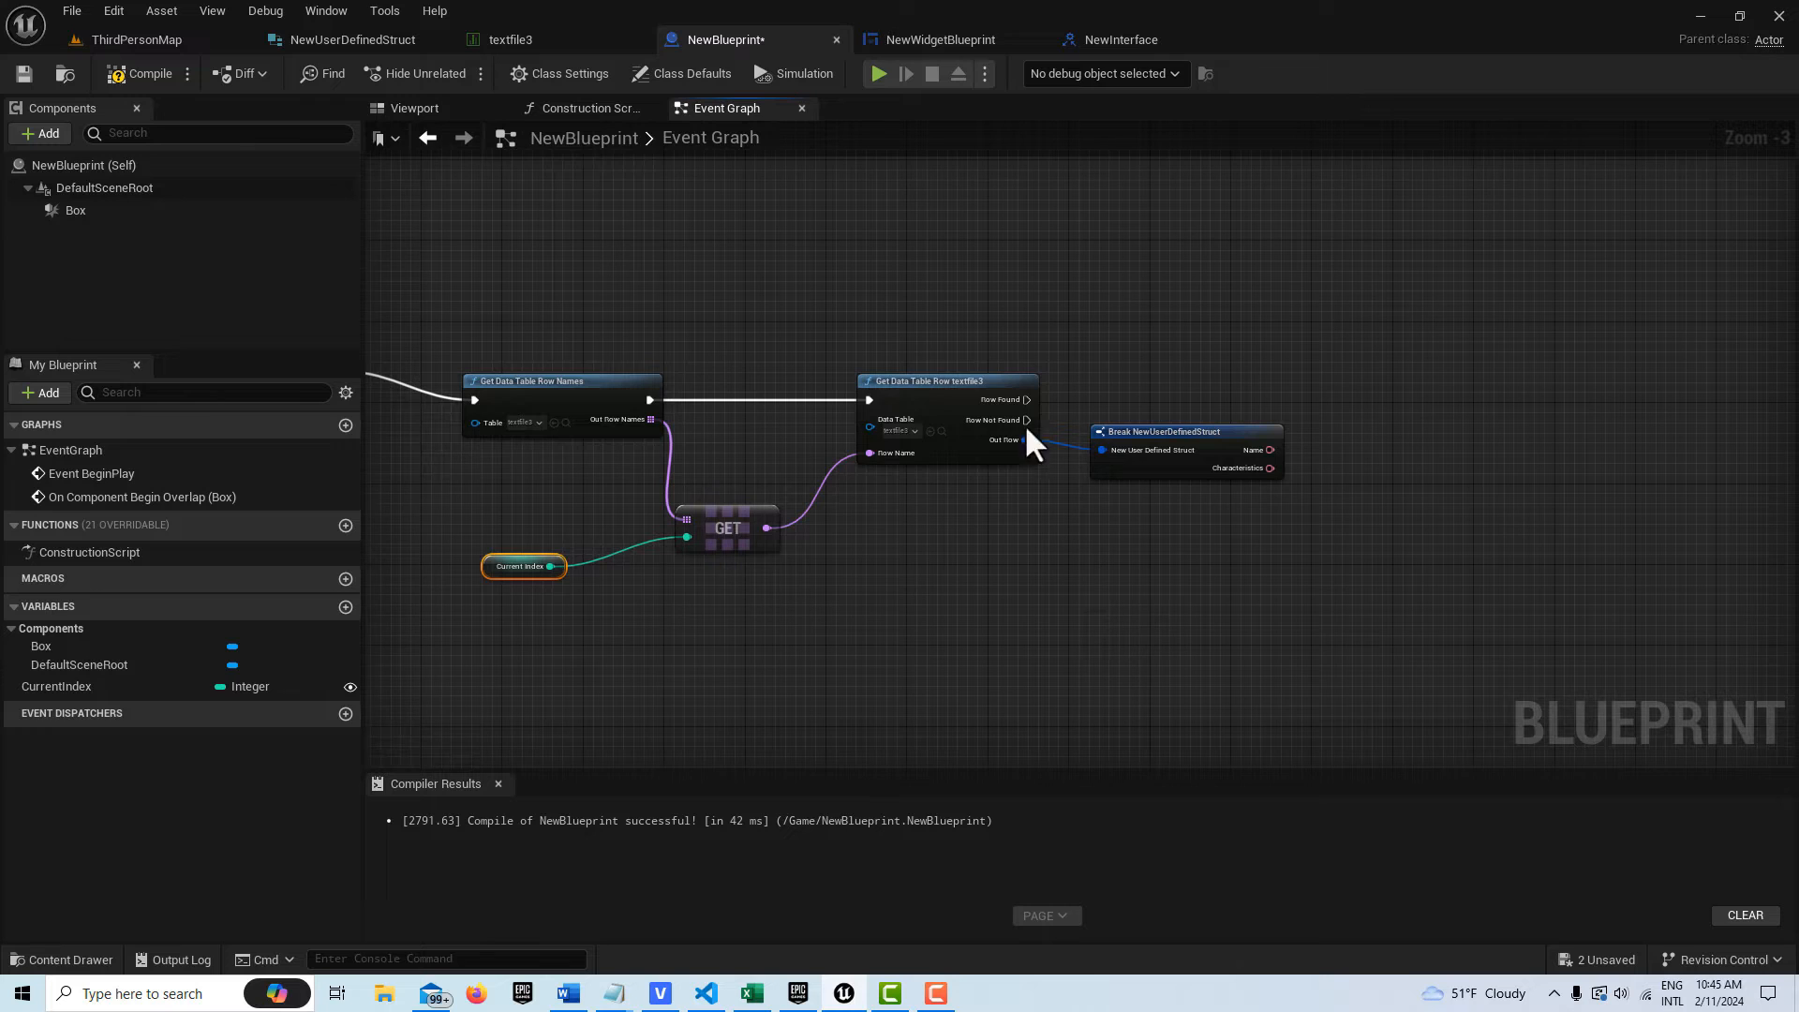
pyautogui.click(523, 566)
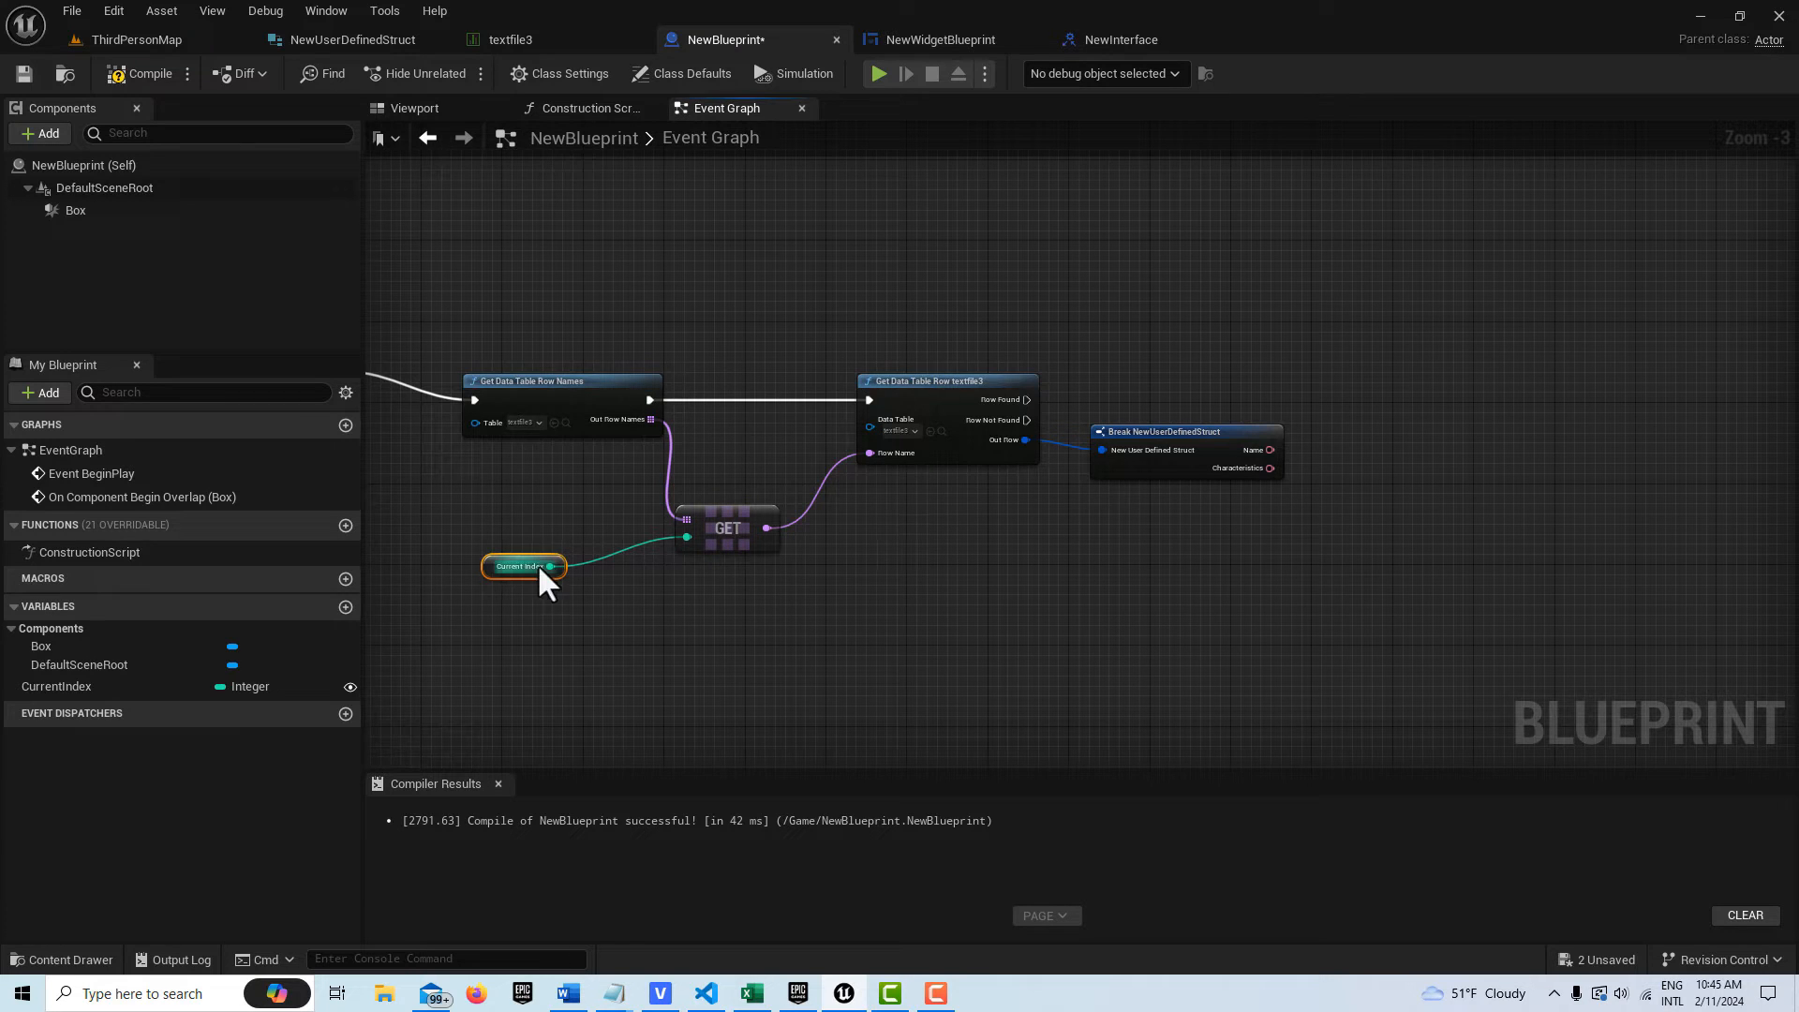
pyautogui.moveTo(555, 566)
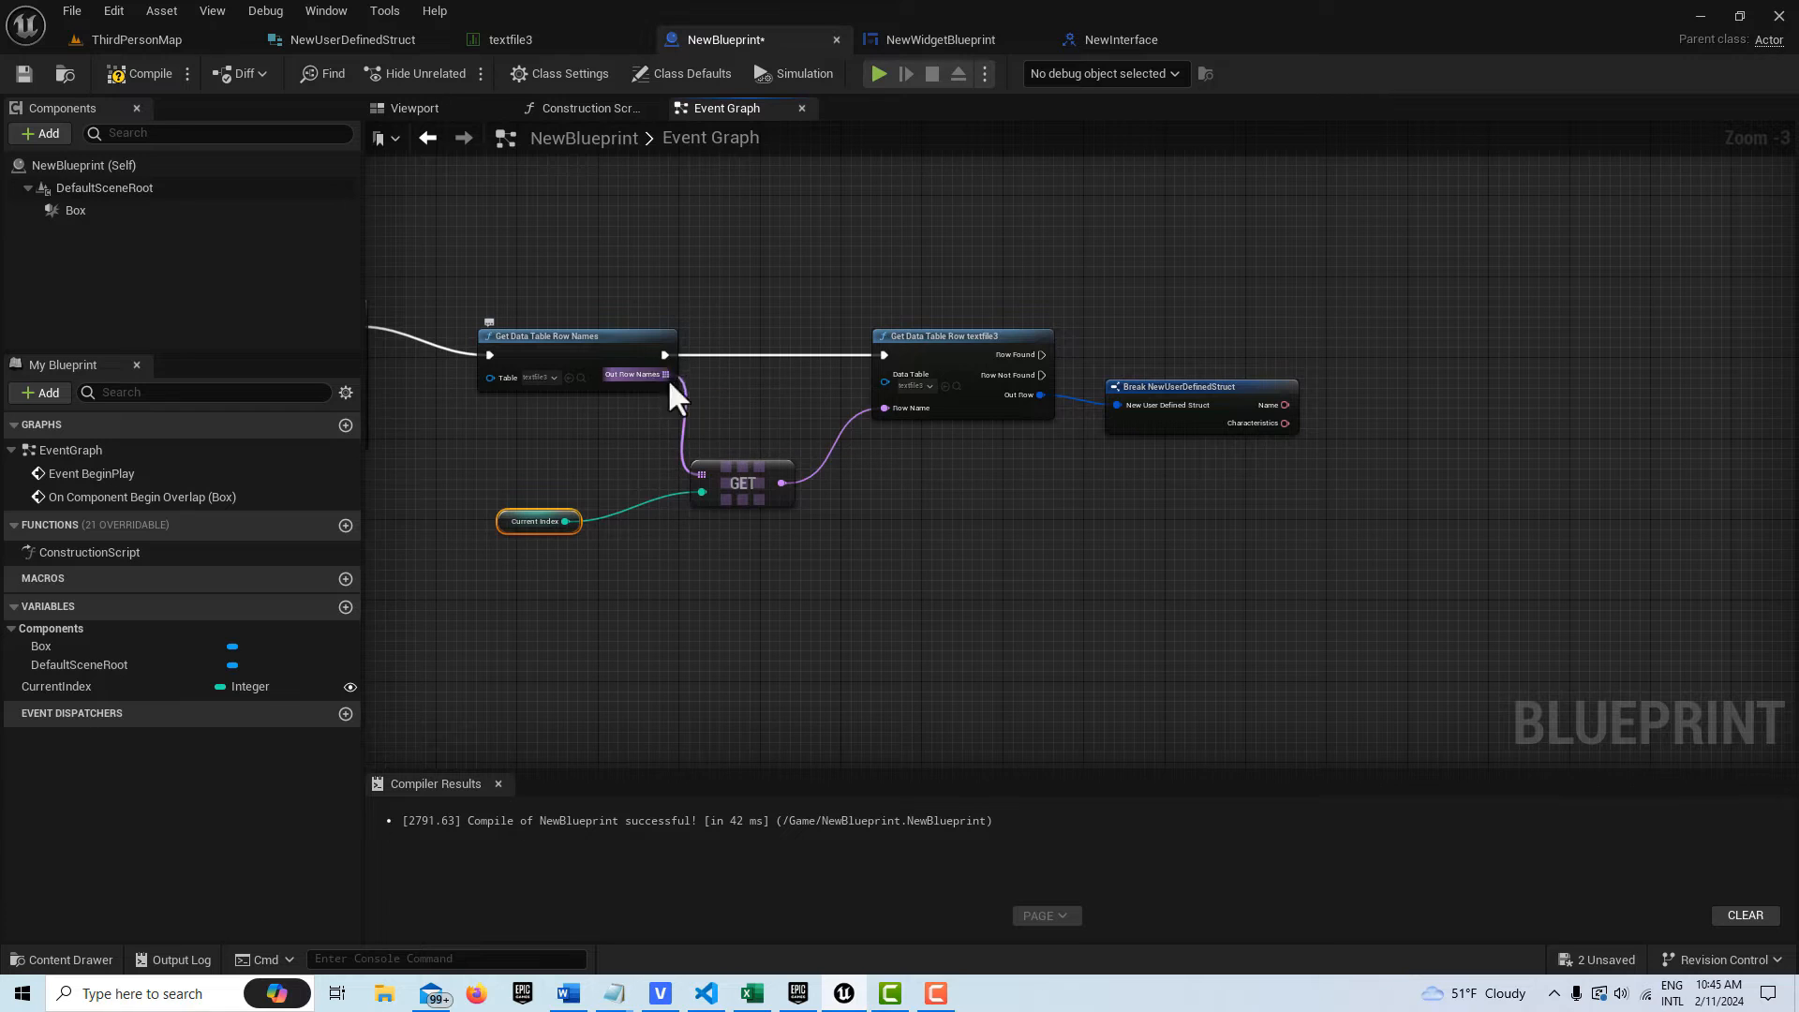
# Take the Length of Out Row Names and subtract one from it
pyautogui.moveTo(663, 375); pyautogui.dragTo(746, 614)
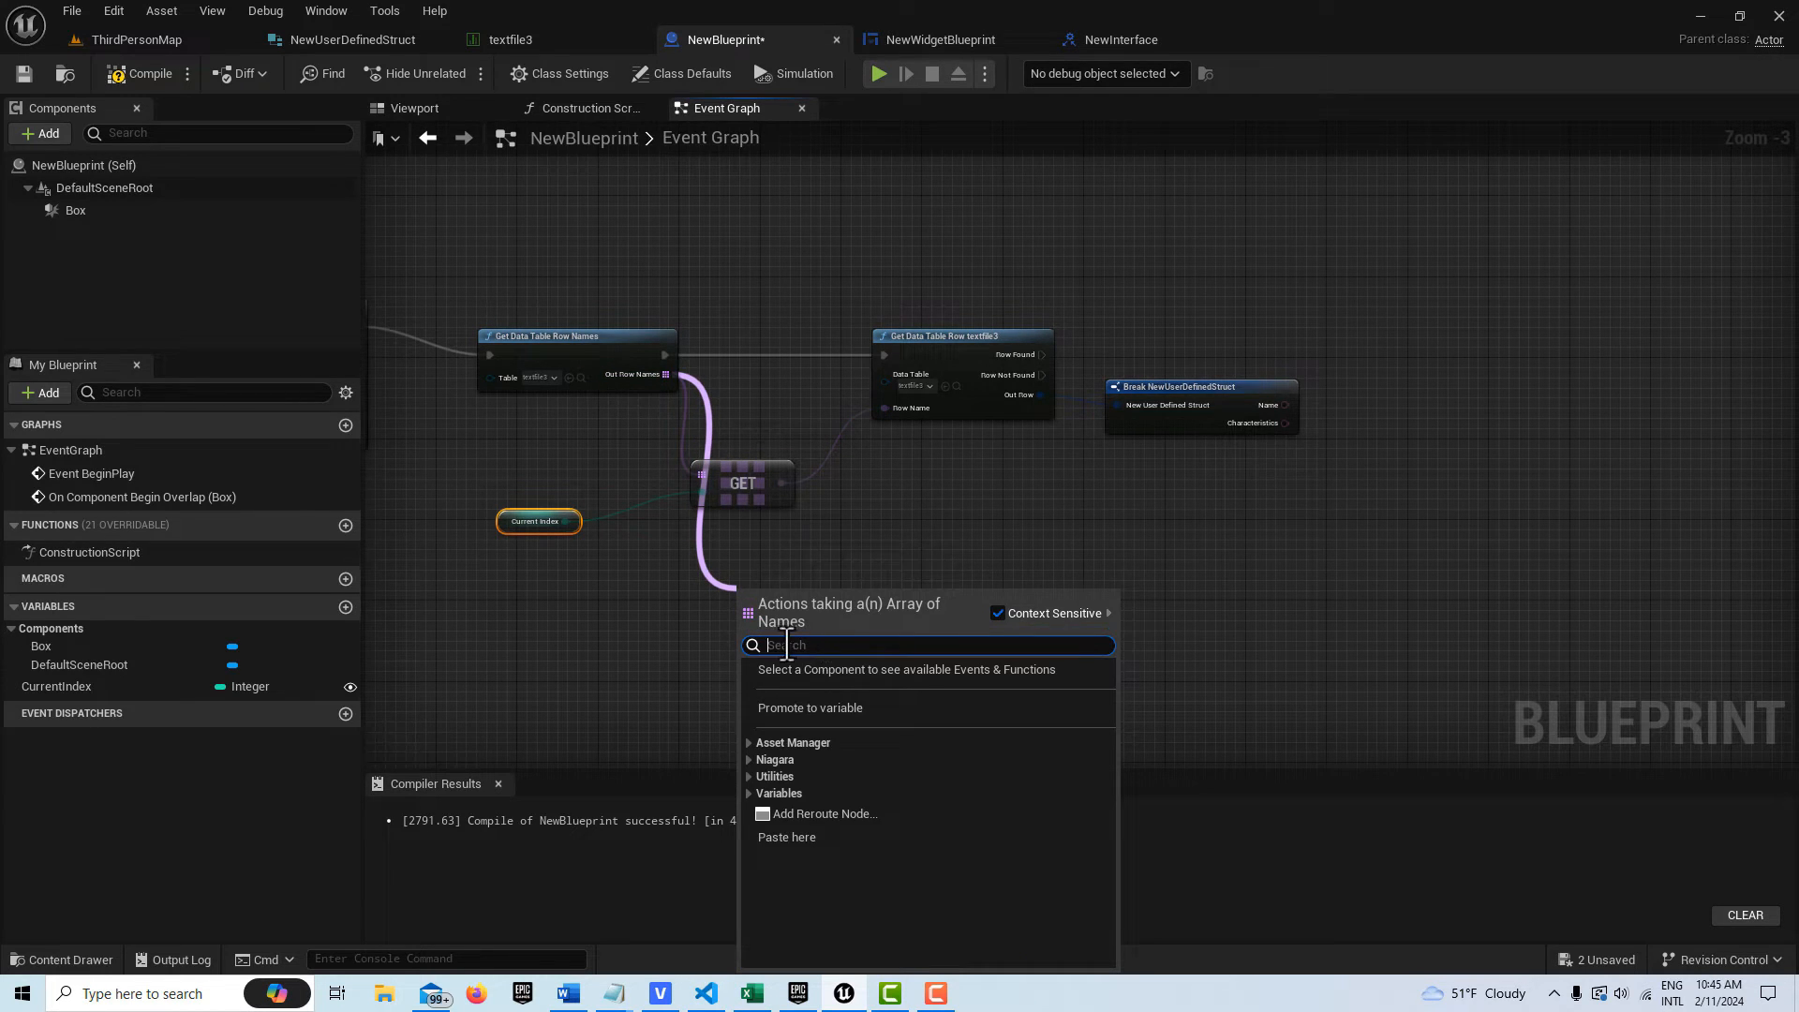
pyautogui.write('len')
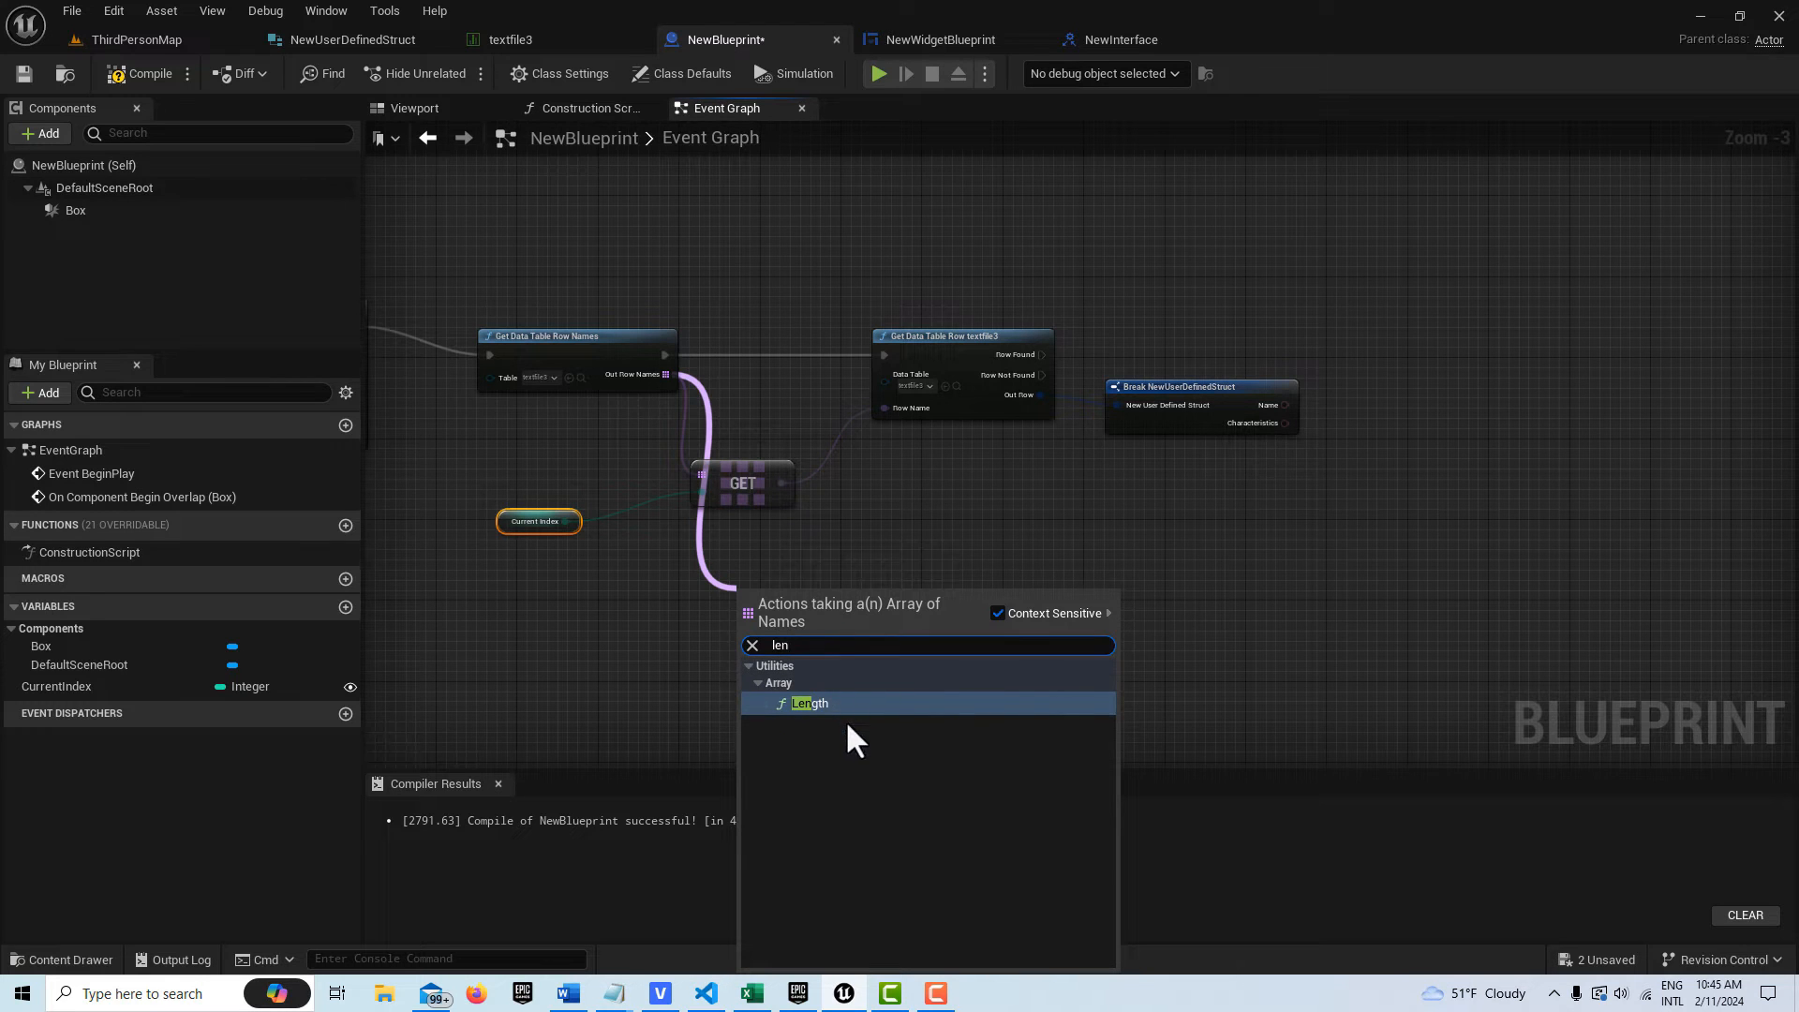
pyautogui.click(809, 703)
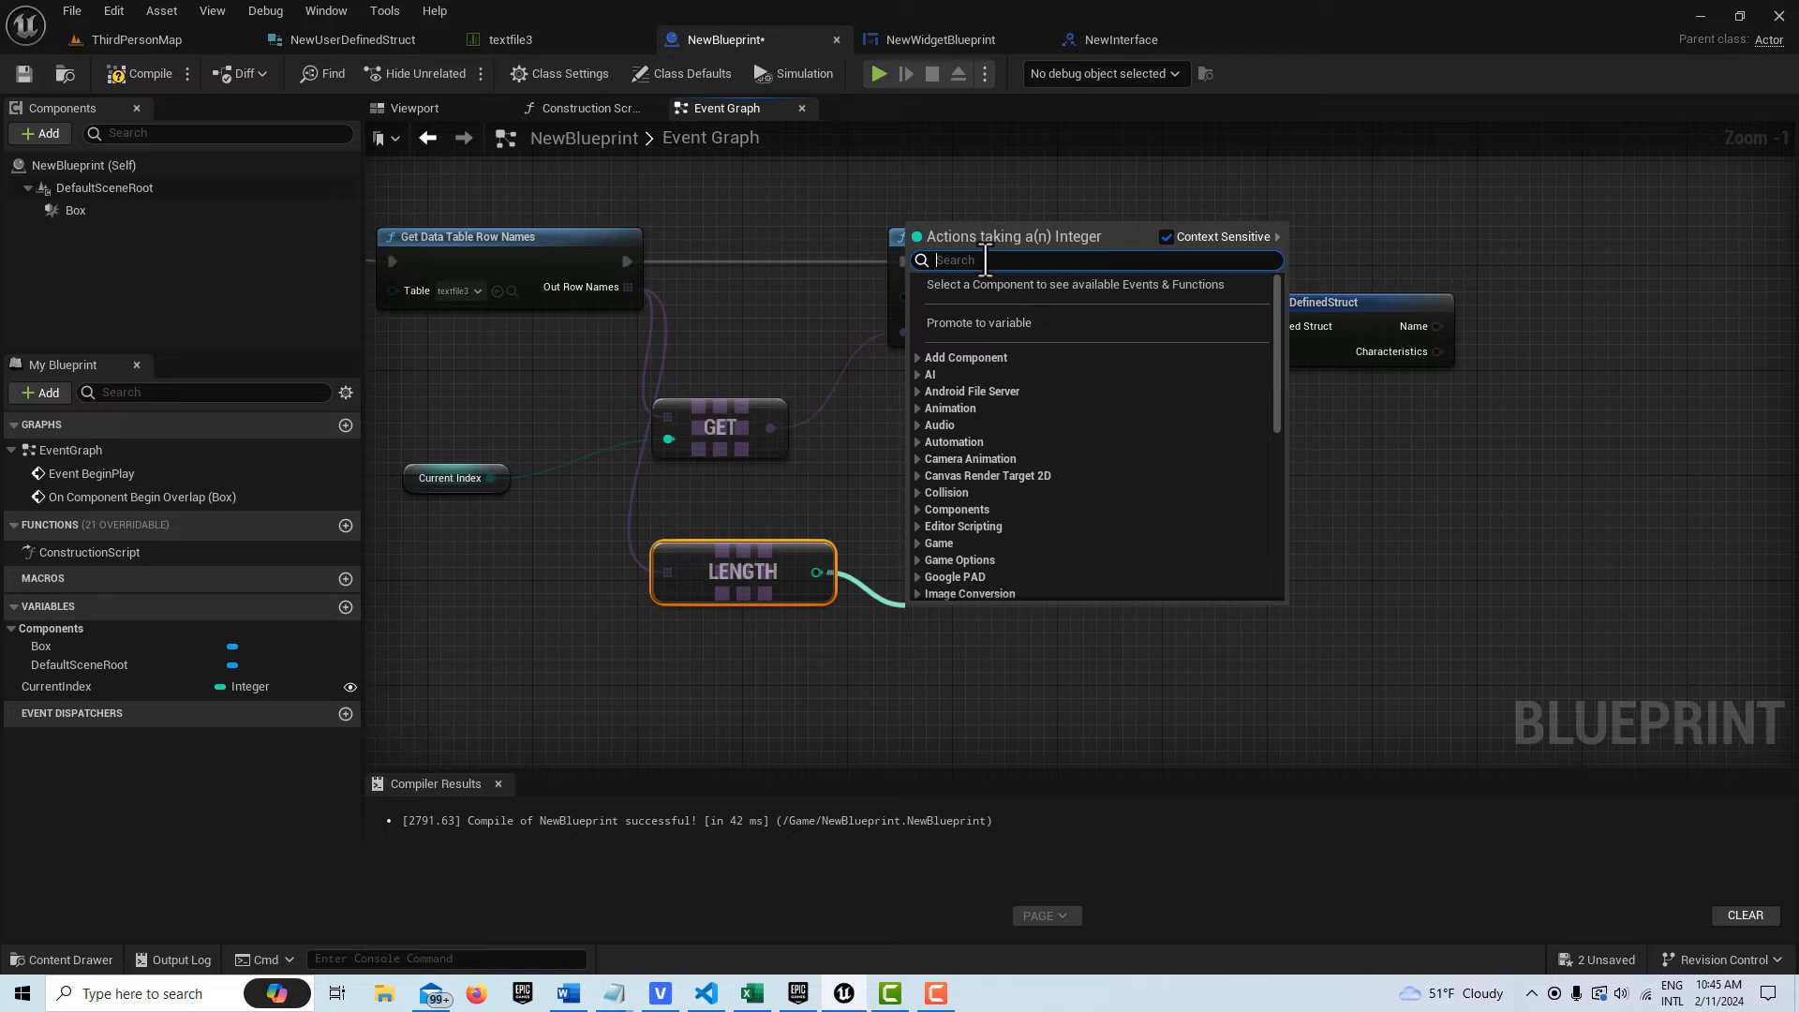
pyautogui.write('subs')
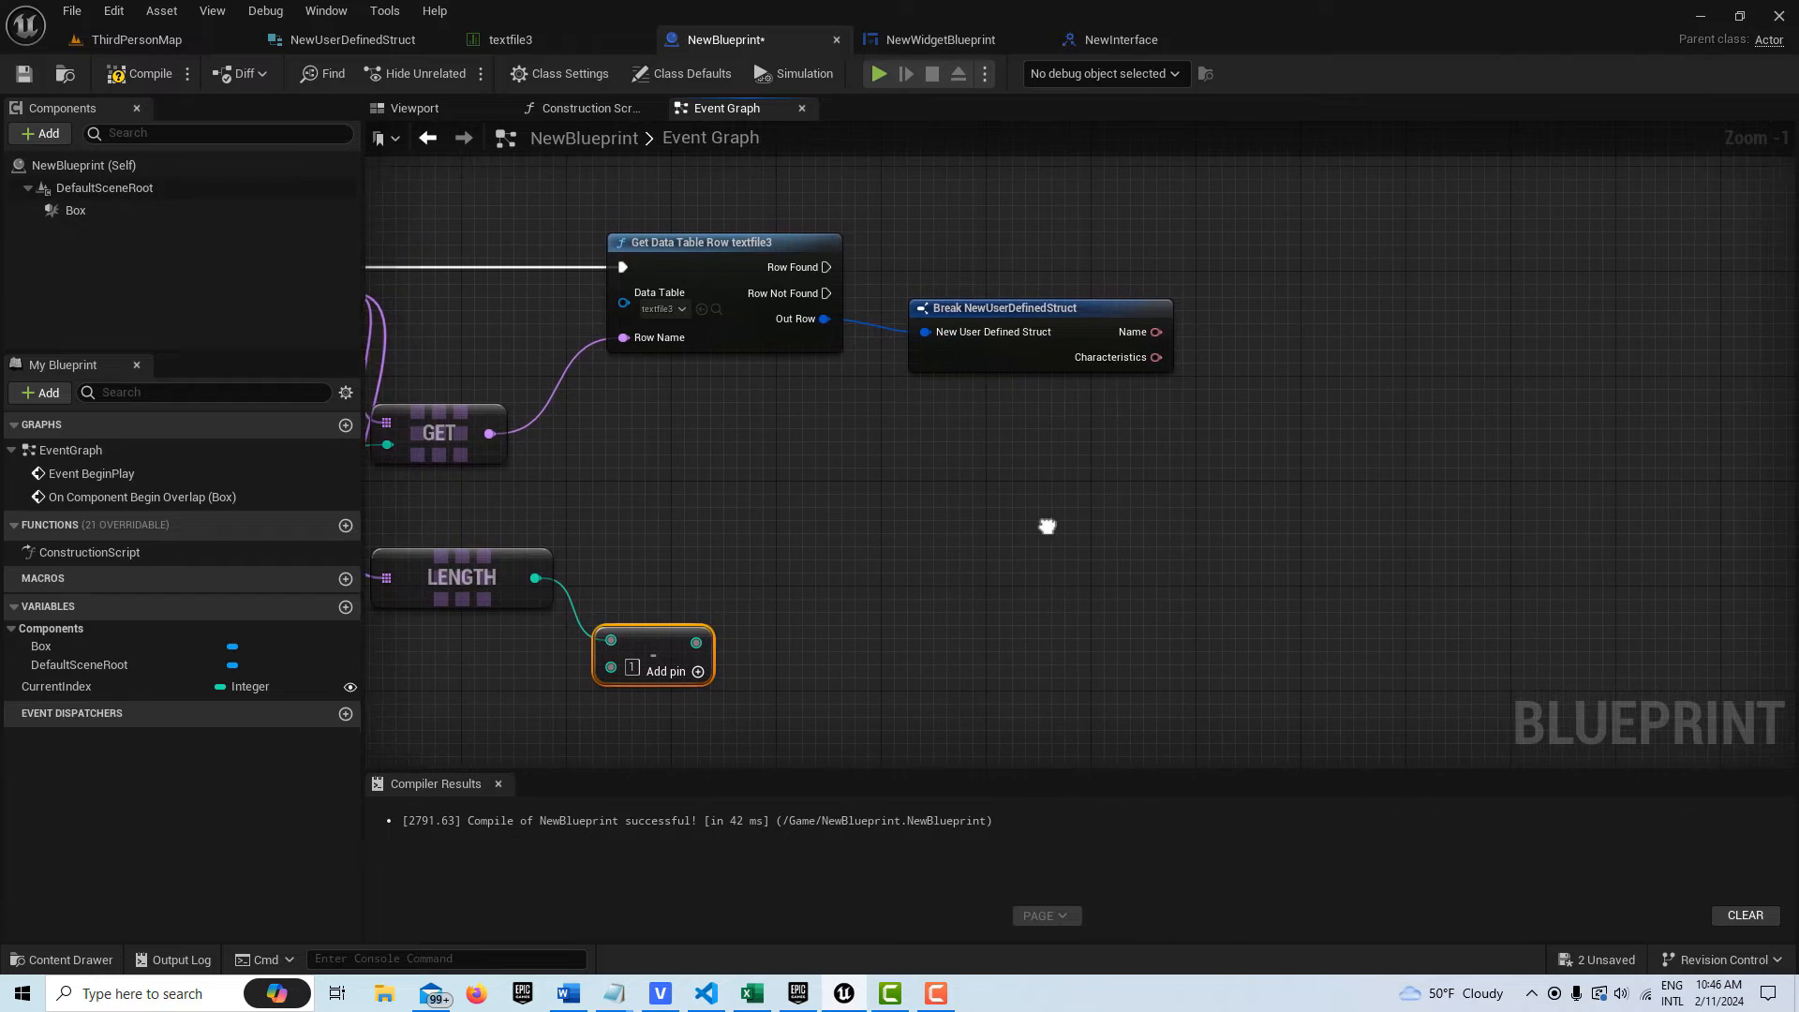
pyautogui.scroll(-3)
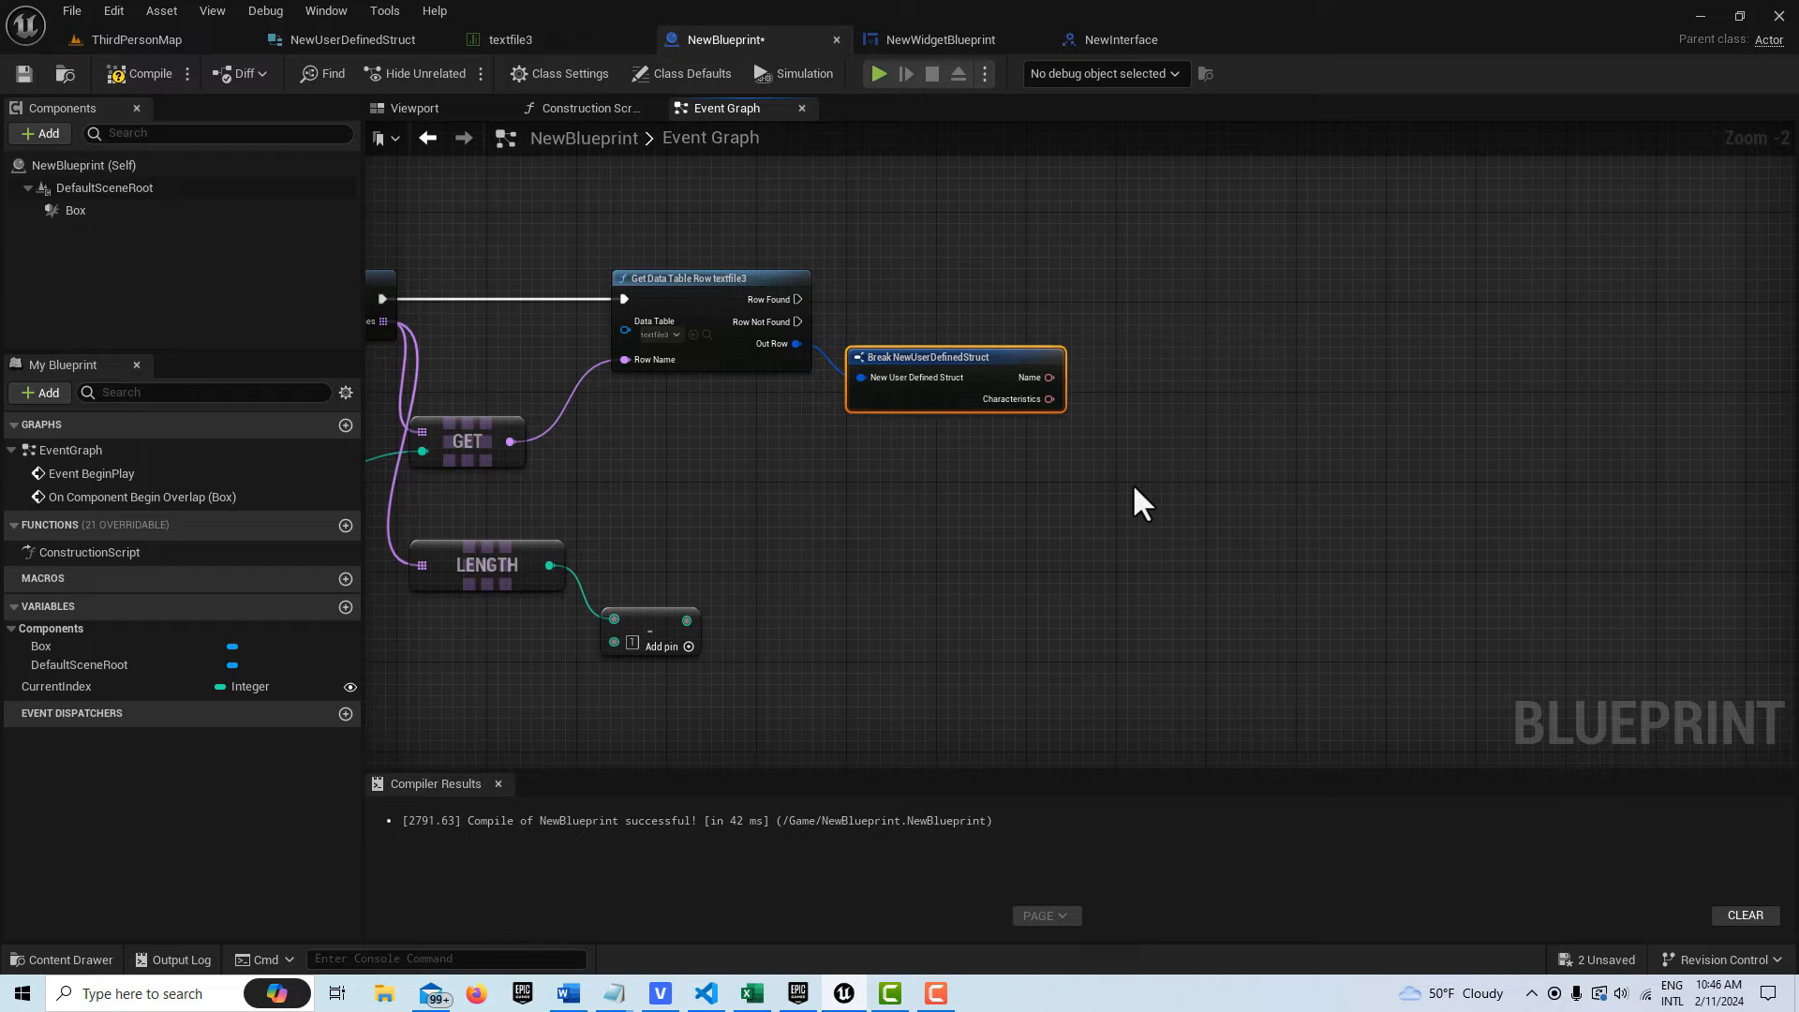
pyautogui.moveTo(1227, 362)
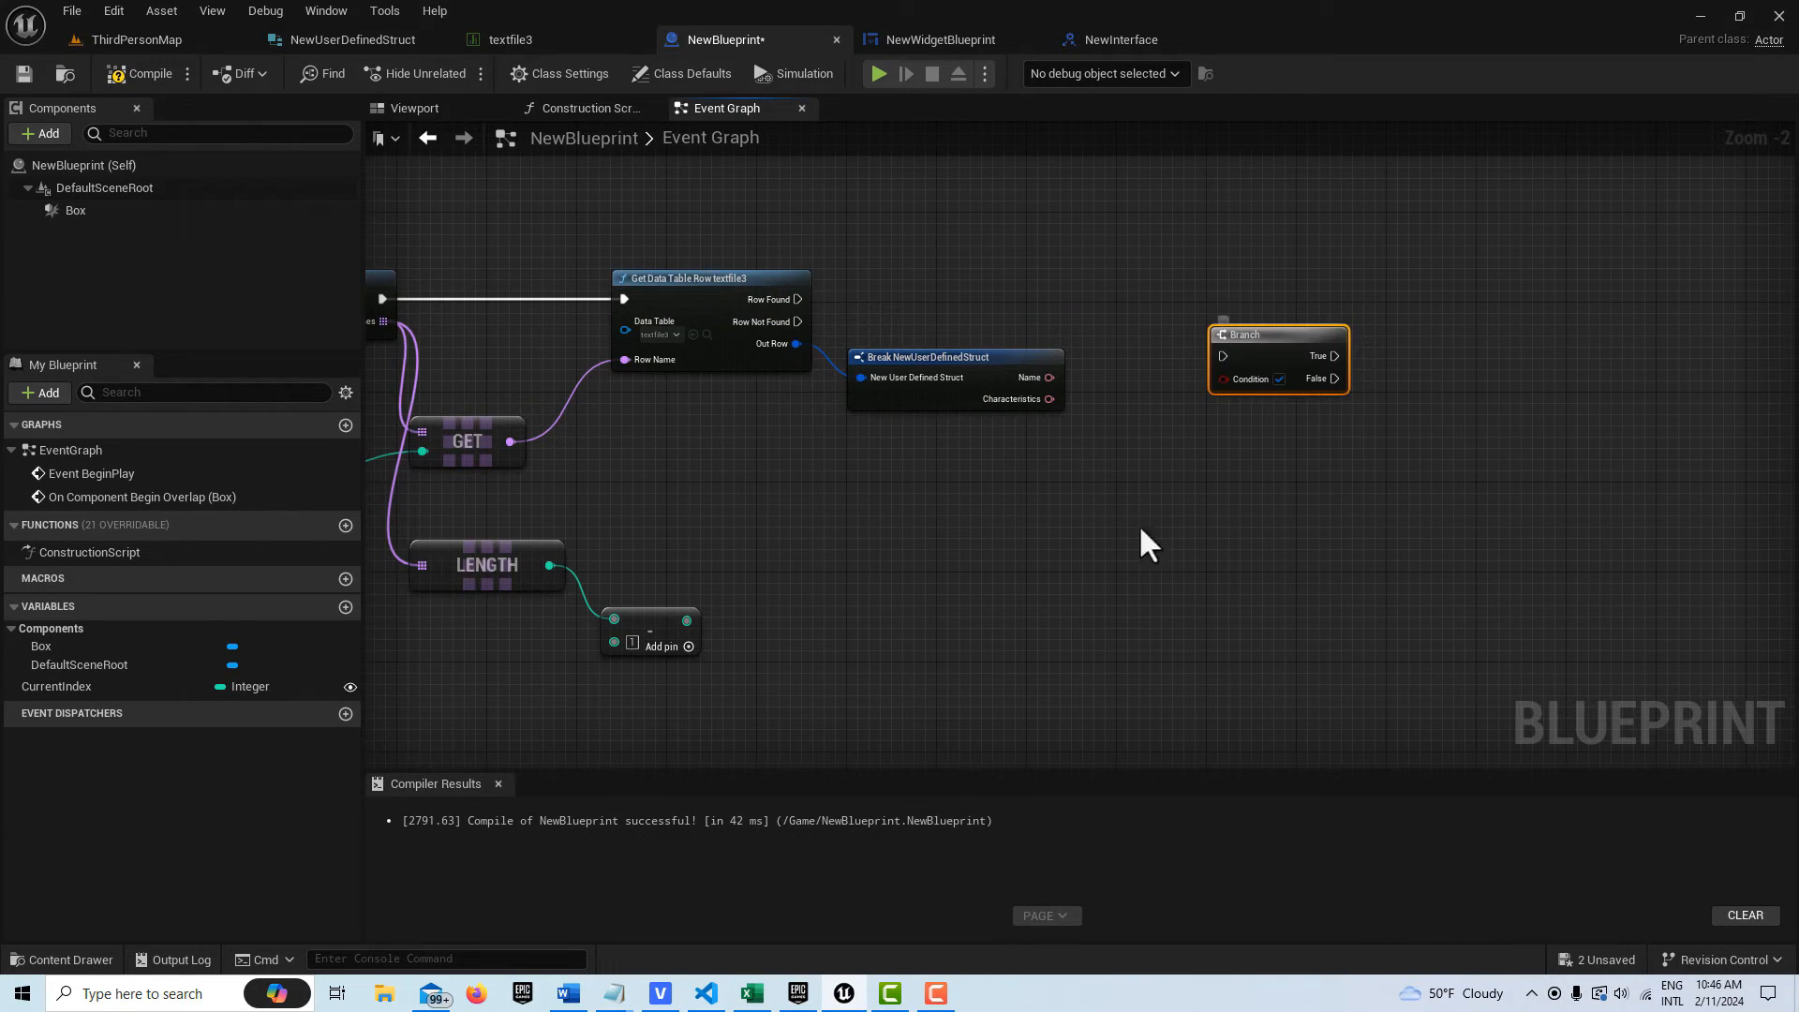
pyautogui.moveTo(823, 673)
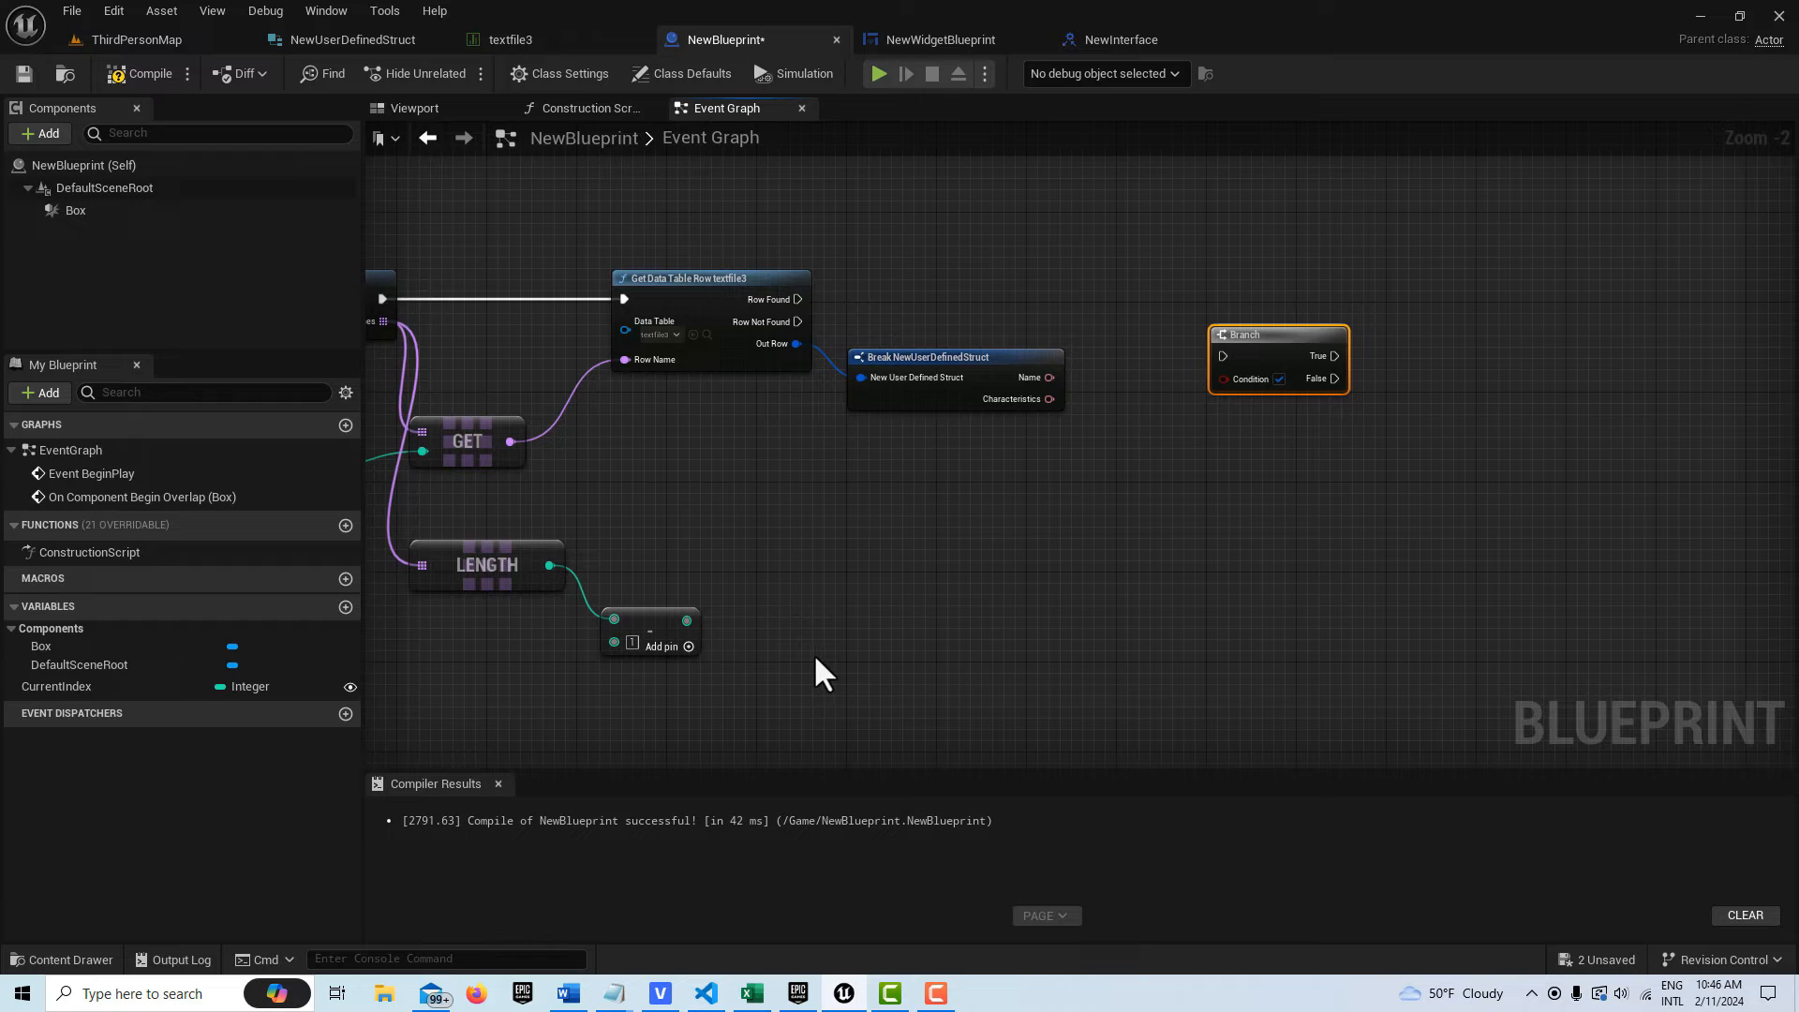
pyautogui.moveTo(676, 601)
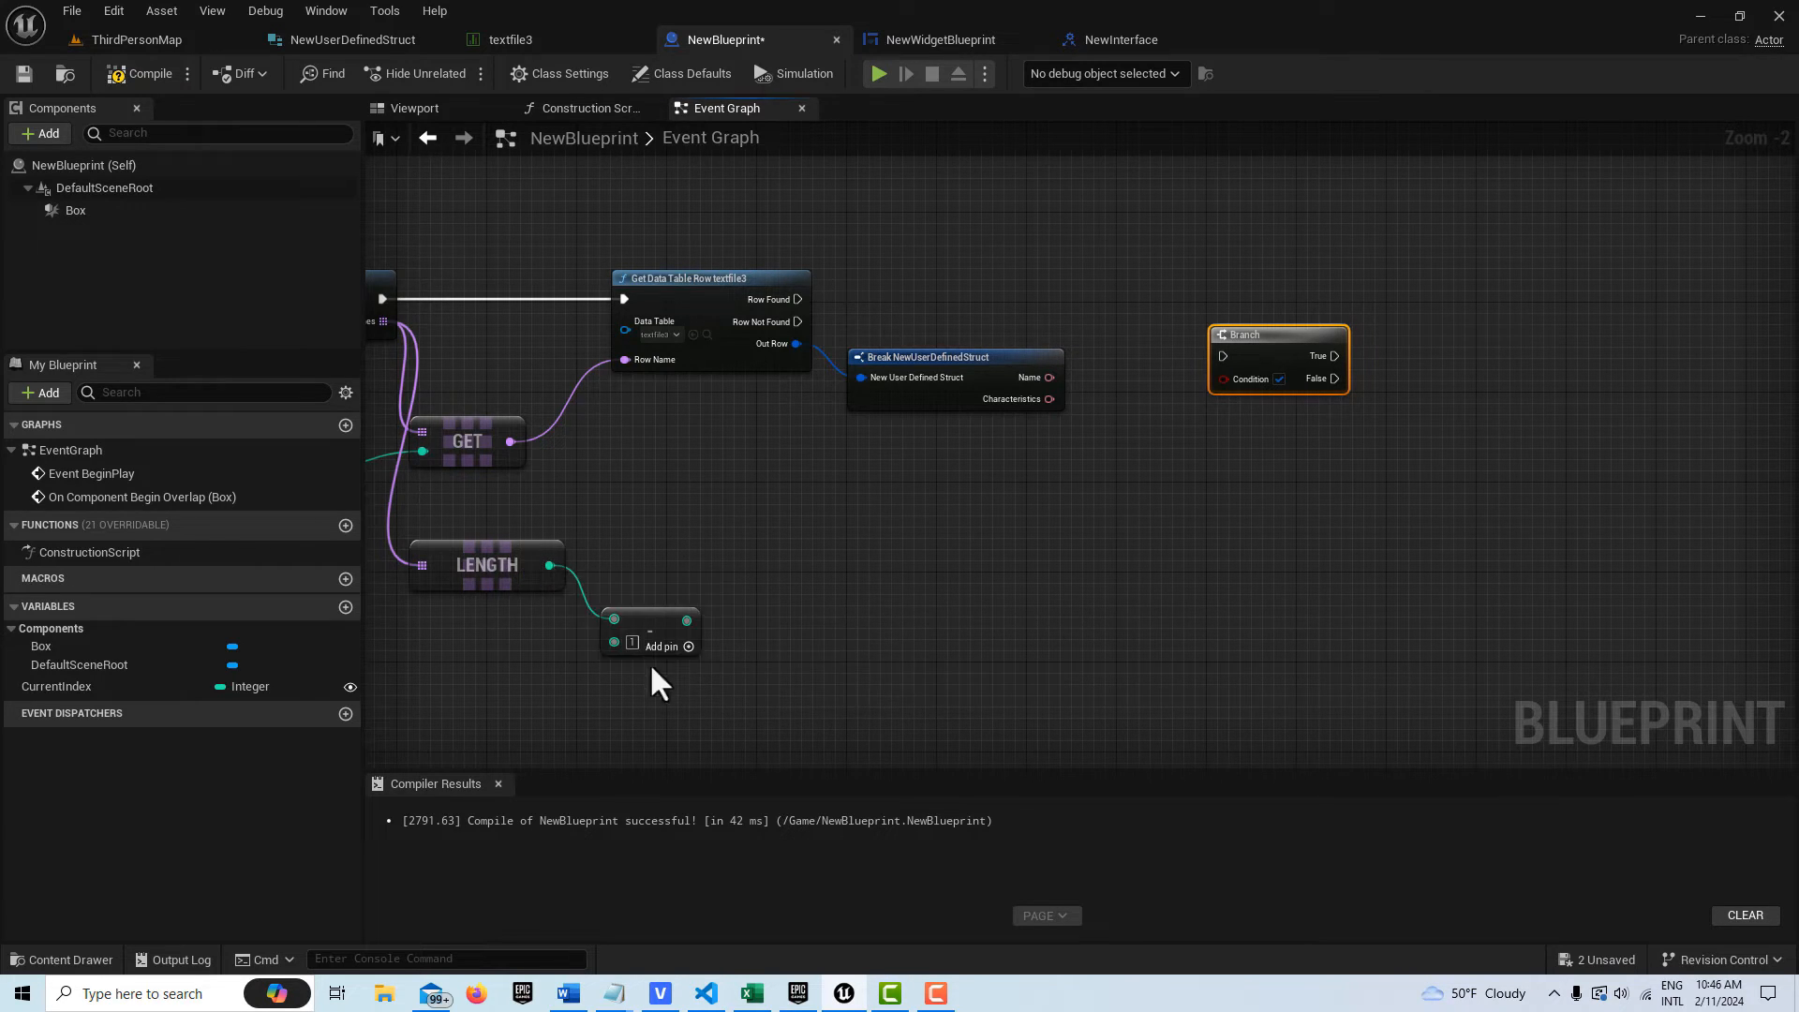
pyautogui.moveTo(738, 665)
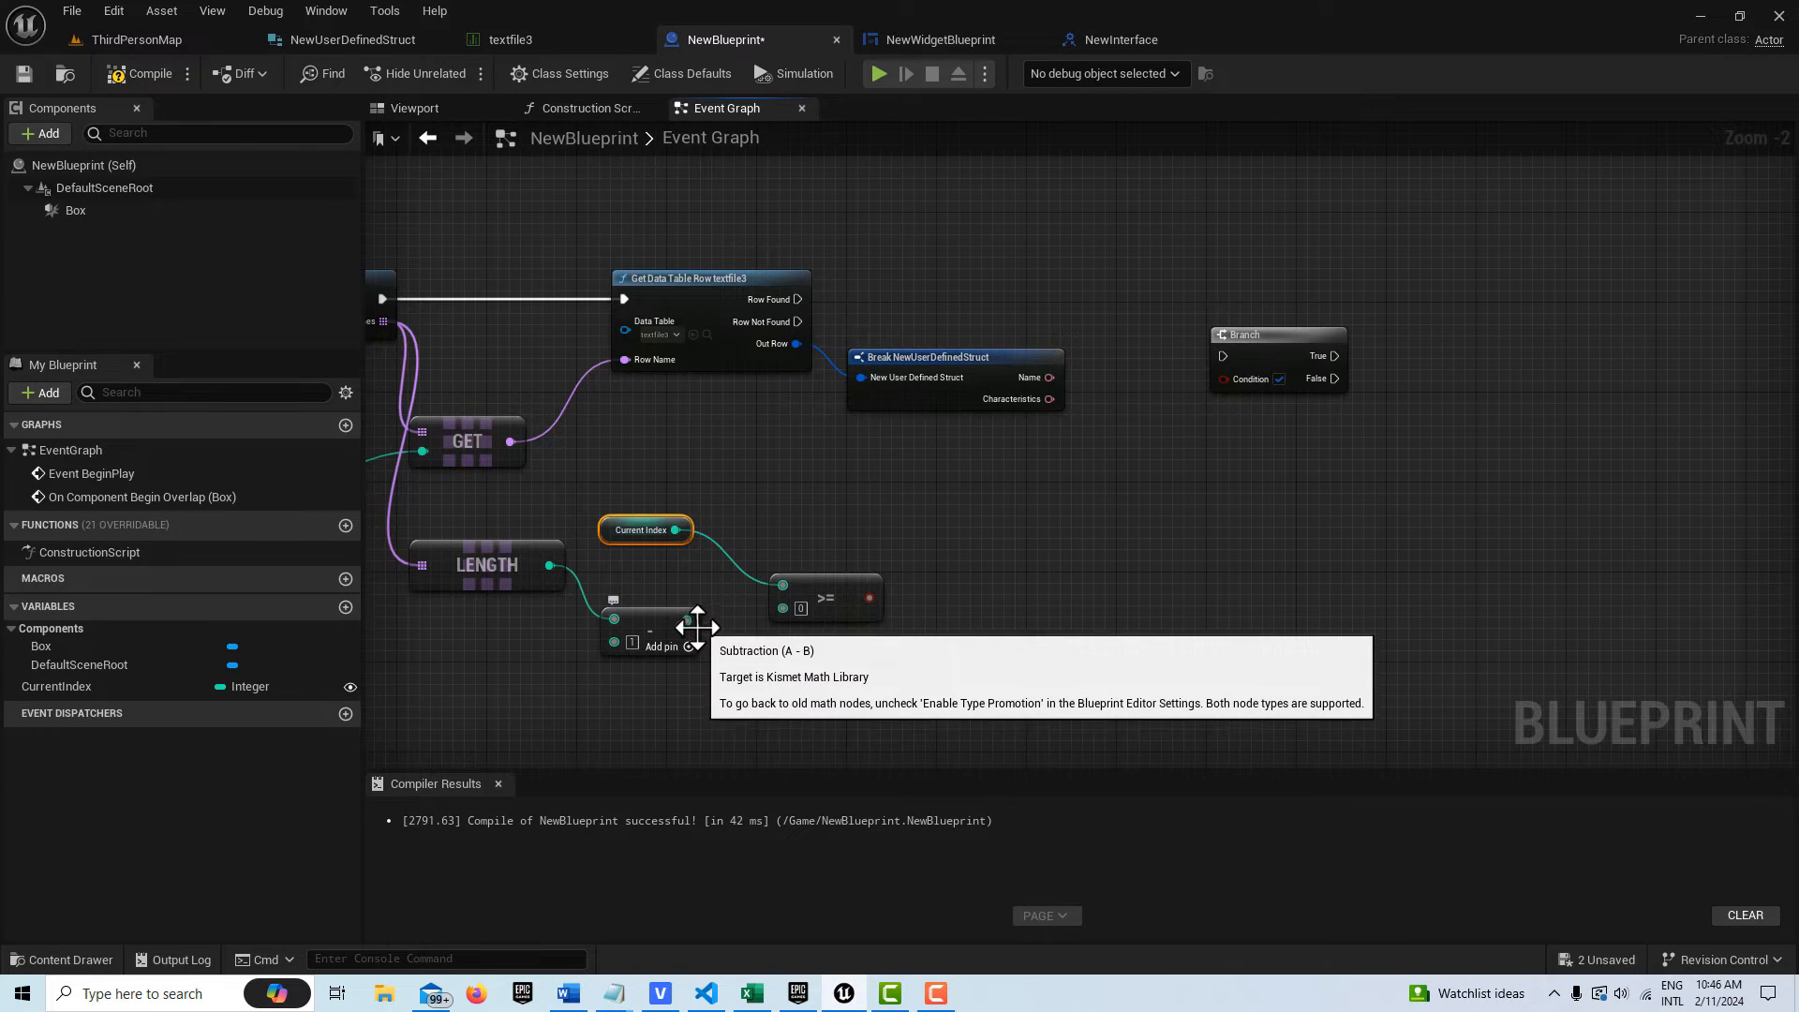
pyautogui.moveTo(815, 682)
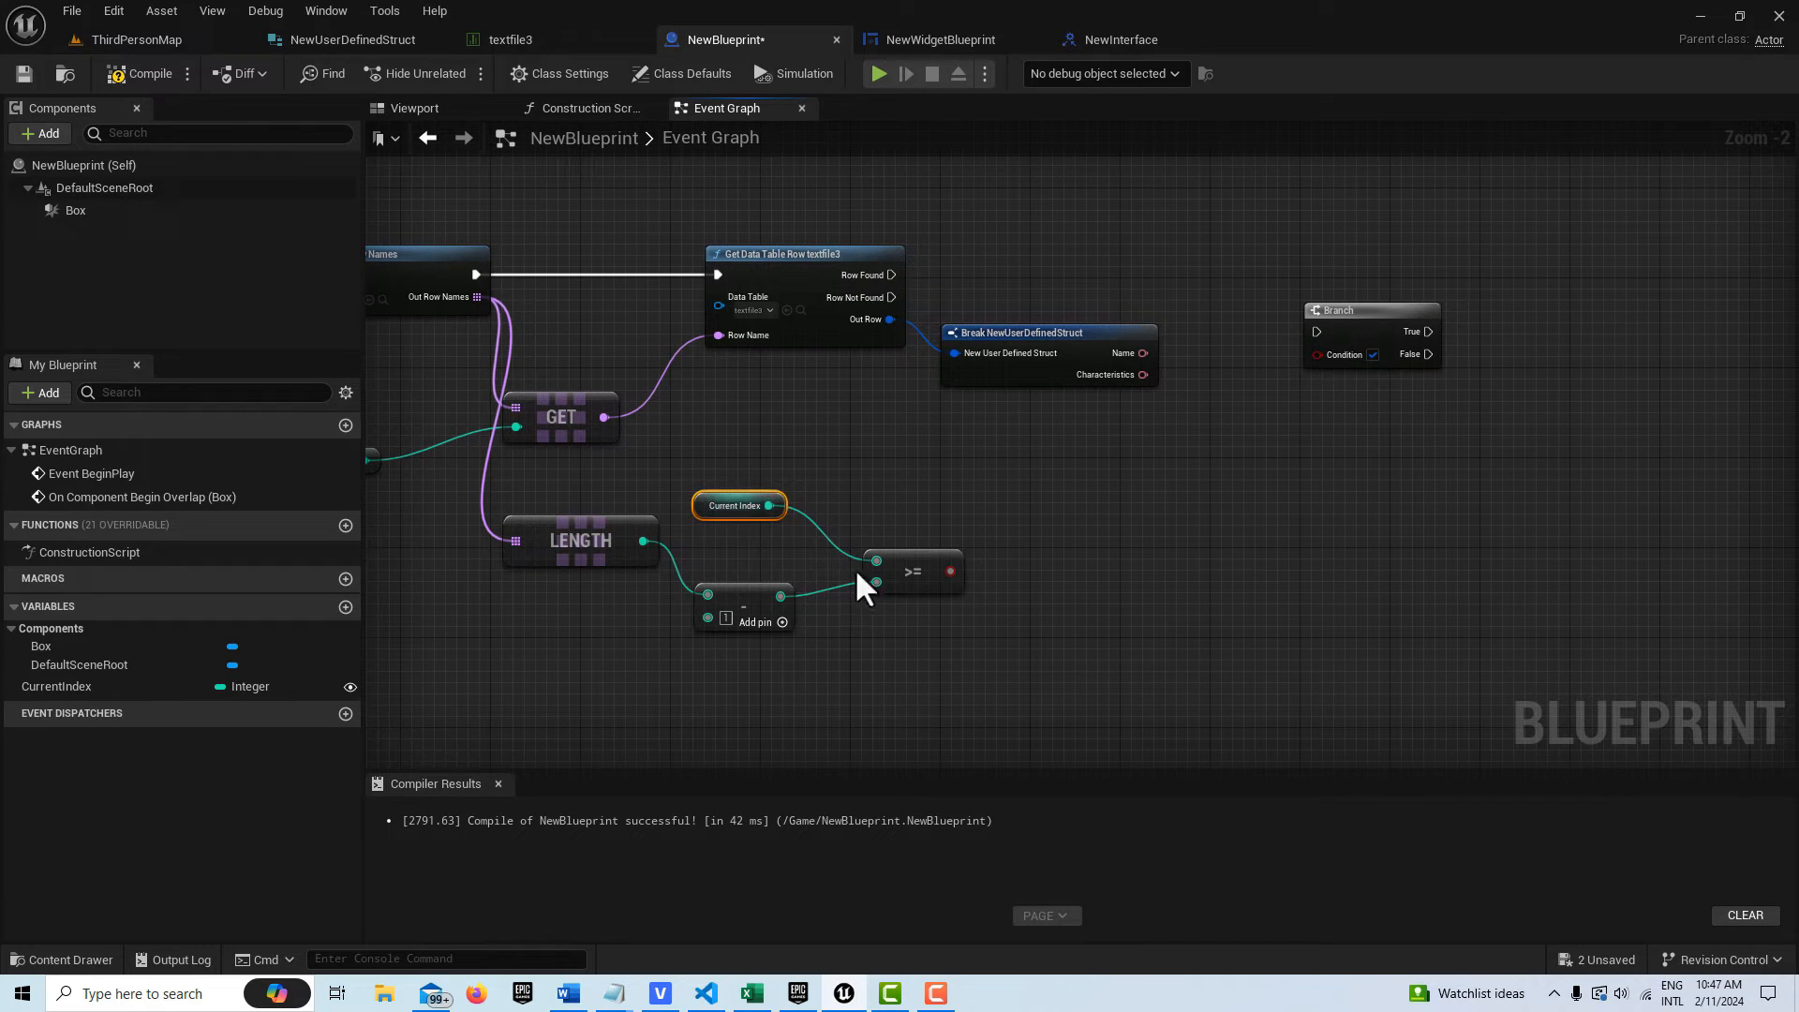
pyautogui.moveTo(757, 584)
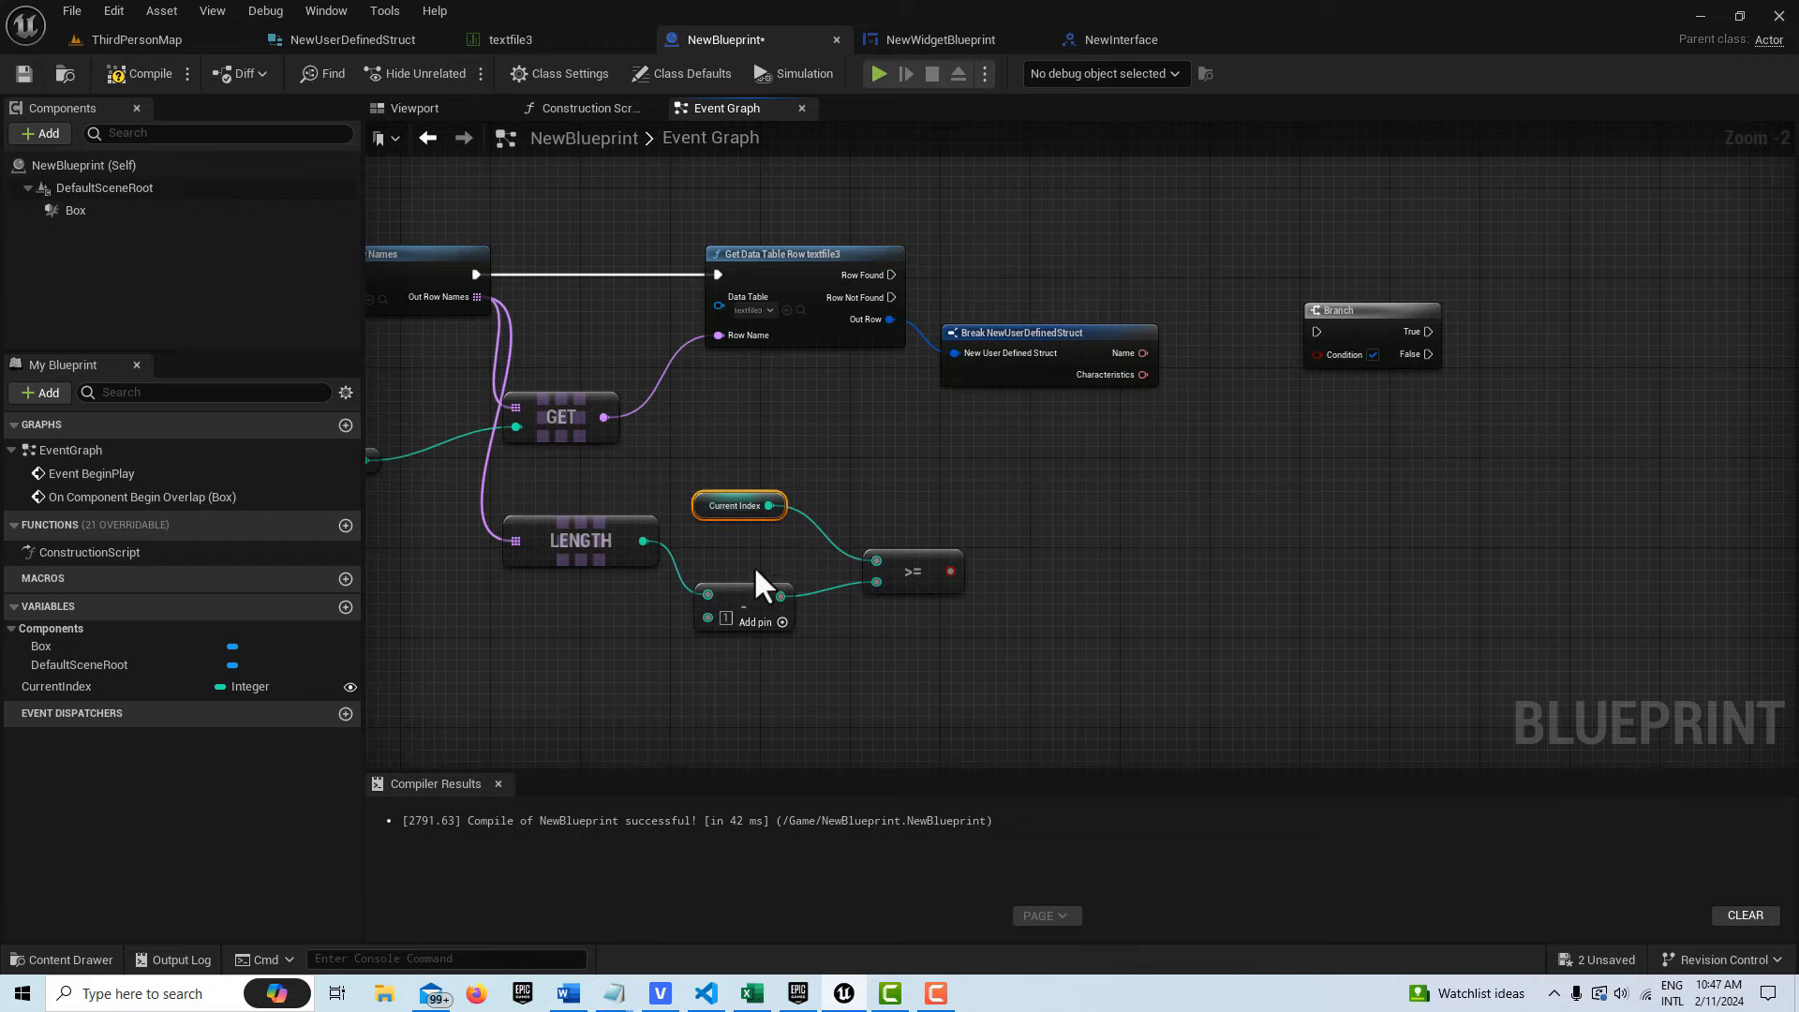
pyautogui.moveTo(939, 667)
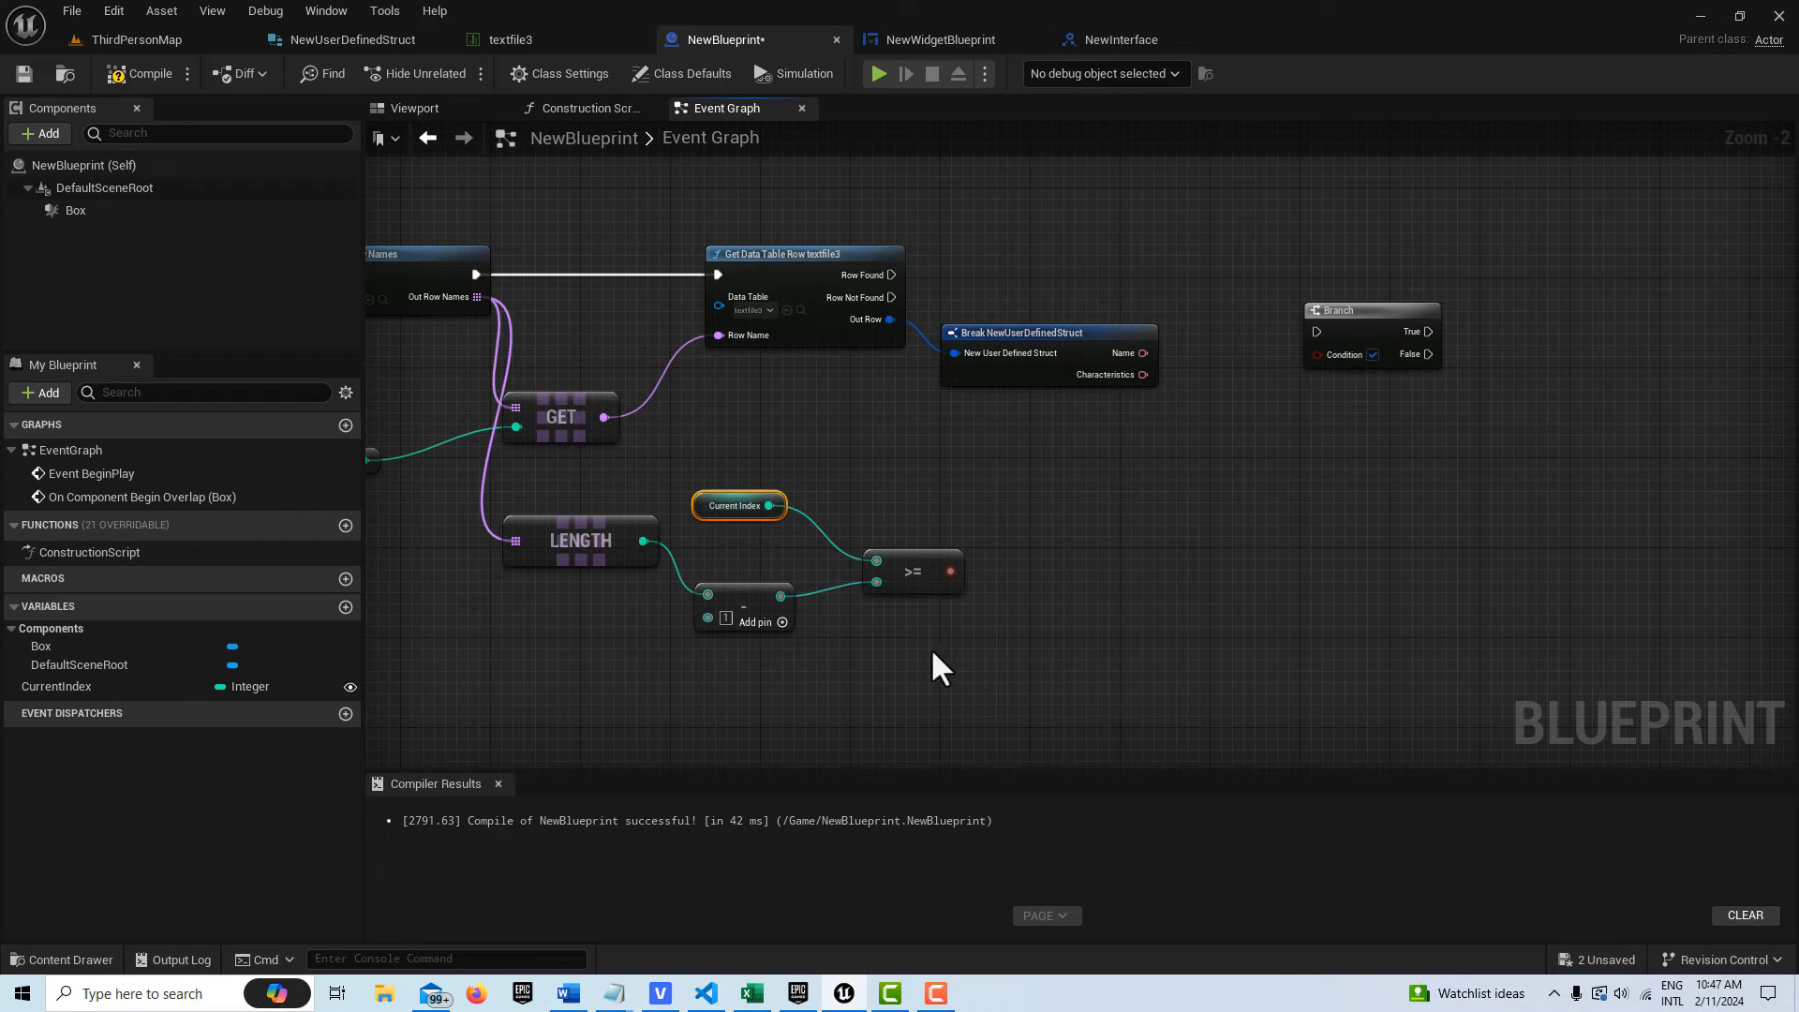
# Wire the CurrentIndex >= result comparison into the new Branch's Condition
pyautogui.moveTo(941, 665); pyautogui.dragTo(877, 611)
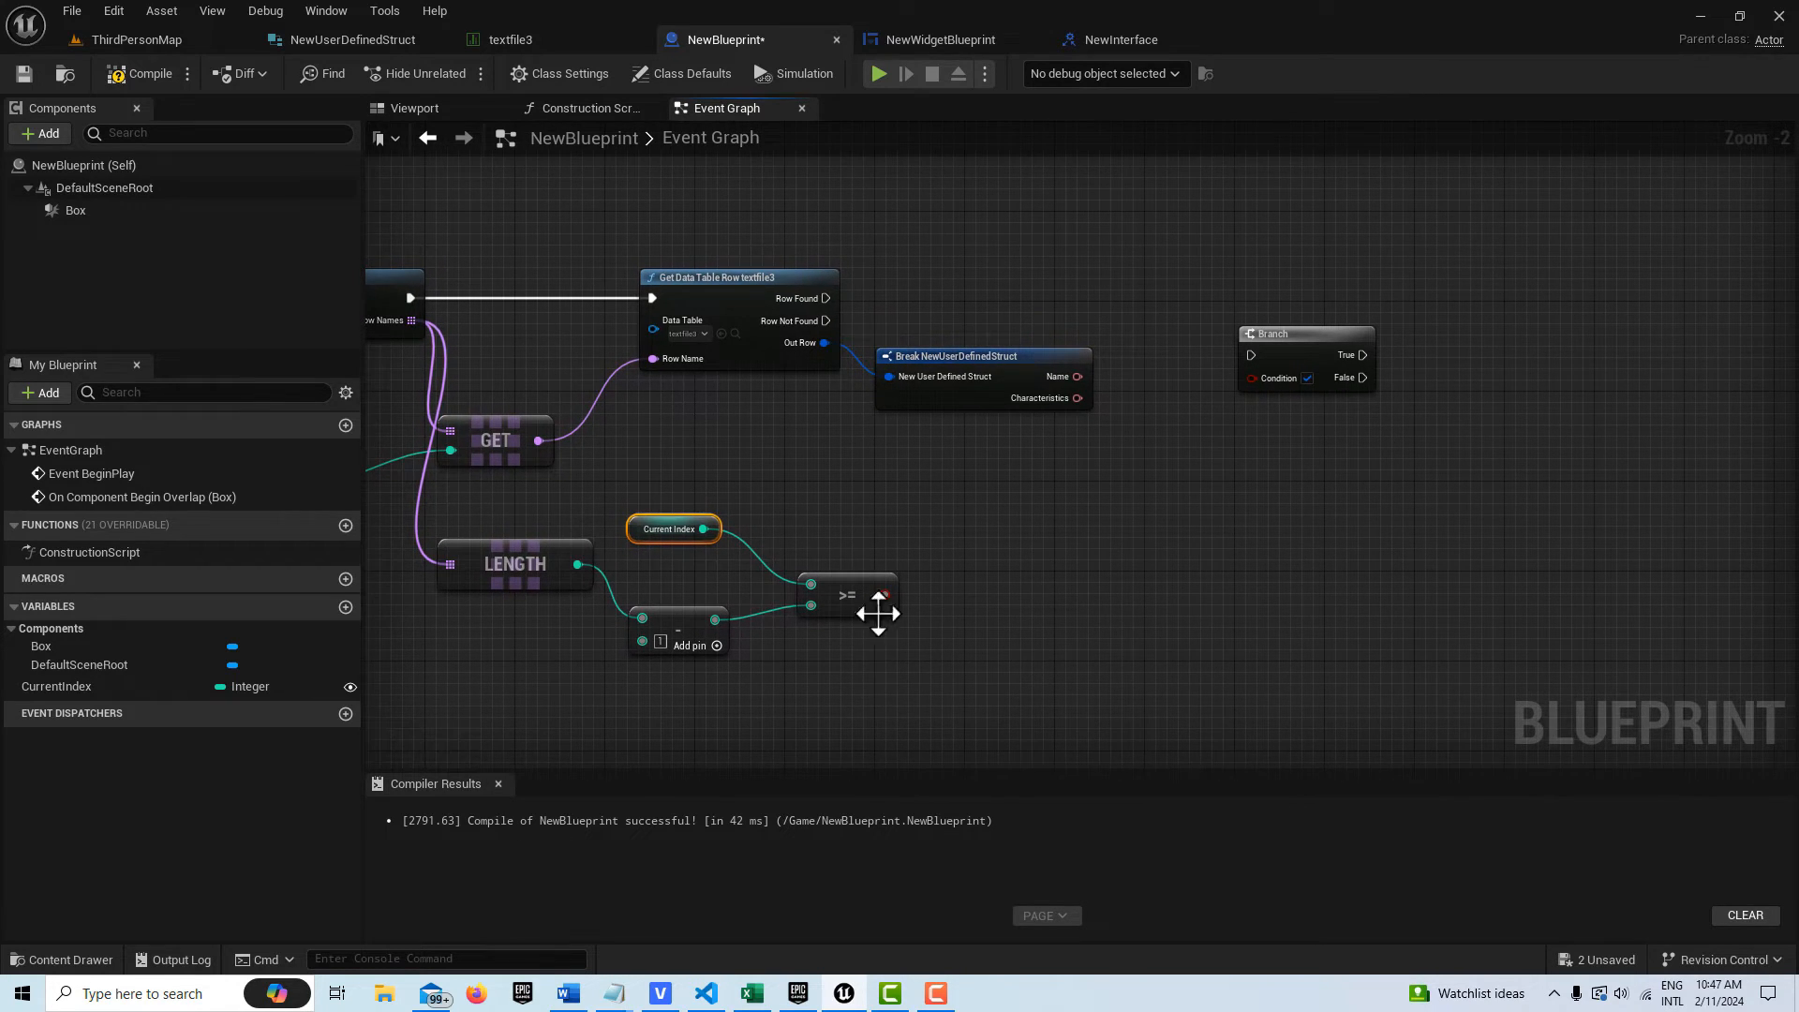
pyautogui.moveTo(882, 594); pyautogui.dragTo(1245, 395)
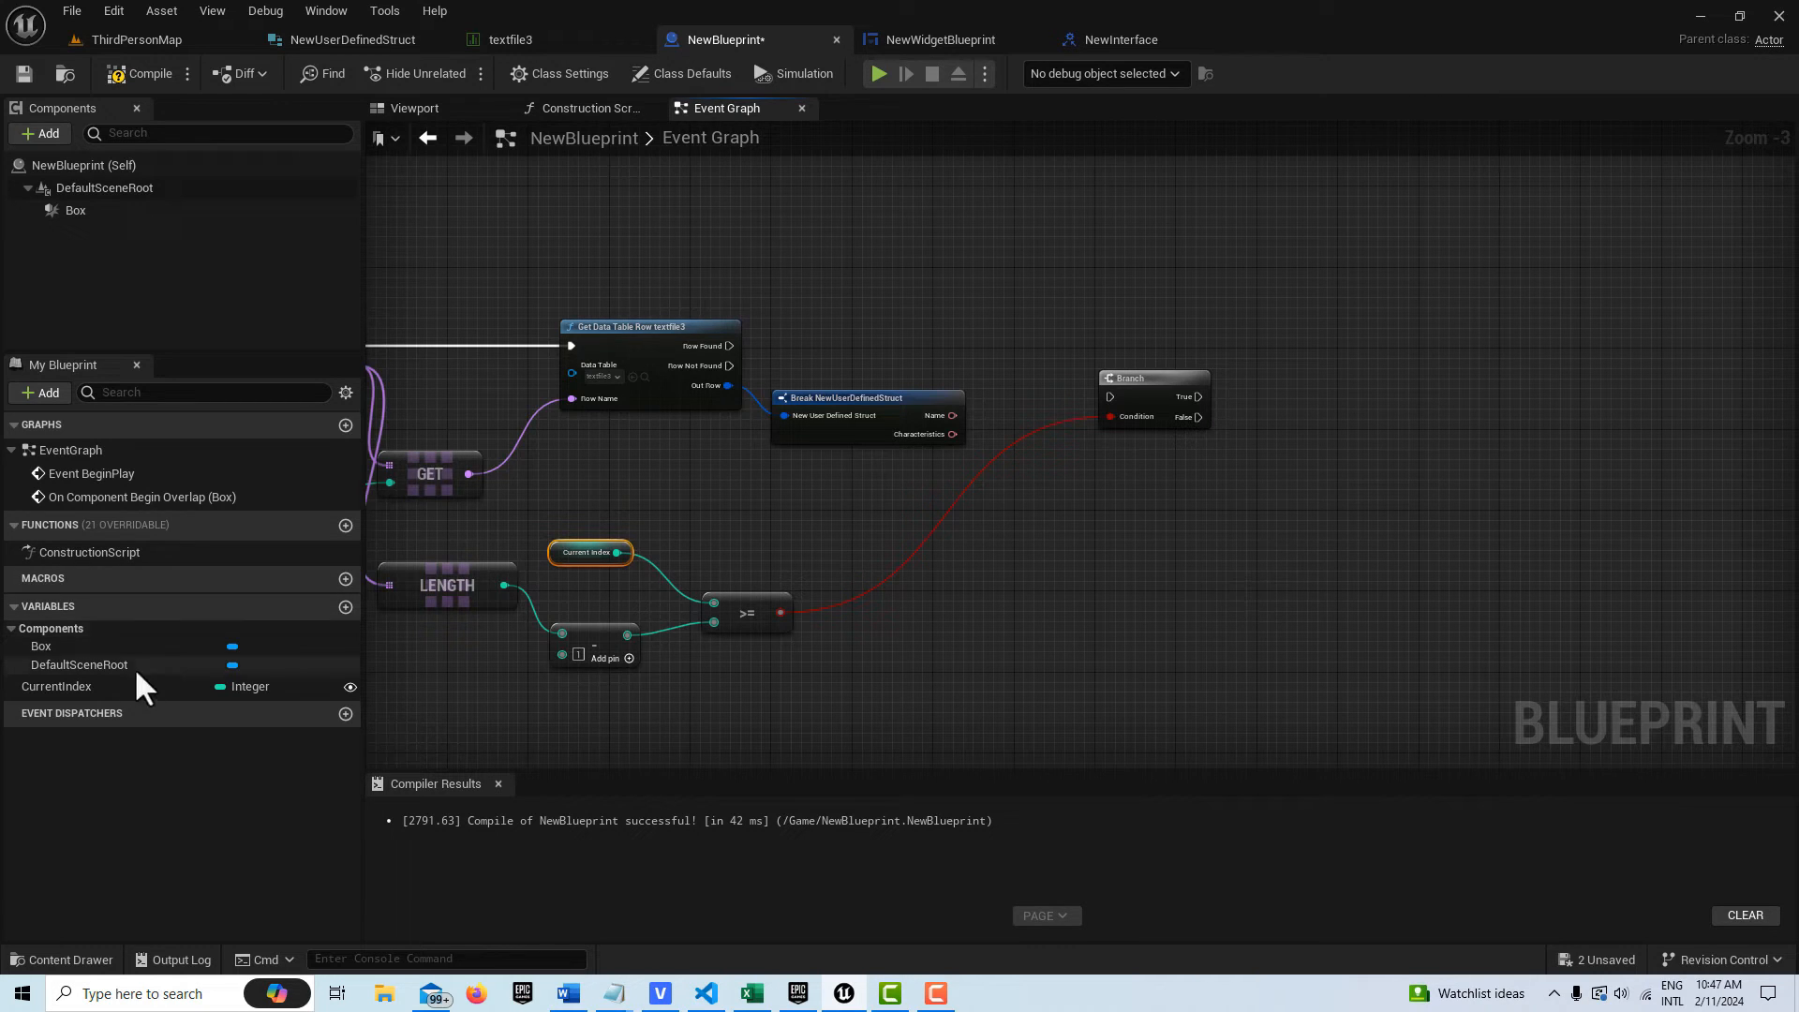
# On Branch False, set CurrentIndex from a getter plus an Add node
pyautogui.click(57, 686)
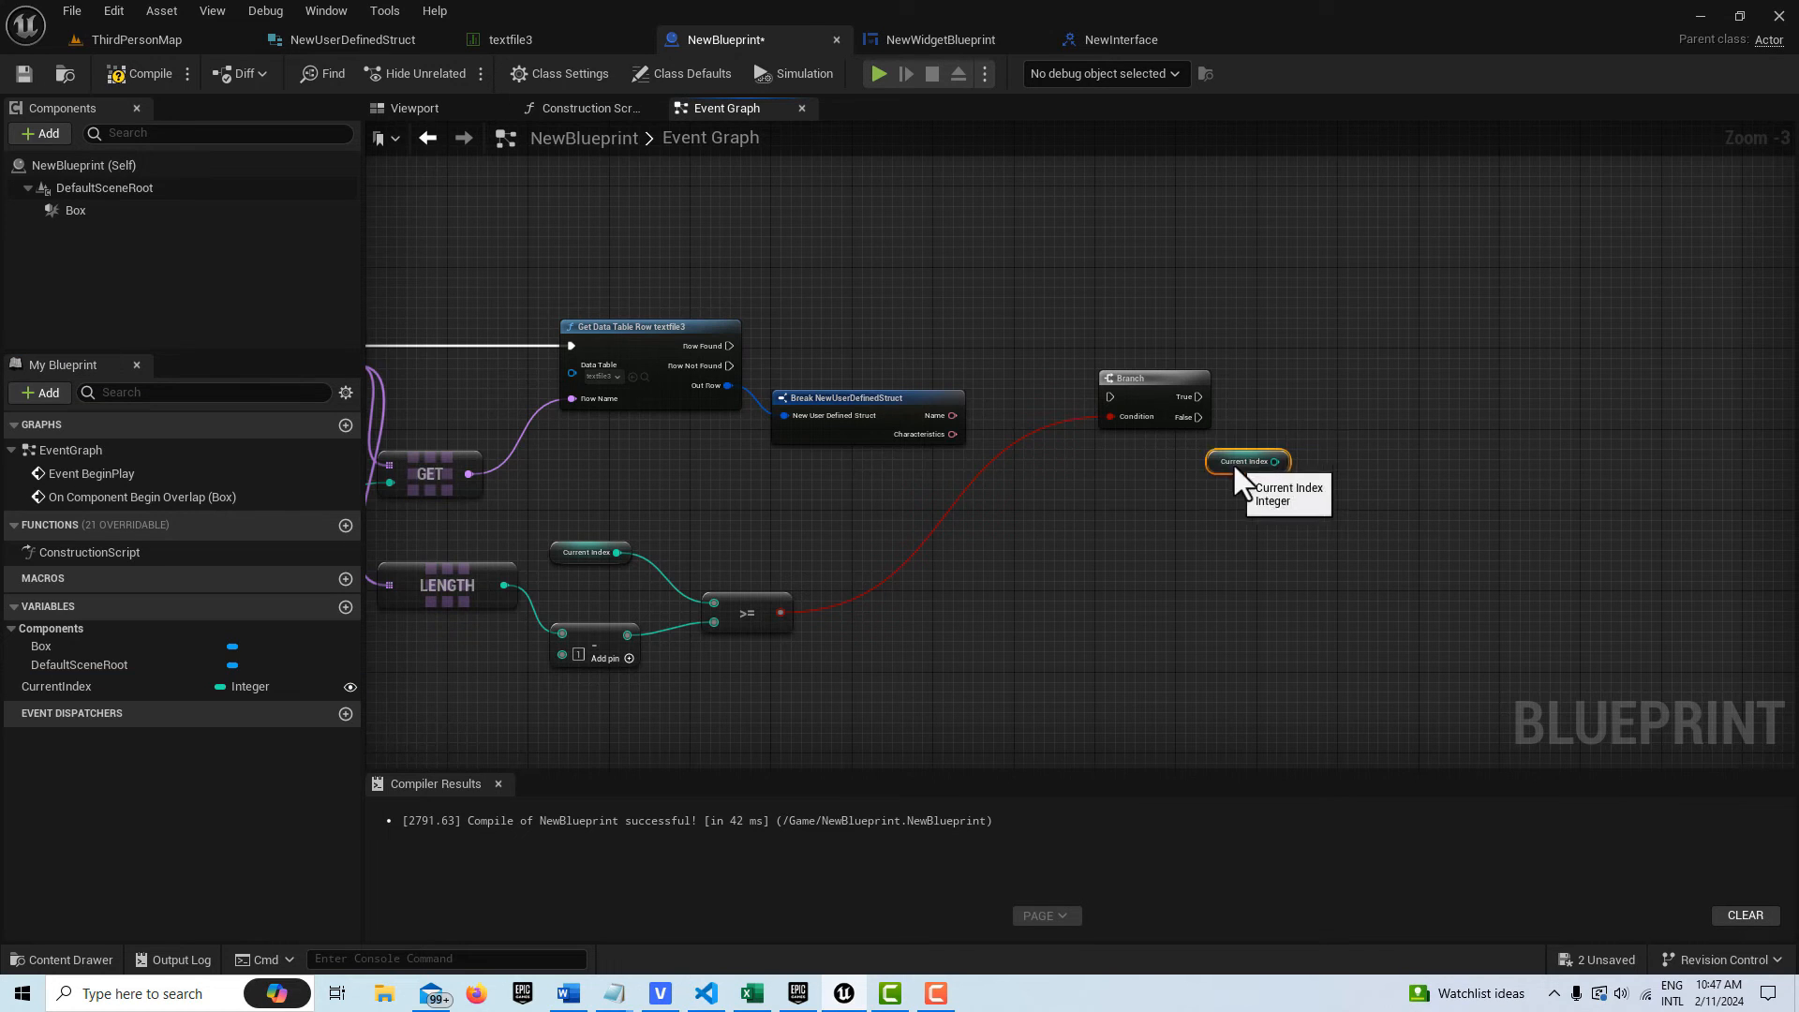
pyautogui.moveTo(1248, 462); pyautogui.dragTo(1162, 471)
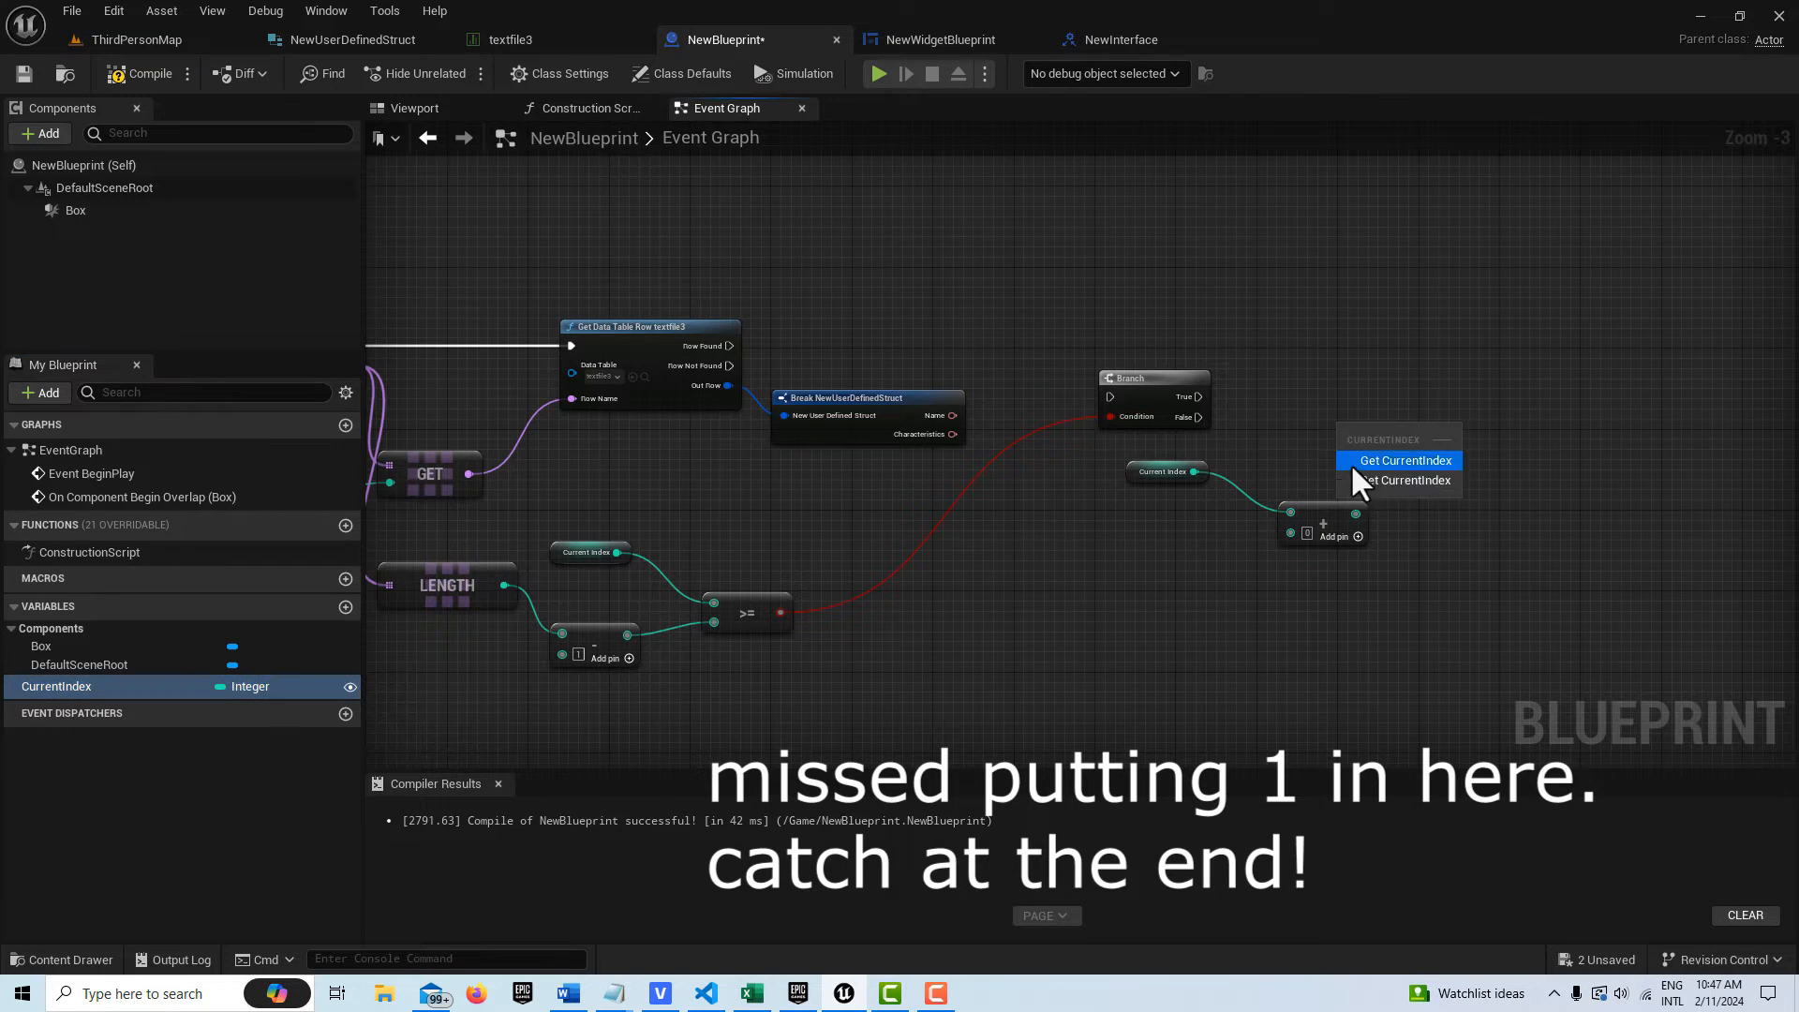
pyautogui.click(1414, 479)
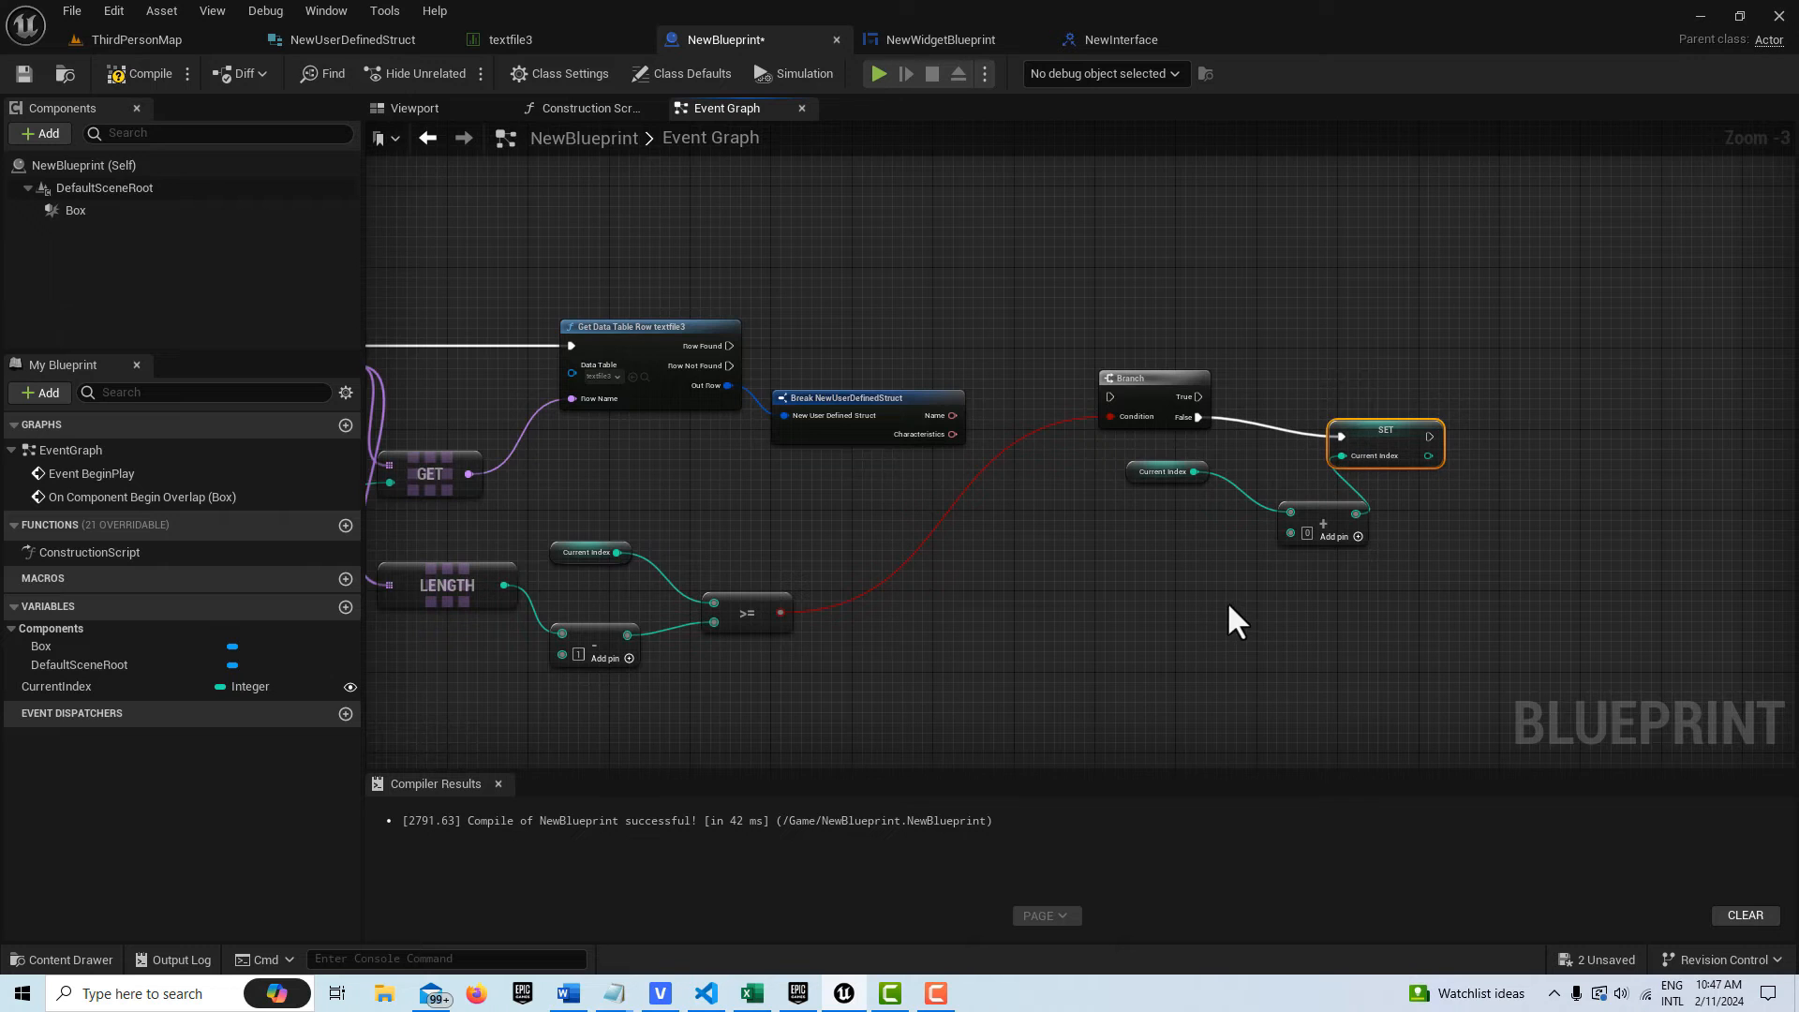
pyautogui.moveTo(1286, 510)
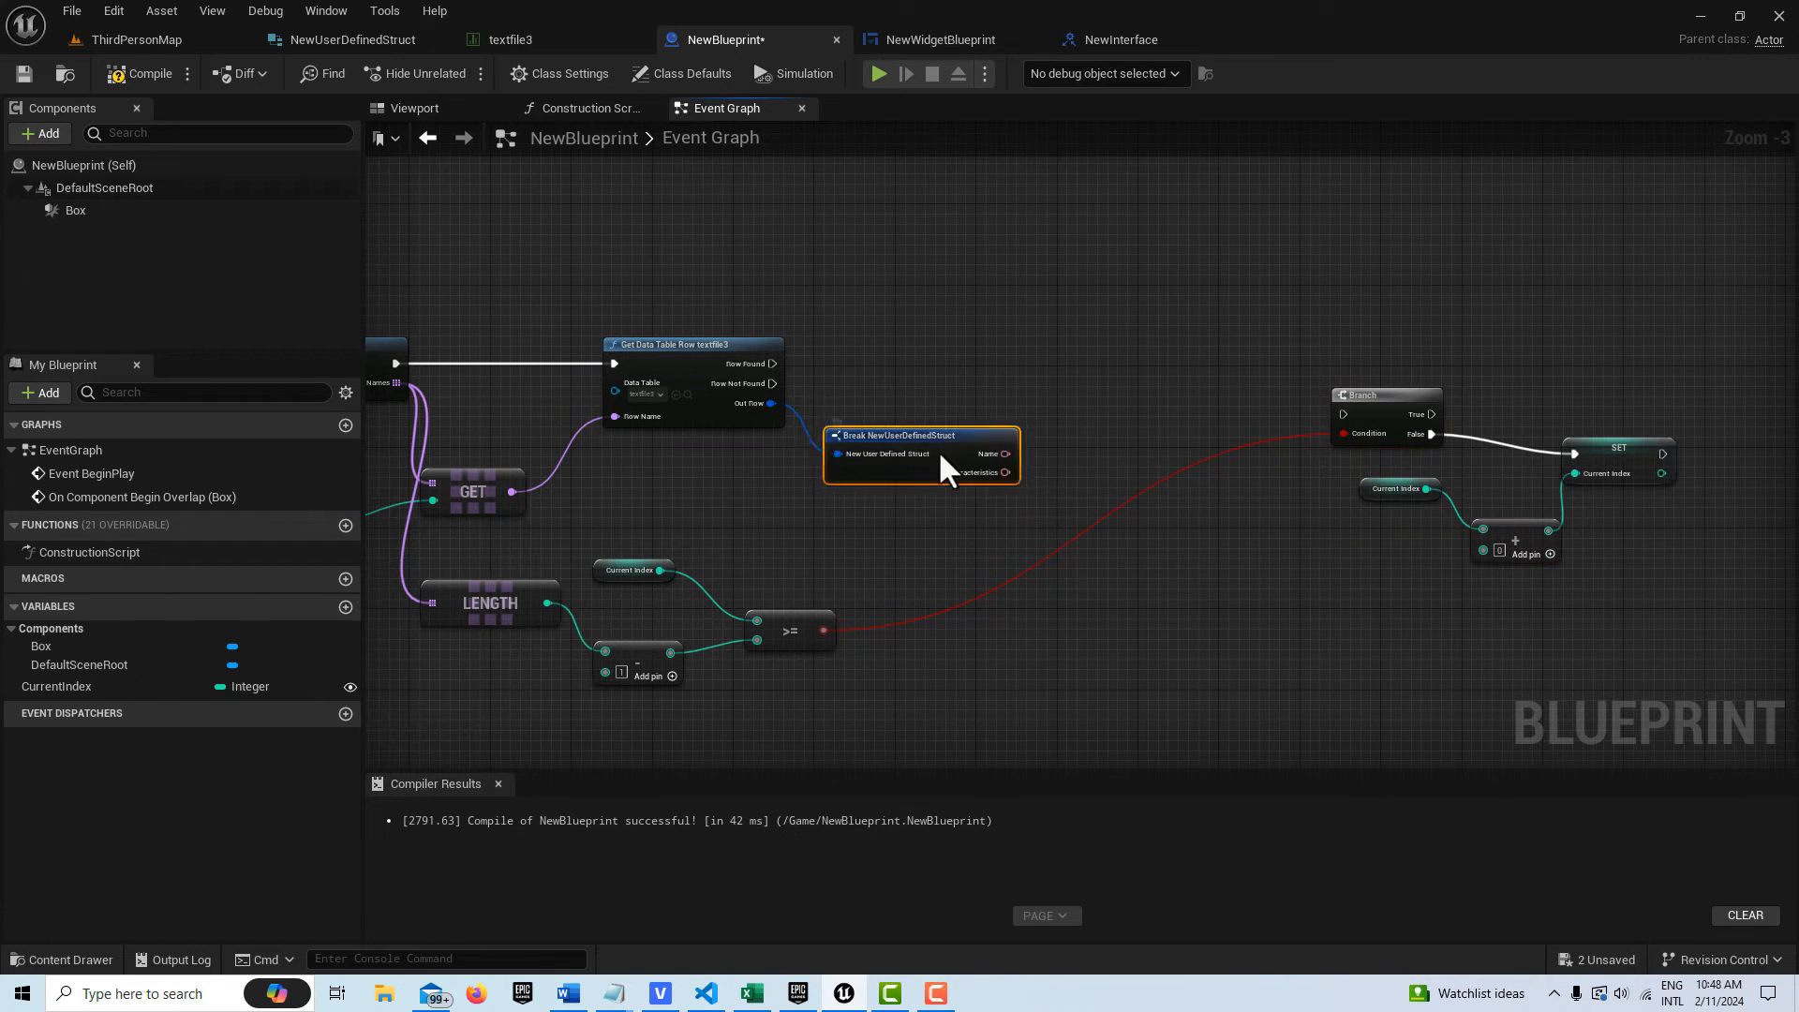
pyautogui.moveTo(943, 482)
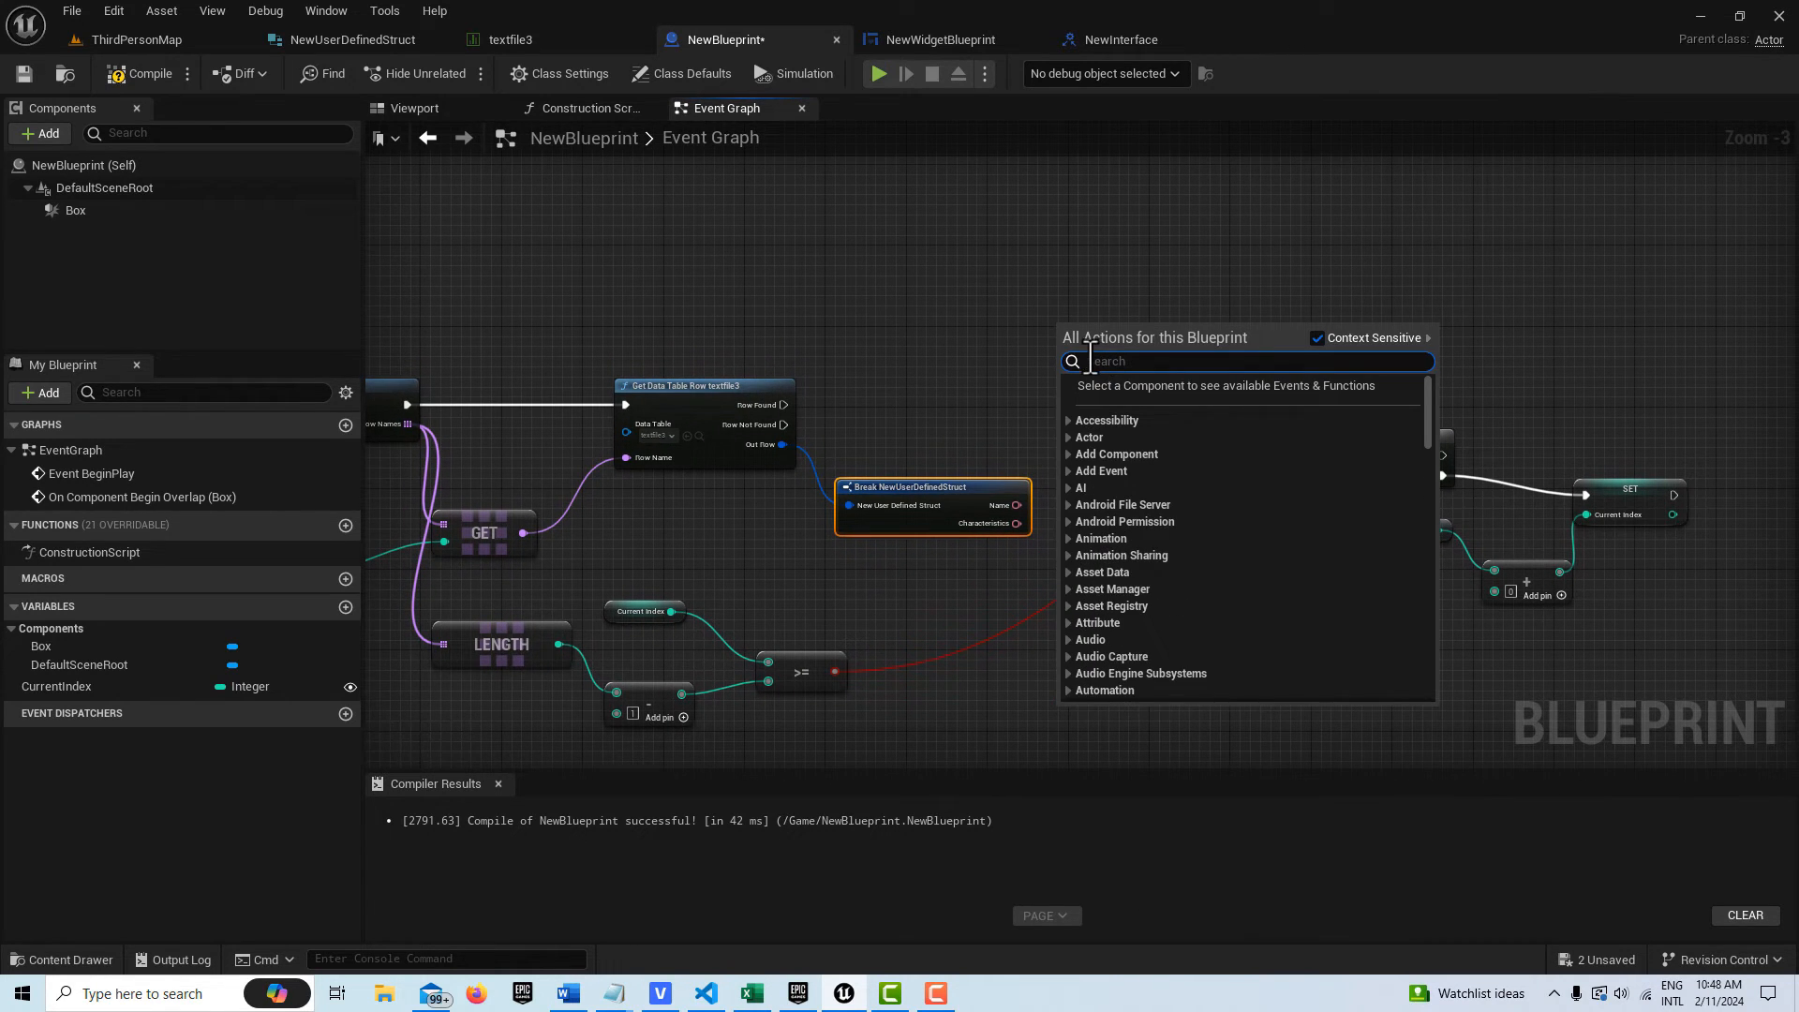
# Call NewInterface New Function on the created widget after Row Found, passing Name and Characteristics
pyautogui.write('new')
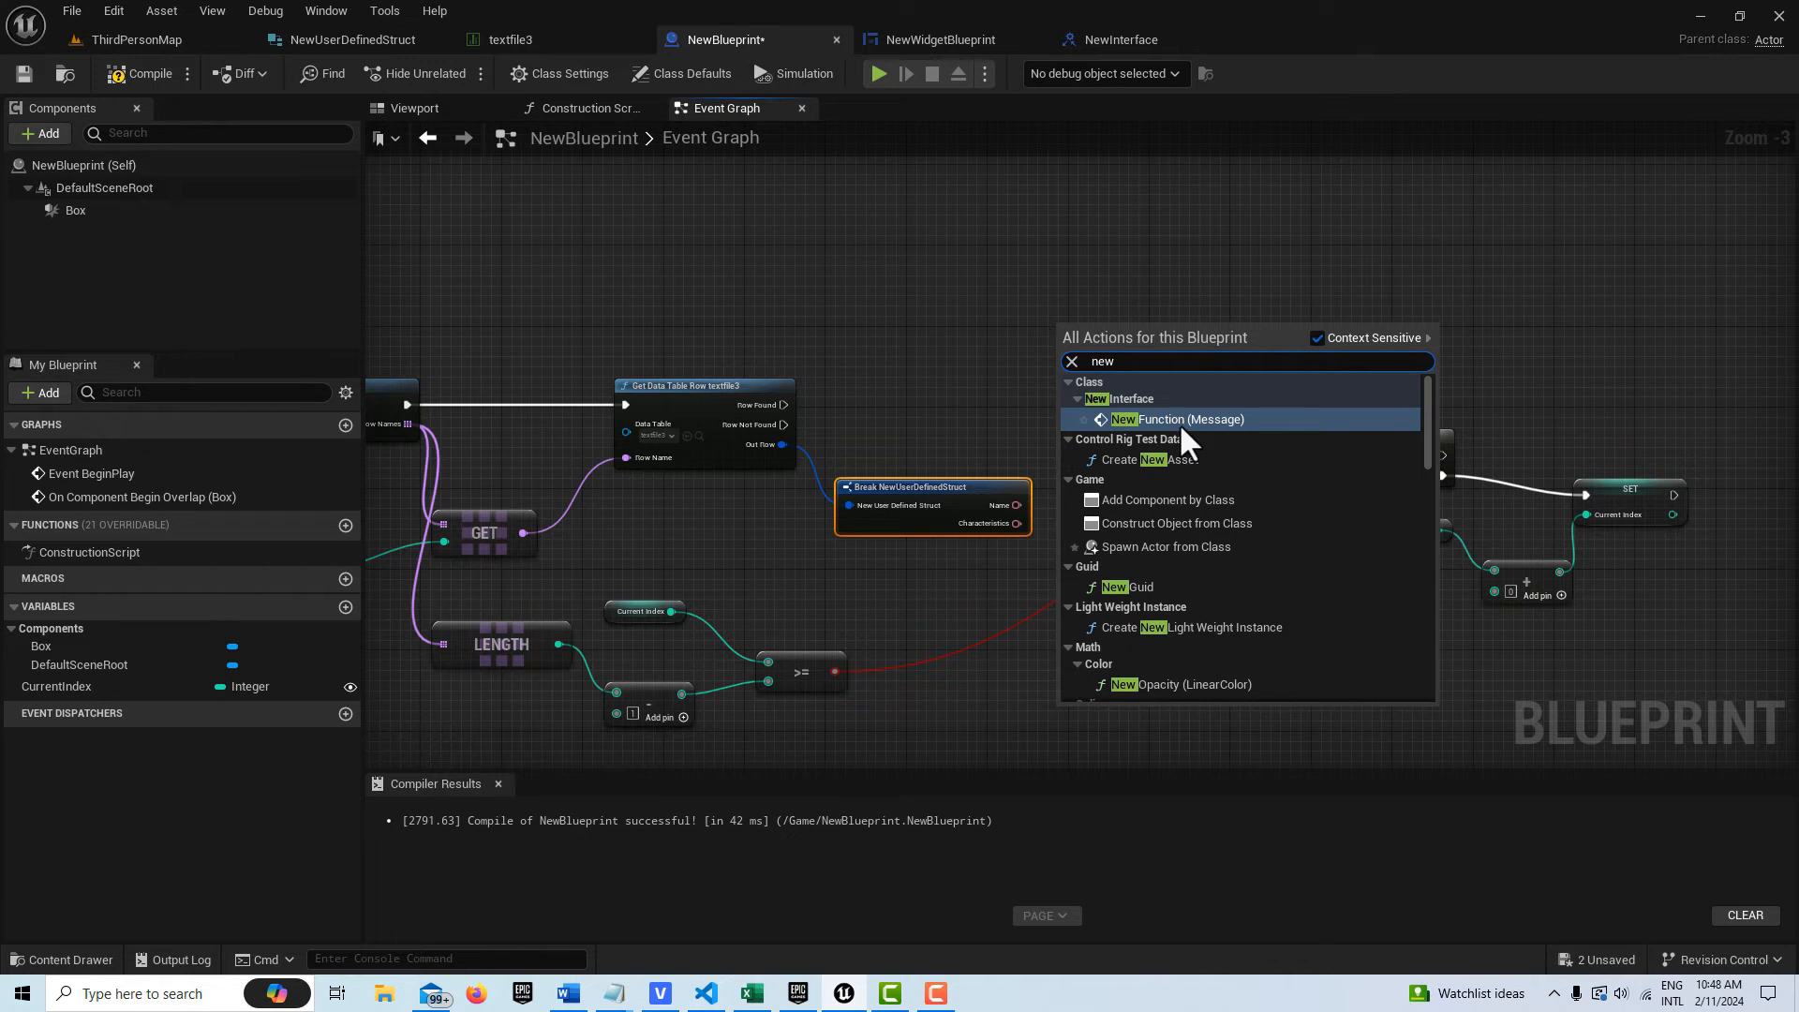
pyautogui.click(1177, 418)
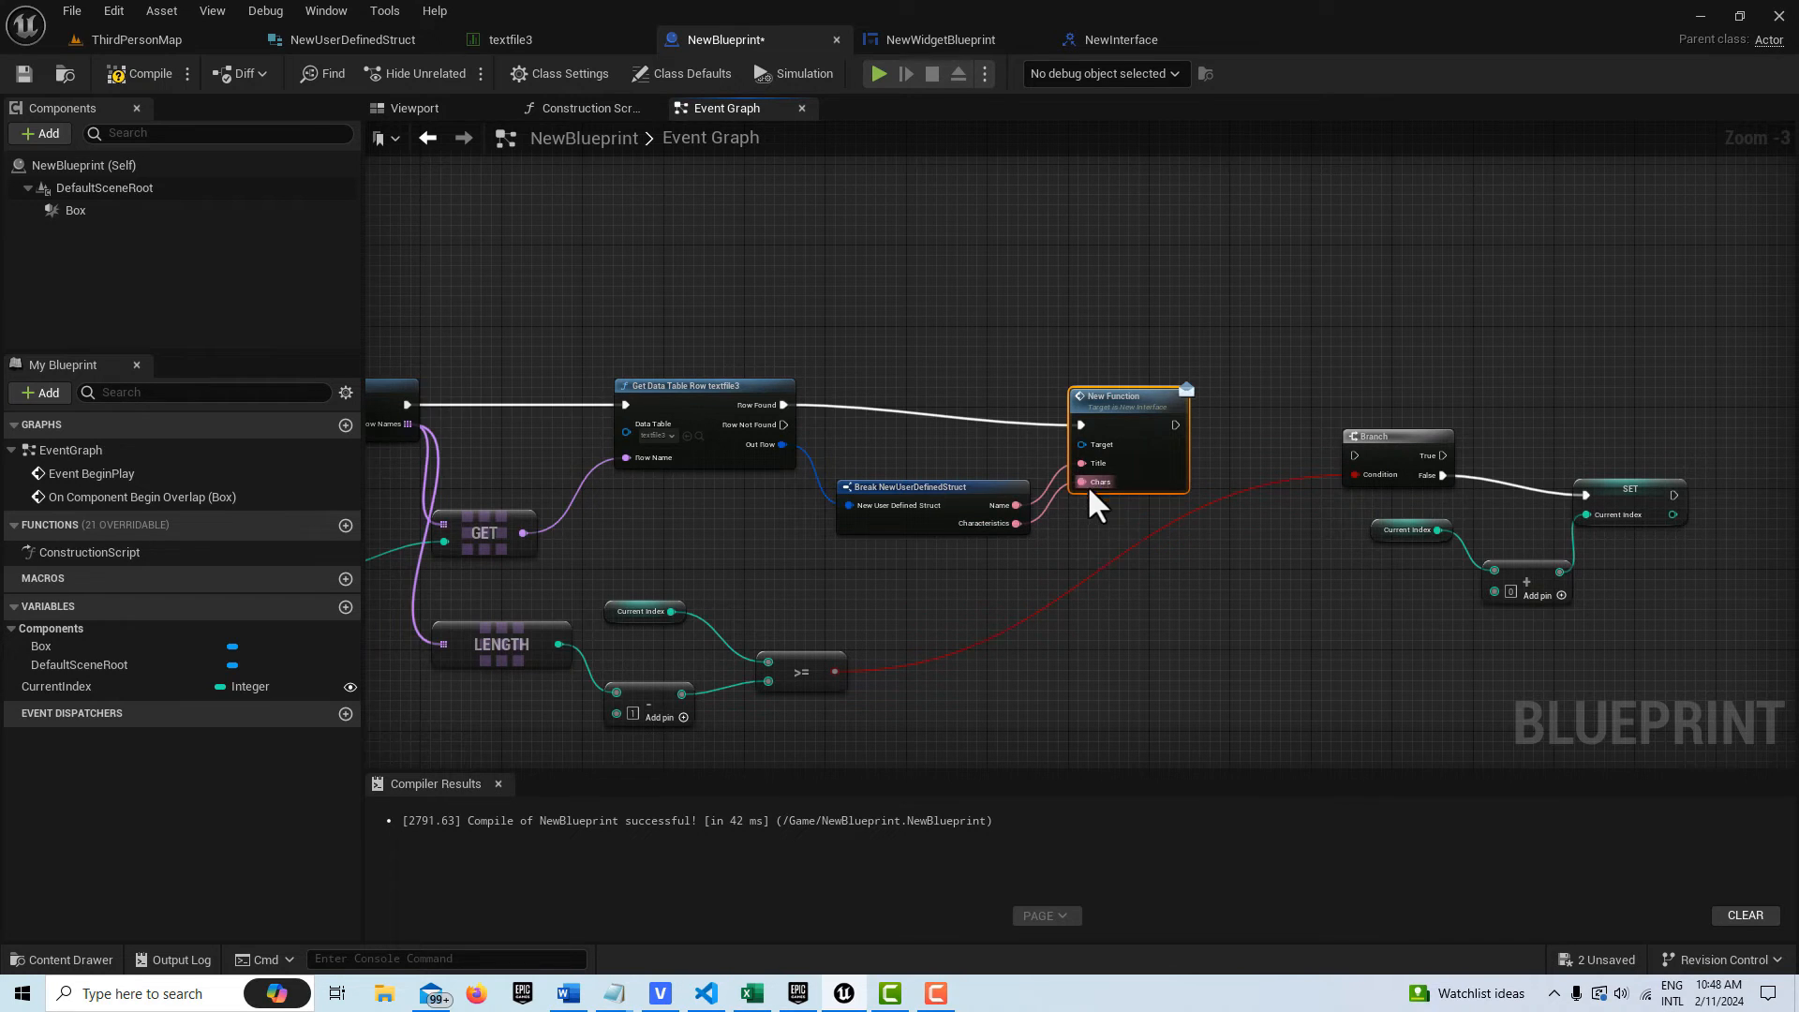
pyautogui.scroll(-3)
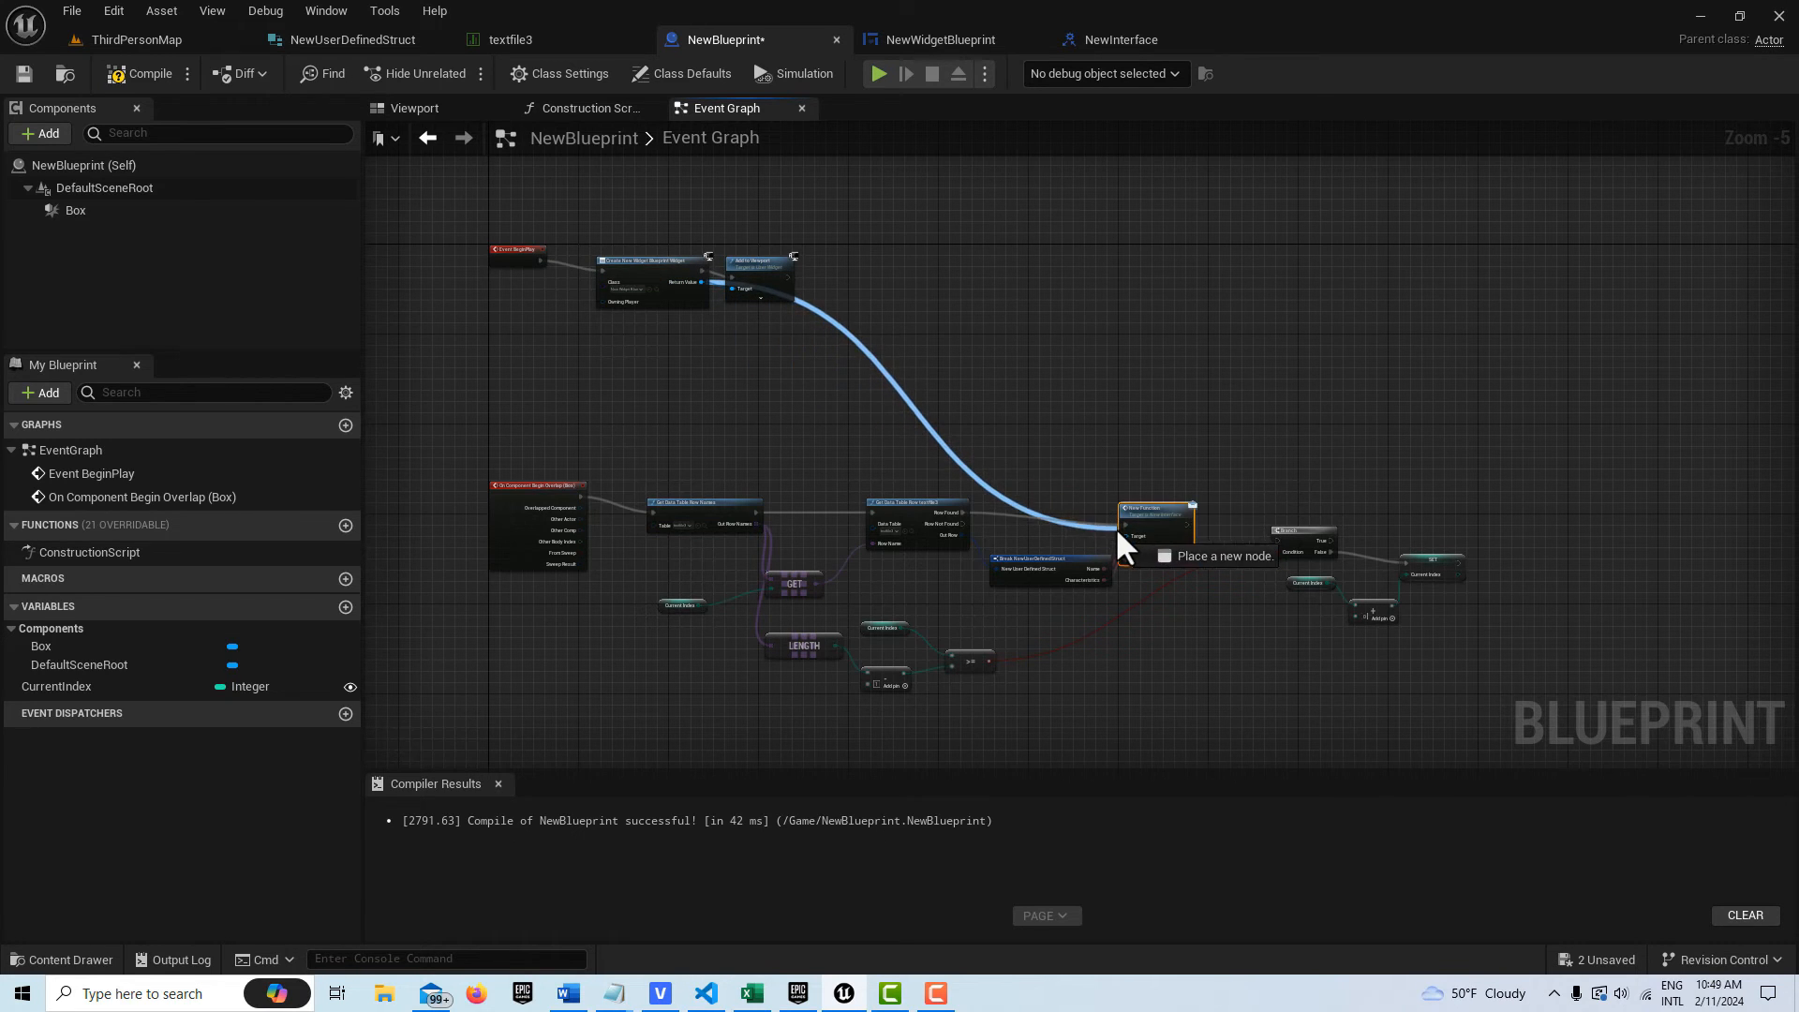
pyautogui.moveTo(1124, 540); pyautogui.dragTo(1102, 540)
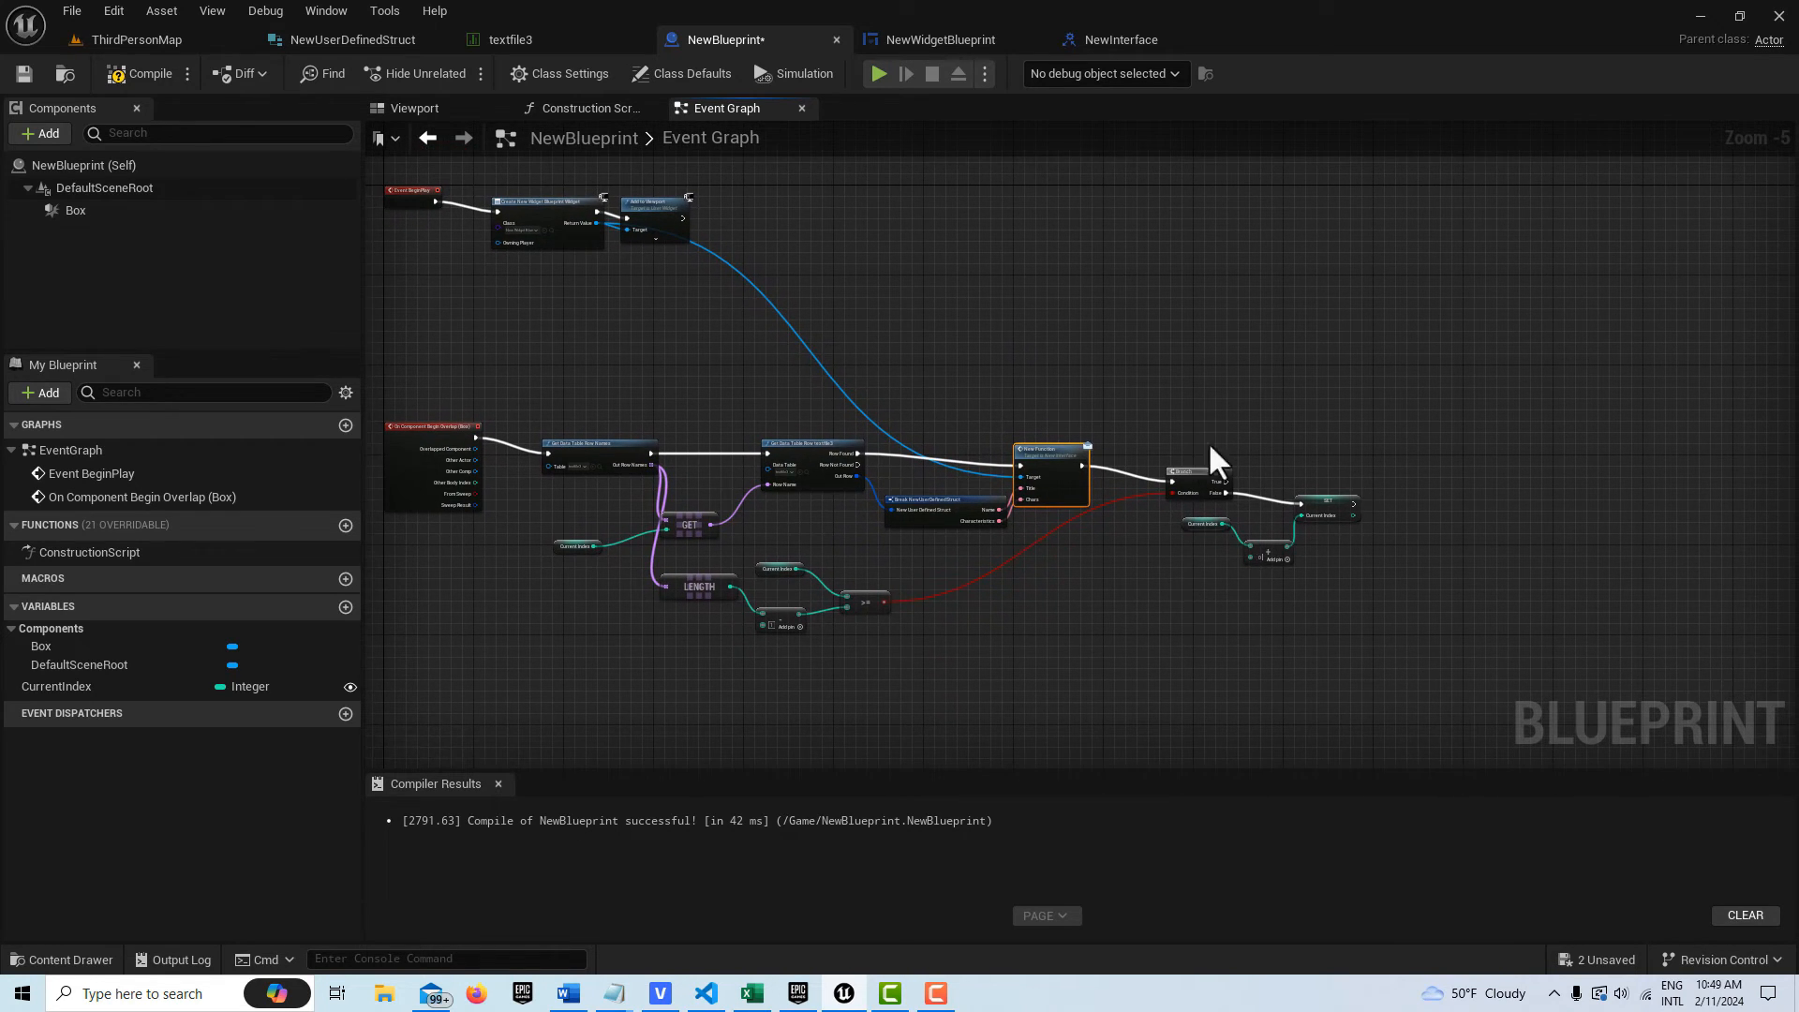
pyautogui.moveTo(942, 620)
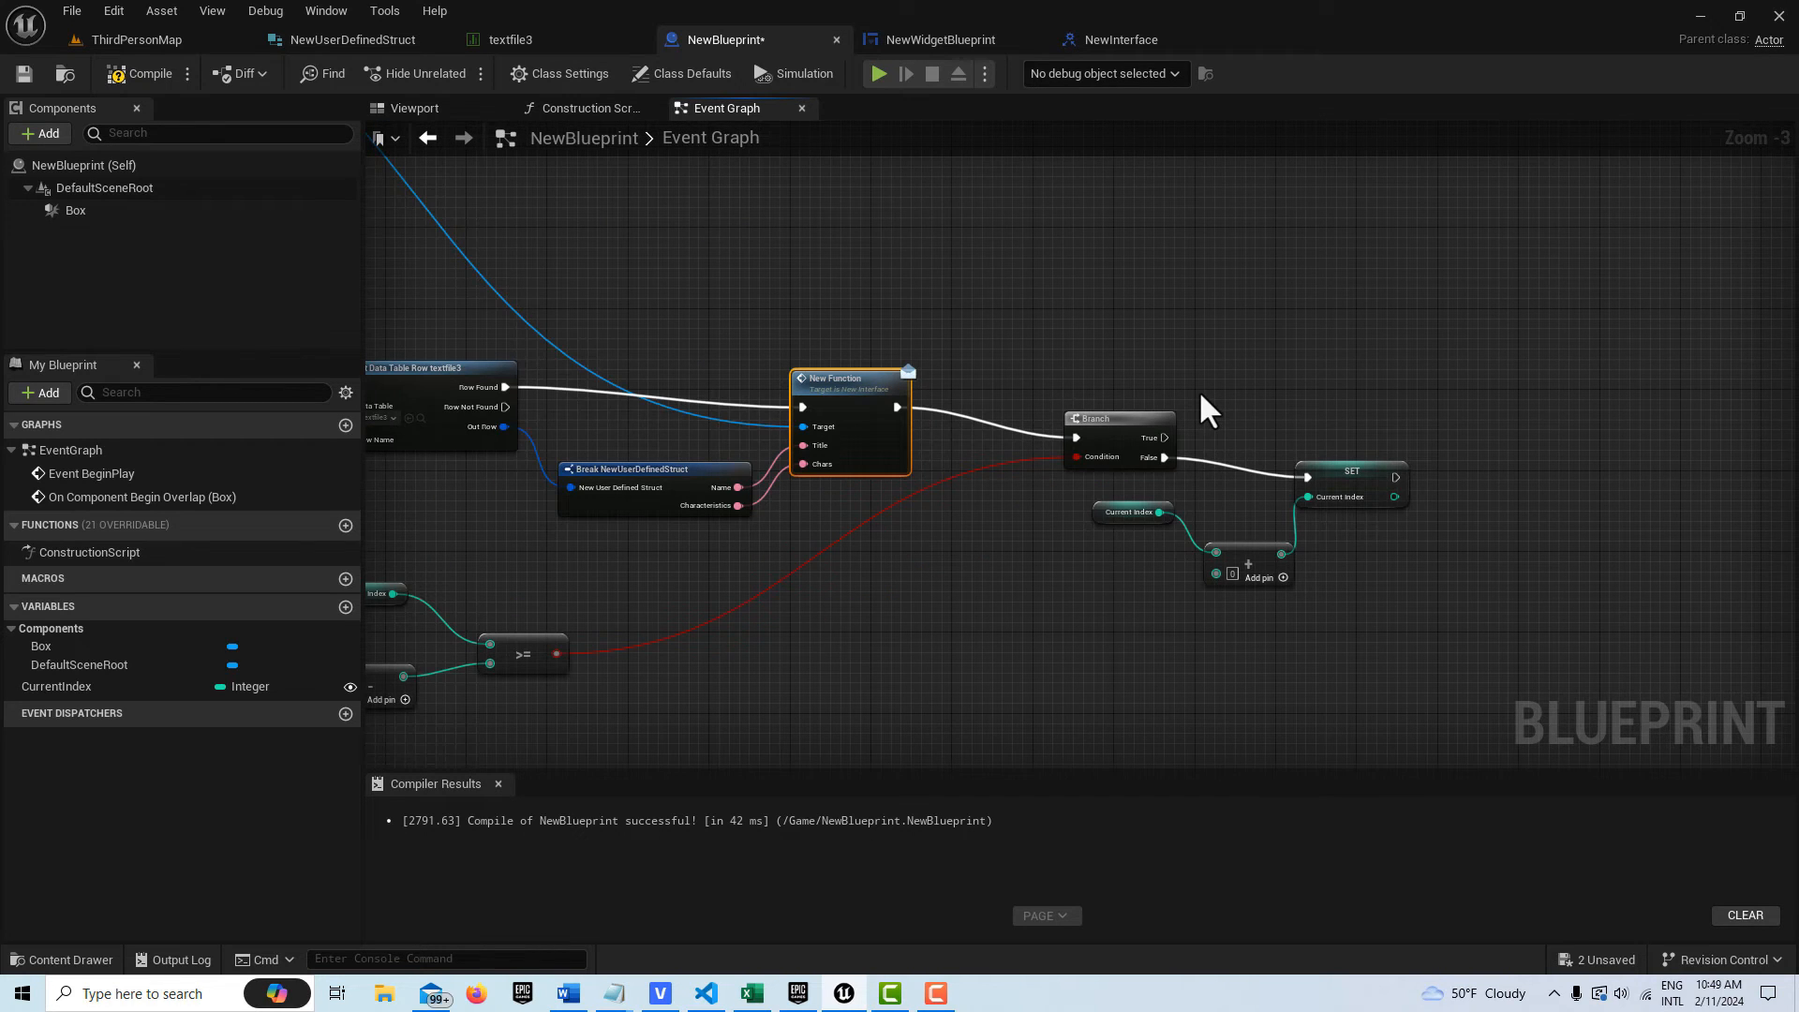
# Duplicate the SET CurrentIndex node onto Branch True, leaving its value at 0
pyautogui.click(1342, 473)
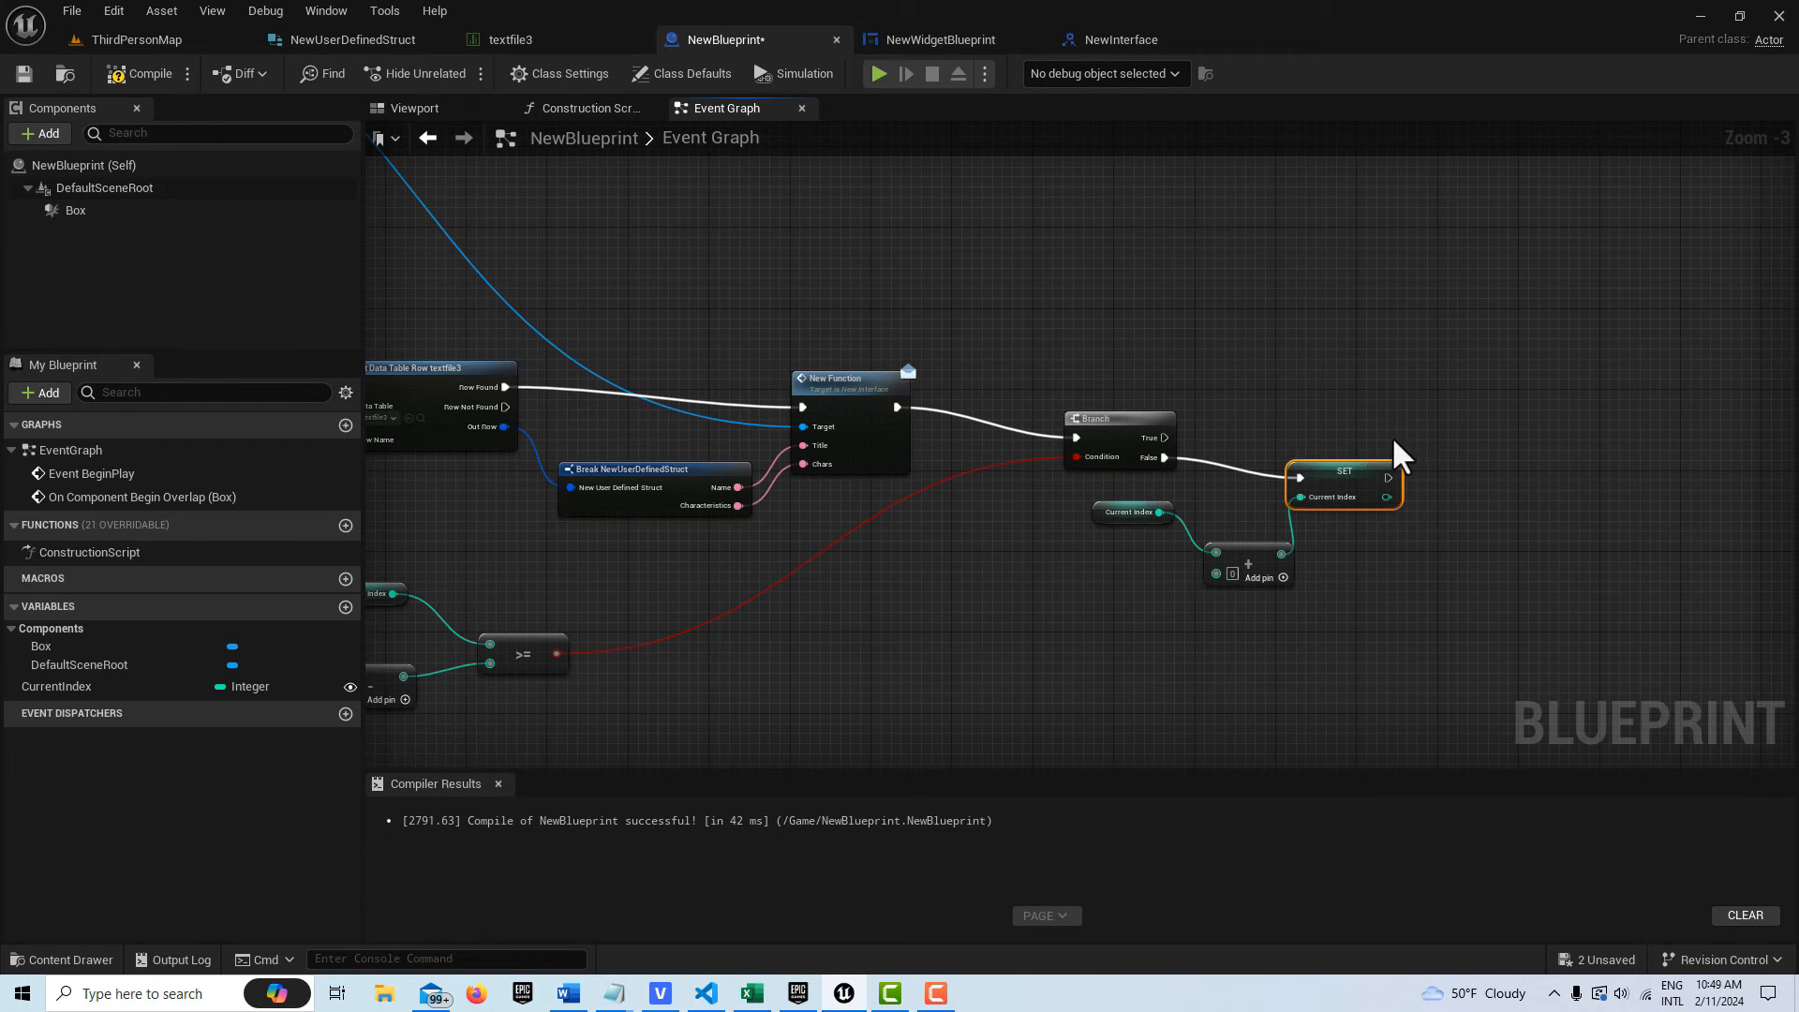
pyautogui.moveTo(1342, 482); pyautogui.dragTo(1336, 395)
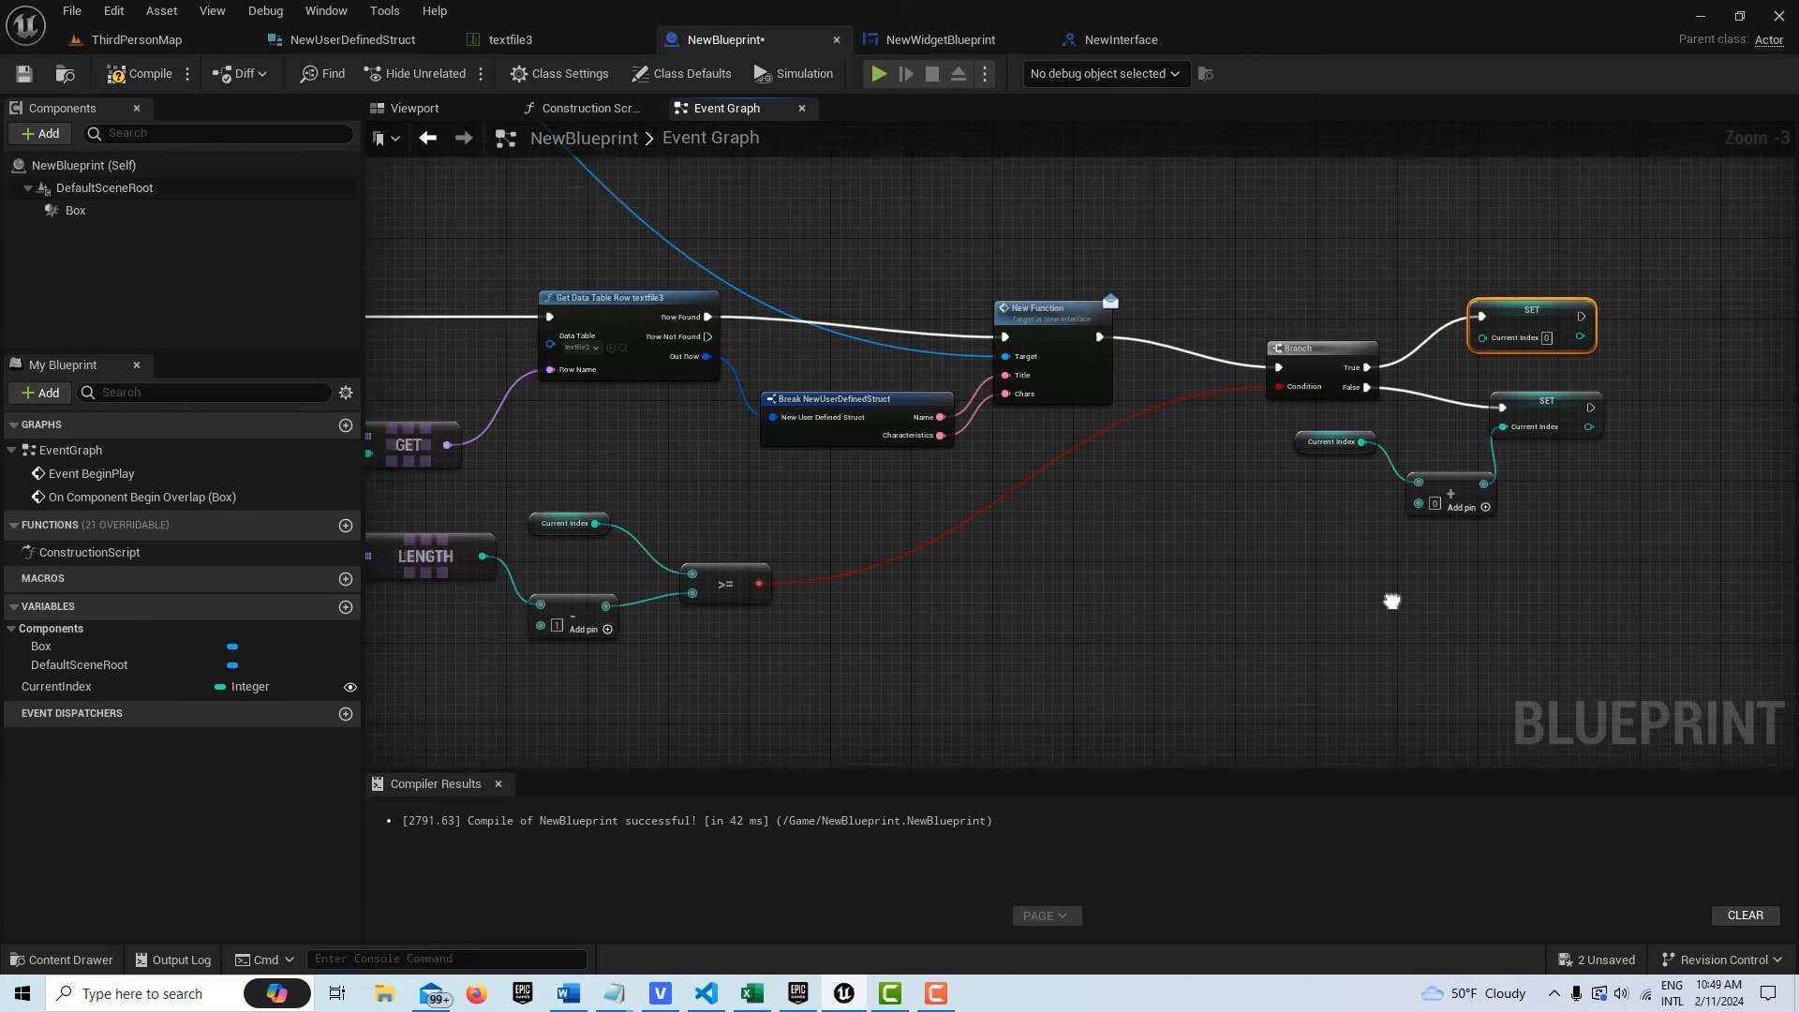
pyautogui.scroll(-3)
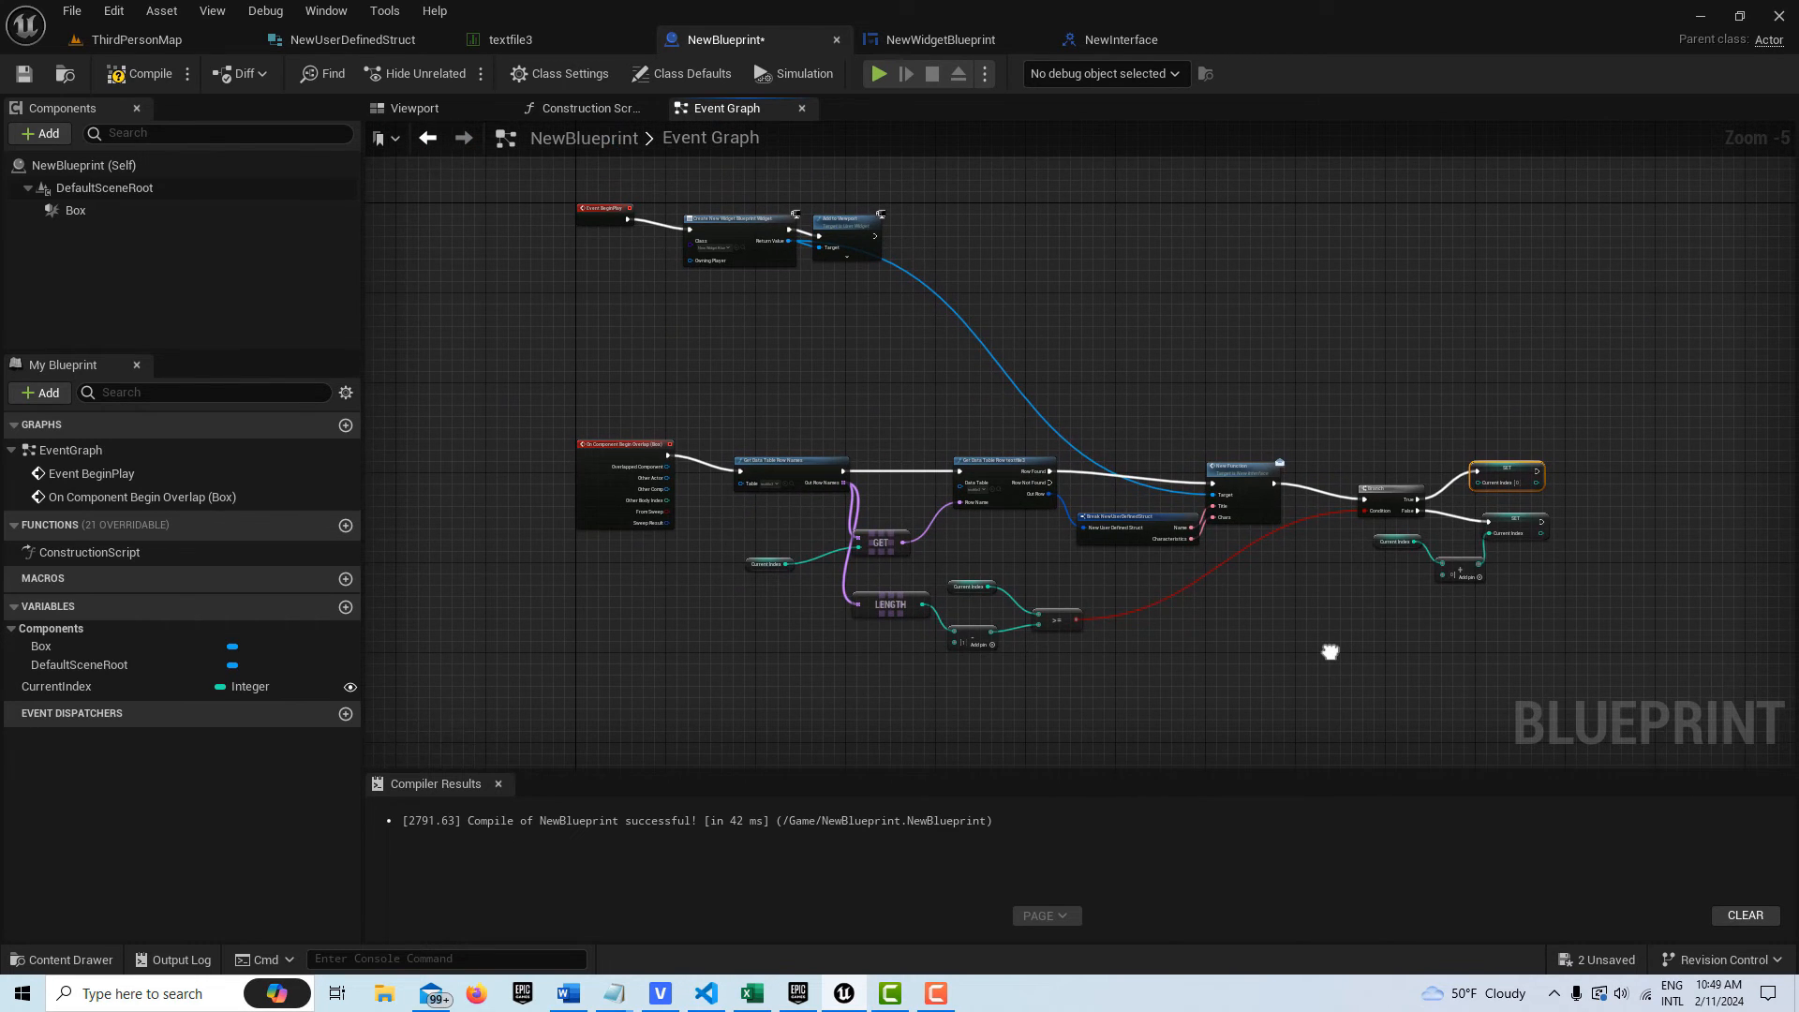
pyautogui.moveTo(1329, 671)
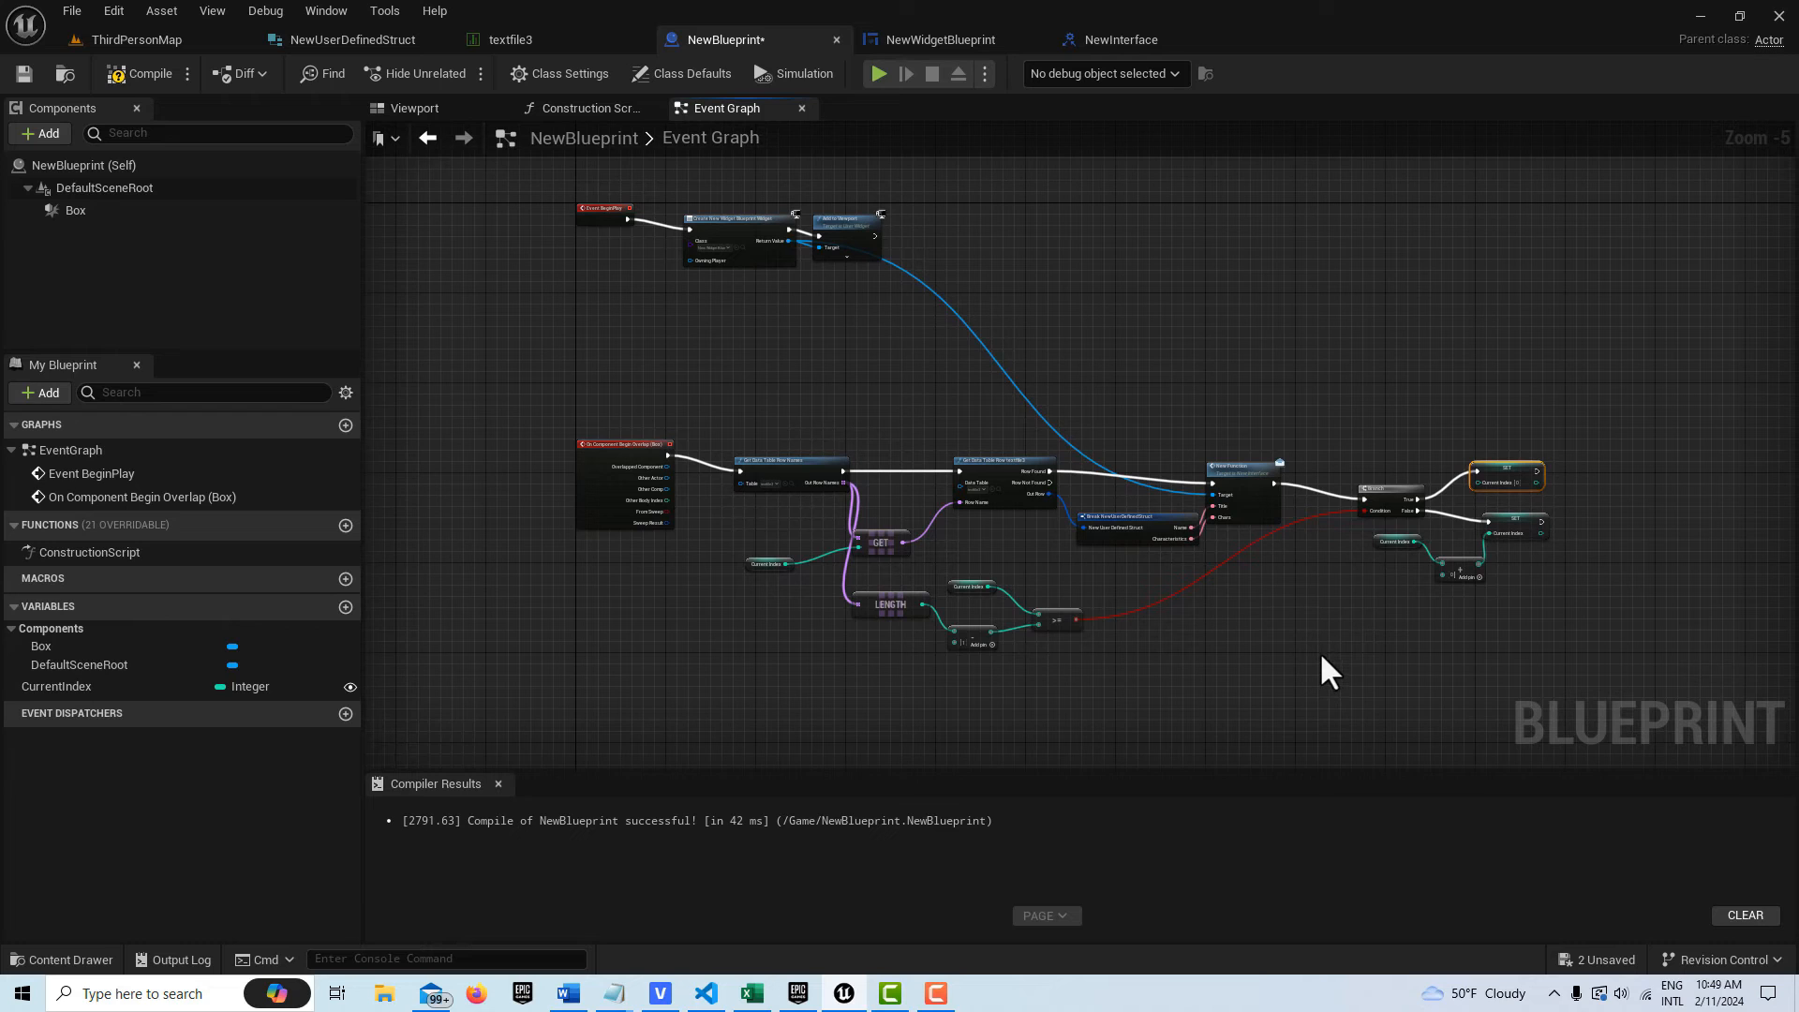
pyautogui.moveTo(1220, 658)
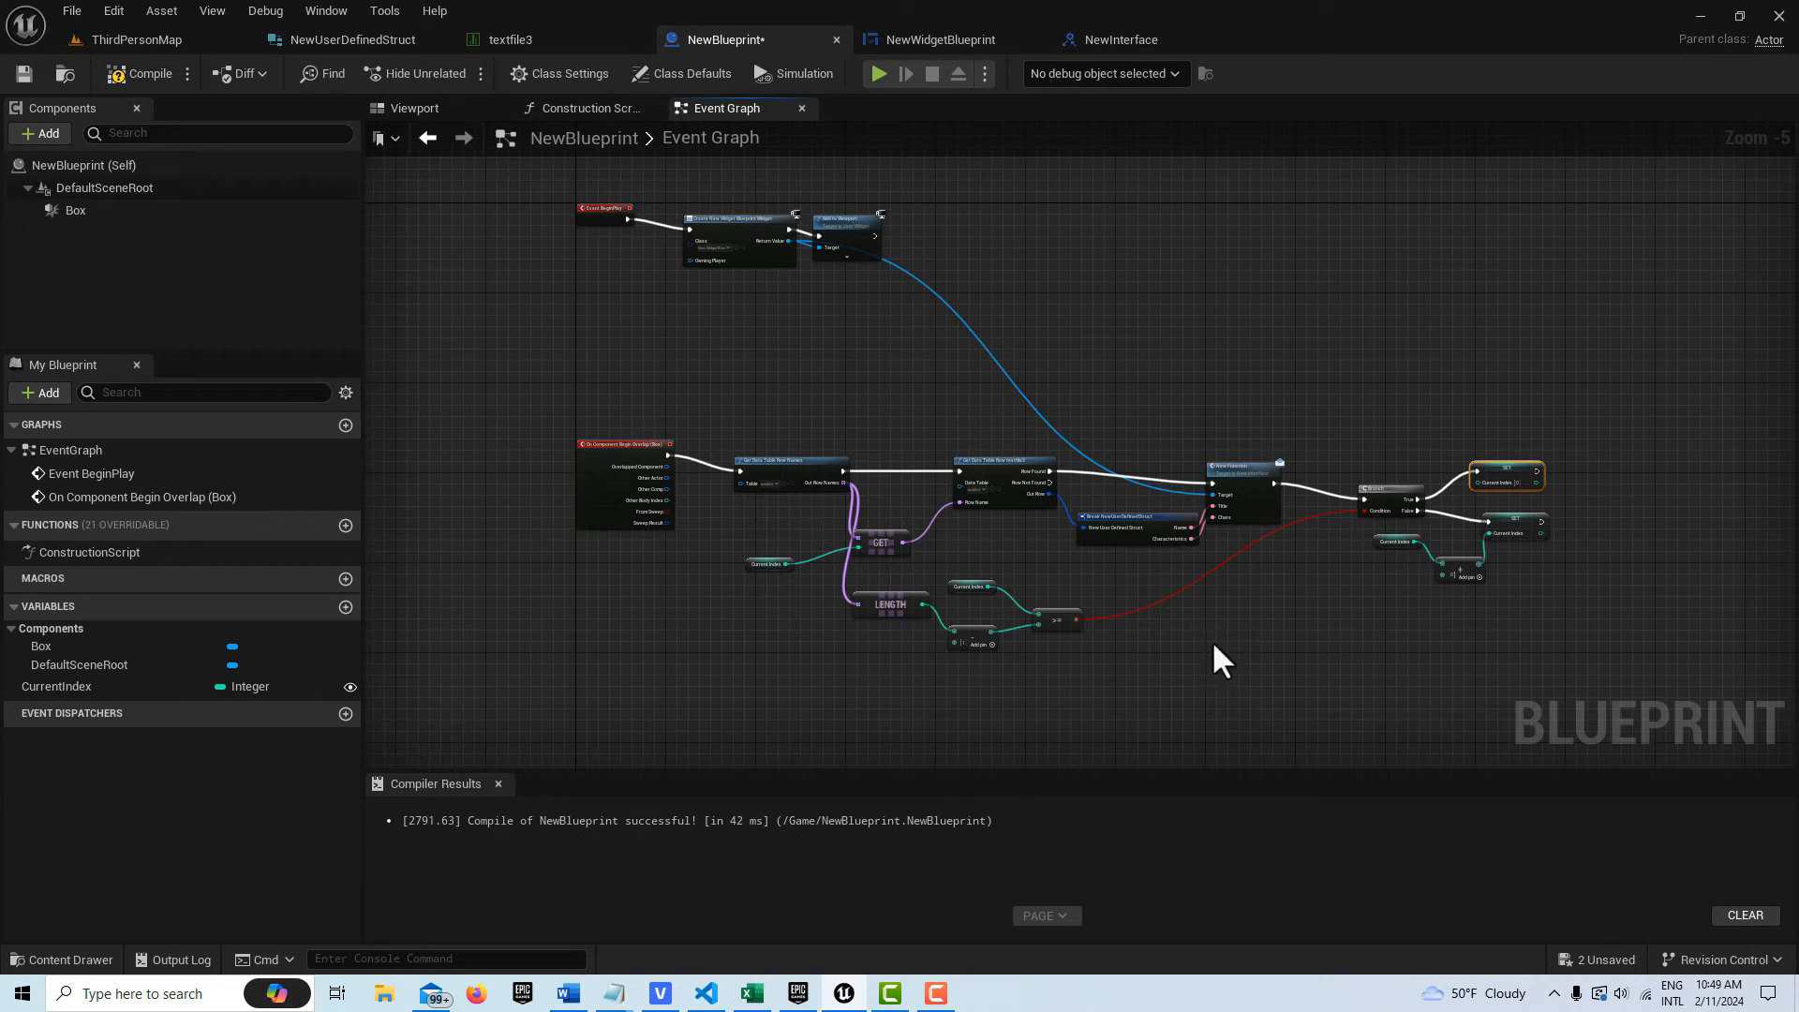
pyautogui.moveTo(930, 607)
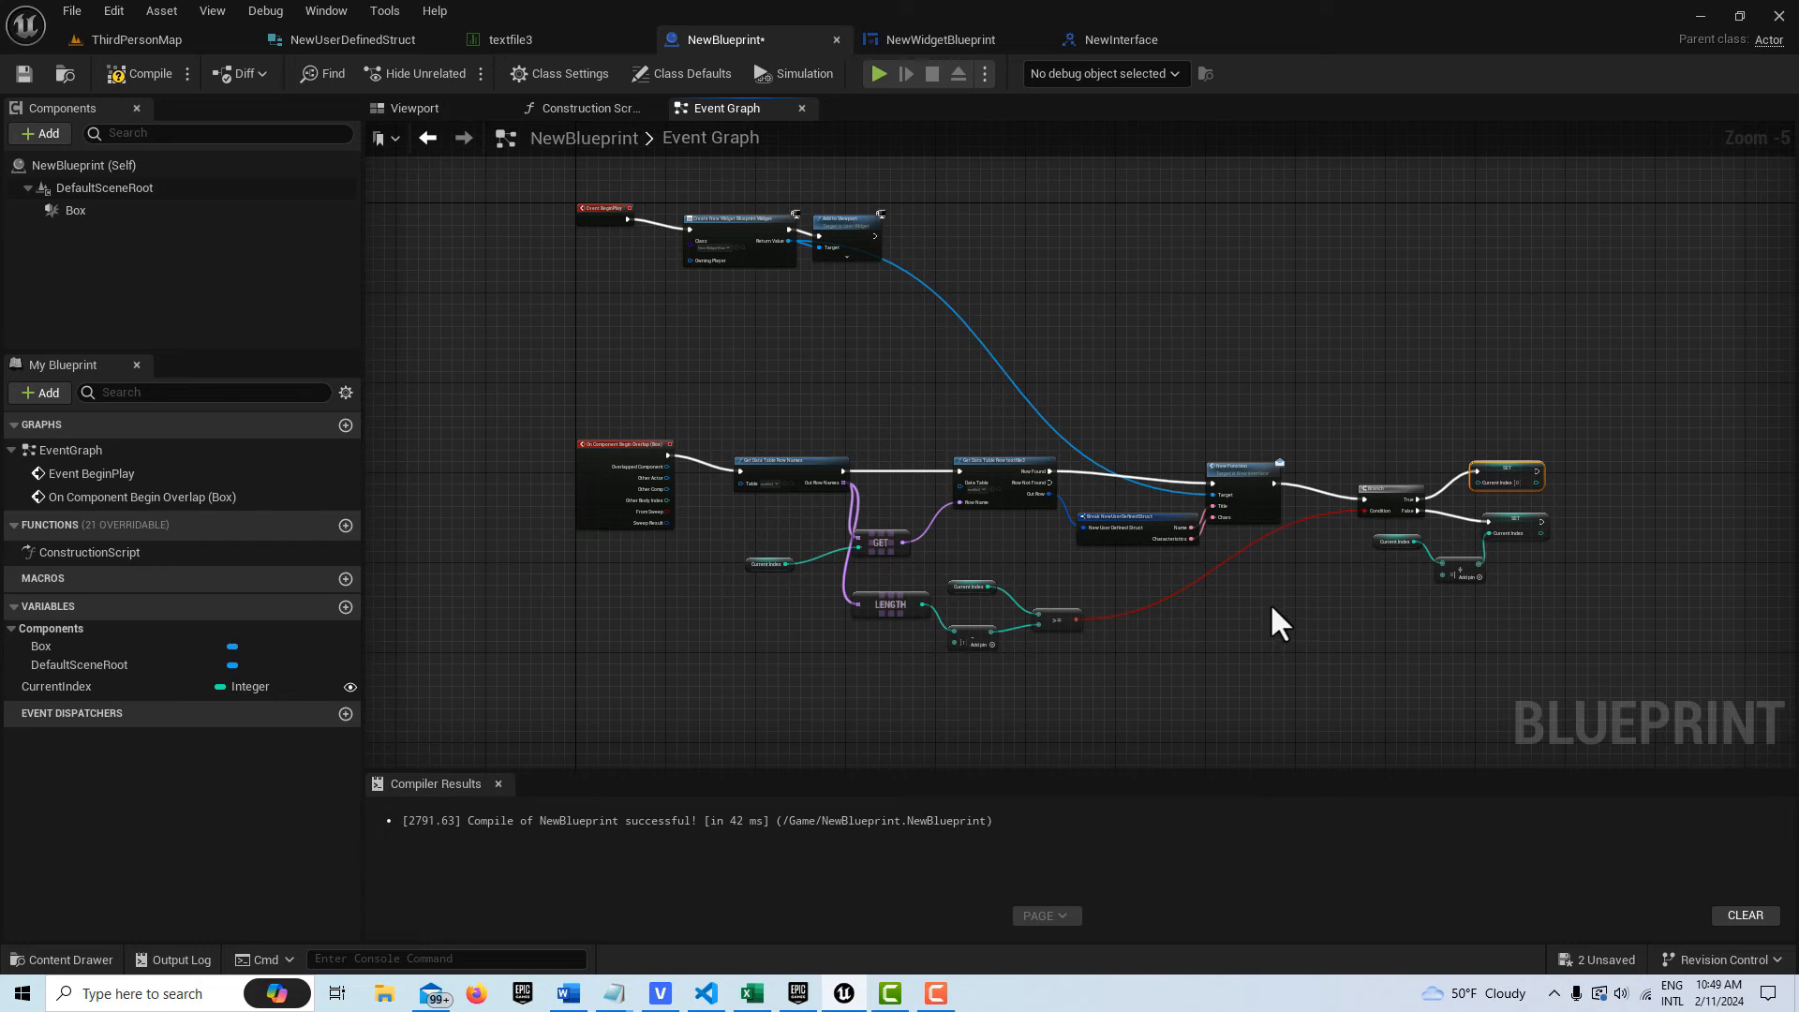
pyautogui.moveTo(1378, 582)
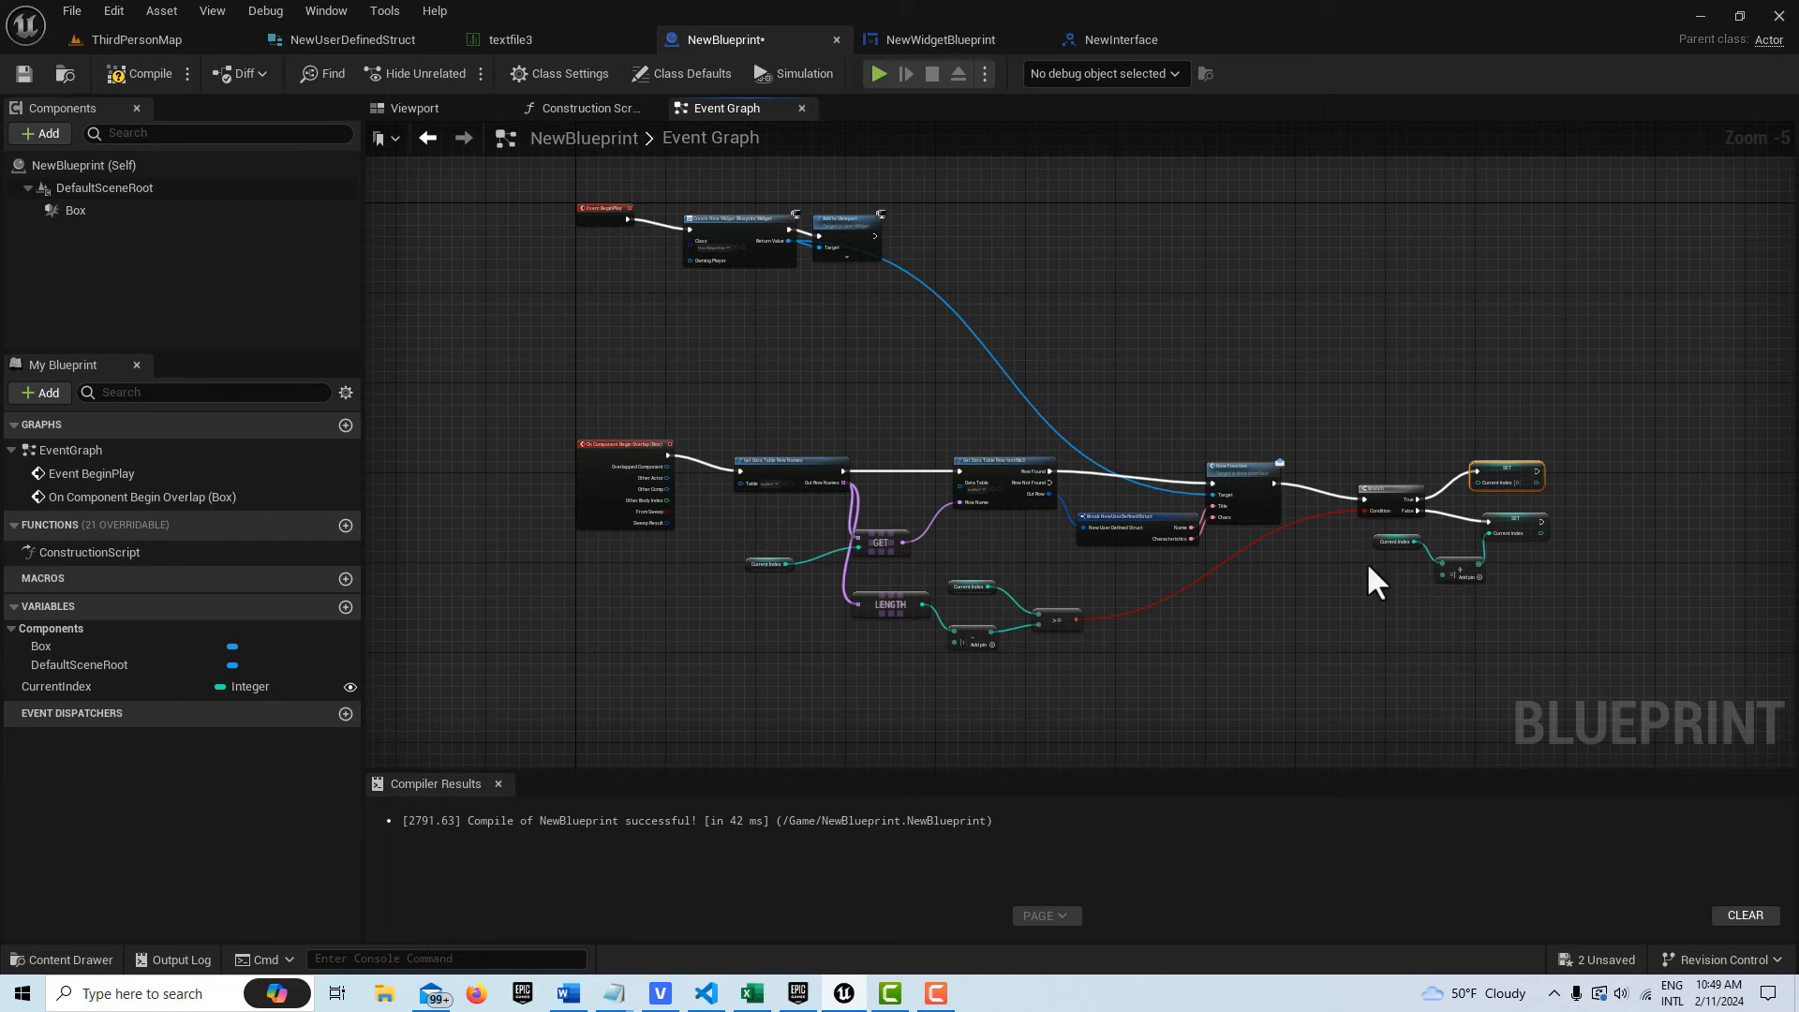
pyautogui.moveTo(778, 433)
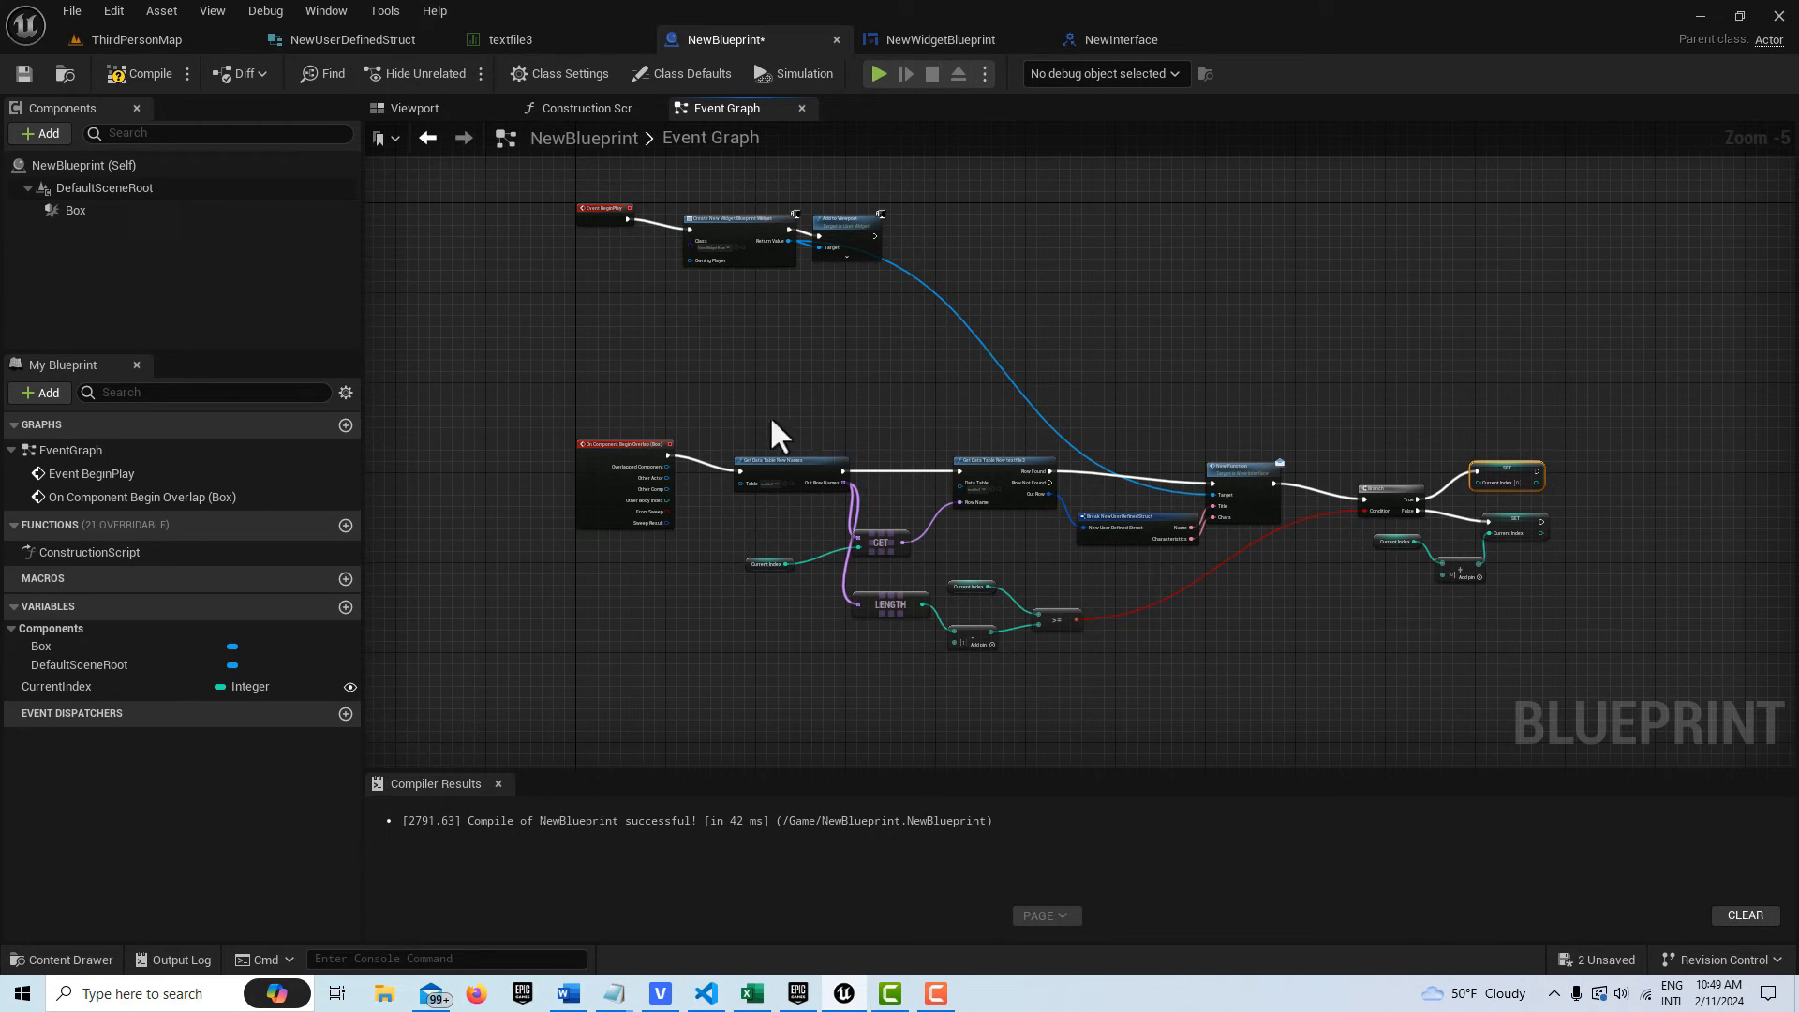
pyautogui.click(23, 74)
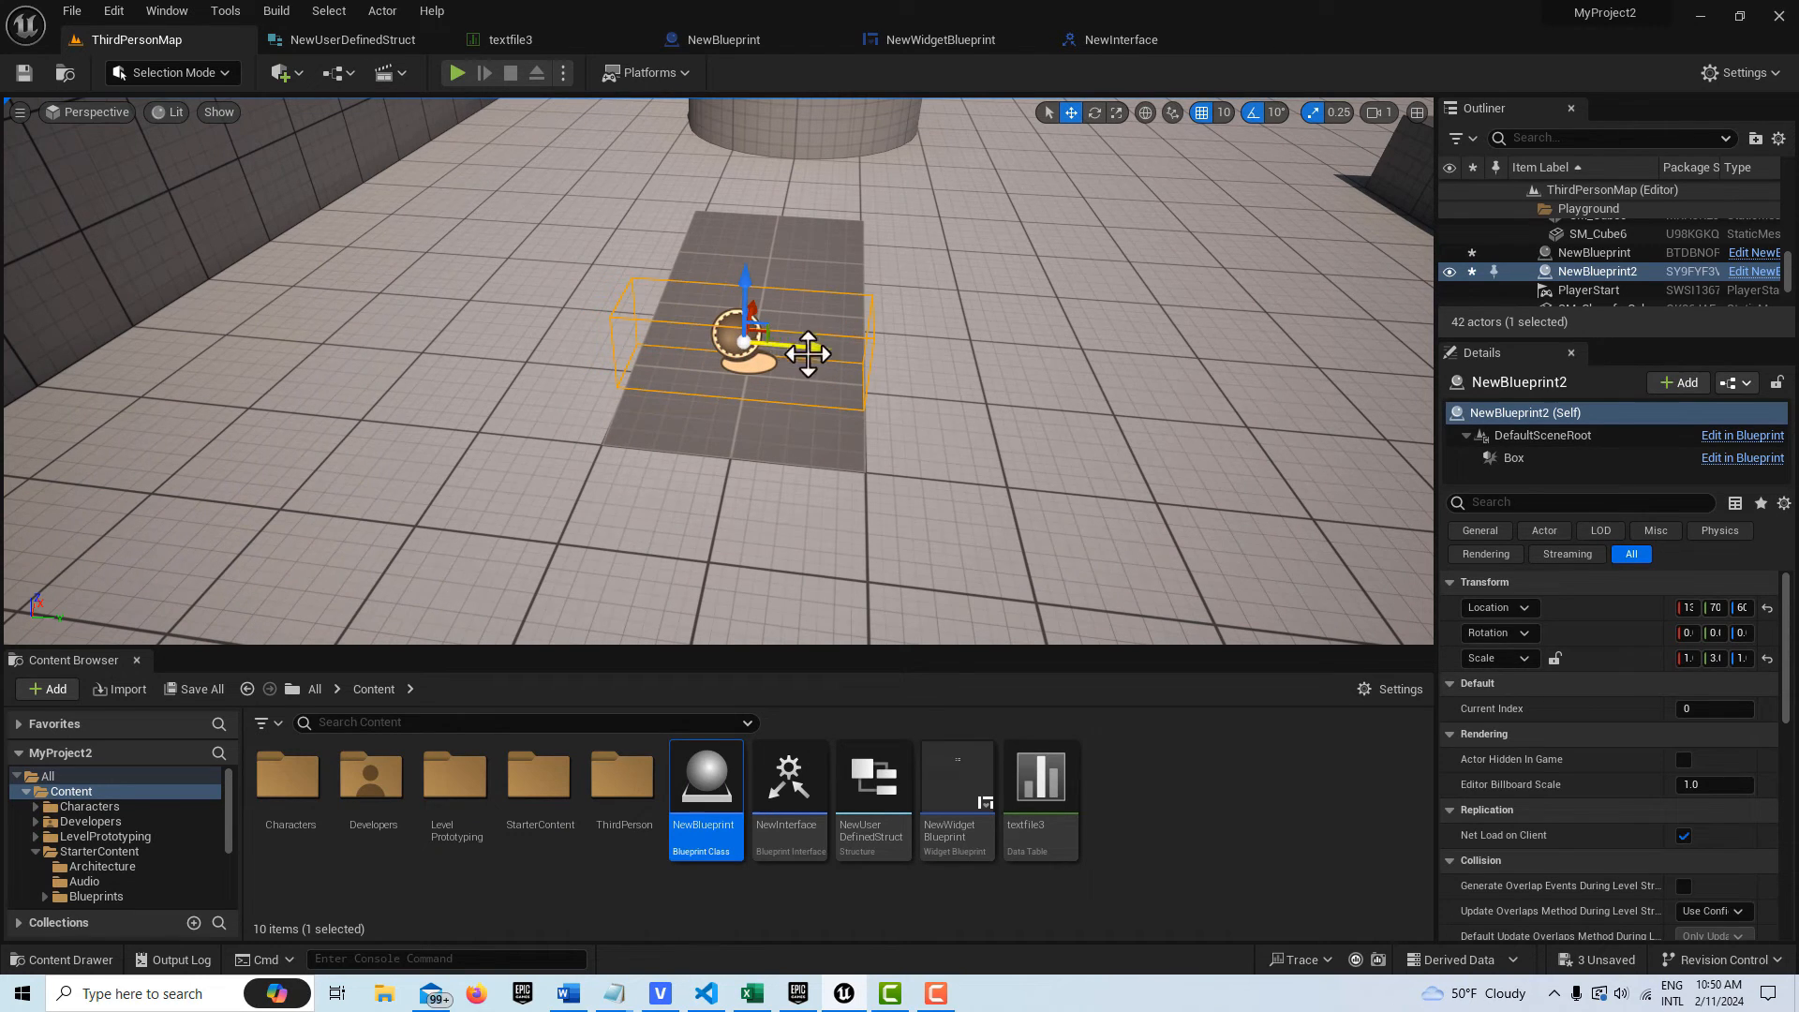
pyautogui.moveTo(843, 439)
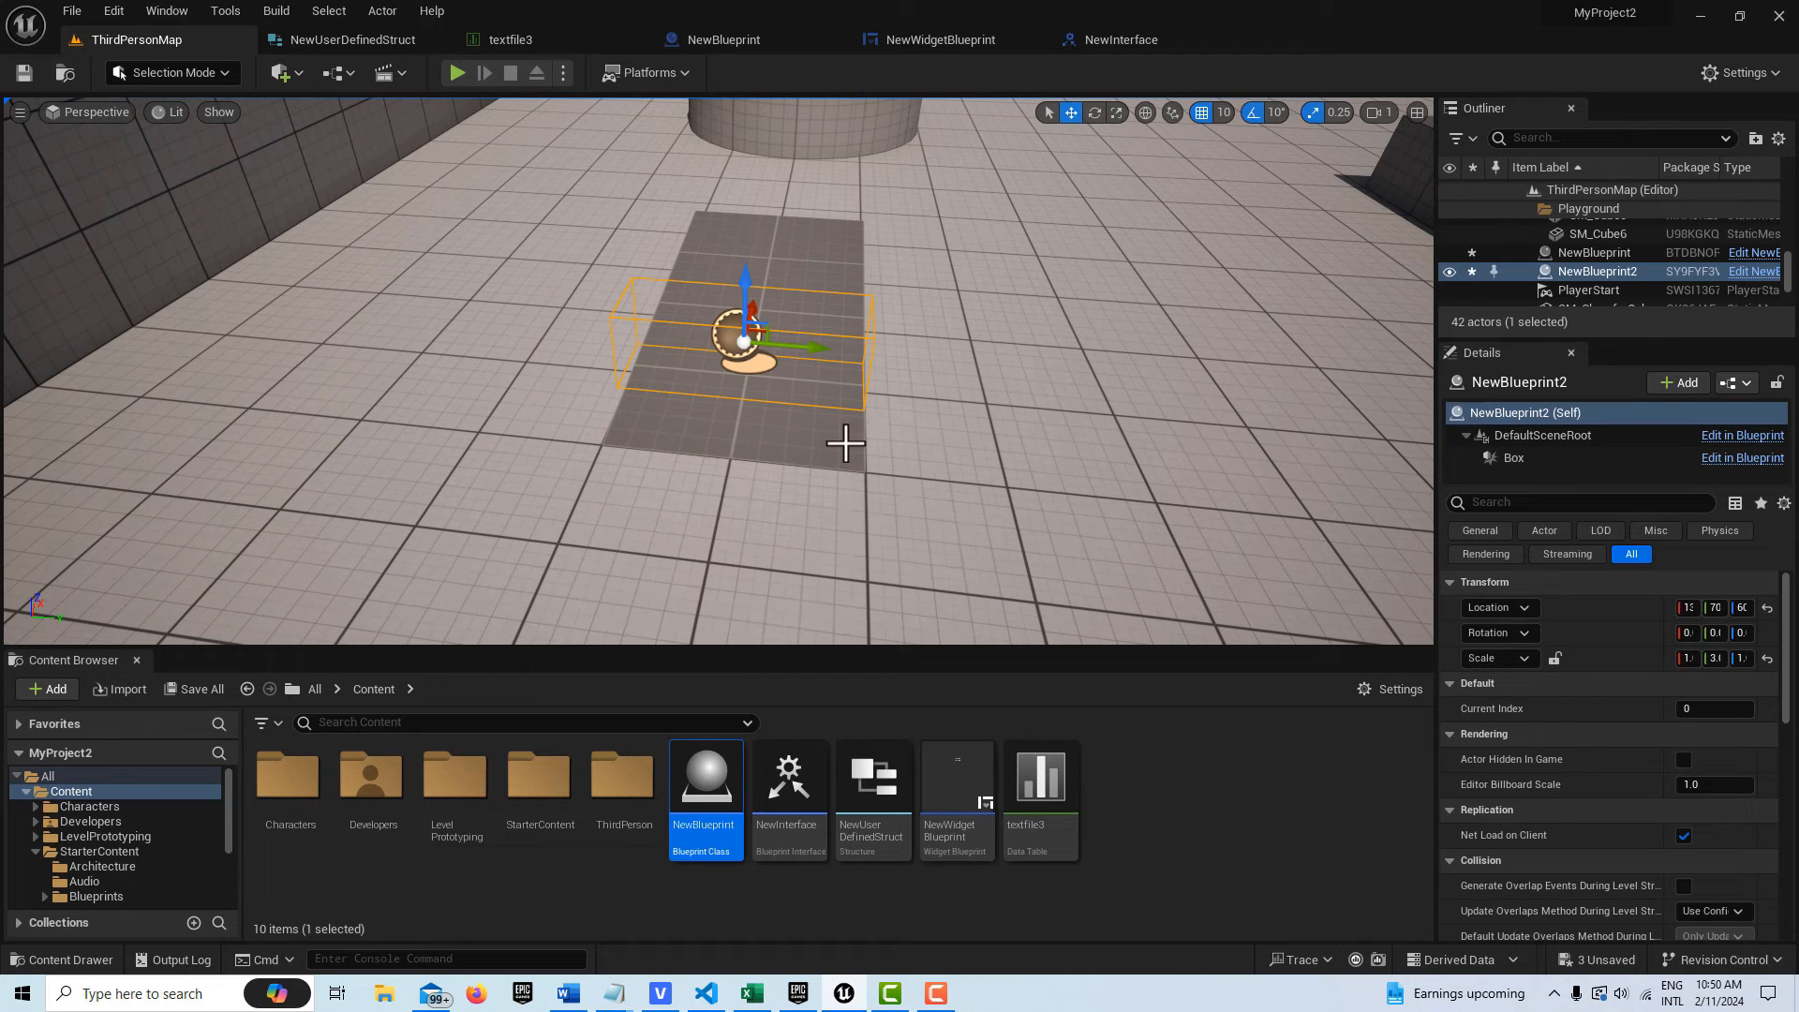
pyautogui.moveTo(458, 73)
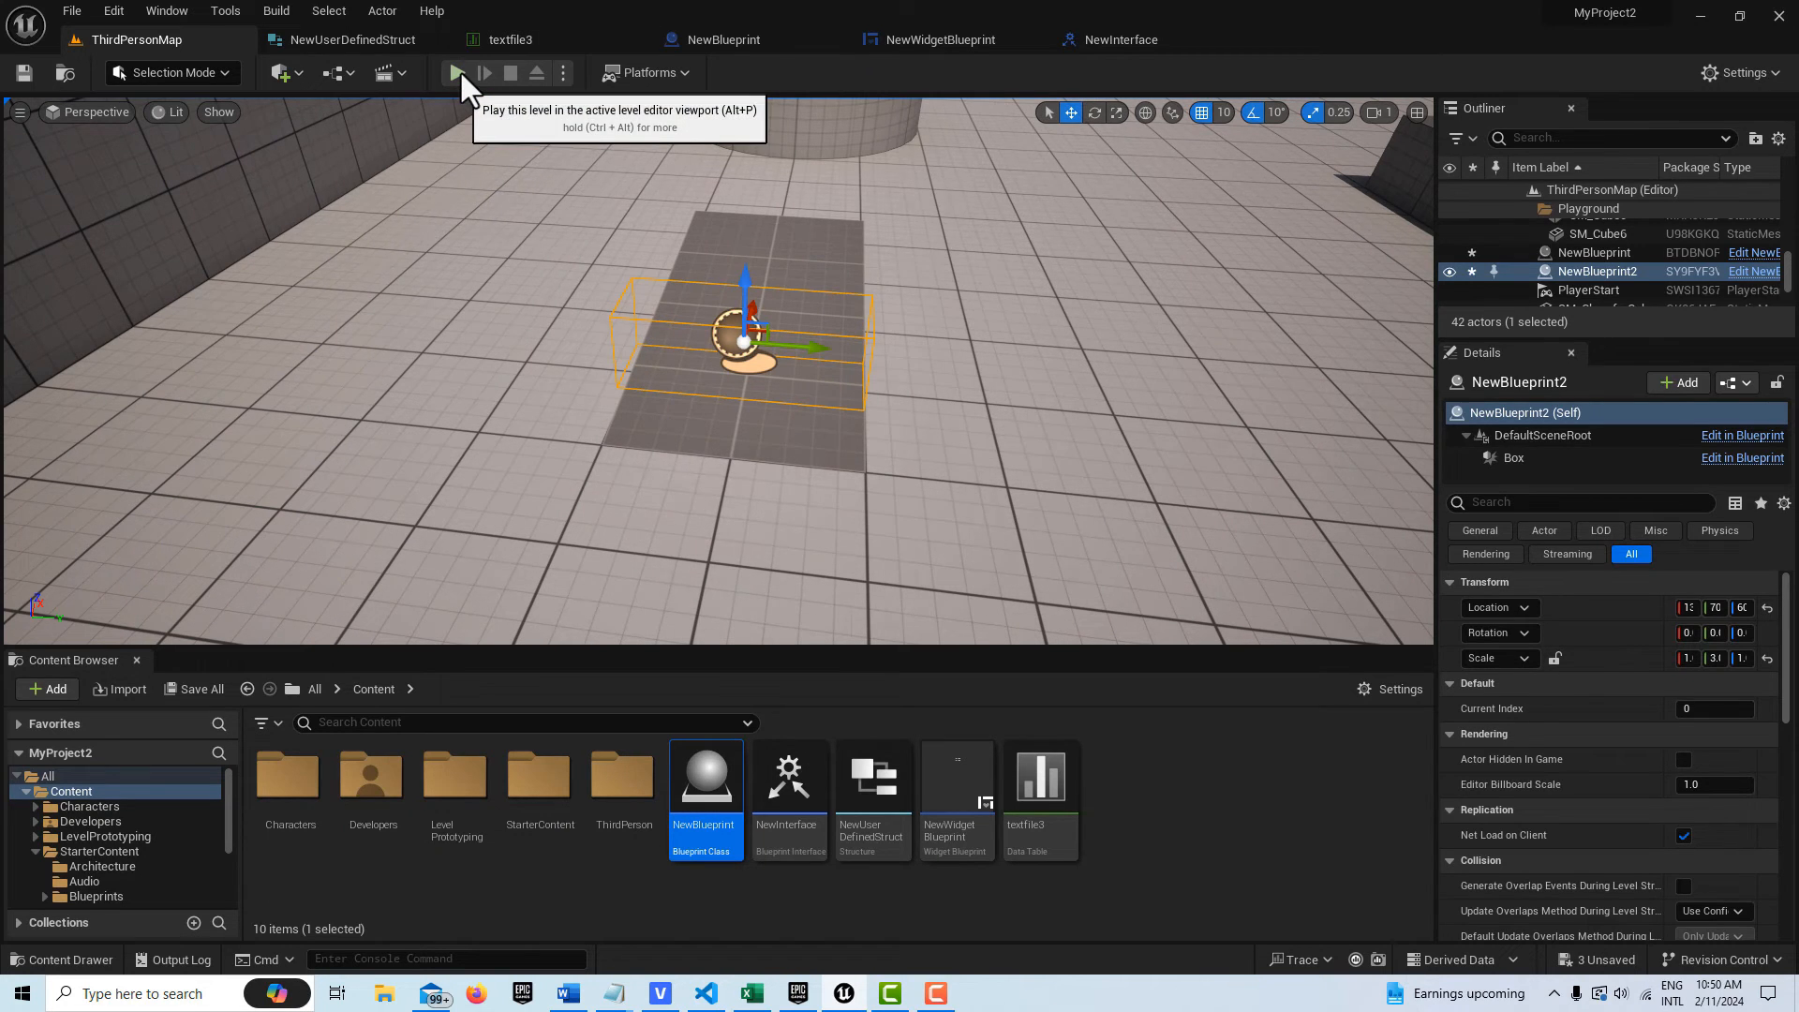
# Play the level to check the overlap text, then view NewInterface's New Function
pyautogui.click(457, 73)
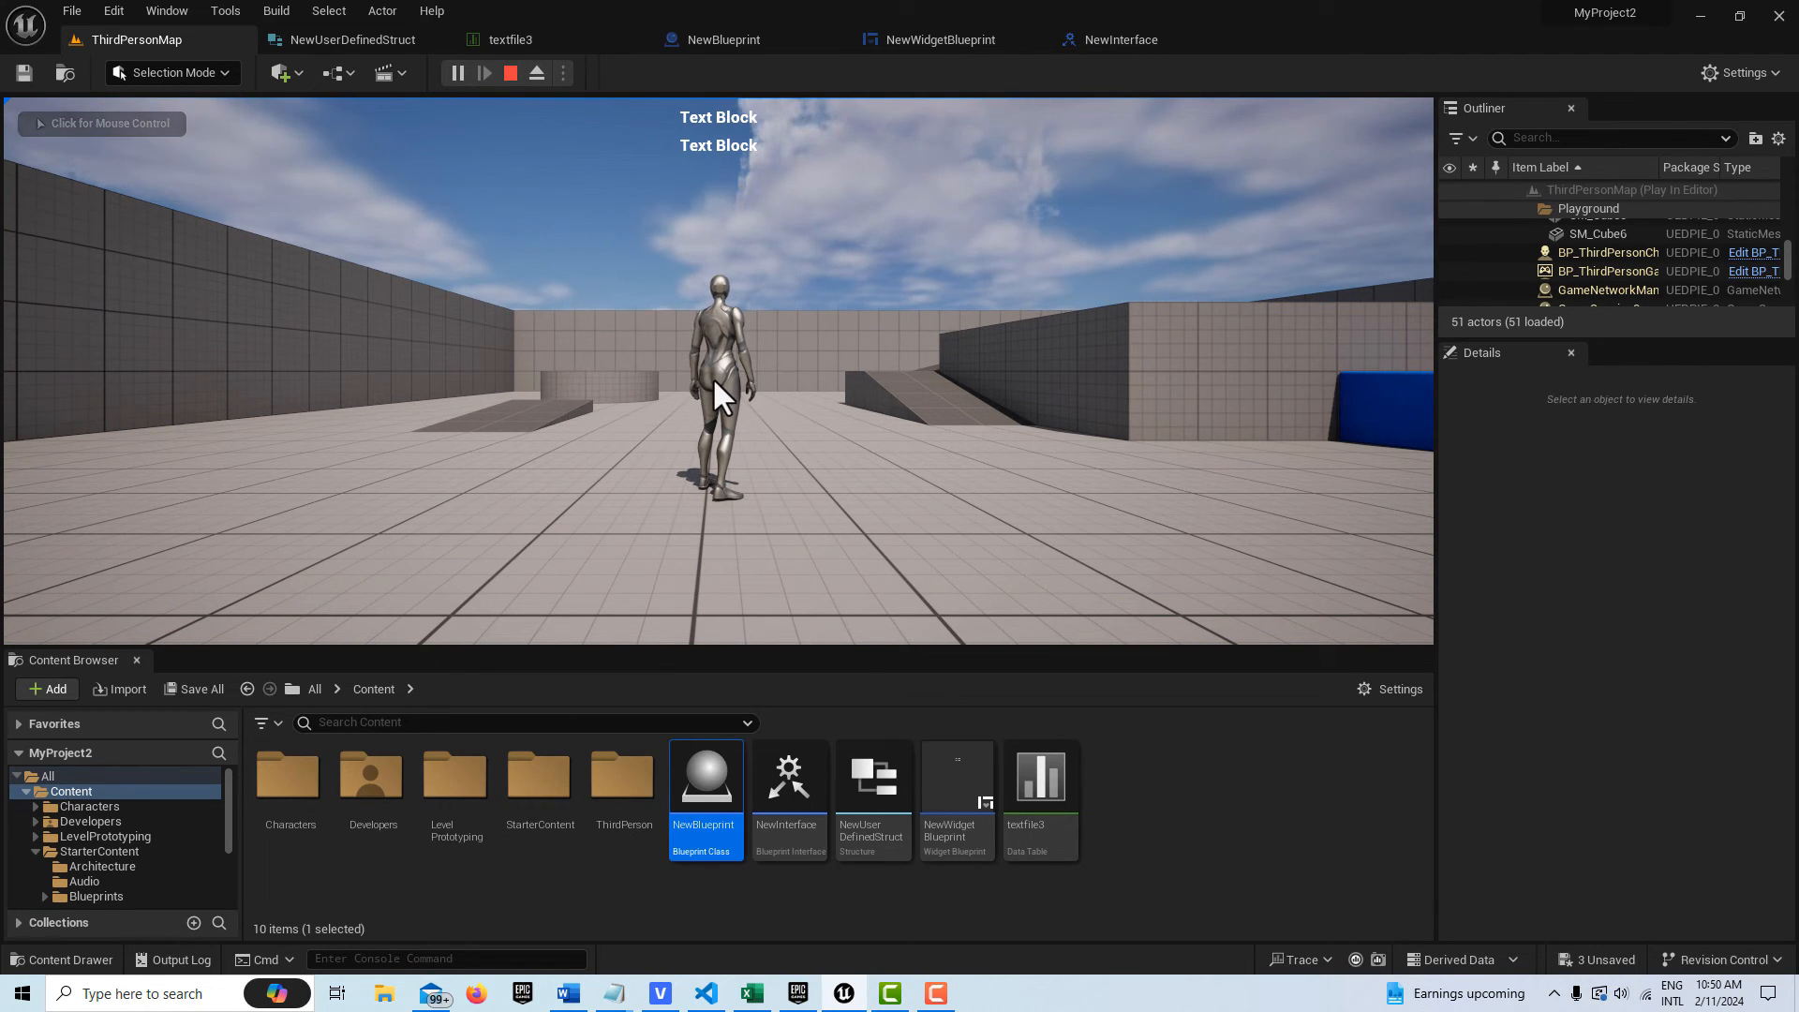
pyautogui.click(1119, 40)
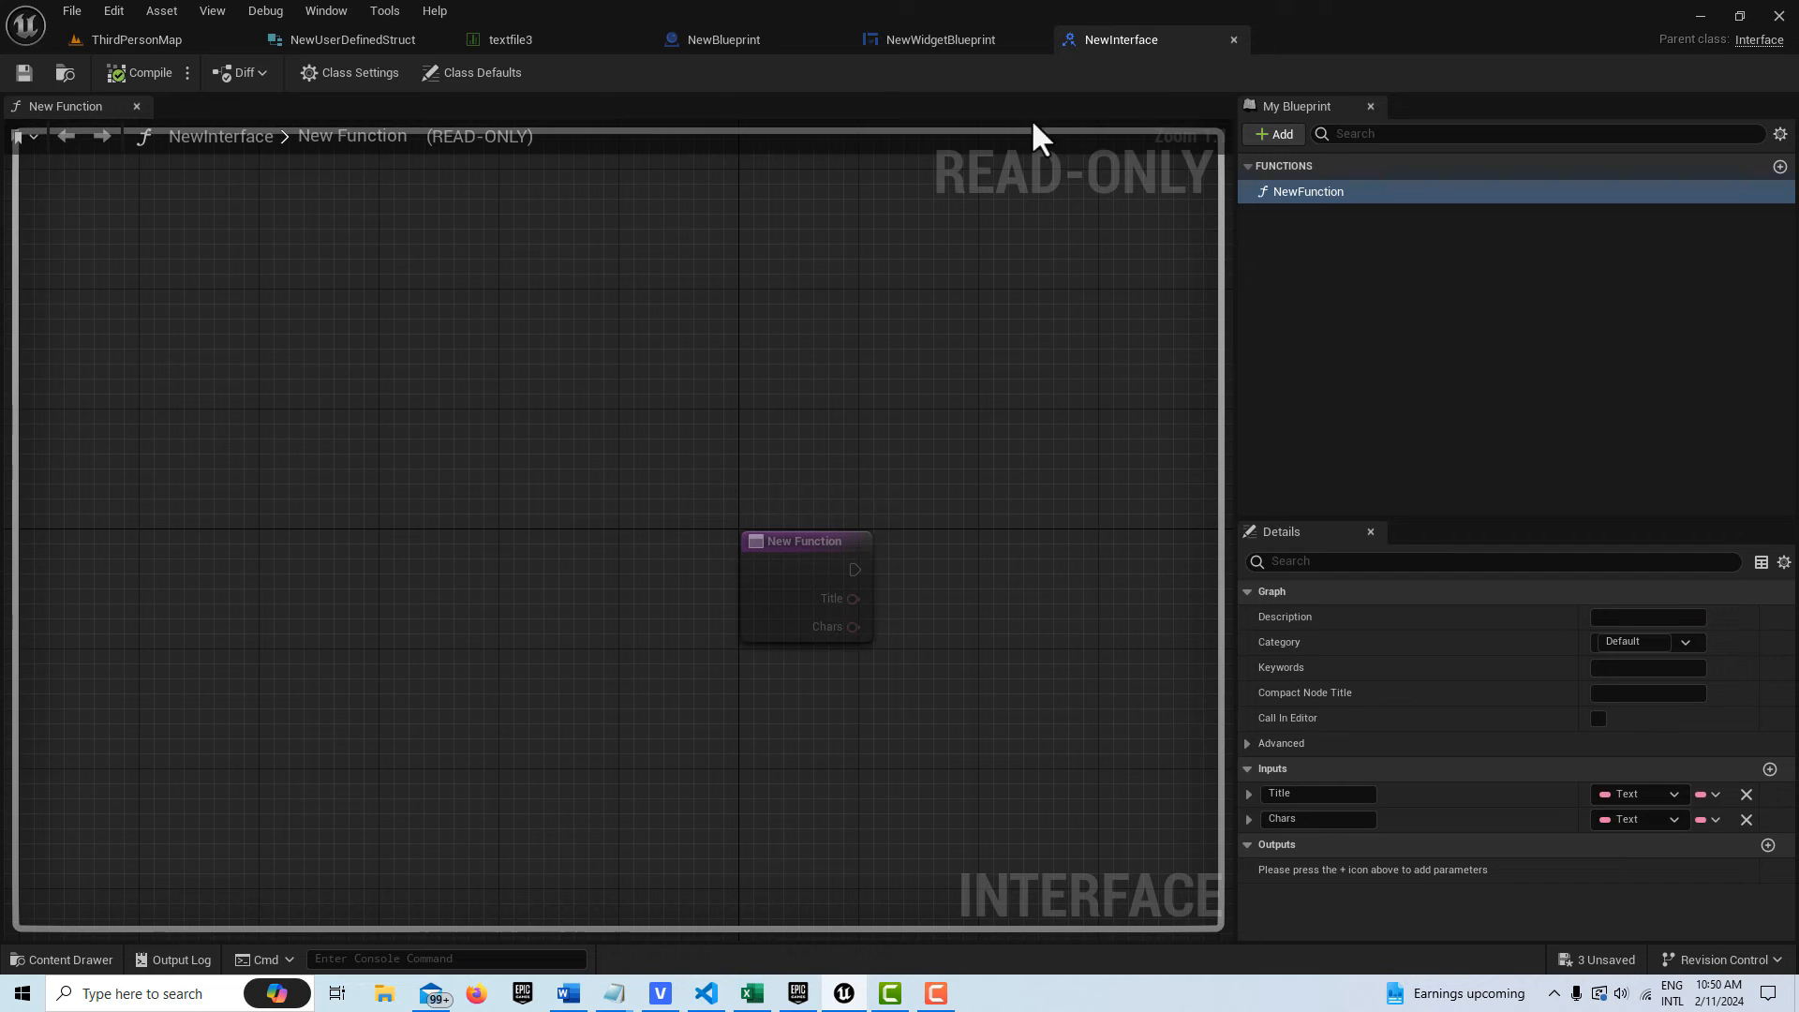
# Switch NewWidgetBlueprint to the Designer to edit its text blocks
pyautogui.click(939, 39)
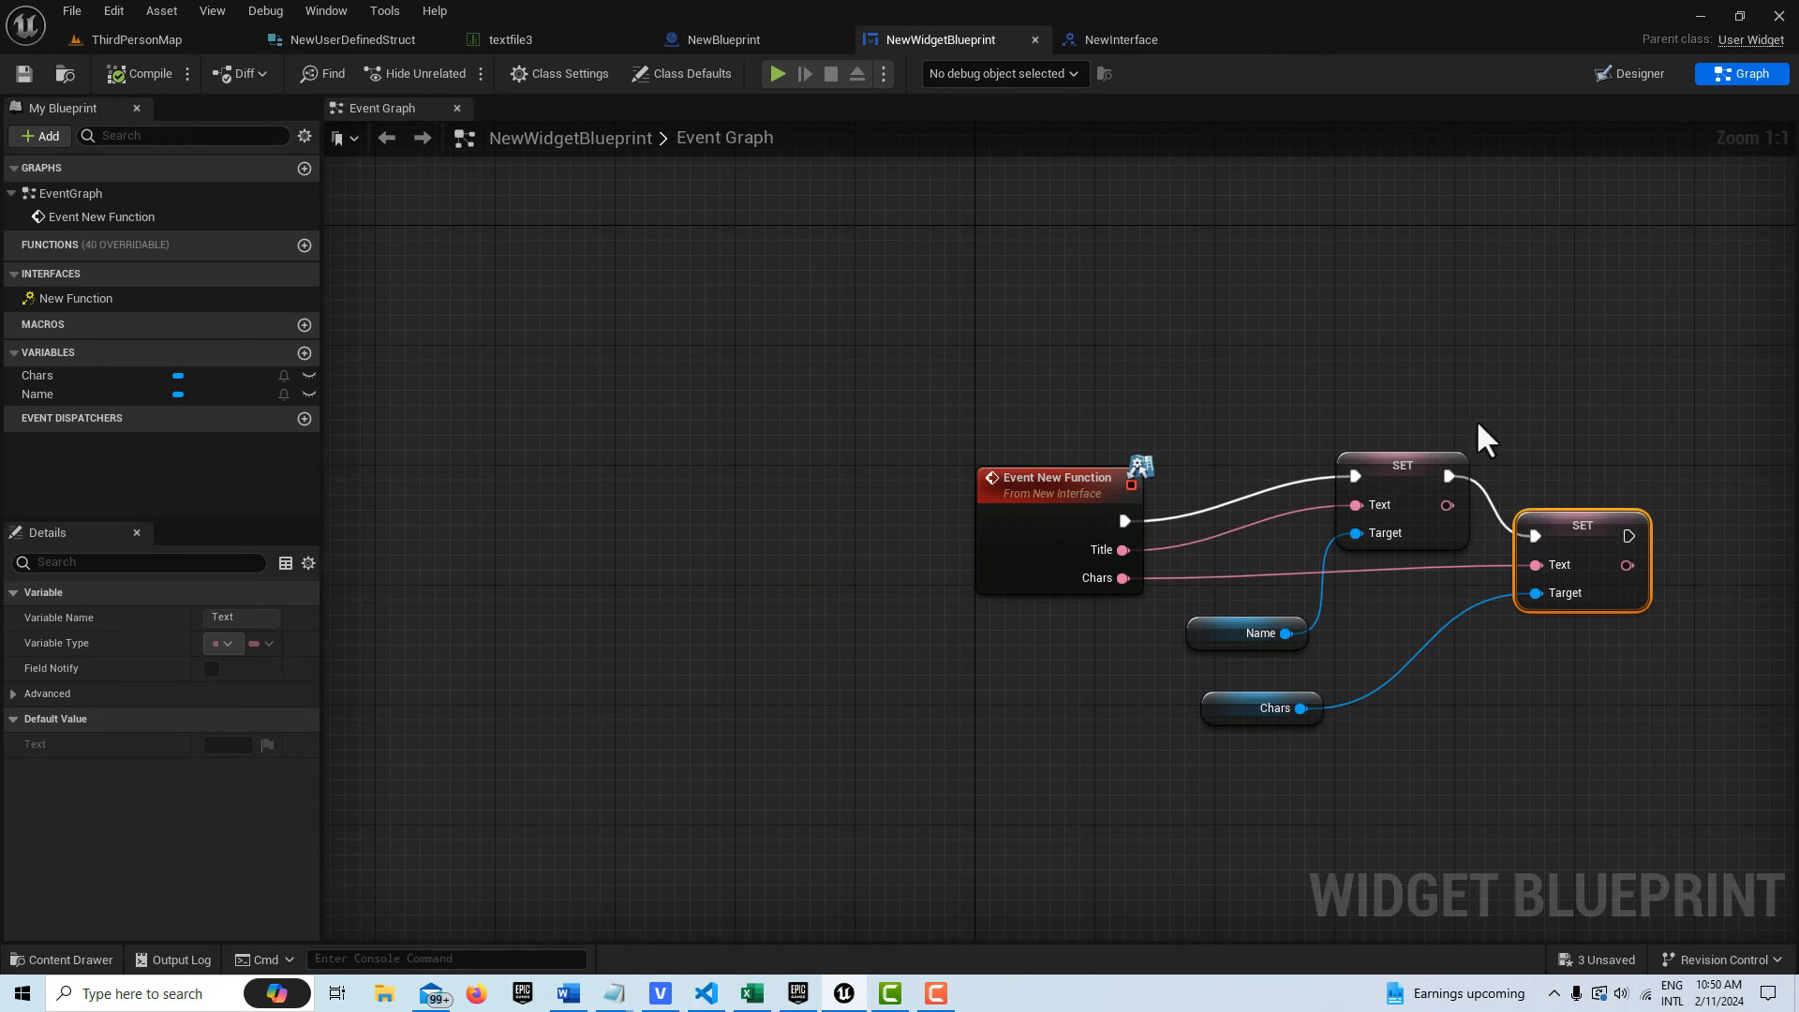
pyautogui.click(1628, 73)
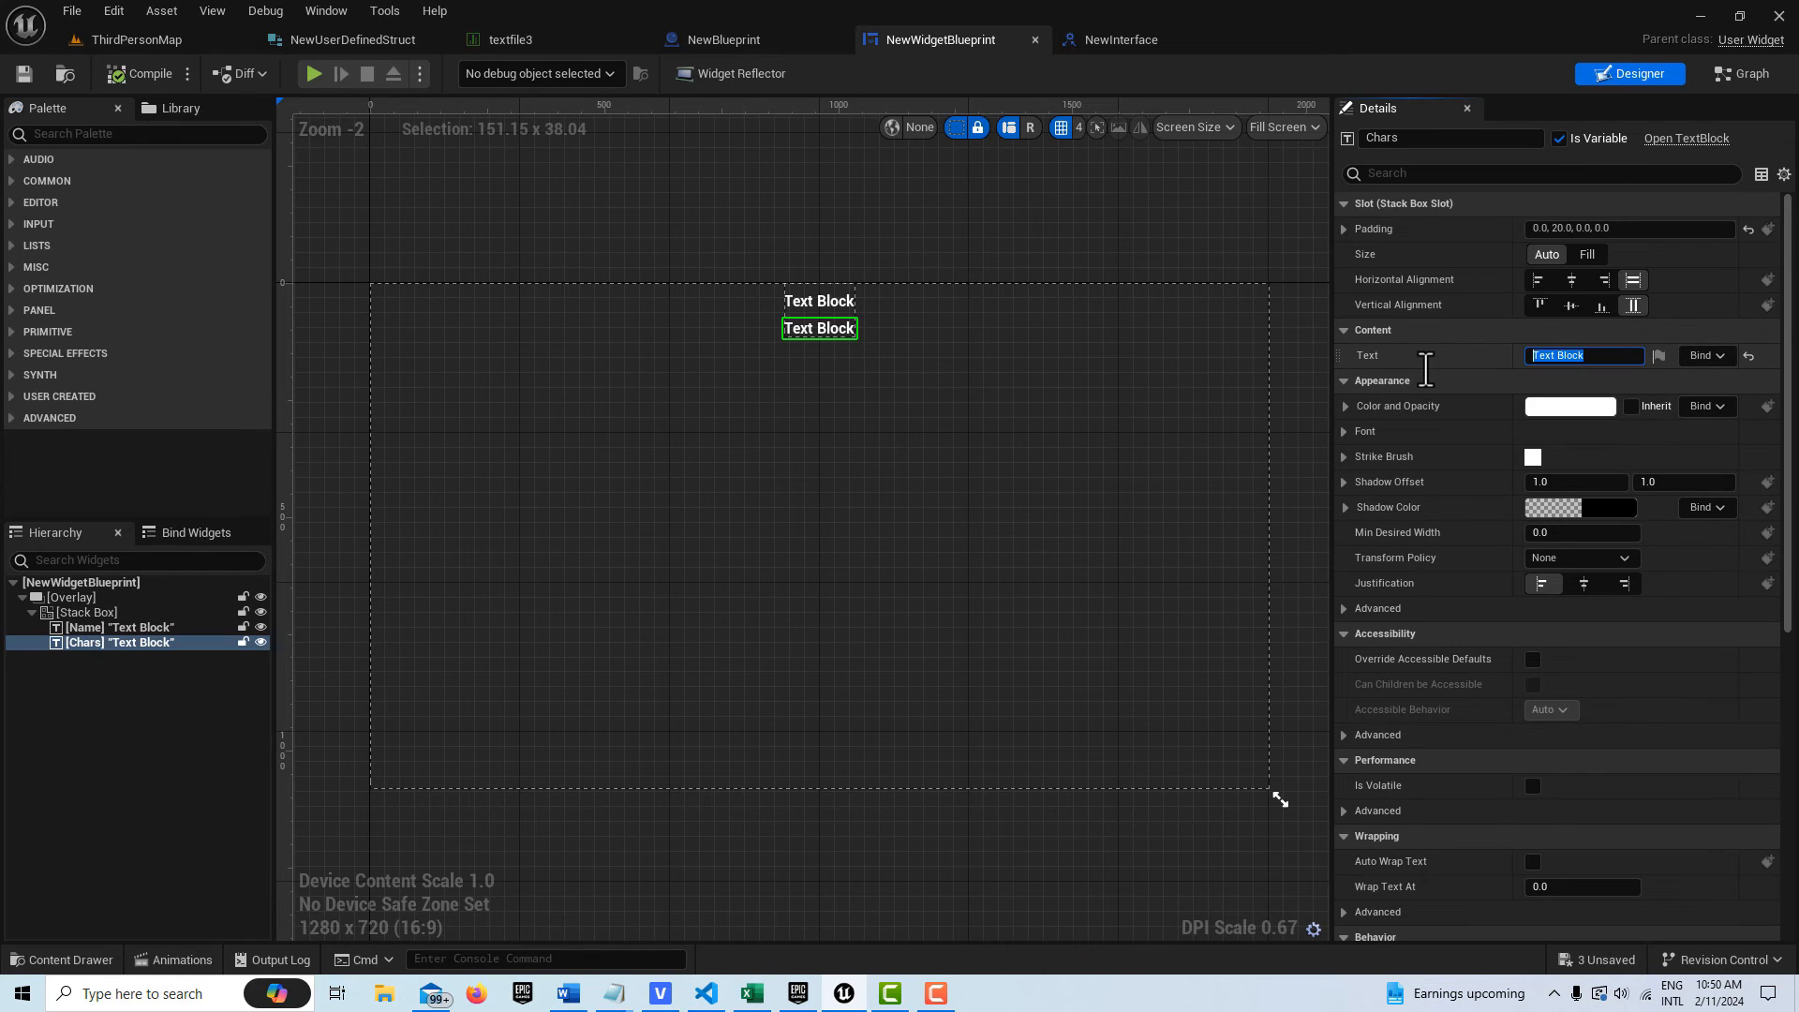
pyautogui.moveTo(1428, 384)
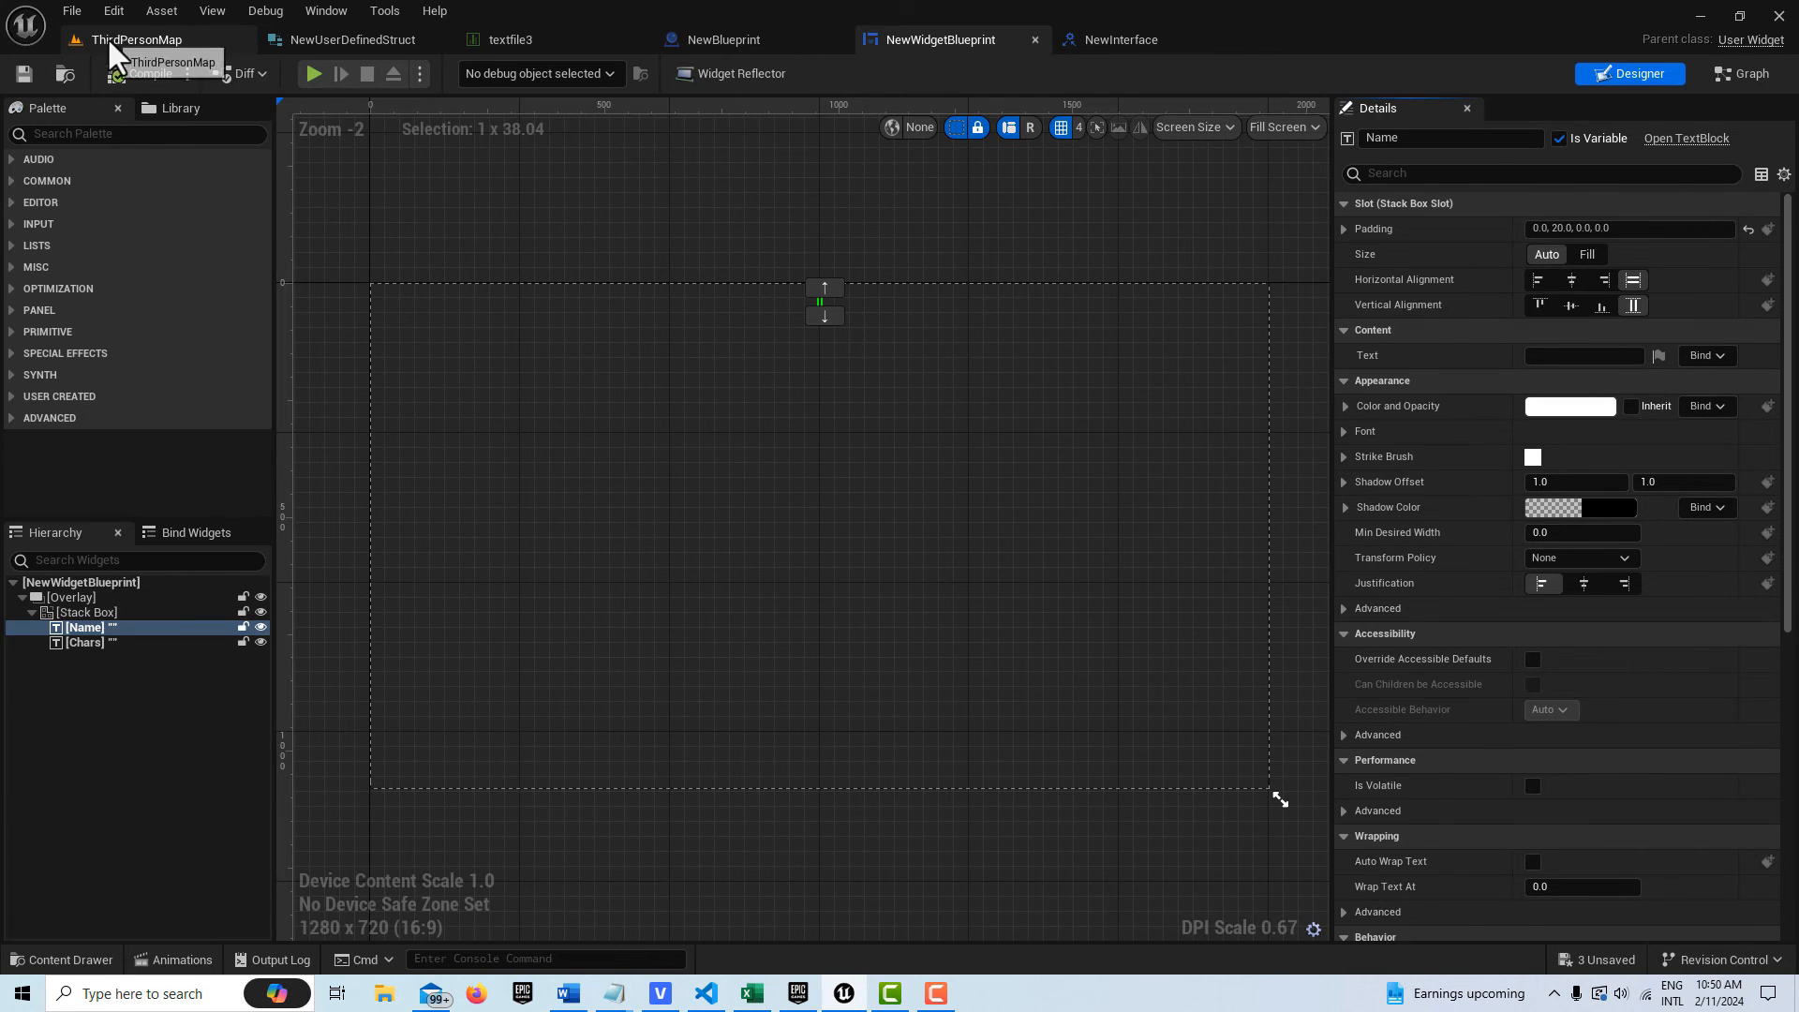
# Return to ThirdPersonMap, test the overlap showing Blue Sector, and stop play
pyautogui.click(135, 39)
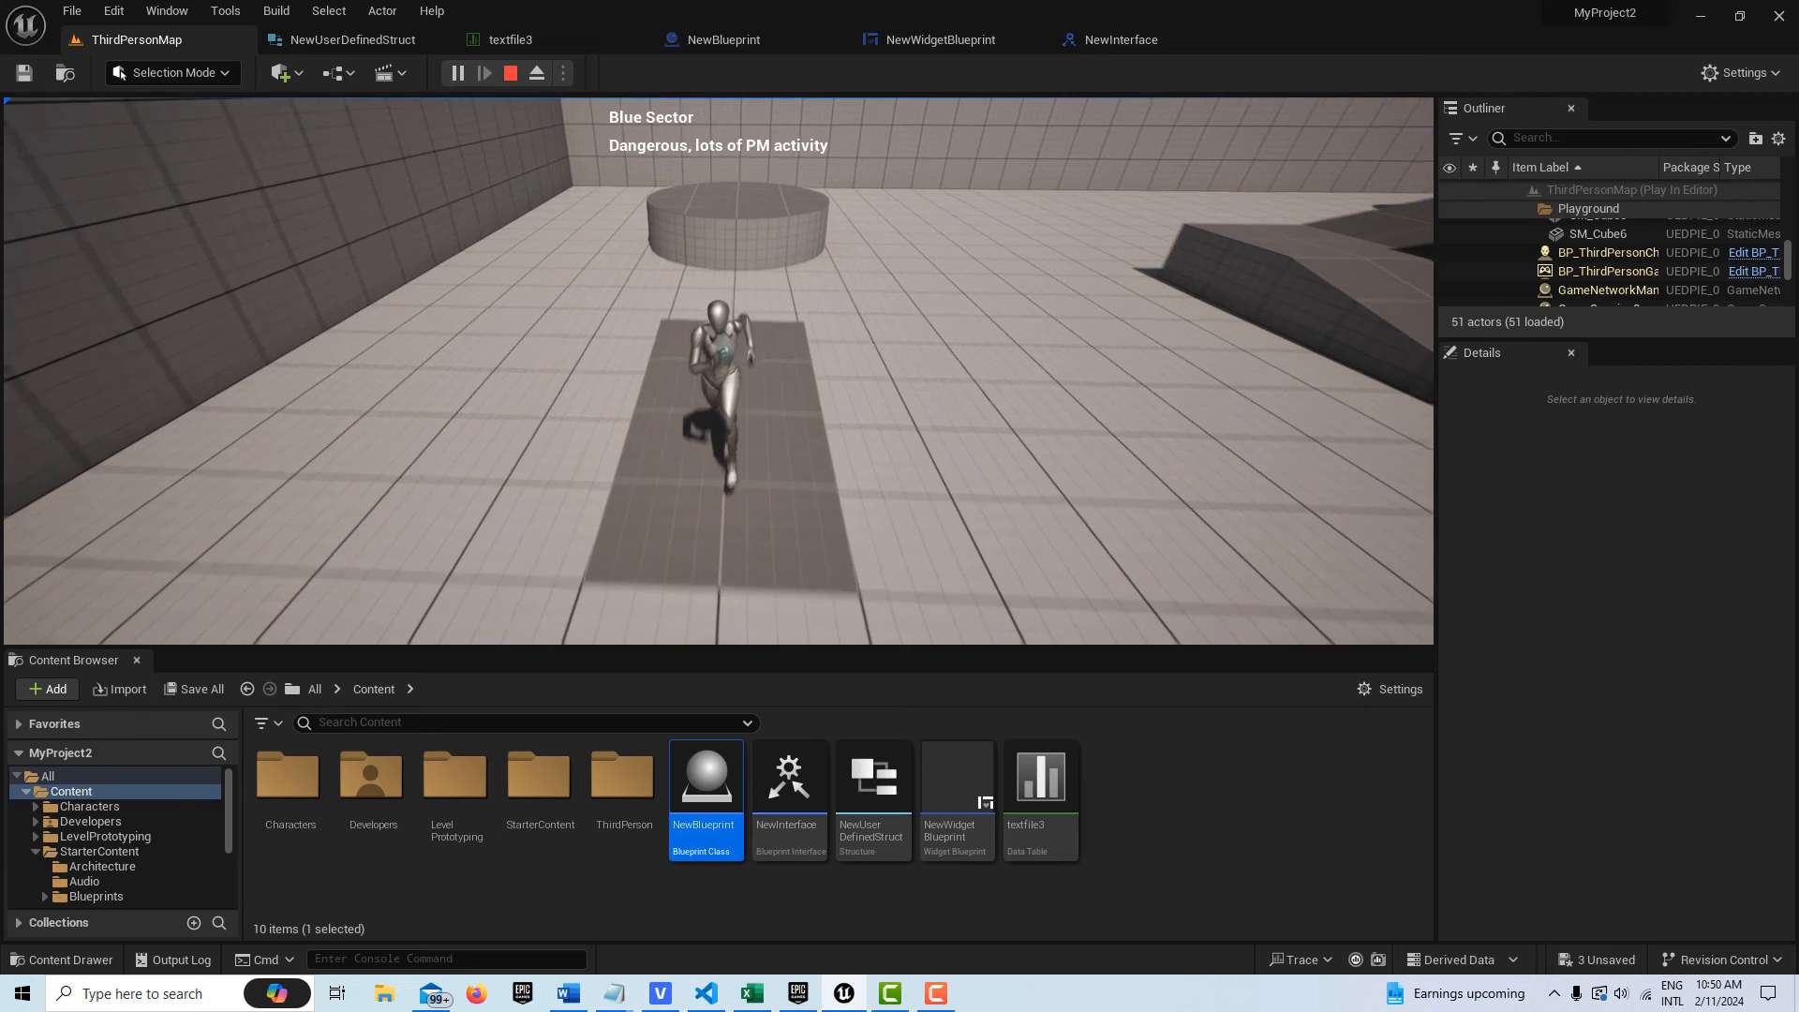
pyautogui.click(509, 73)
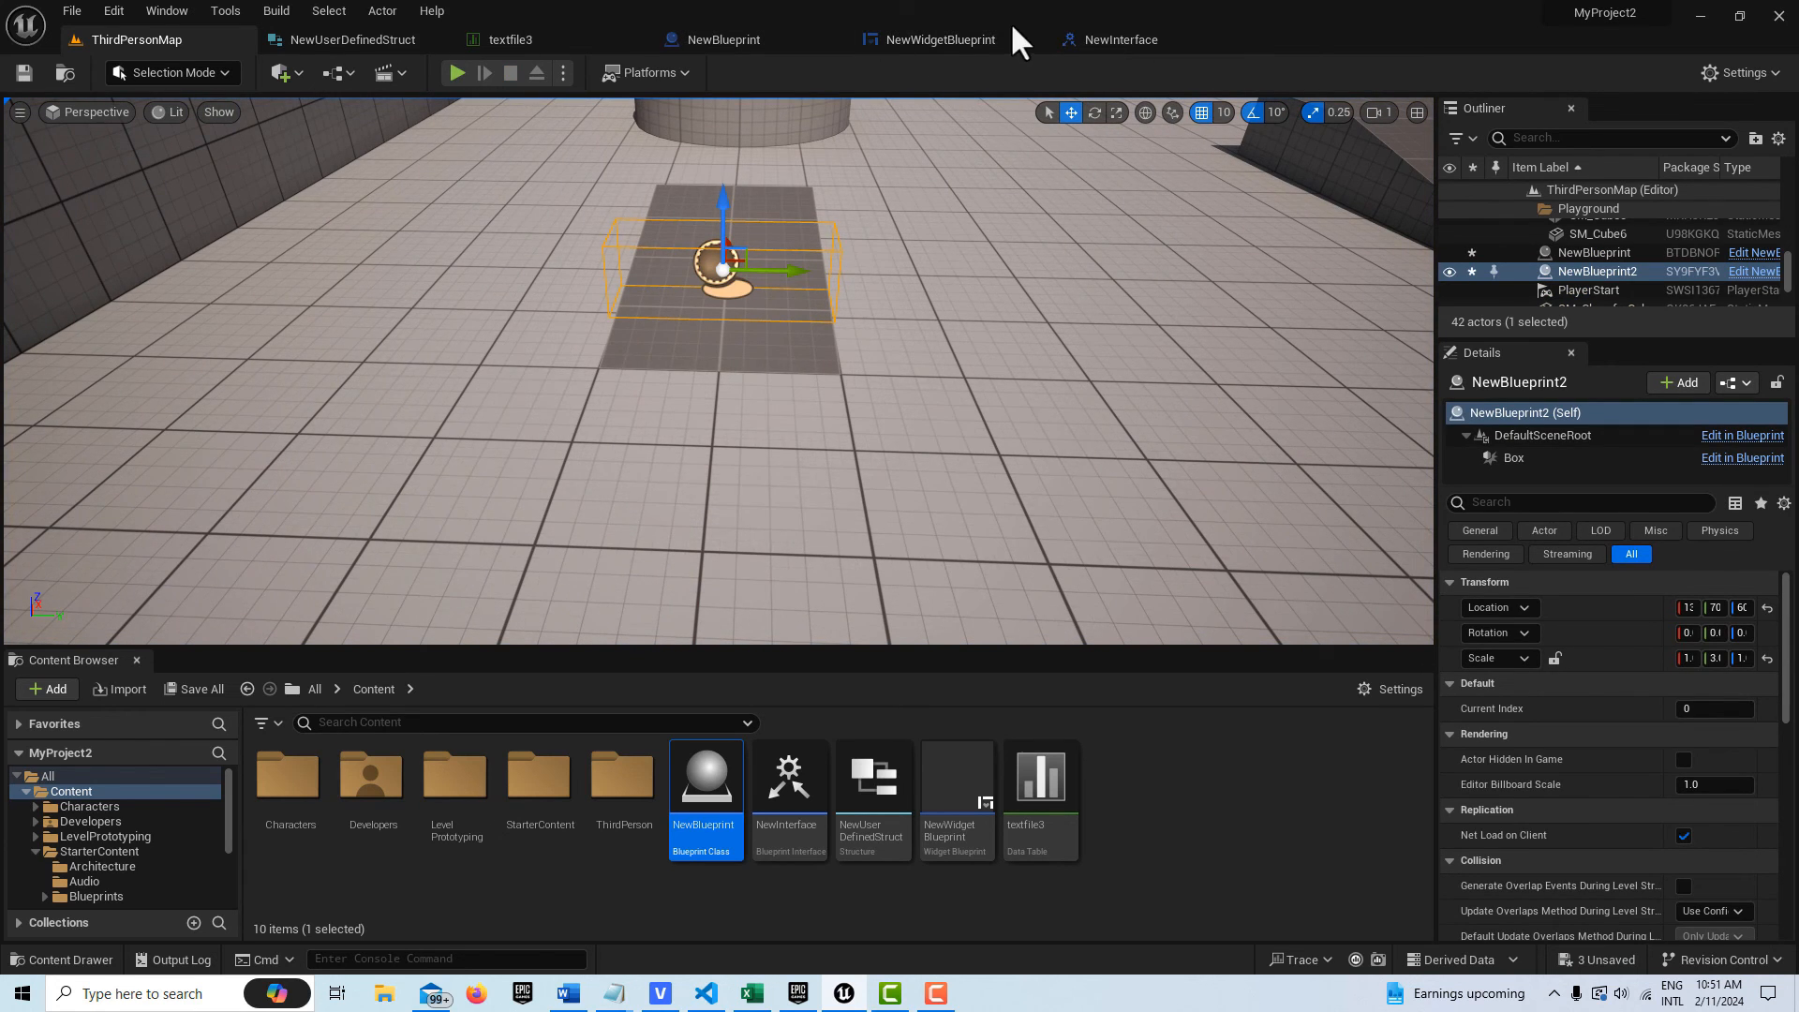
# Recompile NewBlueprint, return to ThirdPersonMap and launch a new play session
pyautogui.click(724, 39)
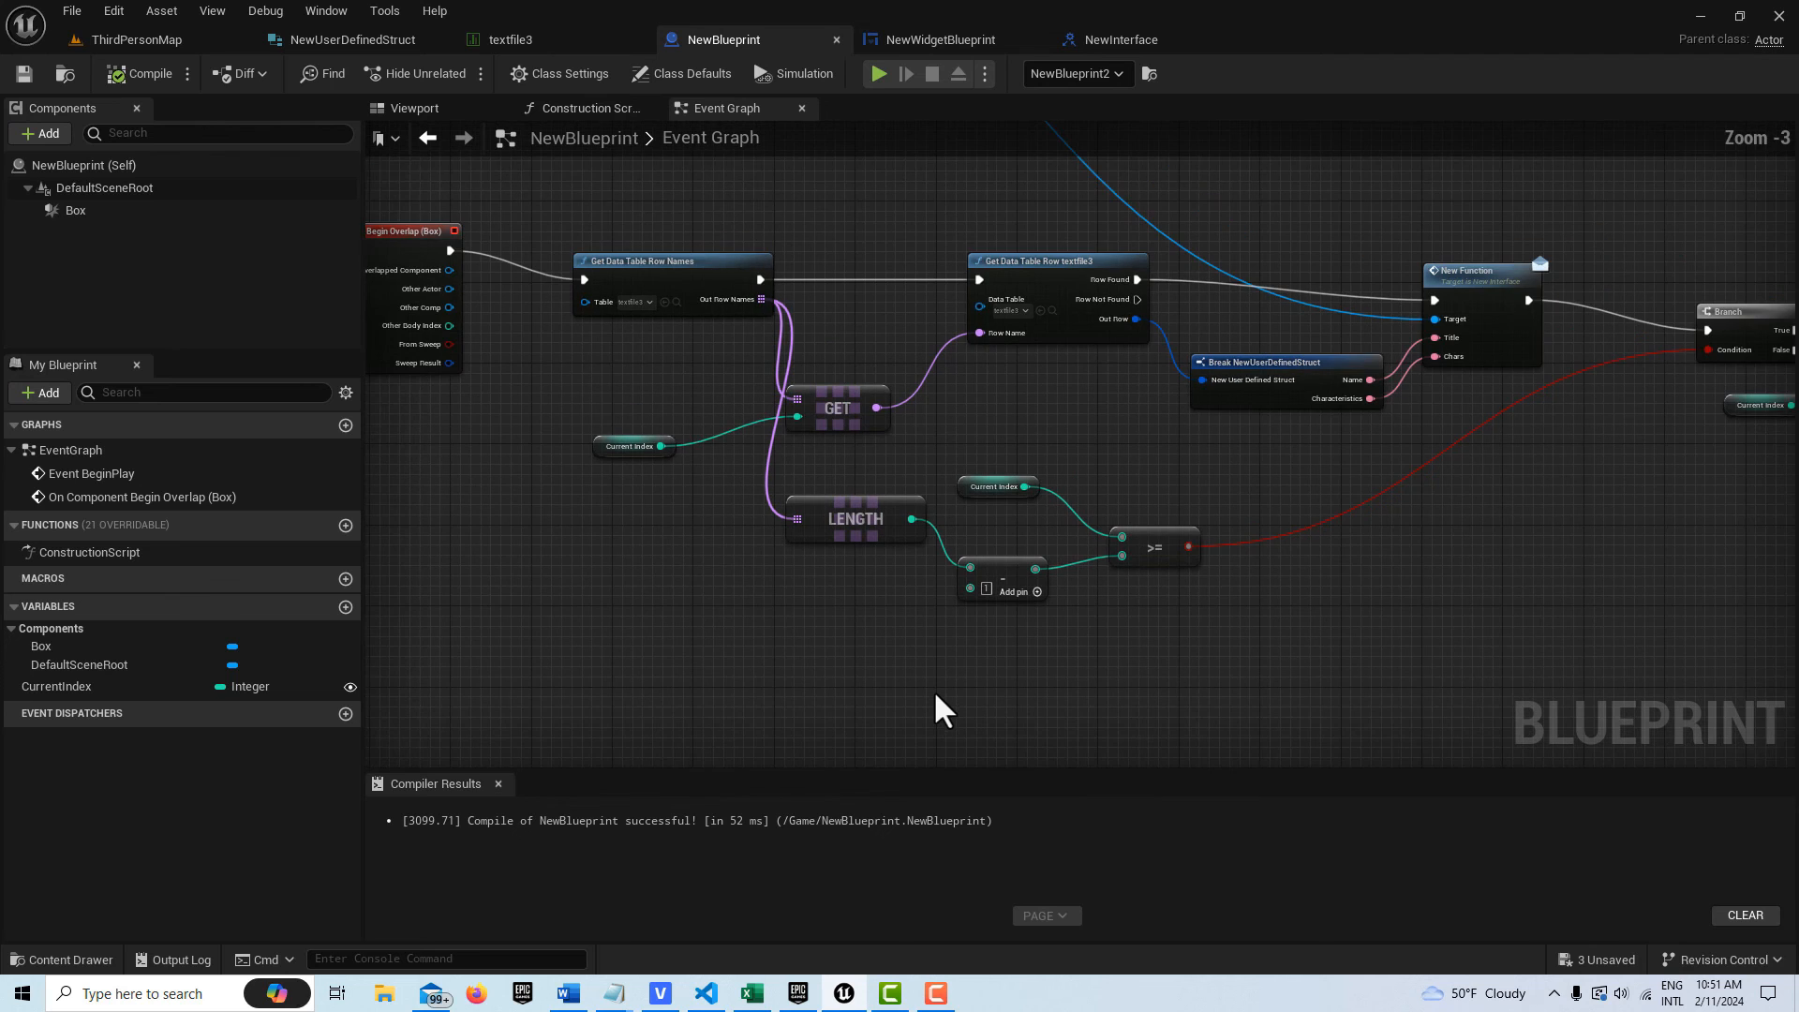
pyautogui.scroll(-3)
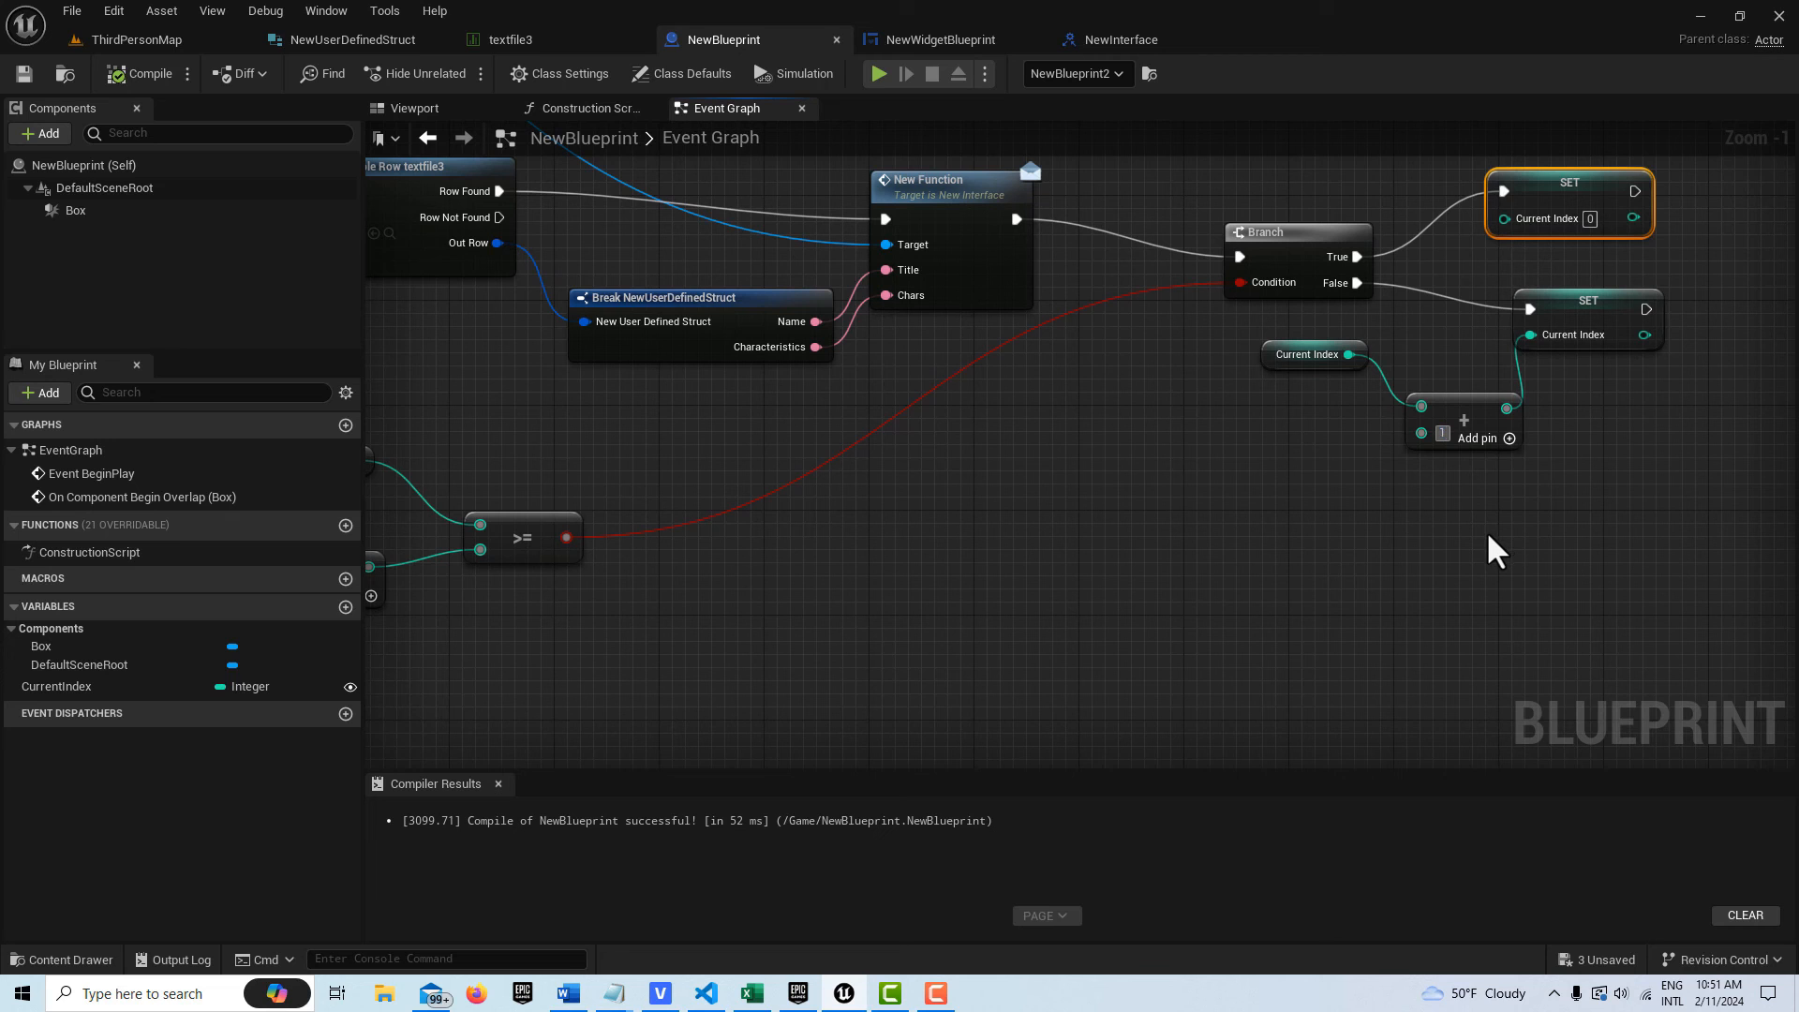
pyautogui.click(143, 73)
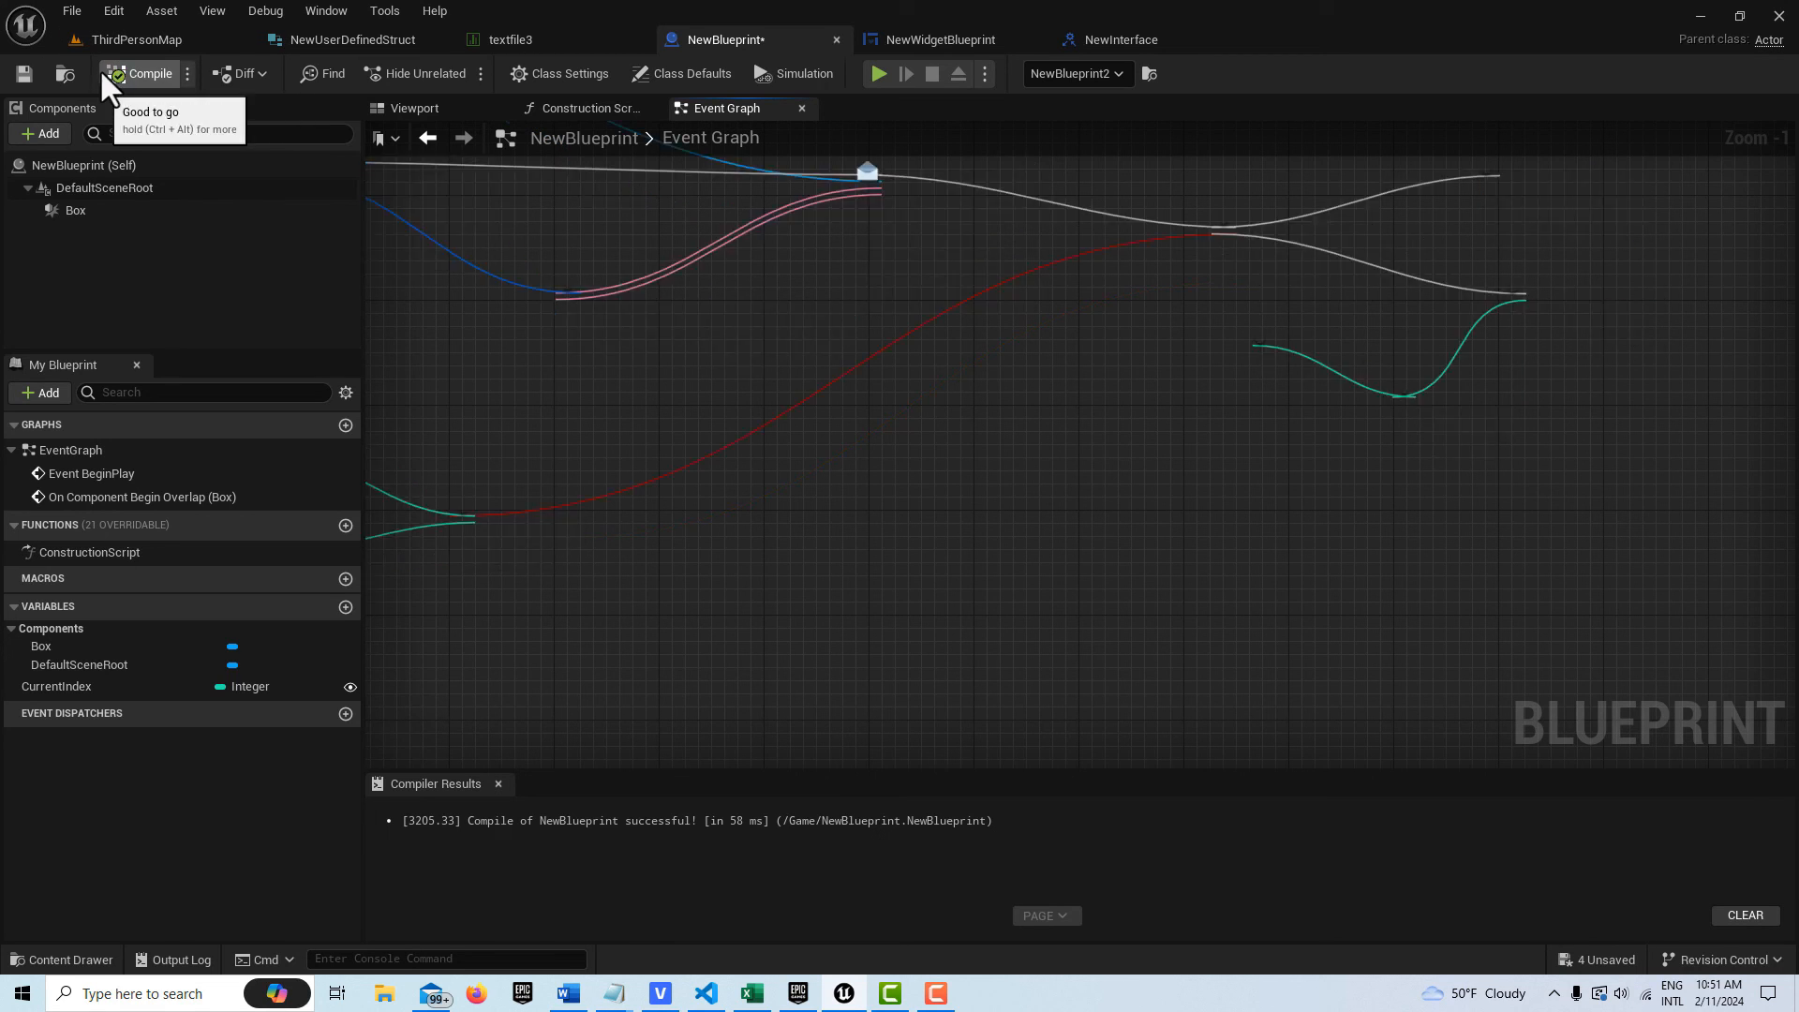
pyautogui.click(135, 37)
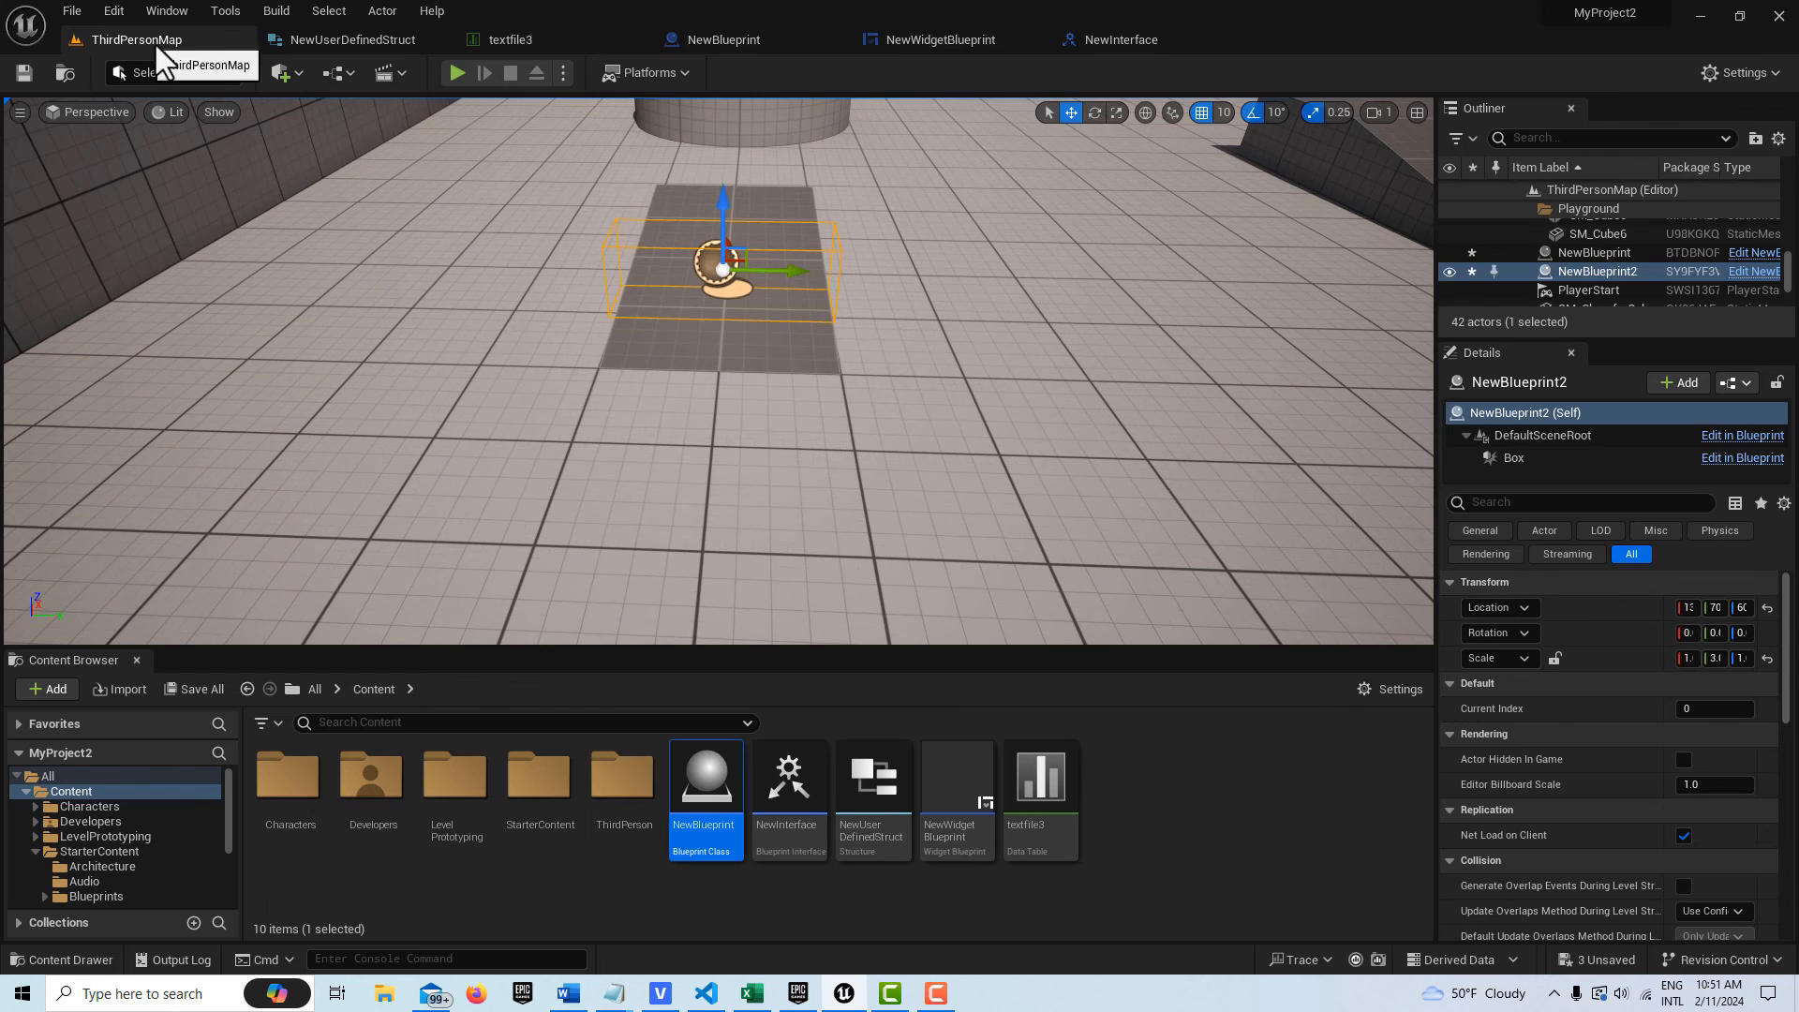
pyautogui.click(458, 73)
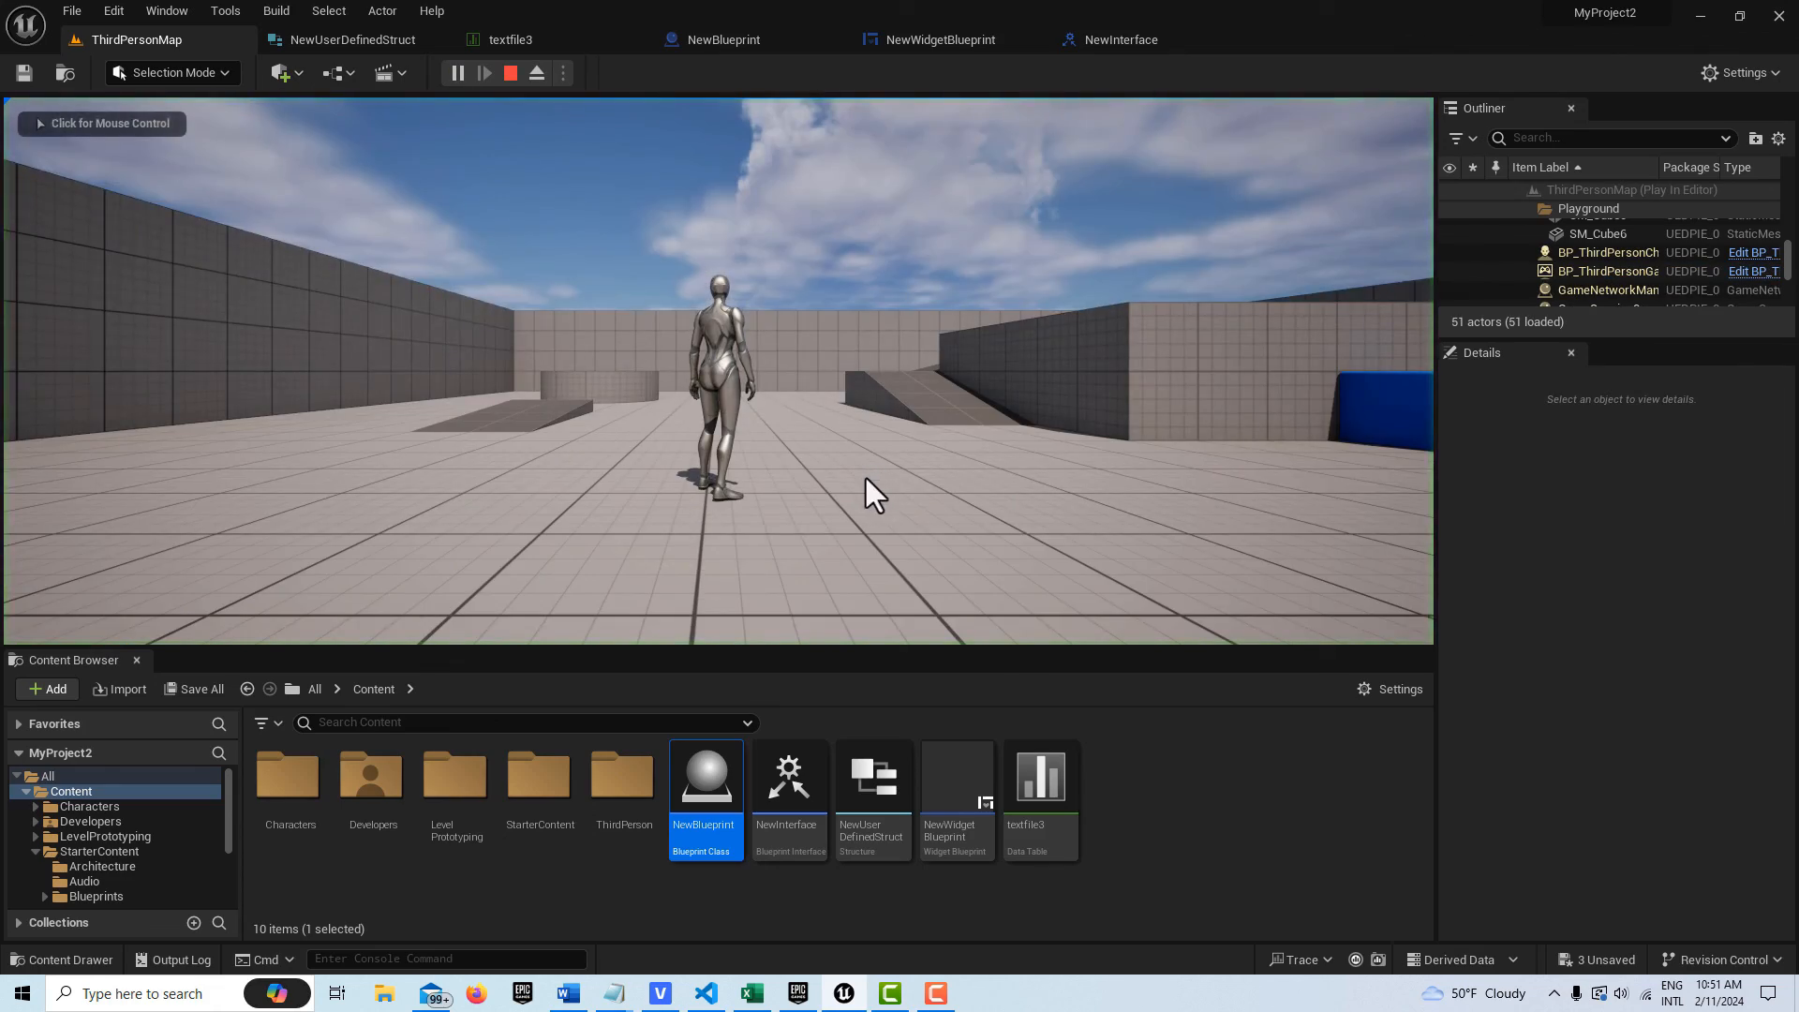